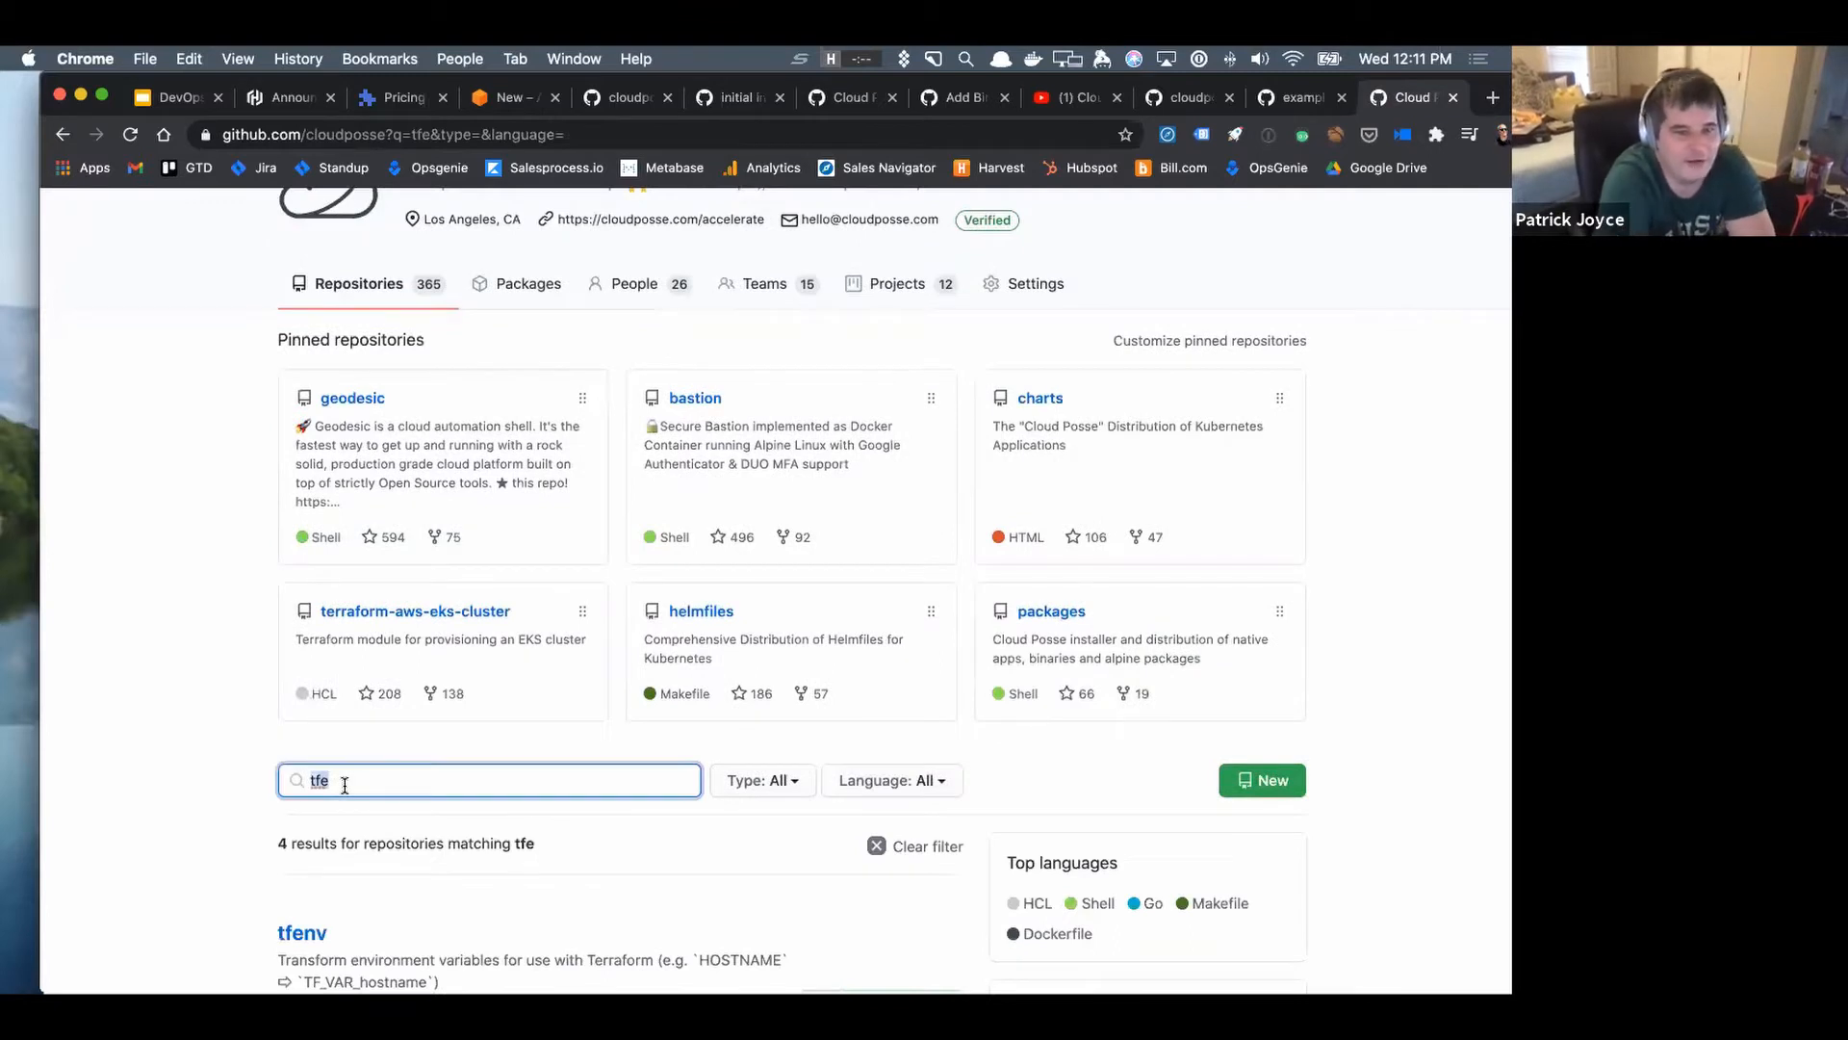
- Find terraform-aws-dynamic-subnets by searching cloudposse repositories for 'subnets' and open it
type("subnets")
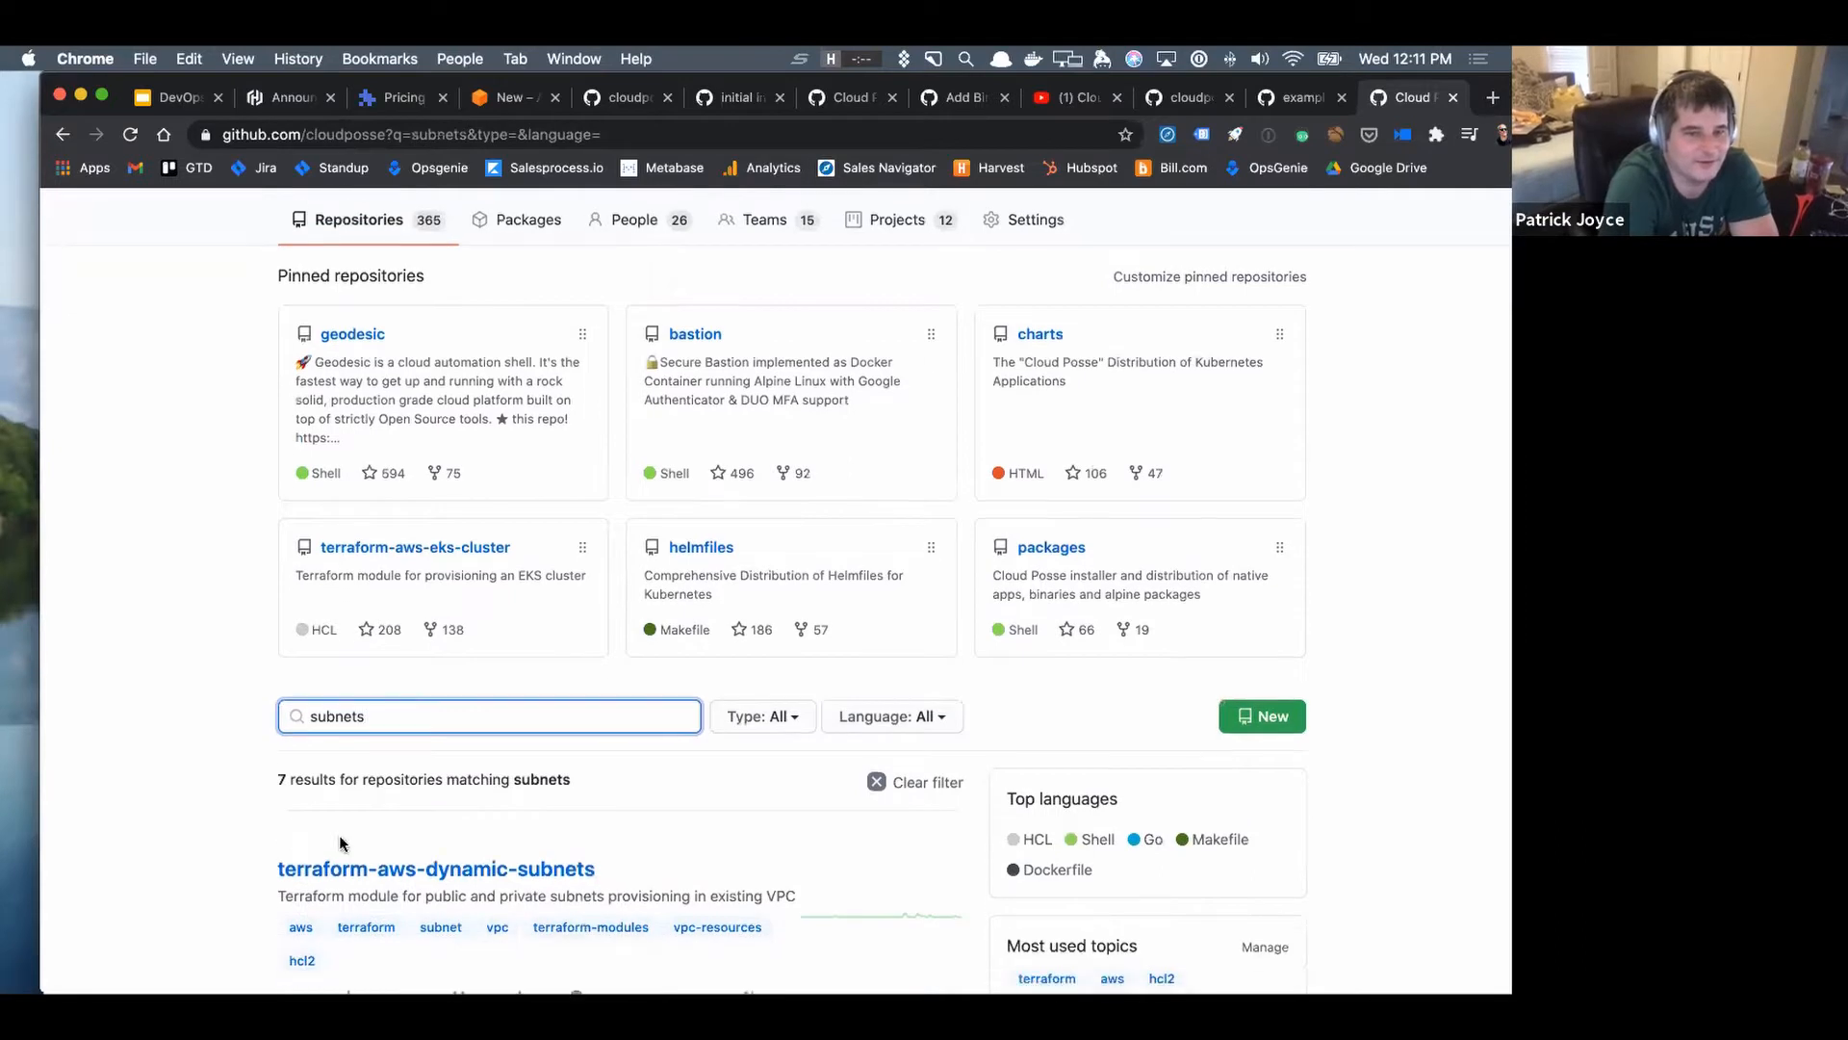
left_click(424, 808)
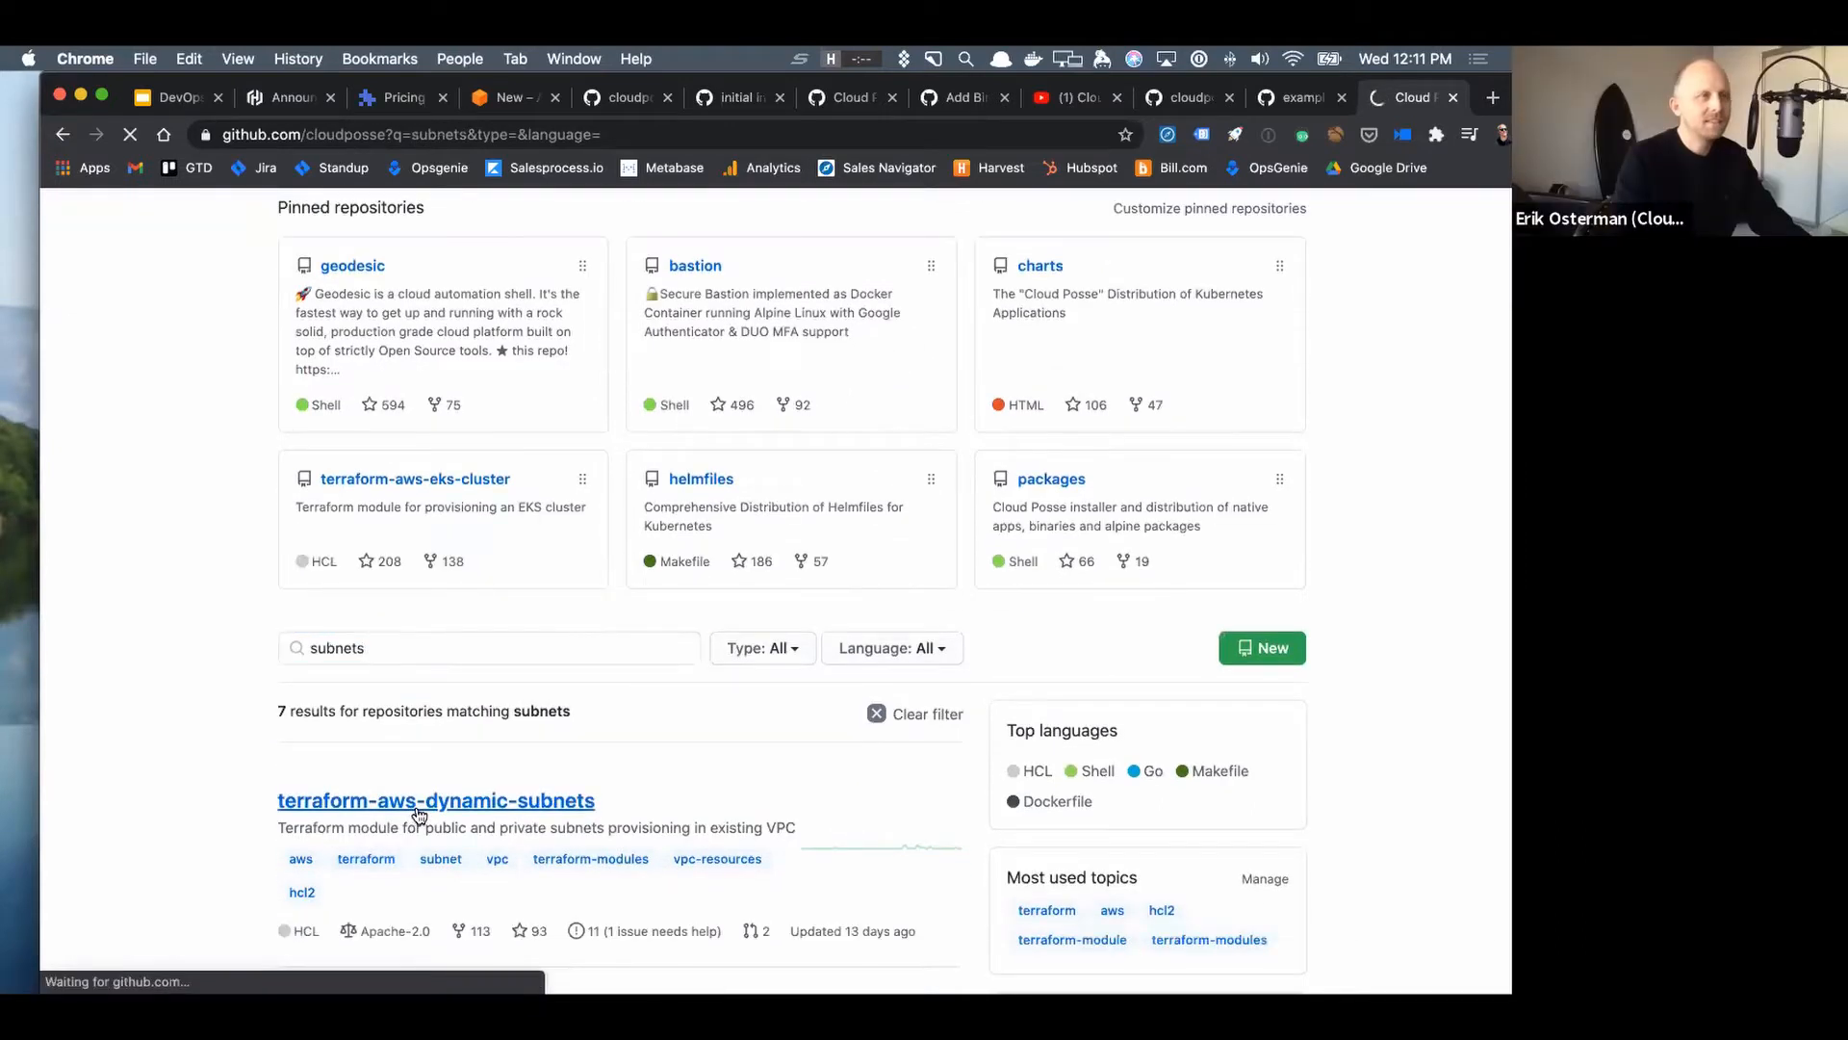
left_click(418, 801)
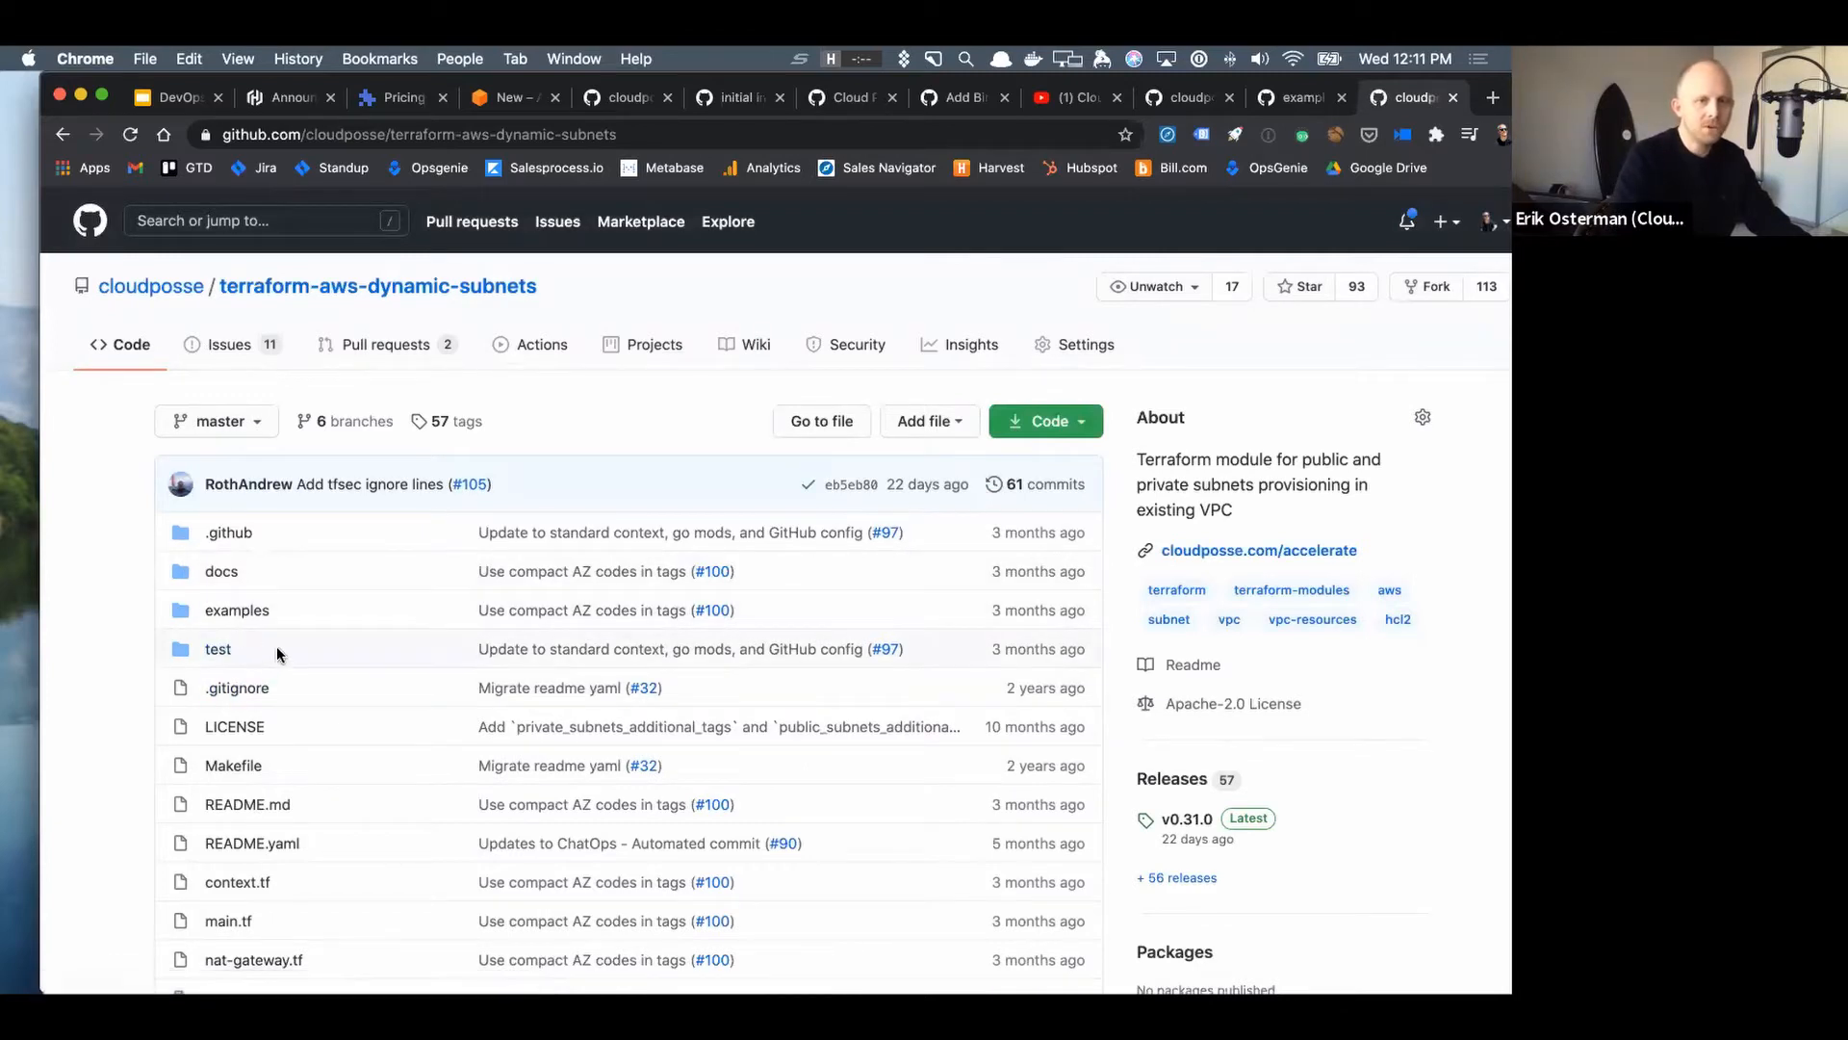
mouse_move(227, 598)
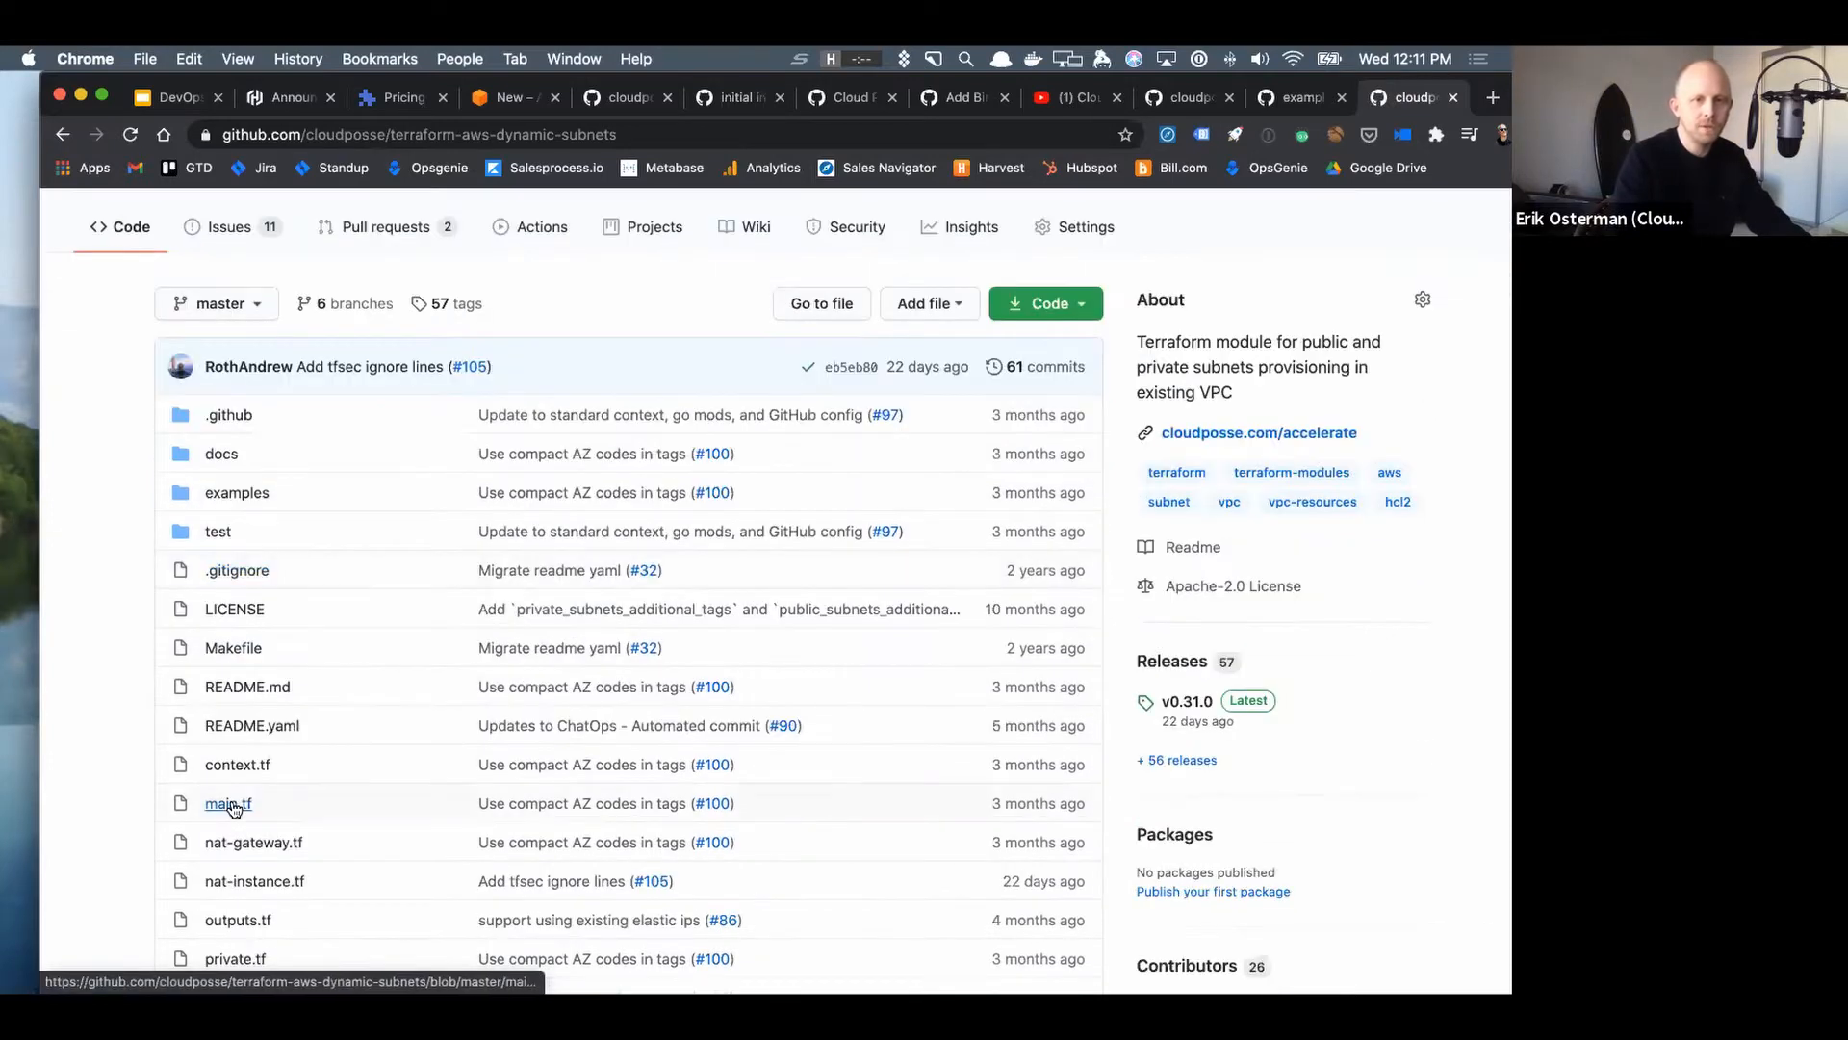
left_click(228, 803)
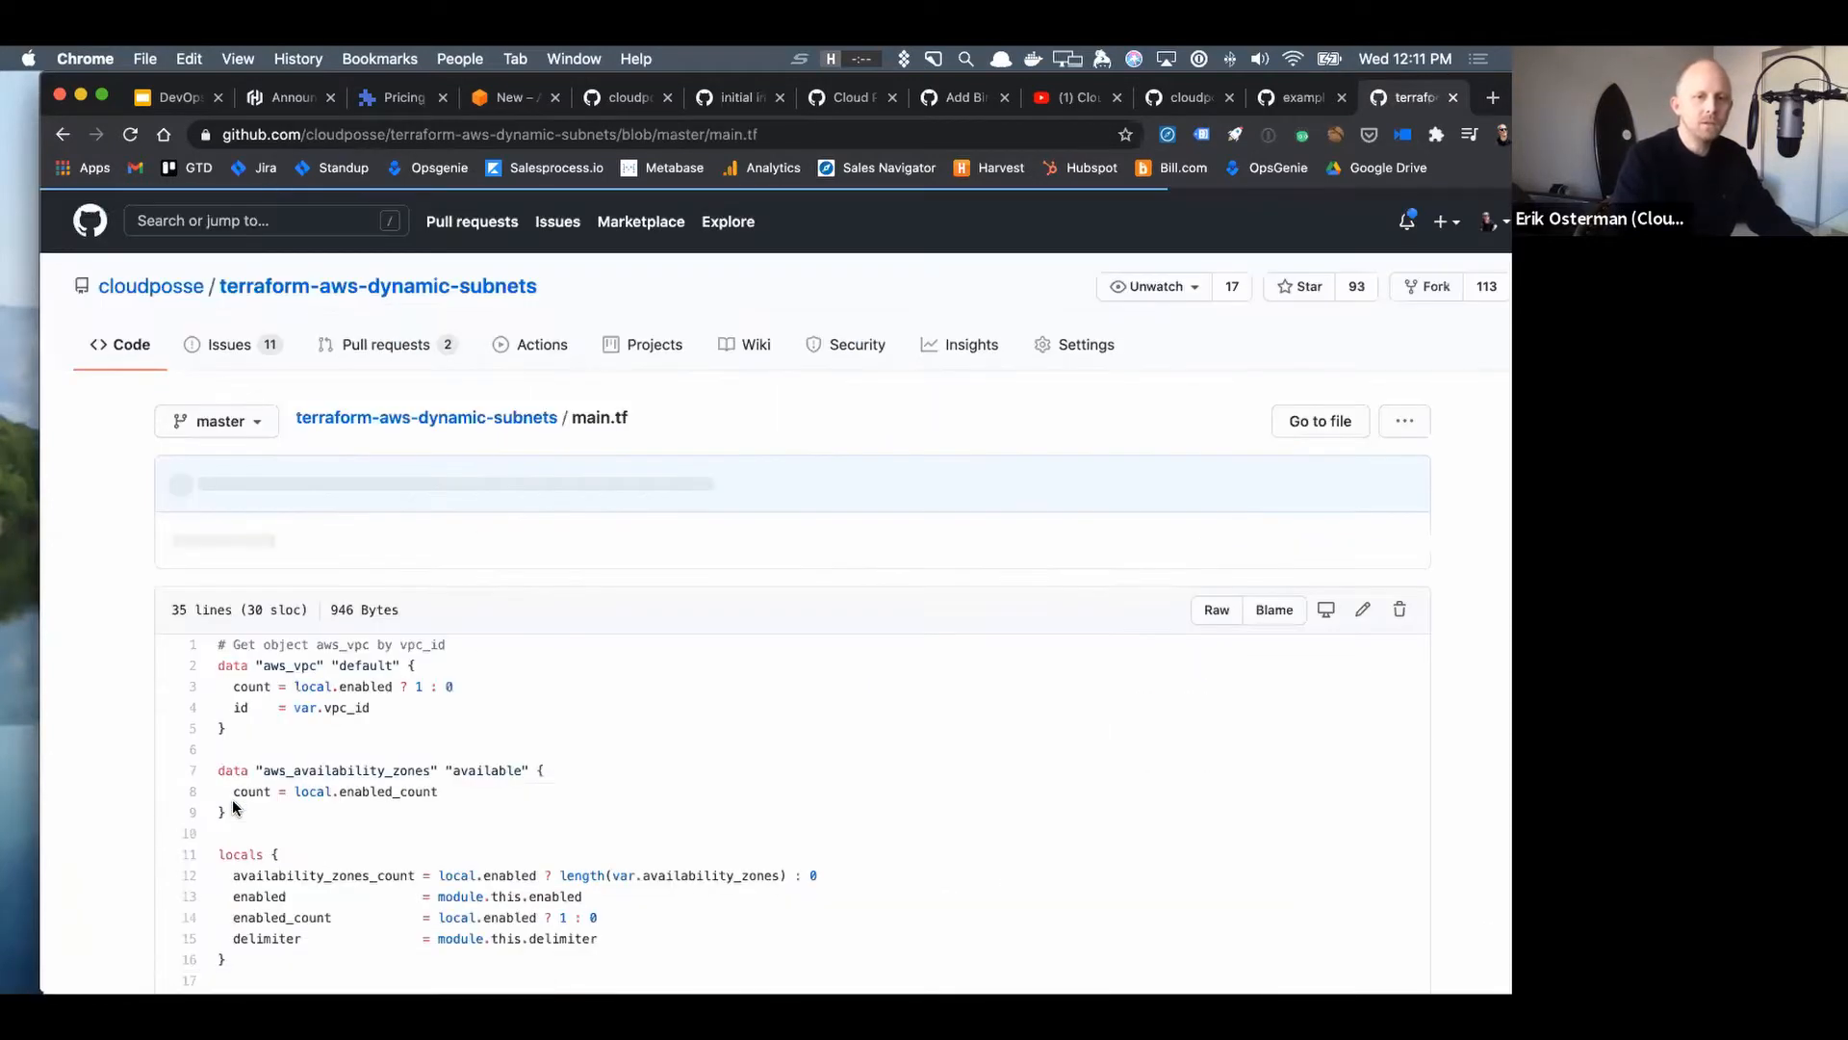
scroll("down", 3)
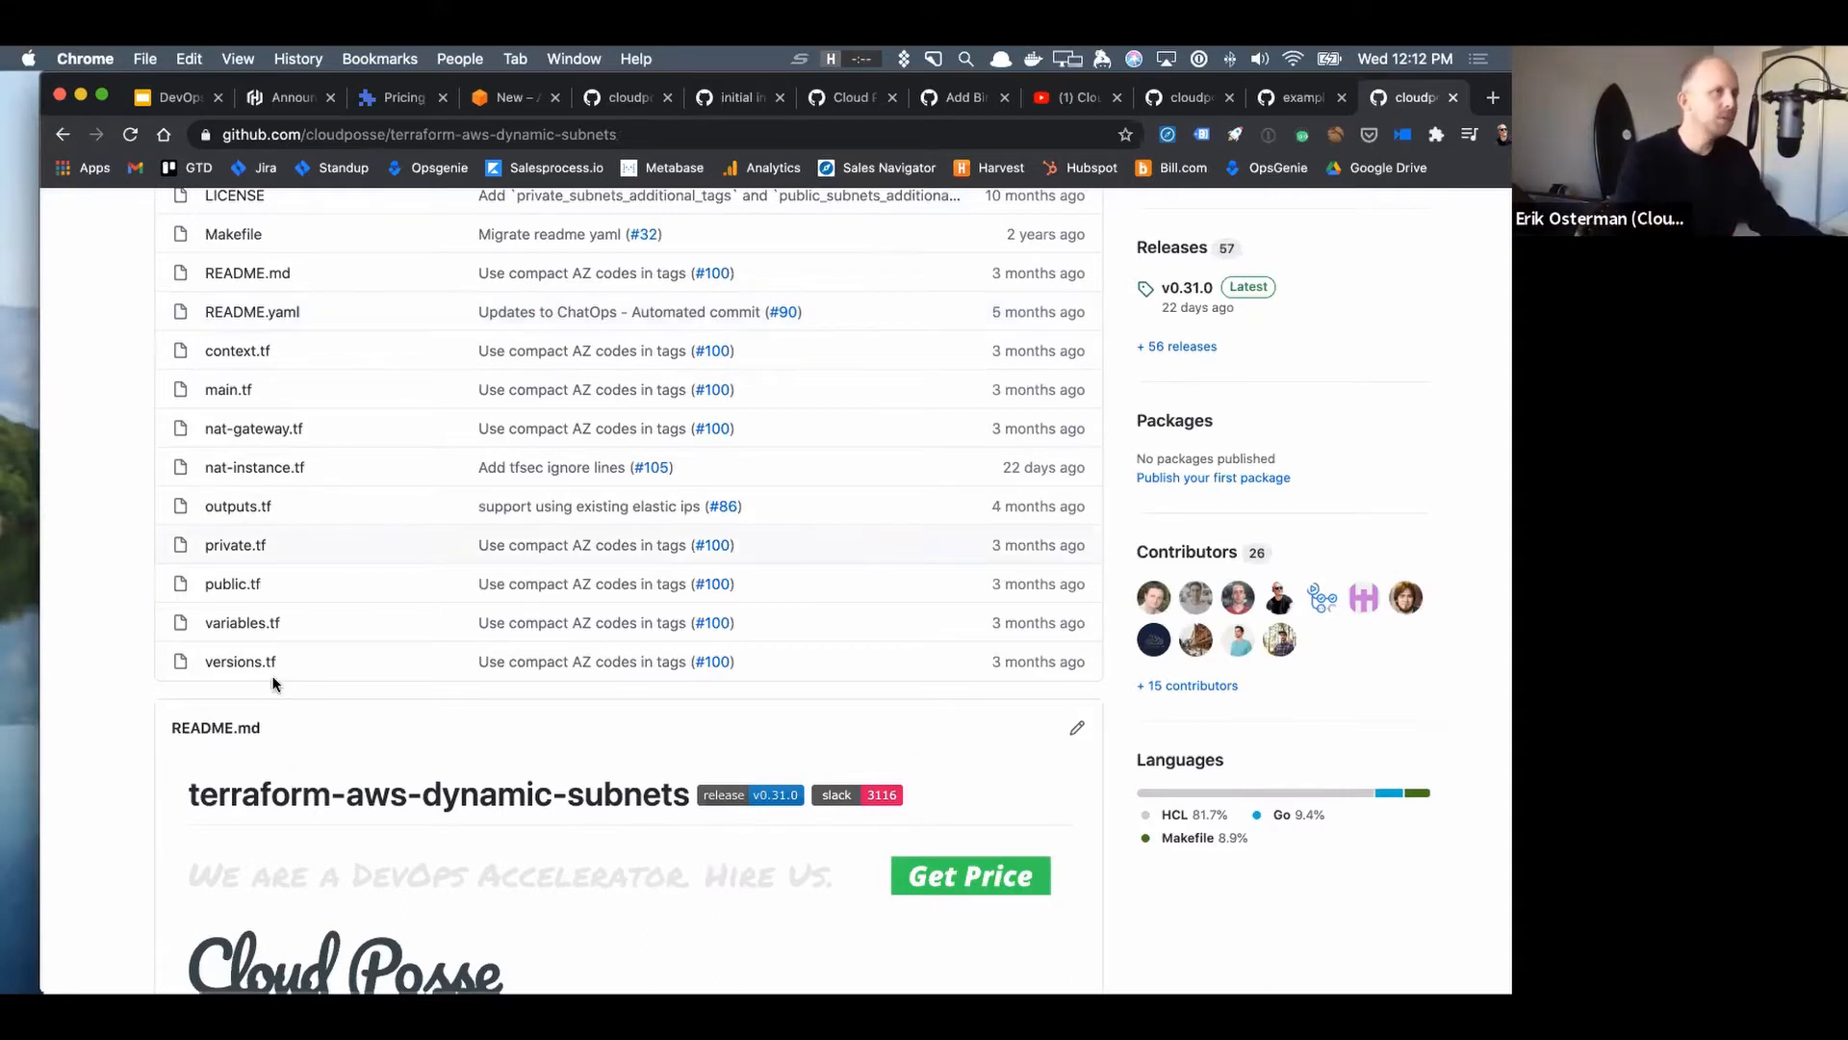
mouse_move(231, 560)
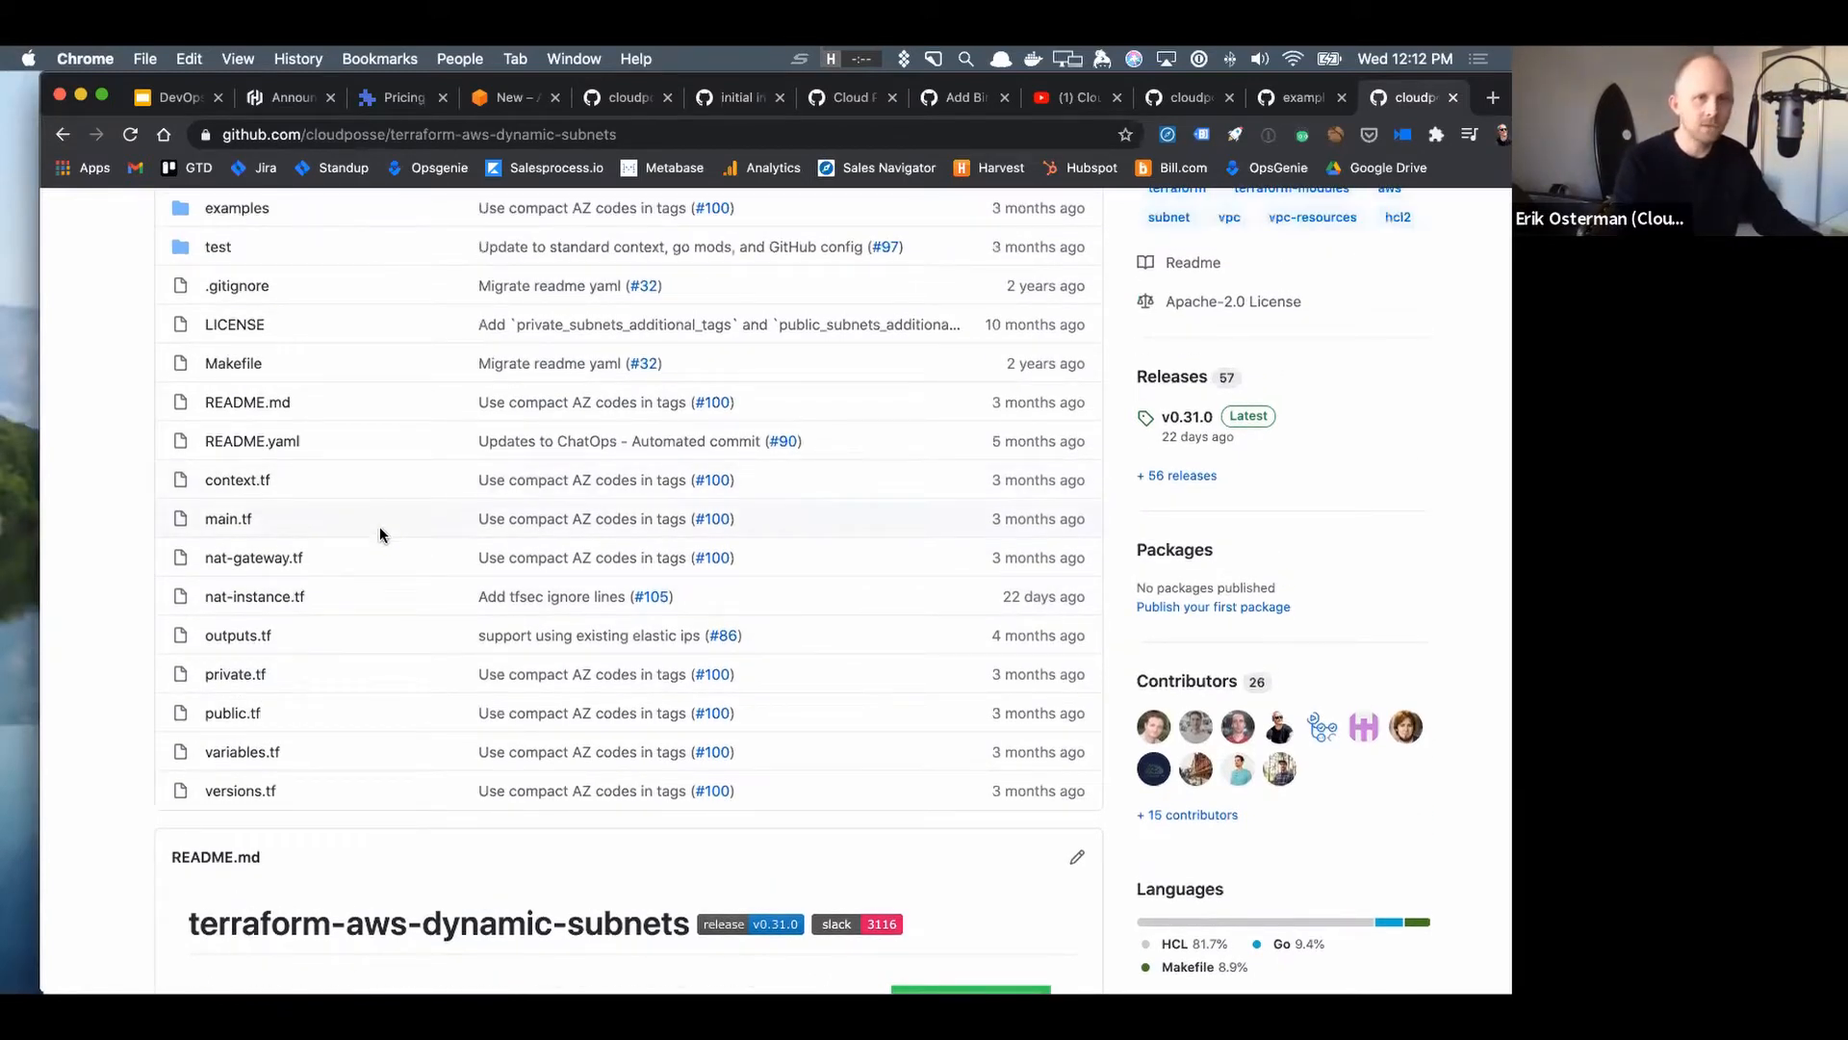
mouse_move(312, 597)
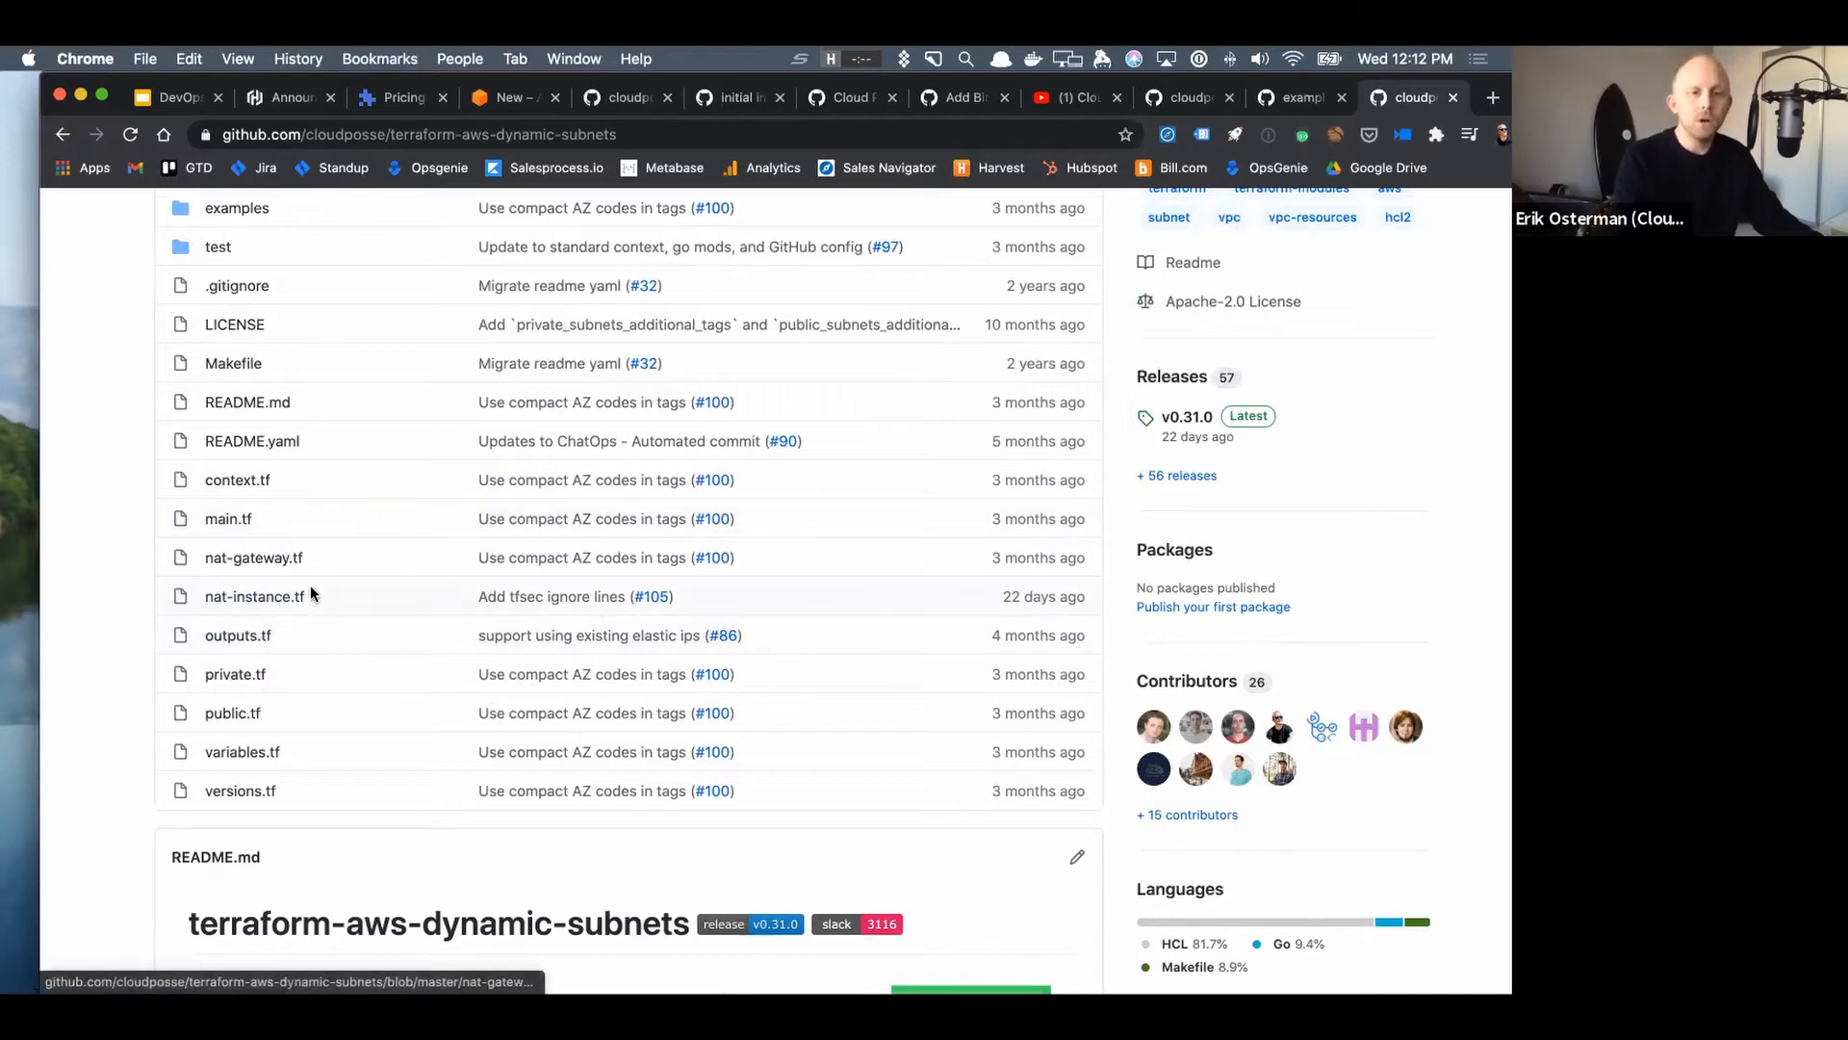
mouse_move(293, 616)
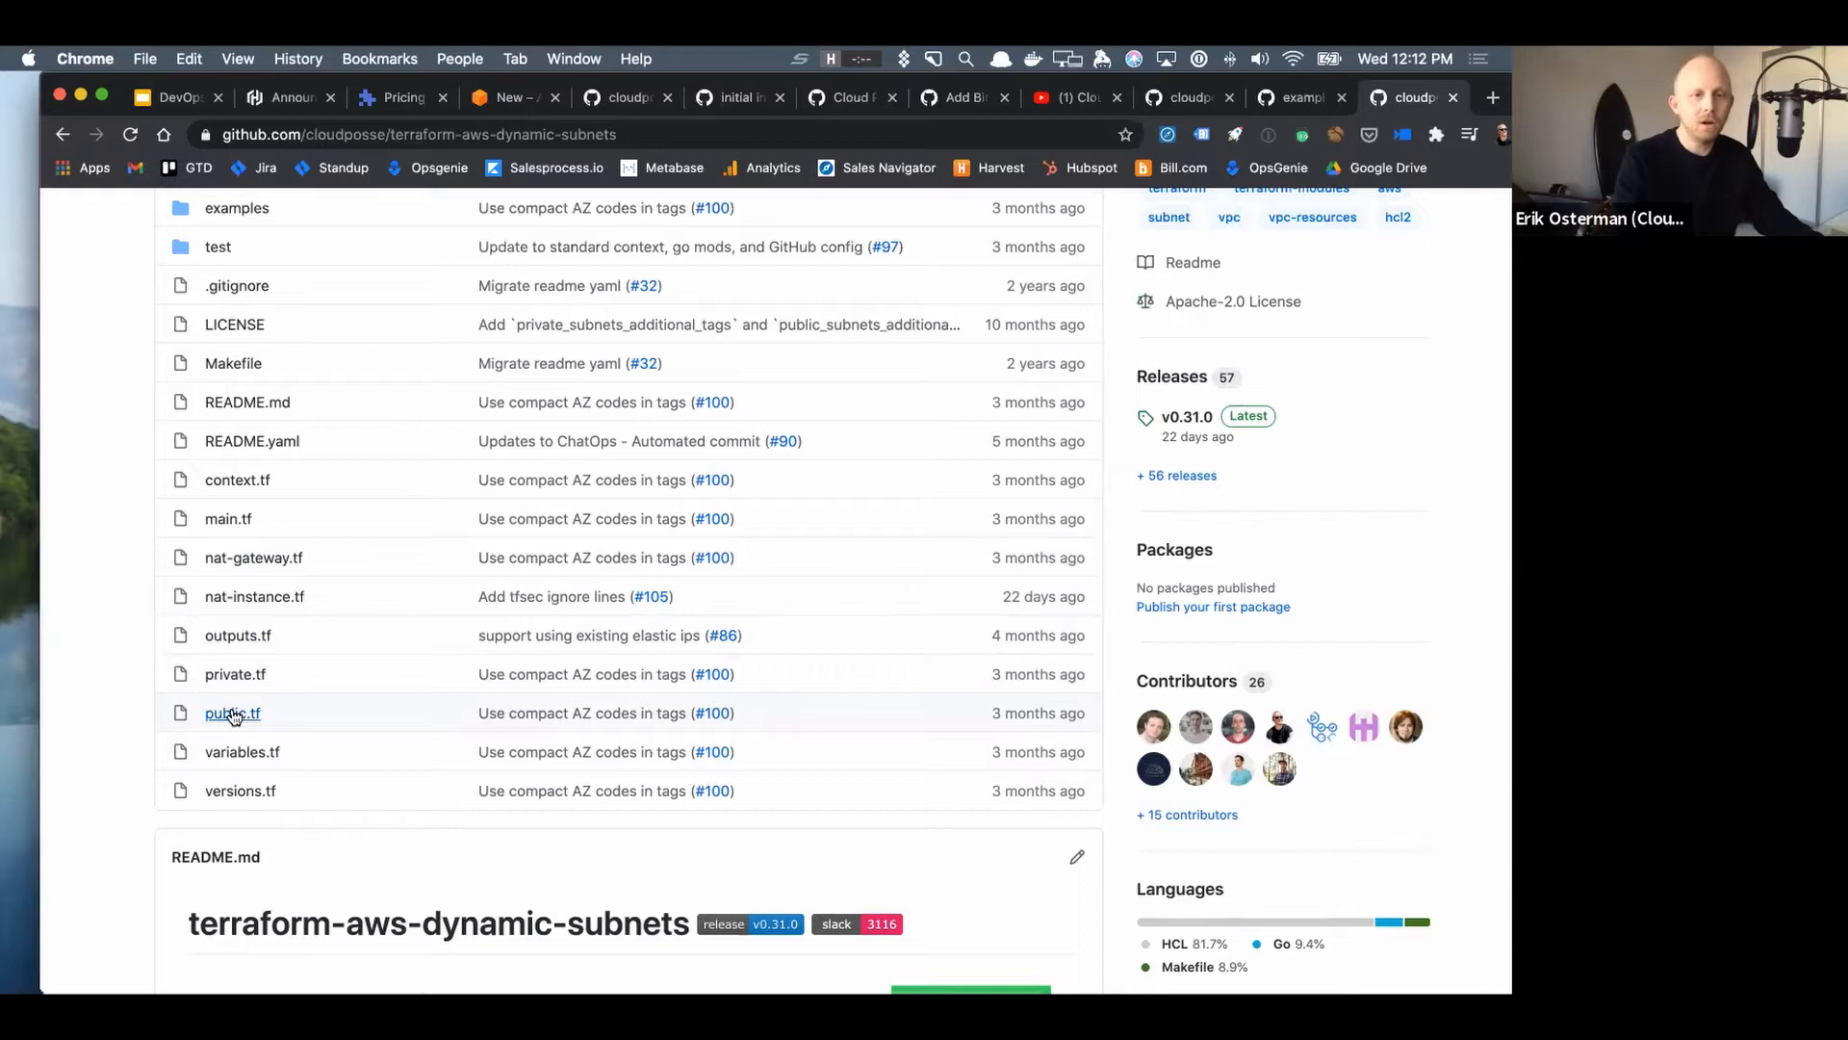
- View public.tf and read through its public_label module block
left_click(231, 712)
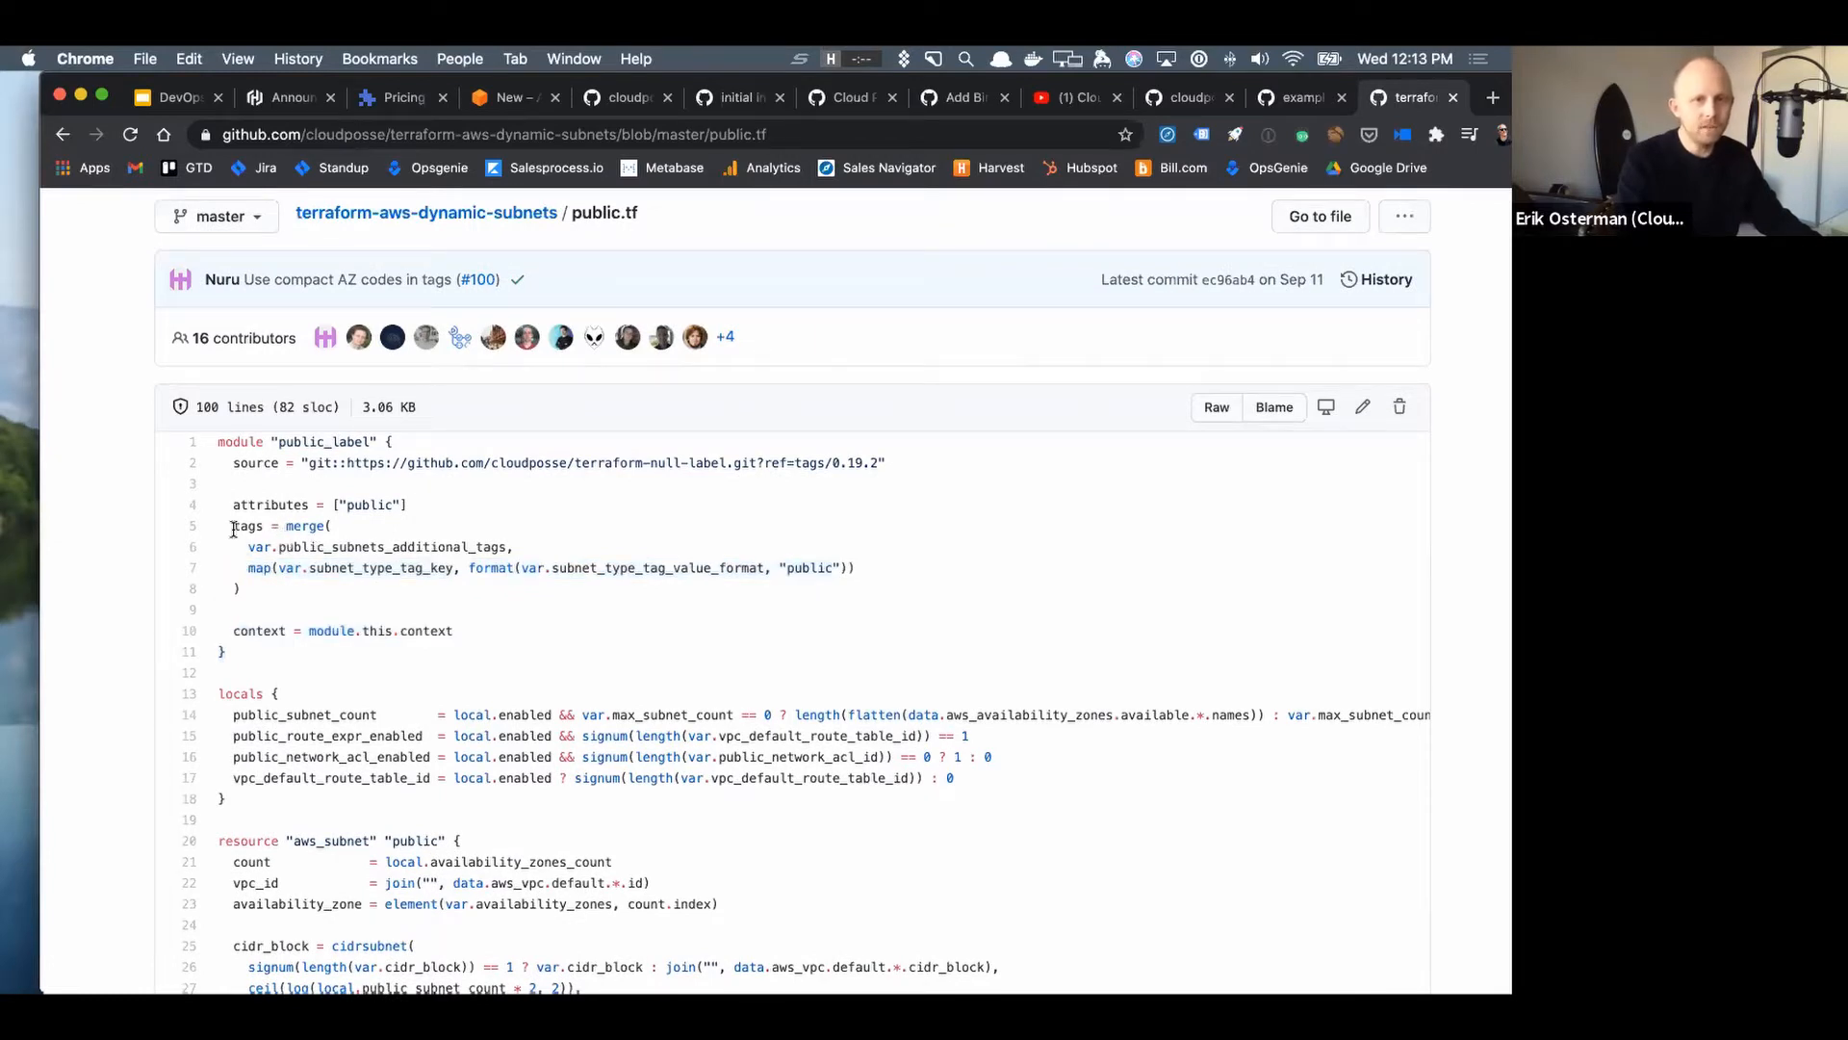
mouse_move(184, 624)
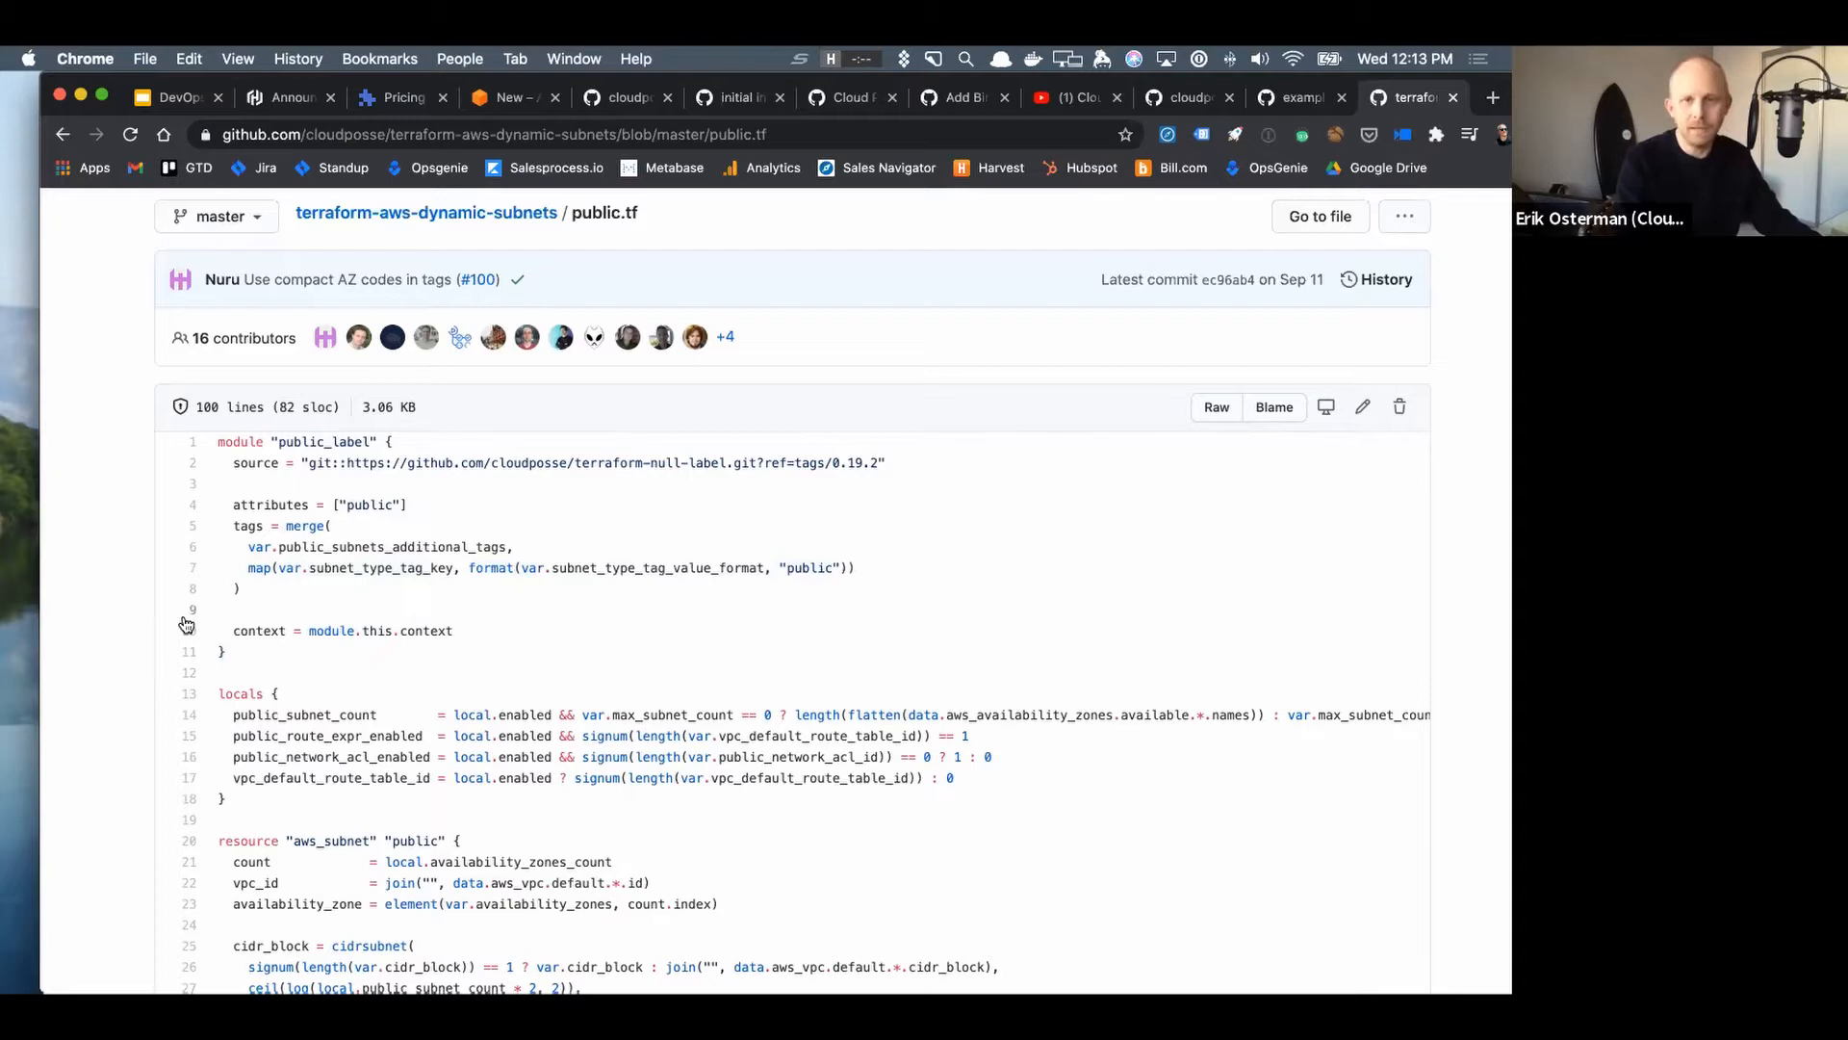
scroll("down", 3)
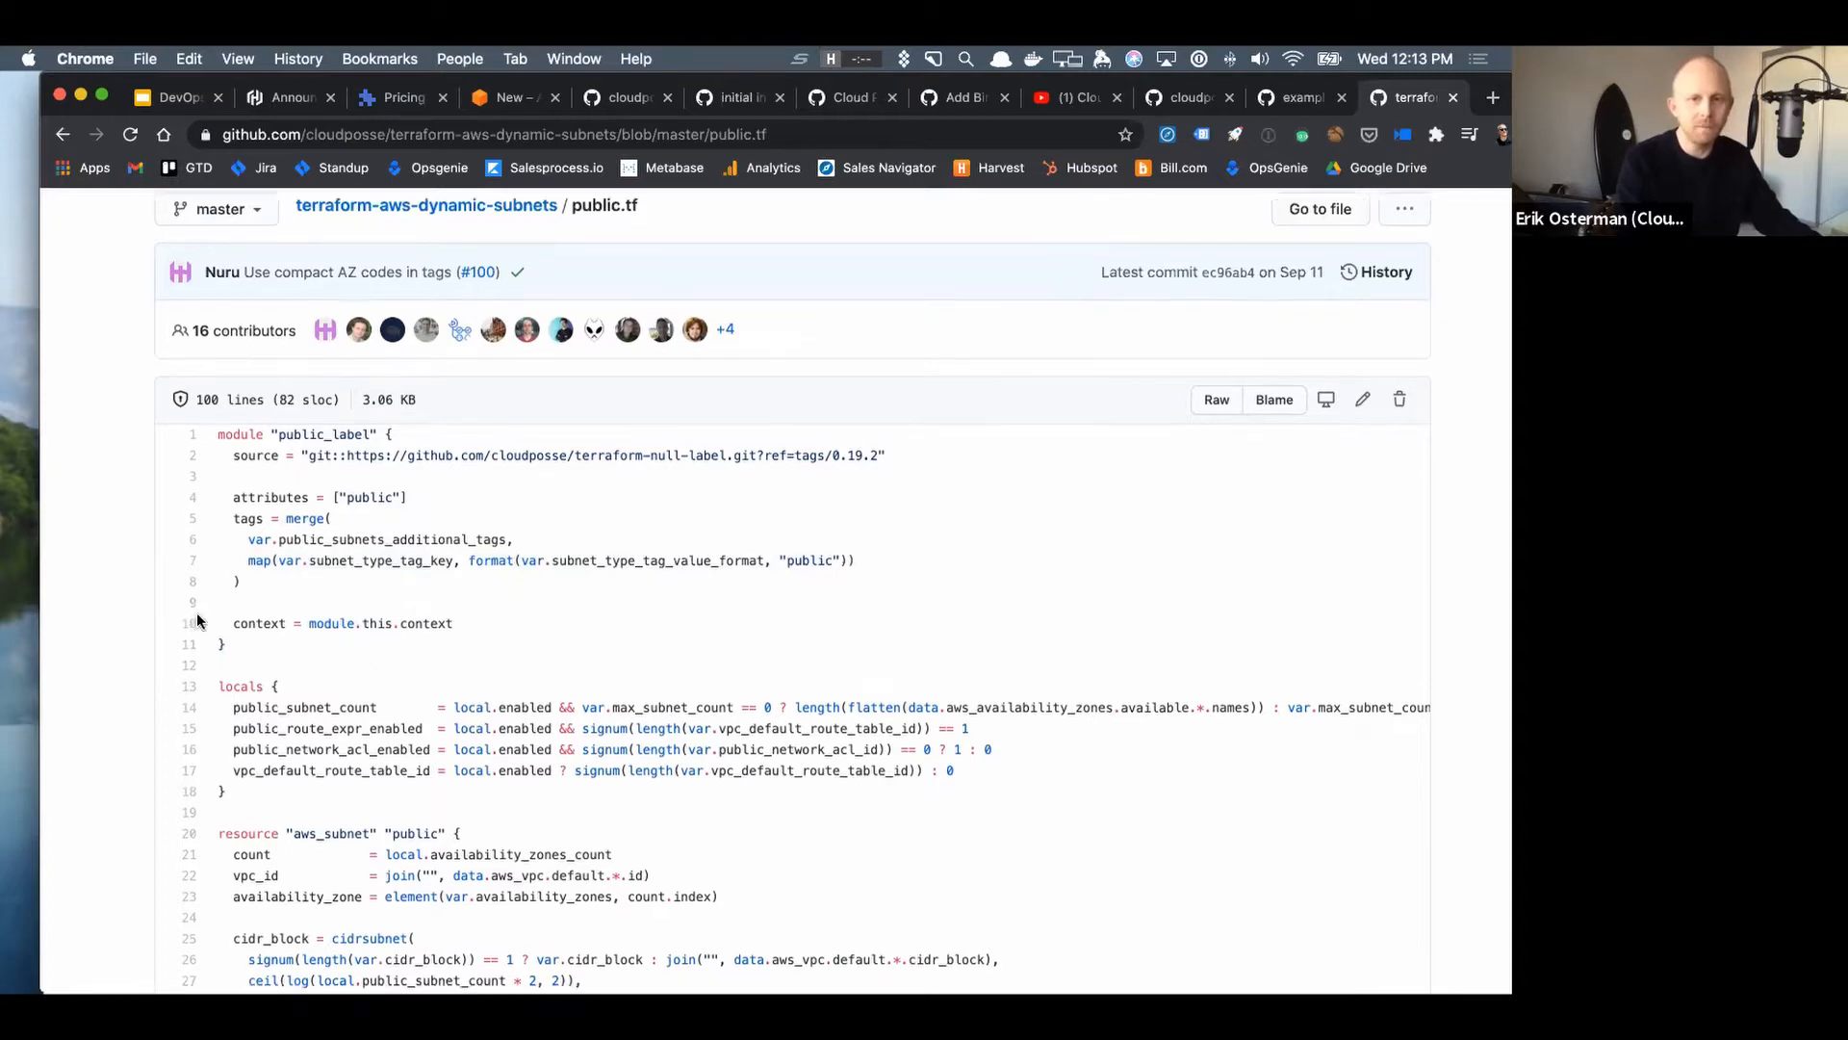
scroll("down", 3)
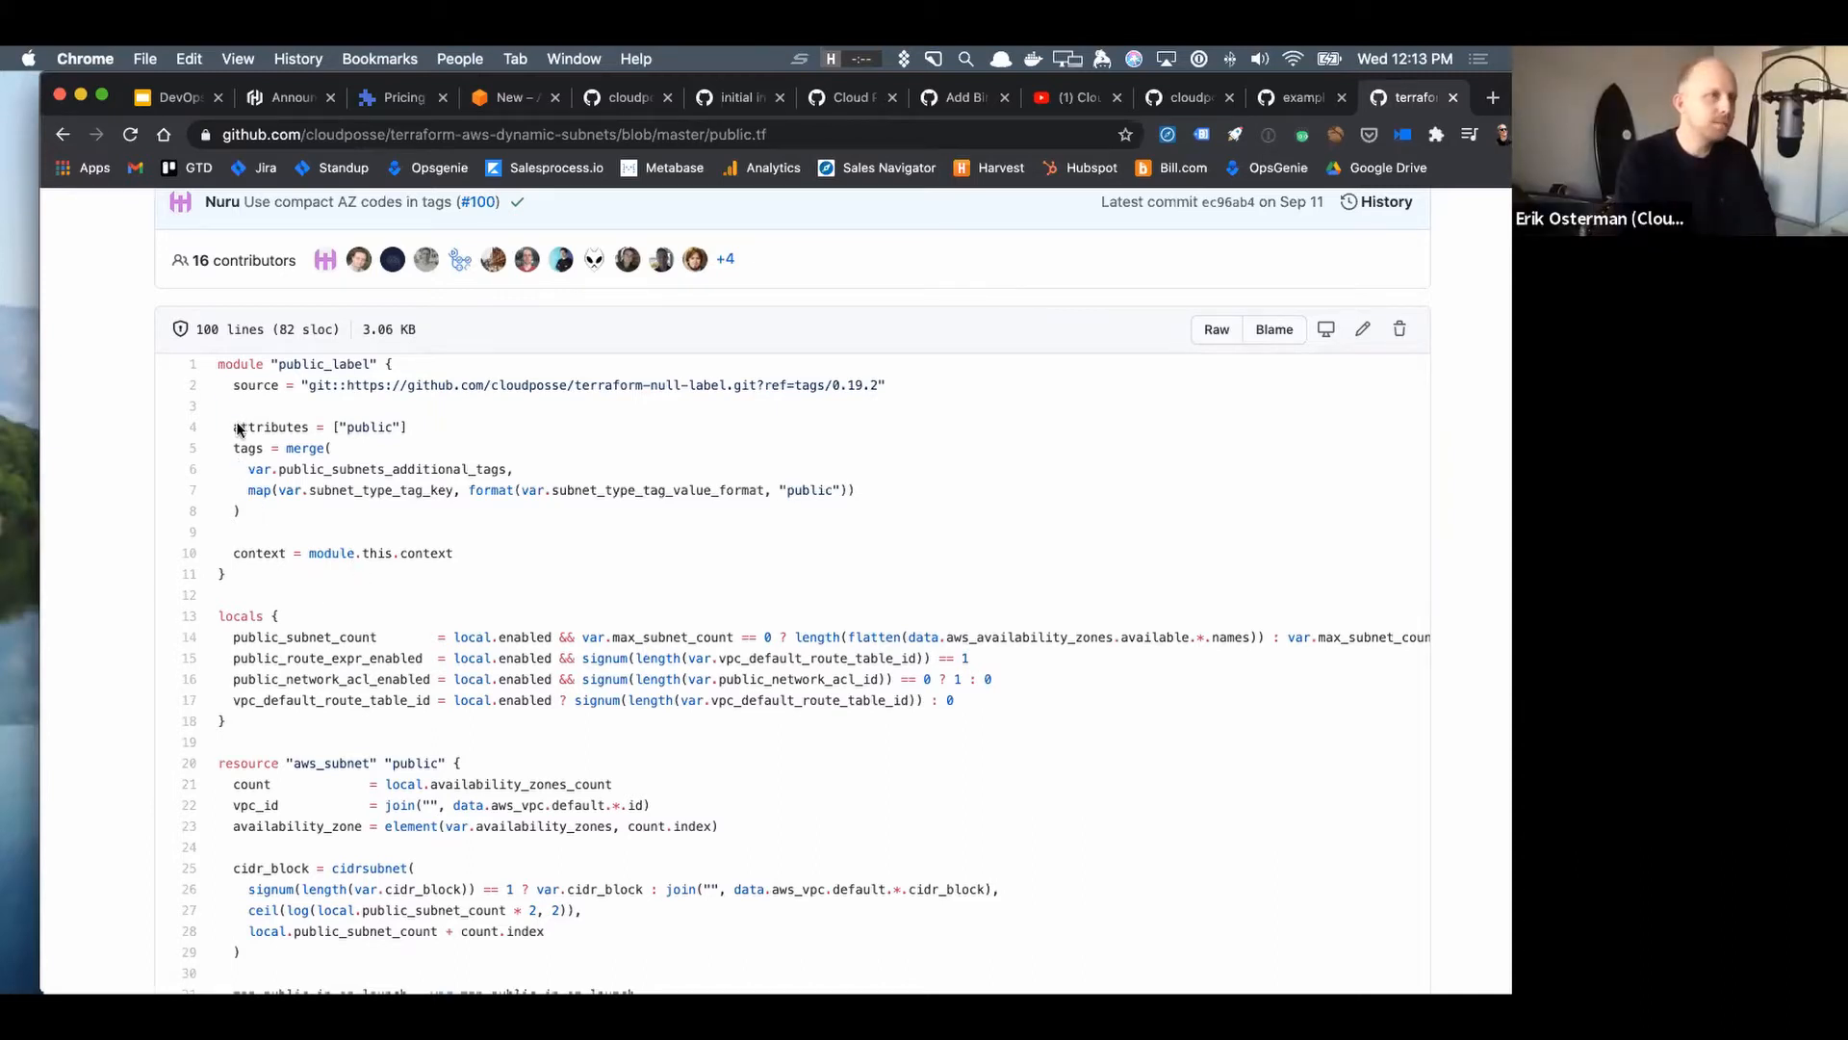
left_click_drag(235, 428, 270, 531)
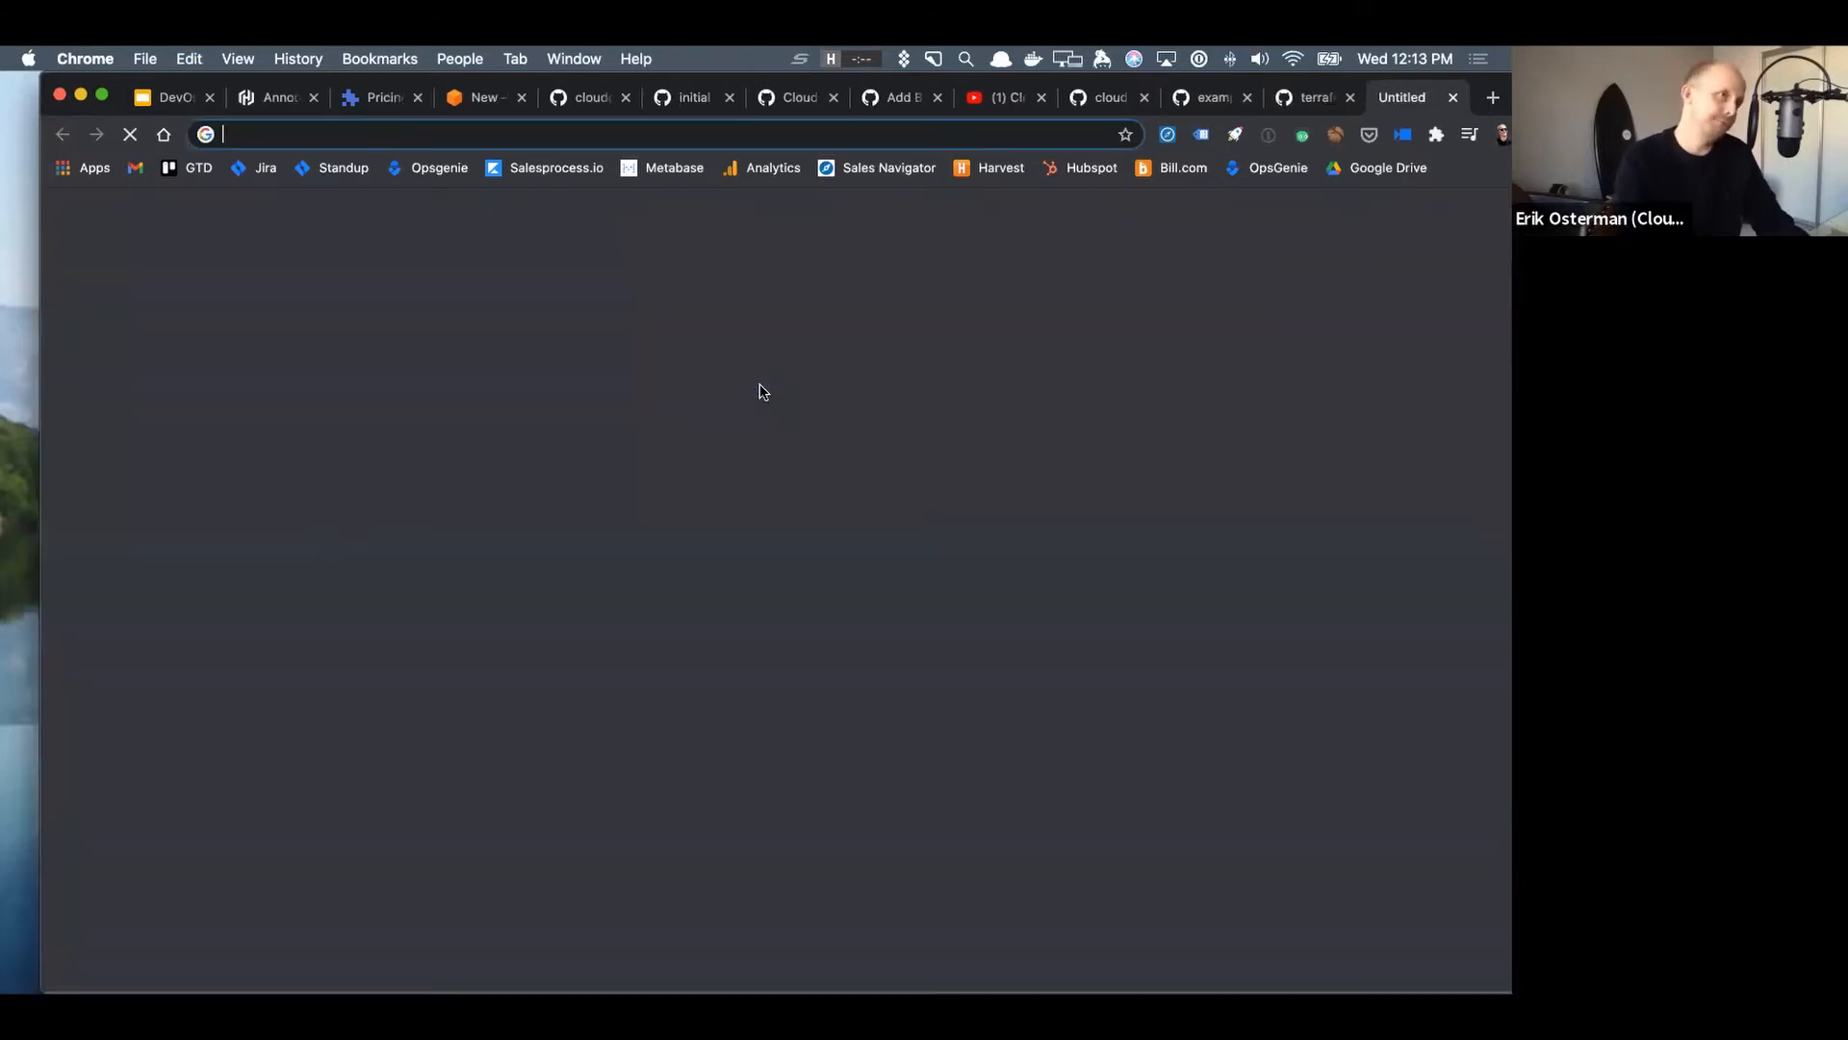
- Go to github.com/cloudposse/terraform-null-label and read down its README inputs table
type("github.com/cloudposse/terraform-null-label")
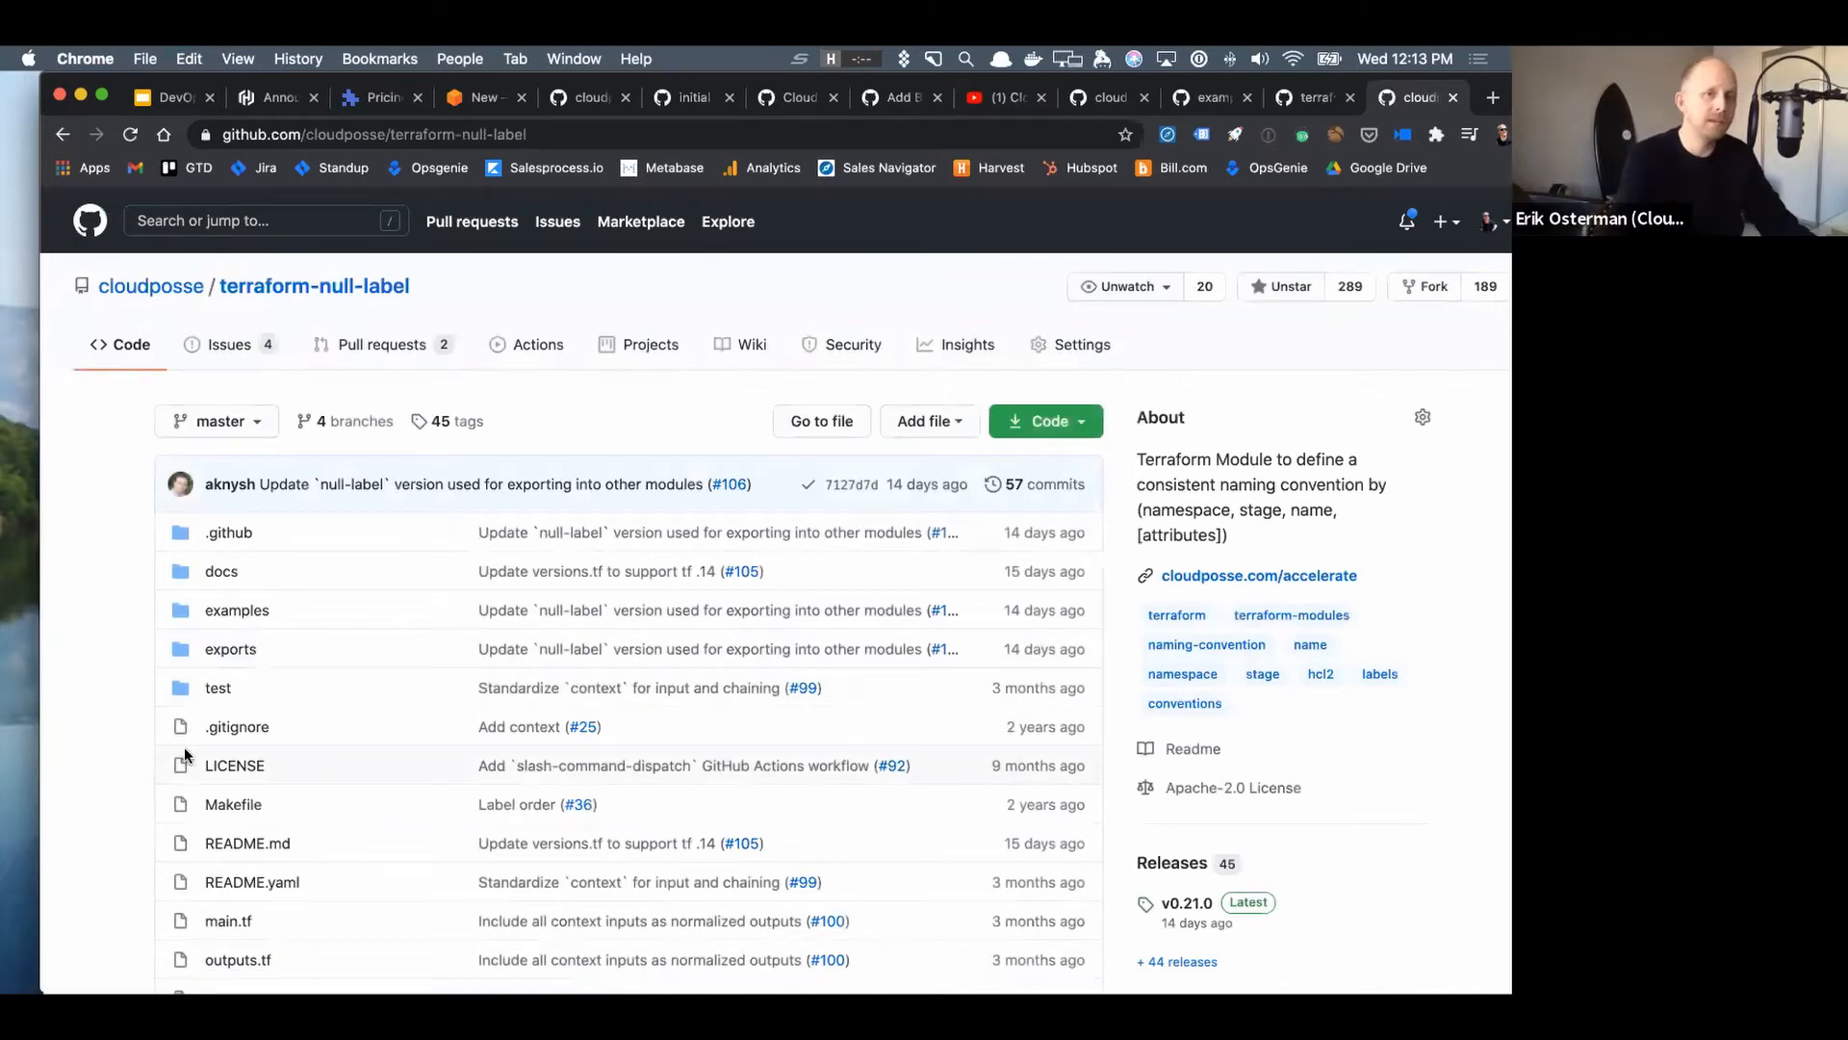
scroll("down", 3)
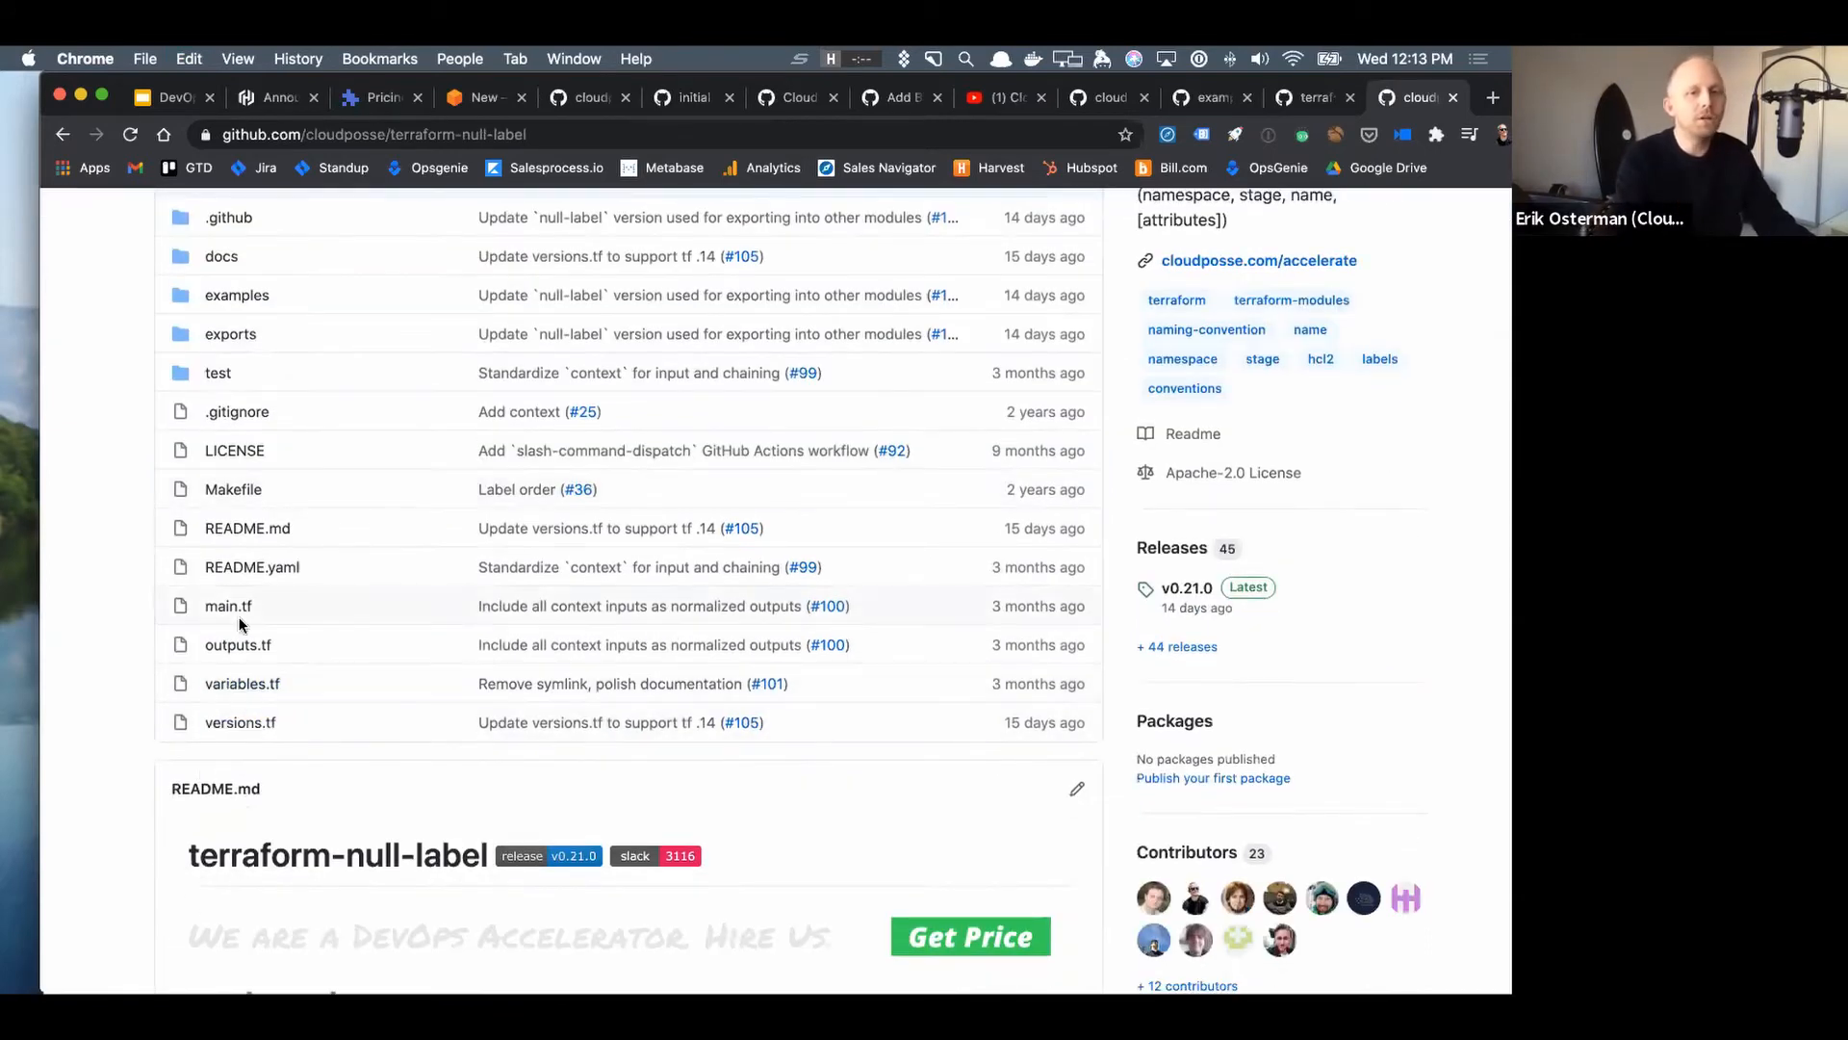
scroll("down", 3)
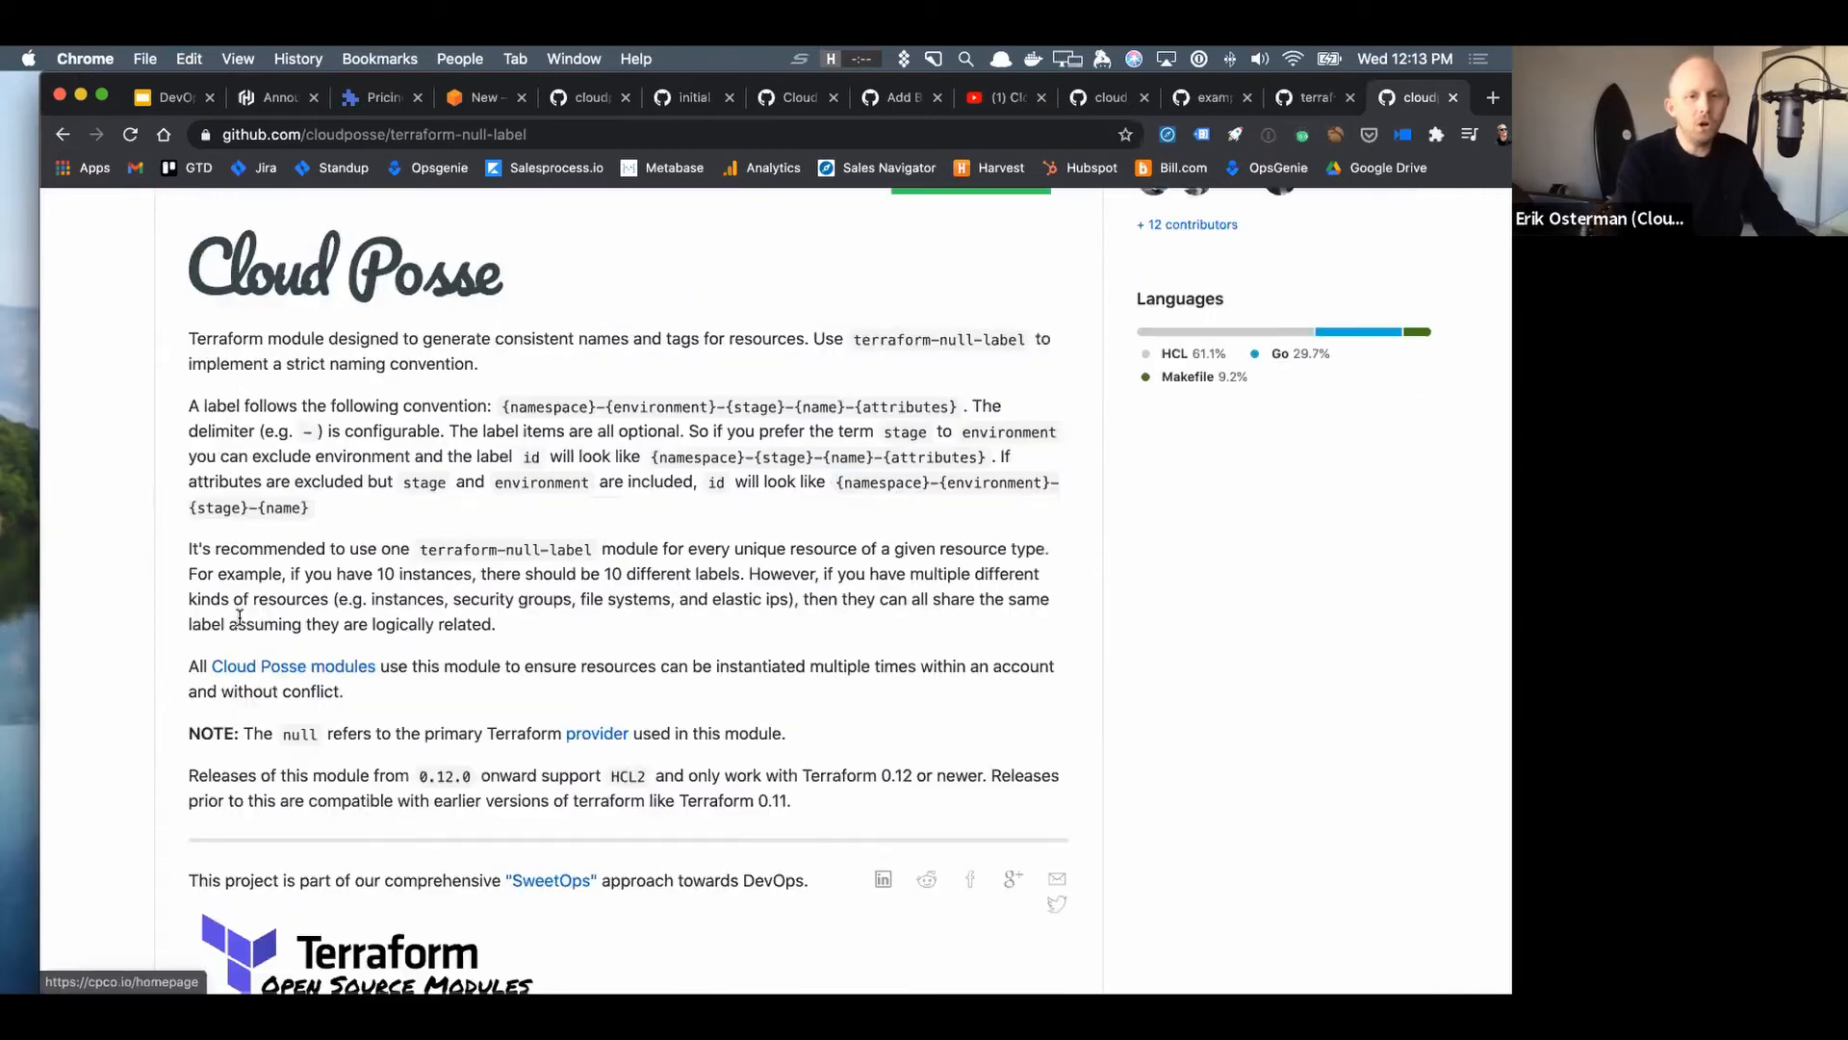
scroll("down", 3)
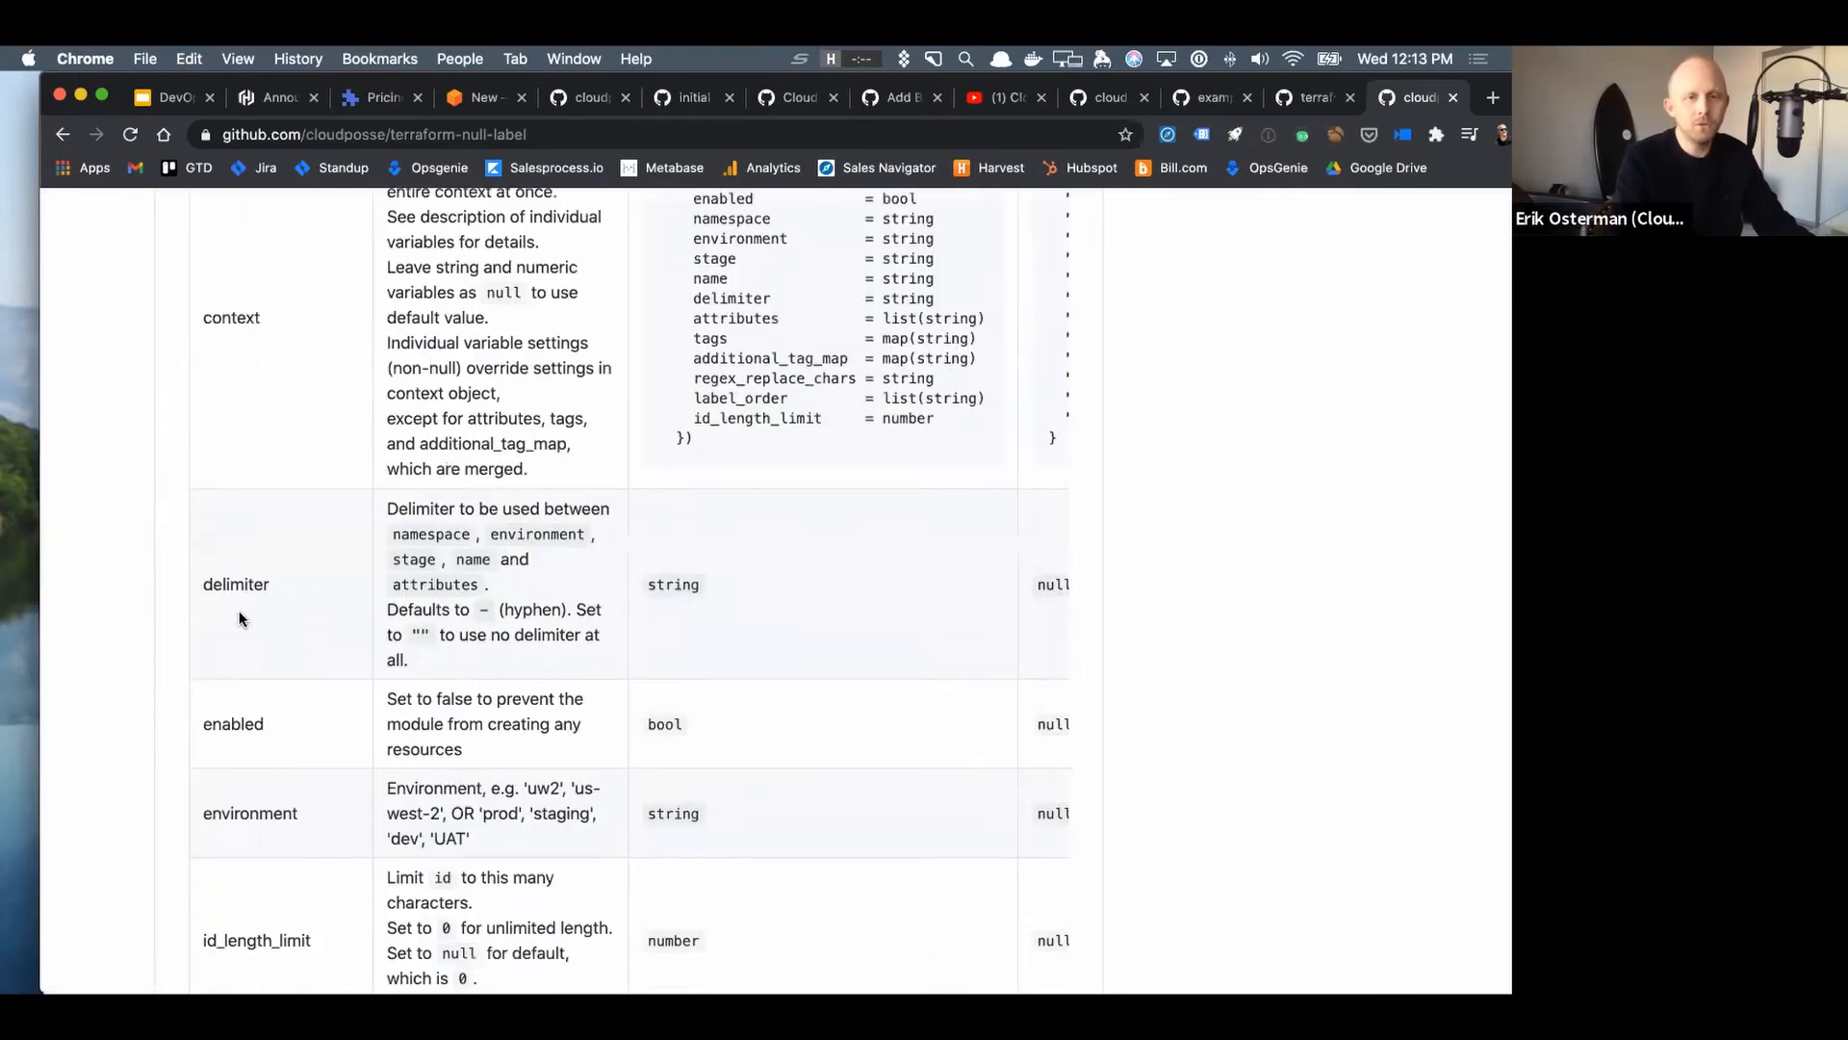
scroll("down", 3)
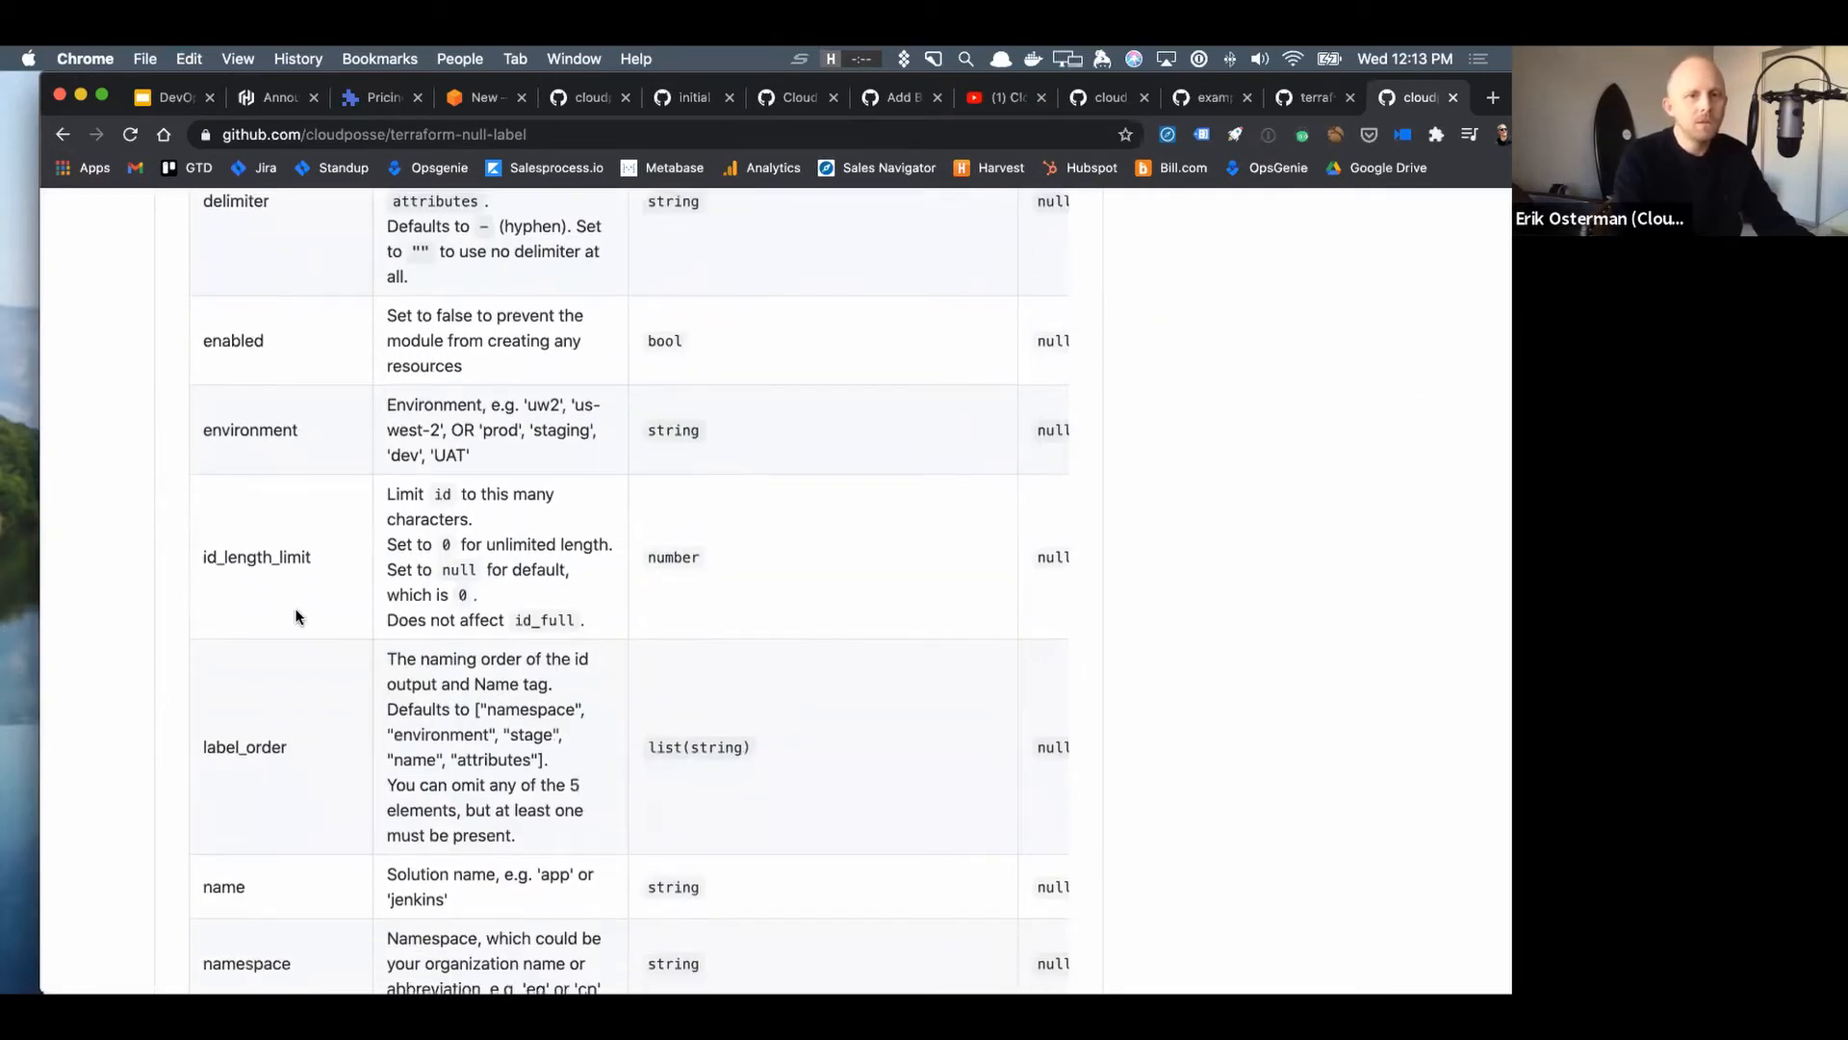
scroll("down", 3)
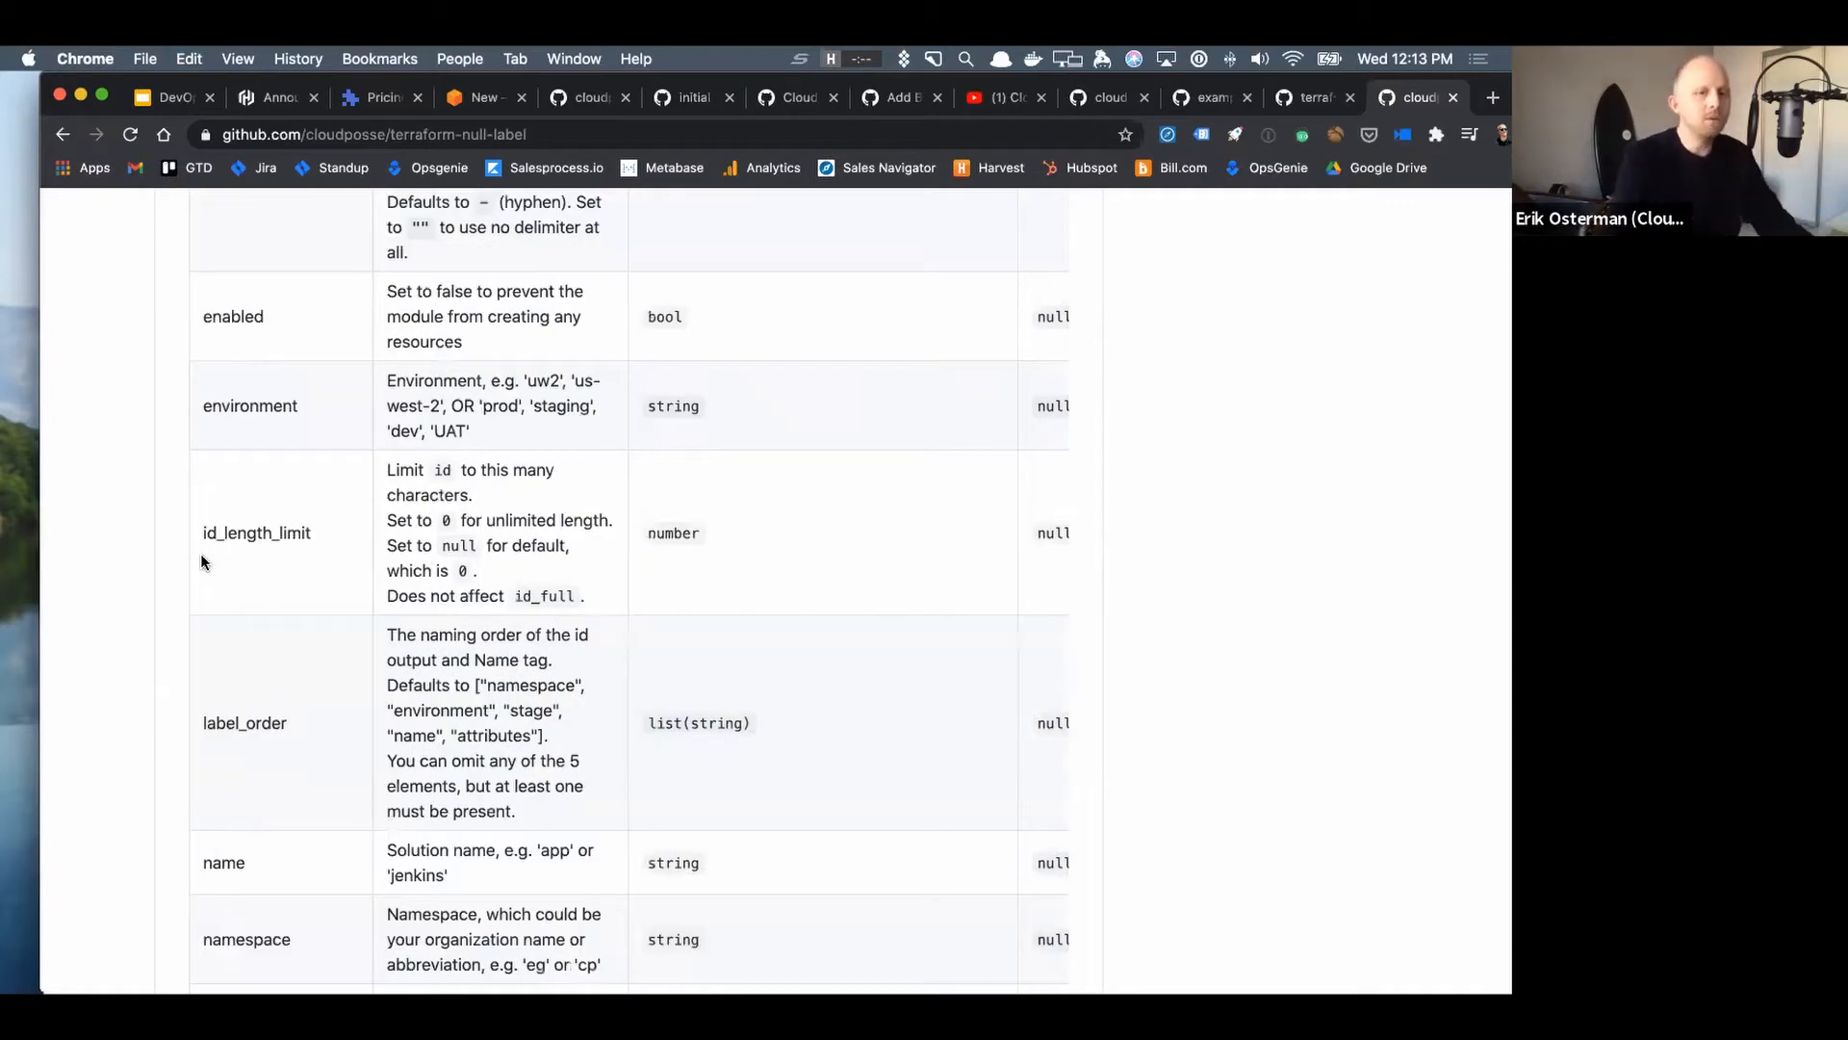
- Reach the outputs section, come back up and select the id_length_limit input name
scroll("down", 3)
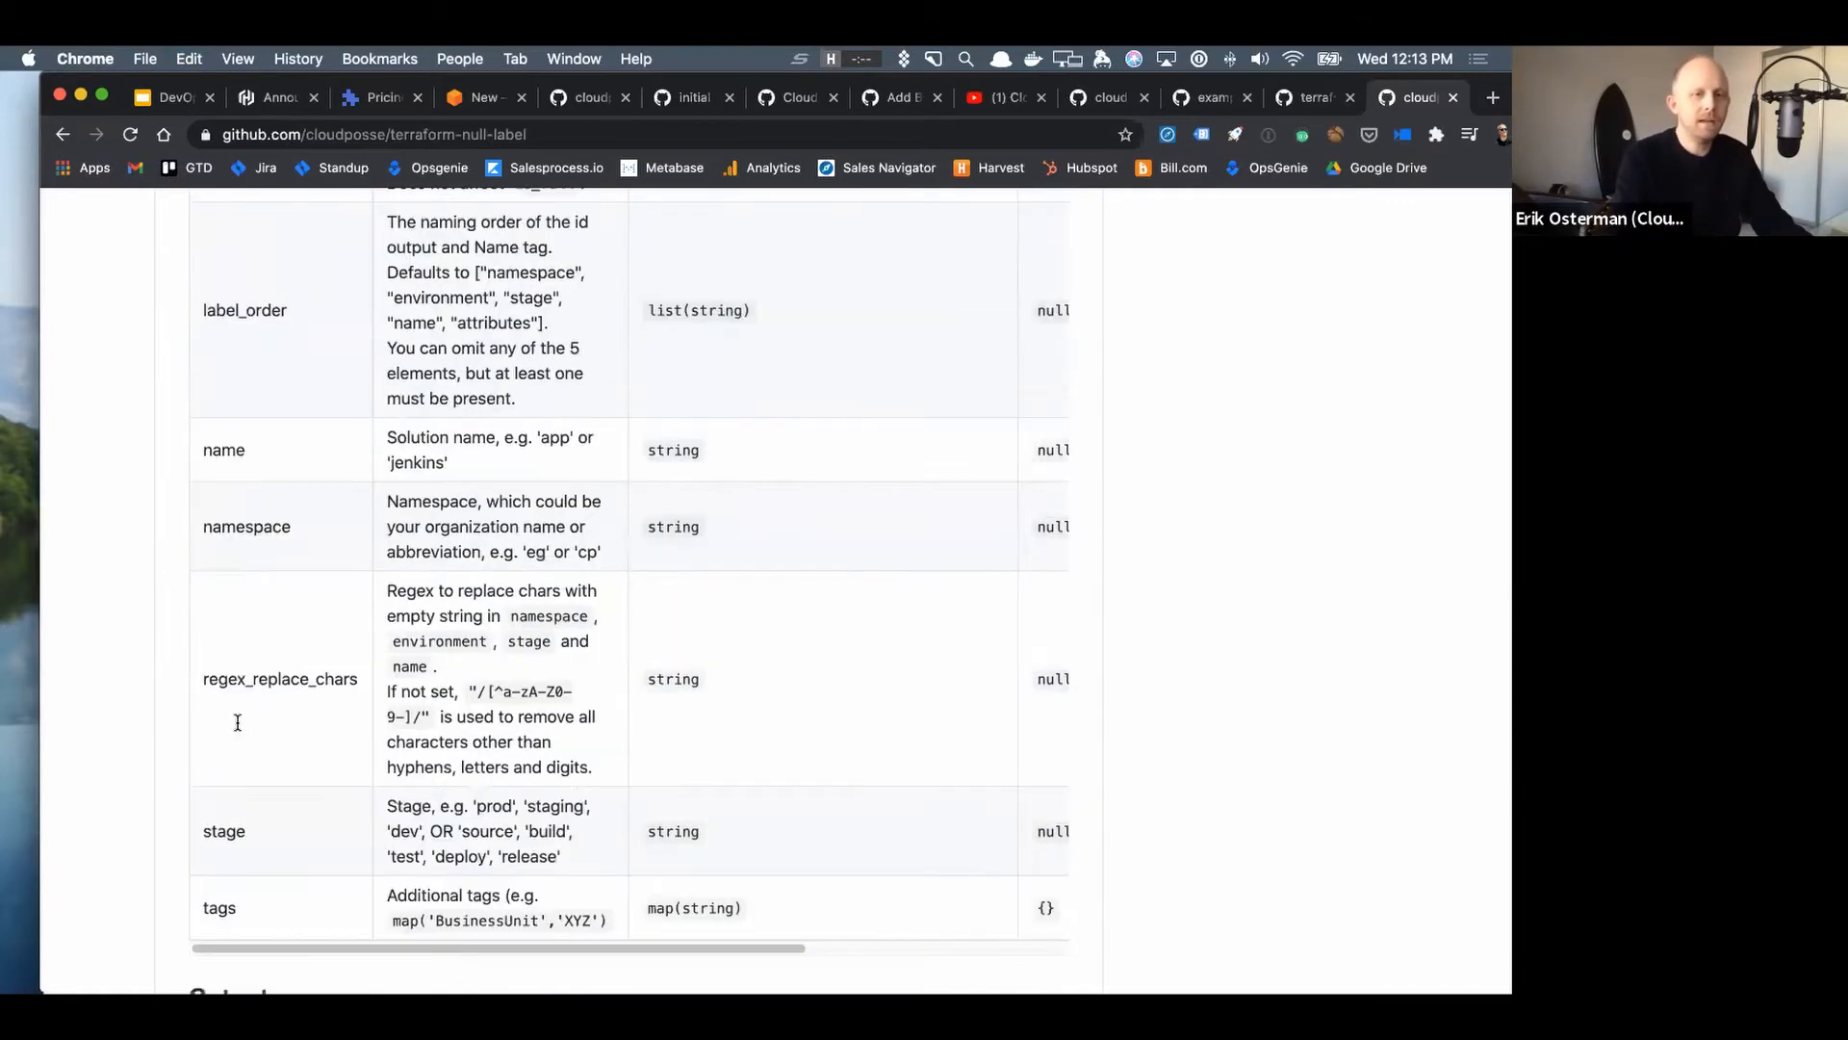
scroll("down", 3)
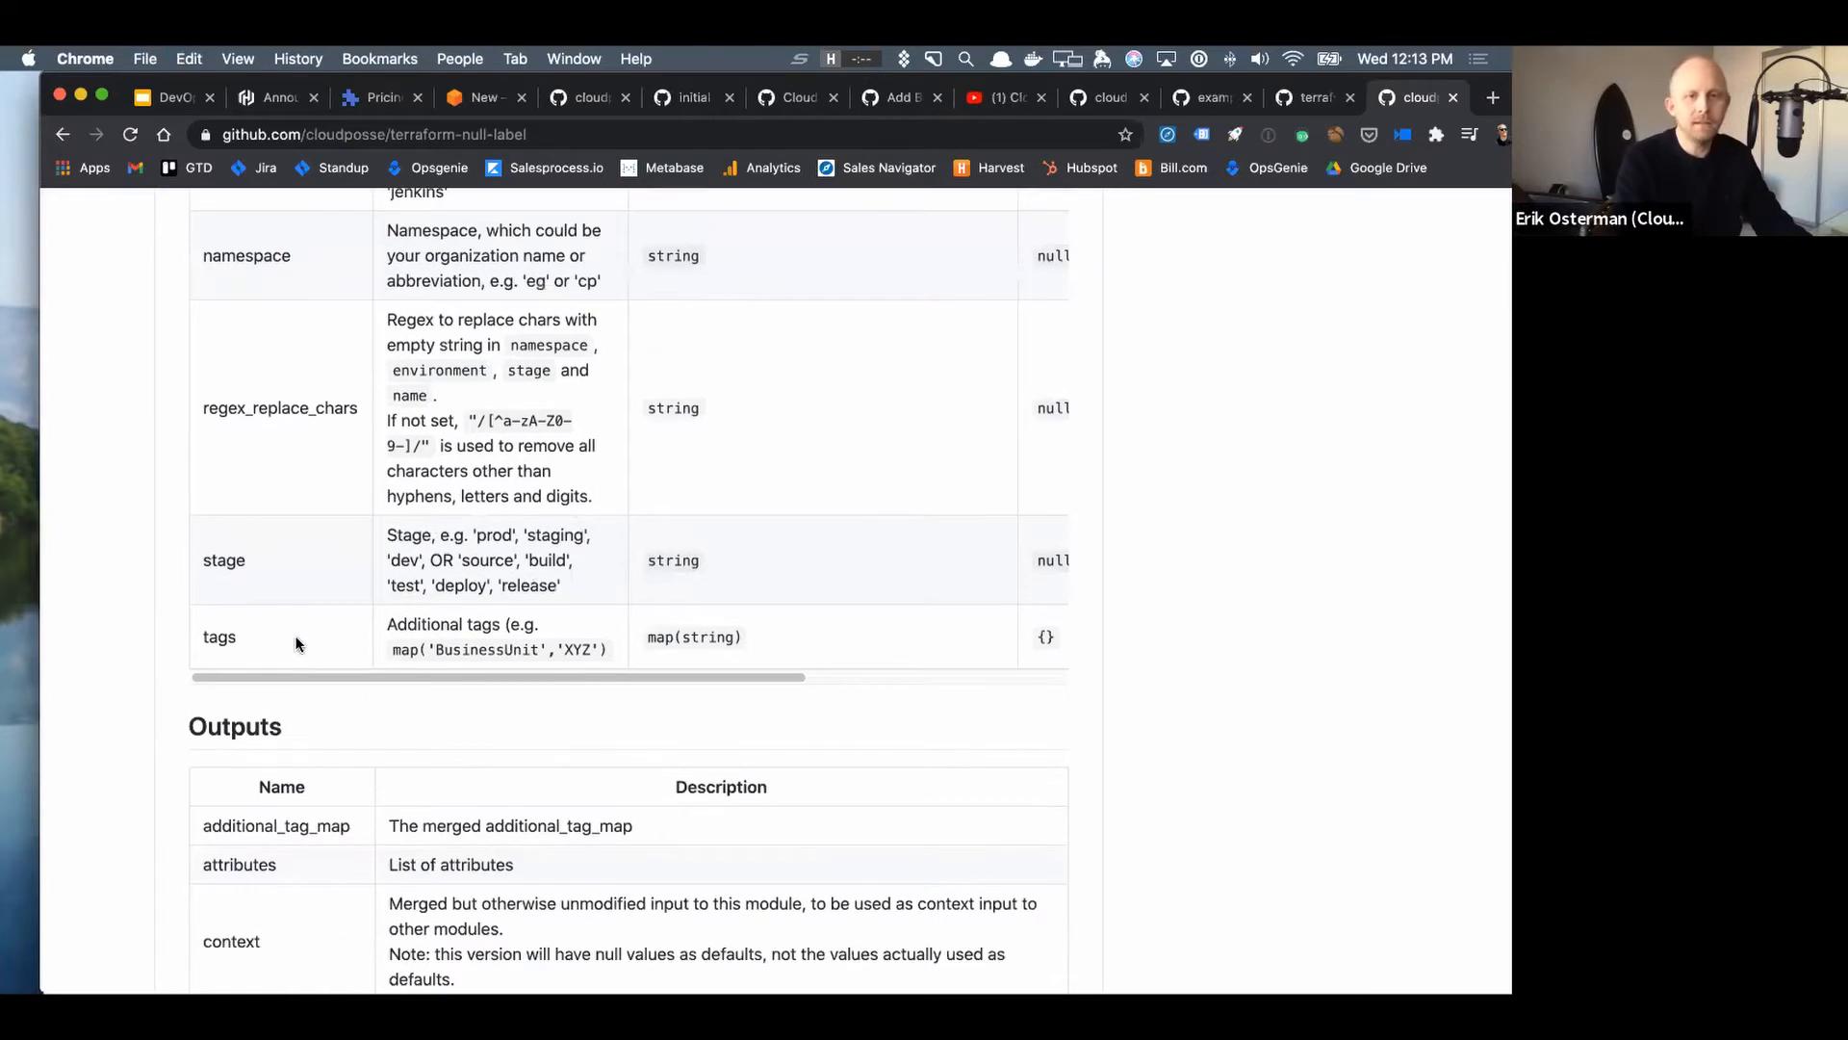
scroll("up", 3)
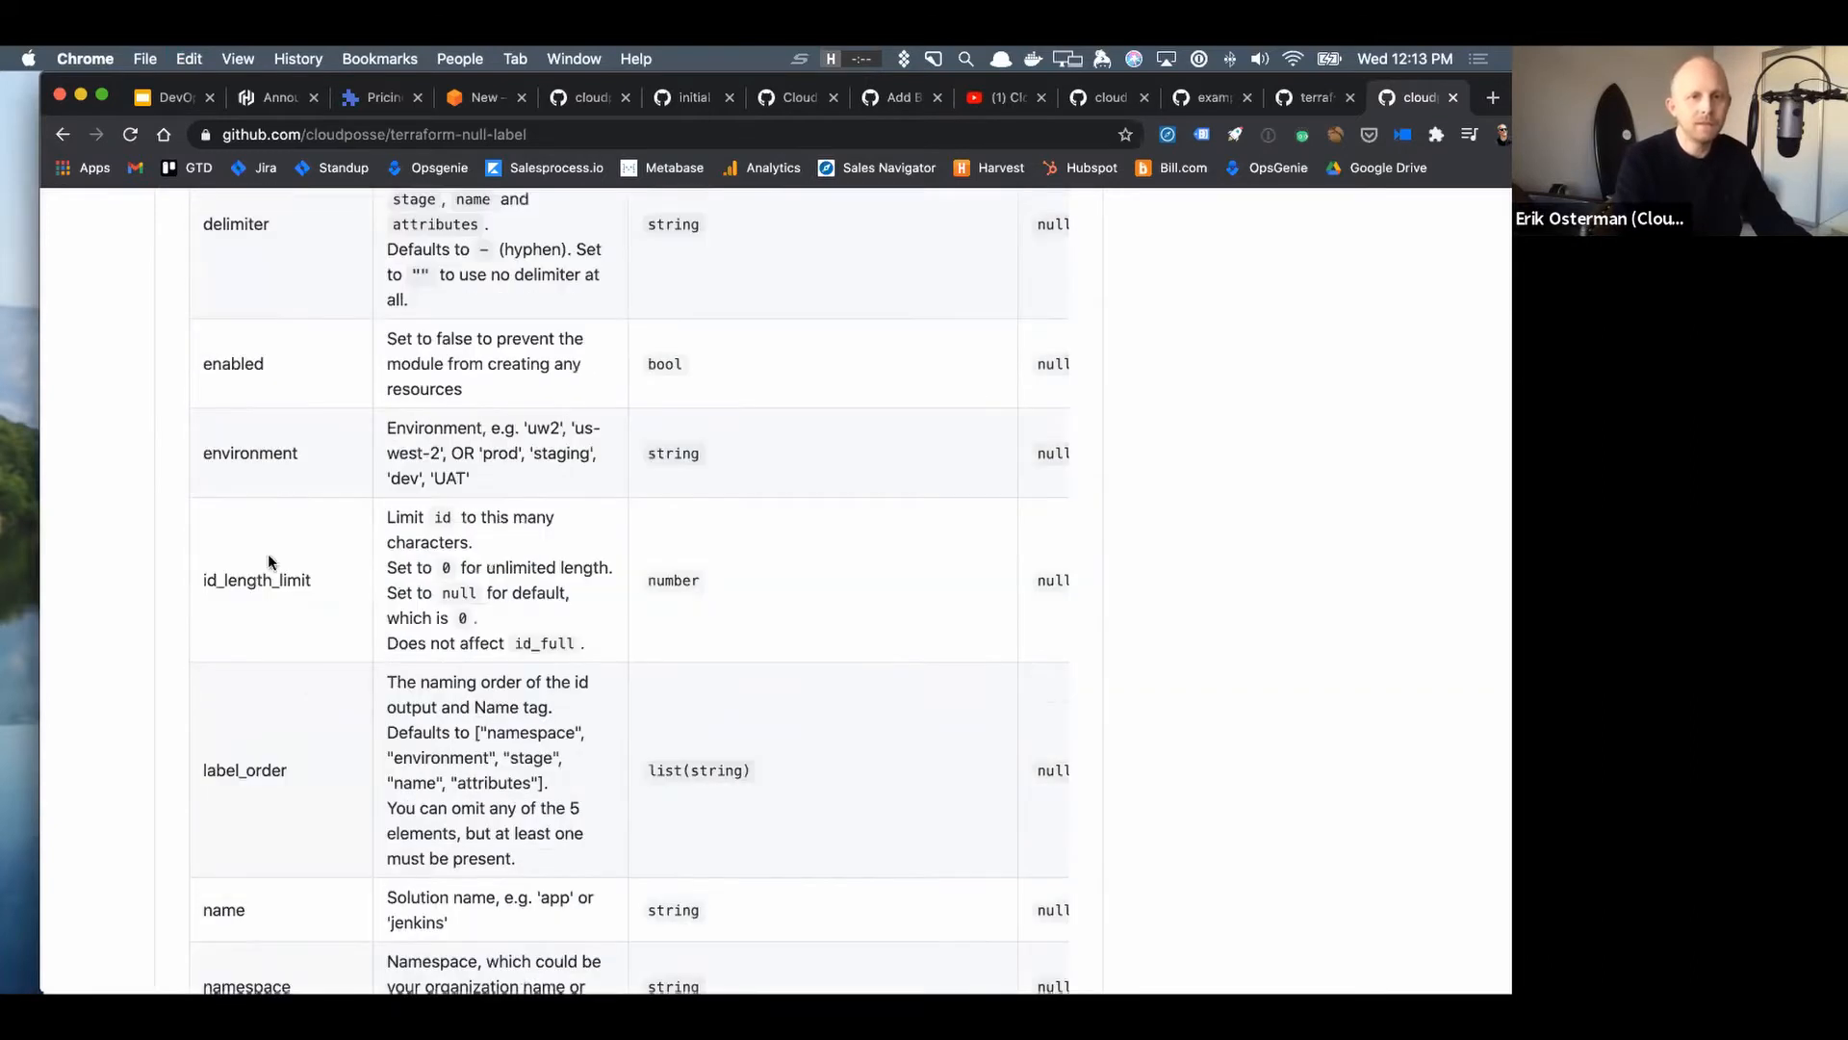
mouse_move(269, 437)
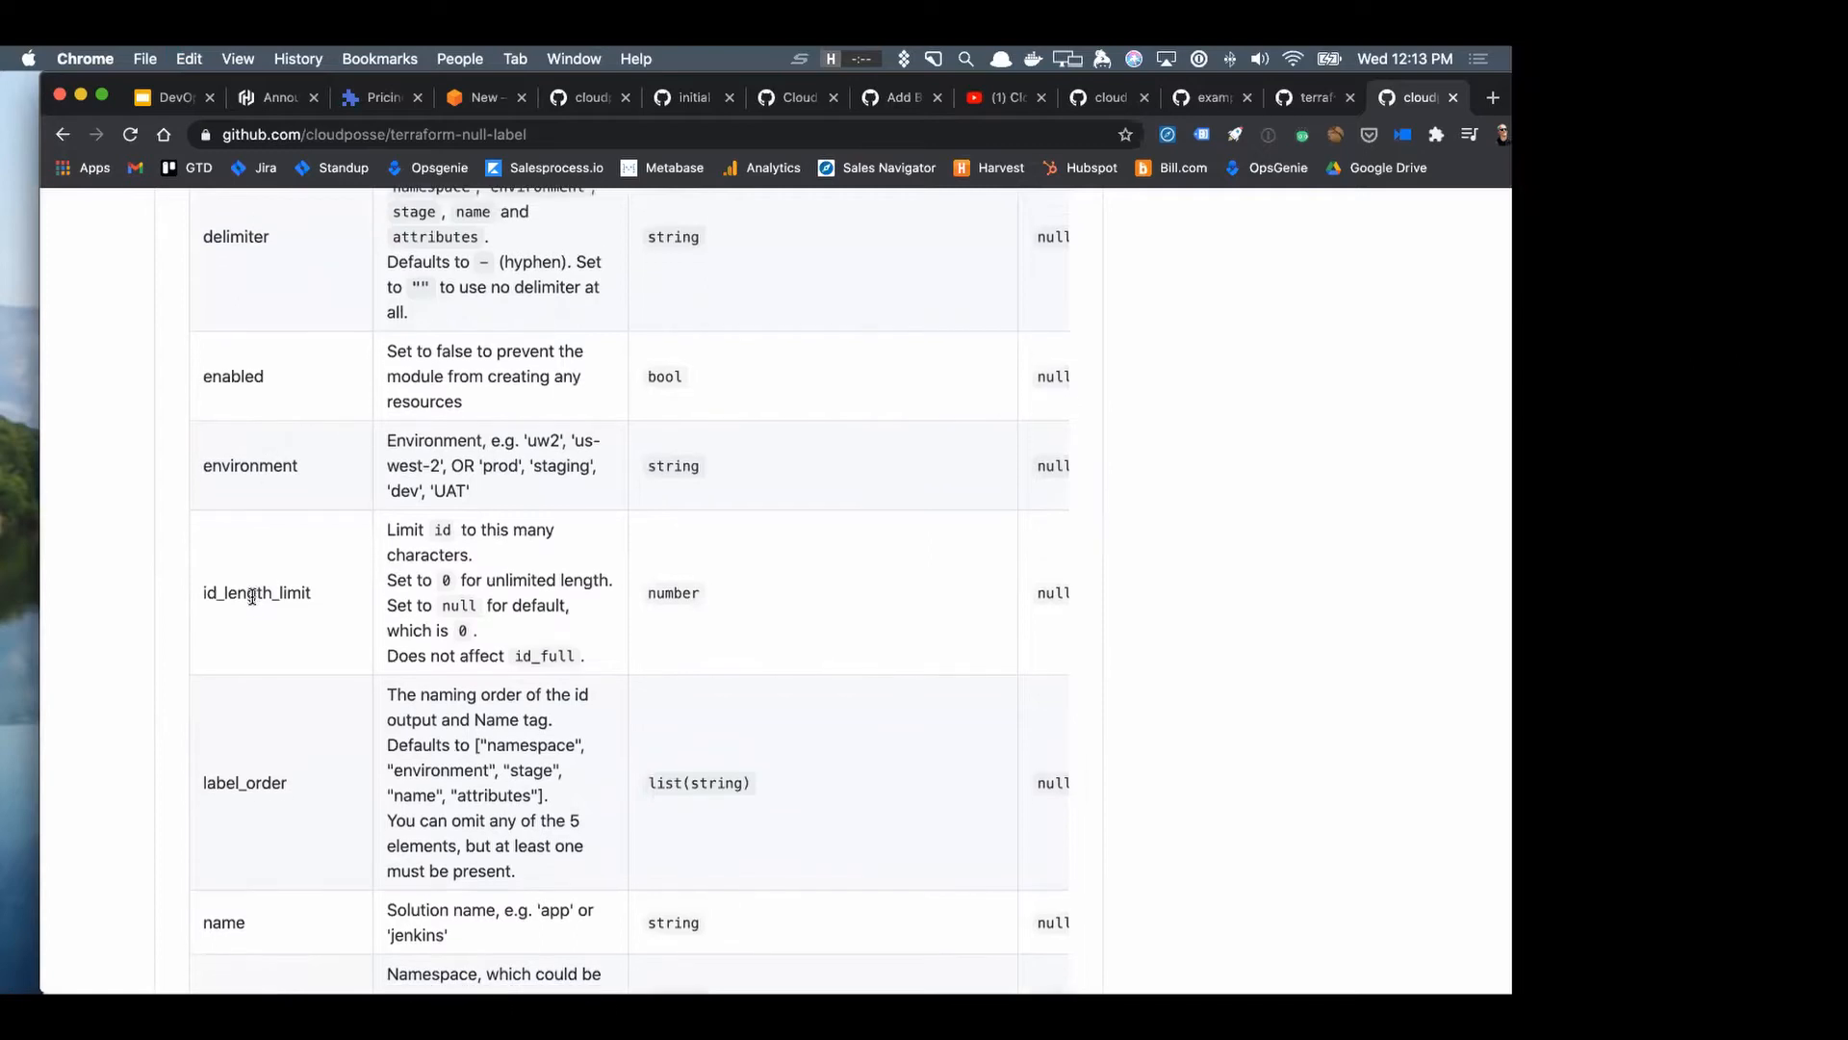
double_click(256, 593)
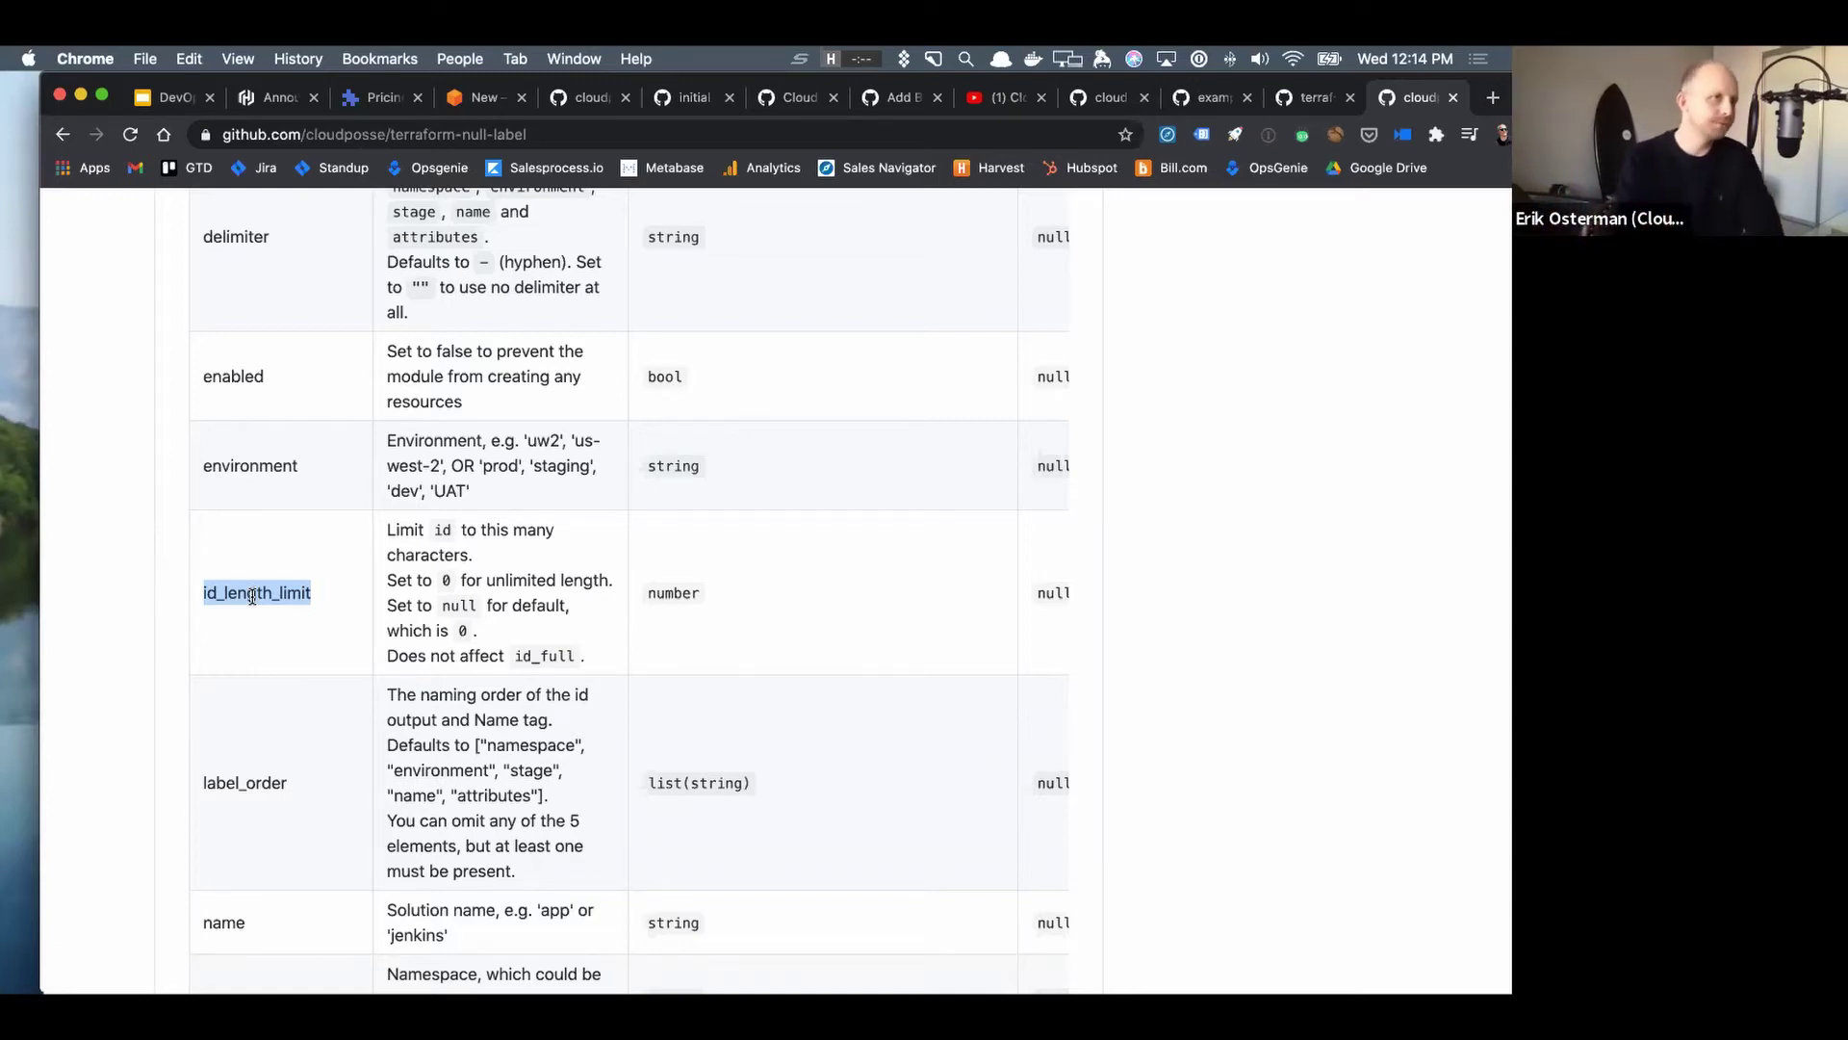
mouse_move(312, 502)
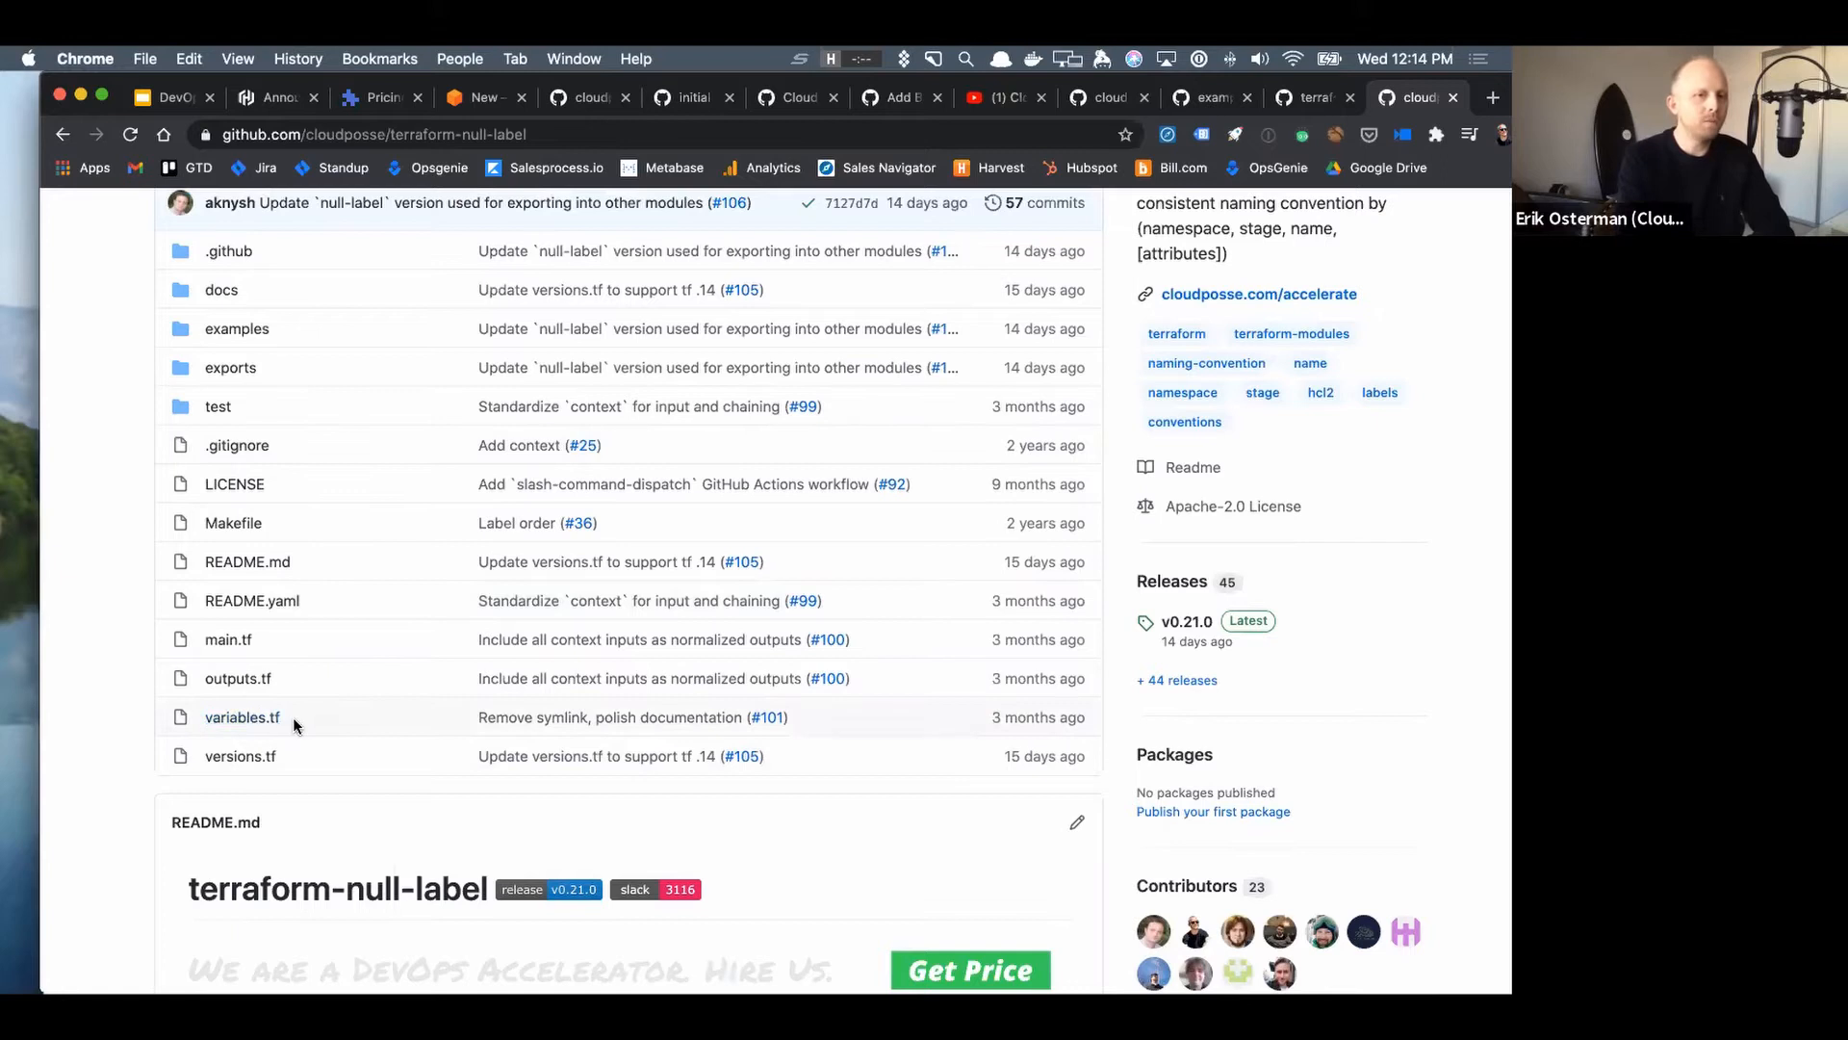
mouse_move(272, 728)
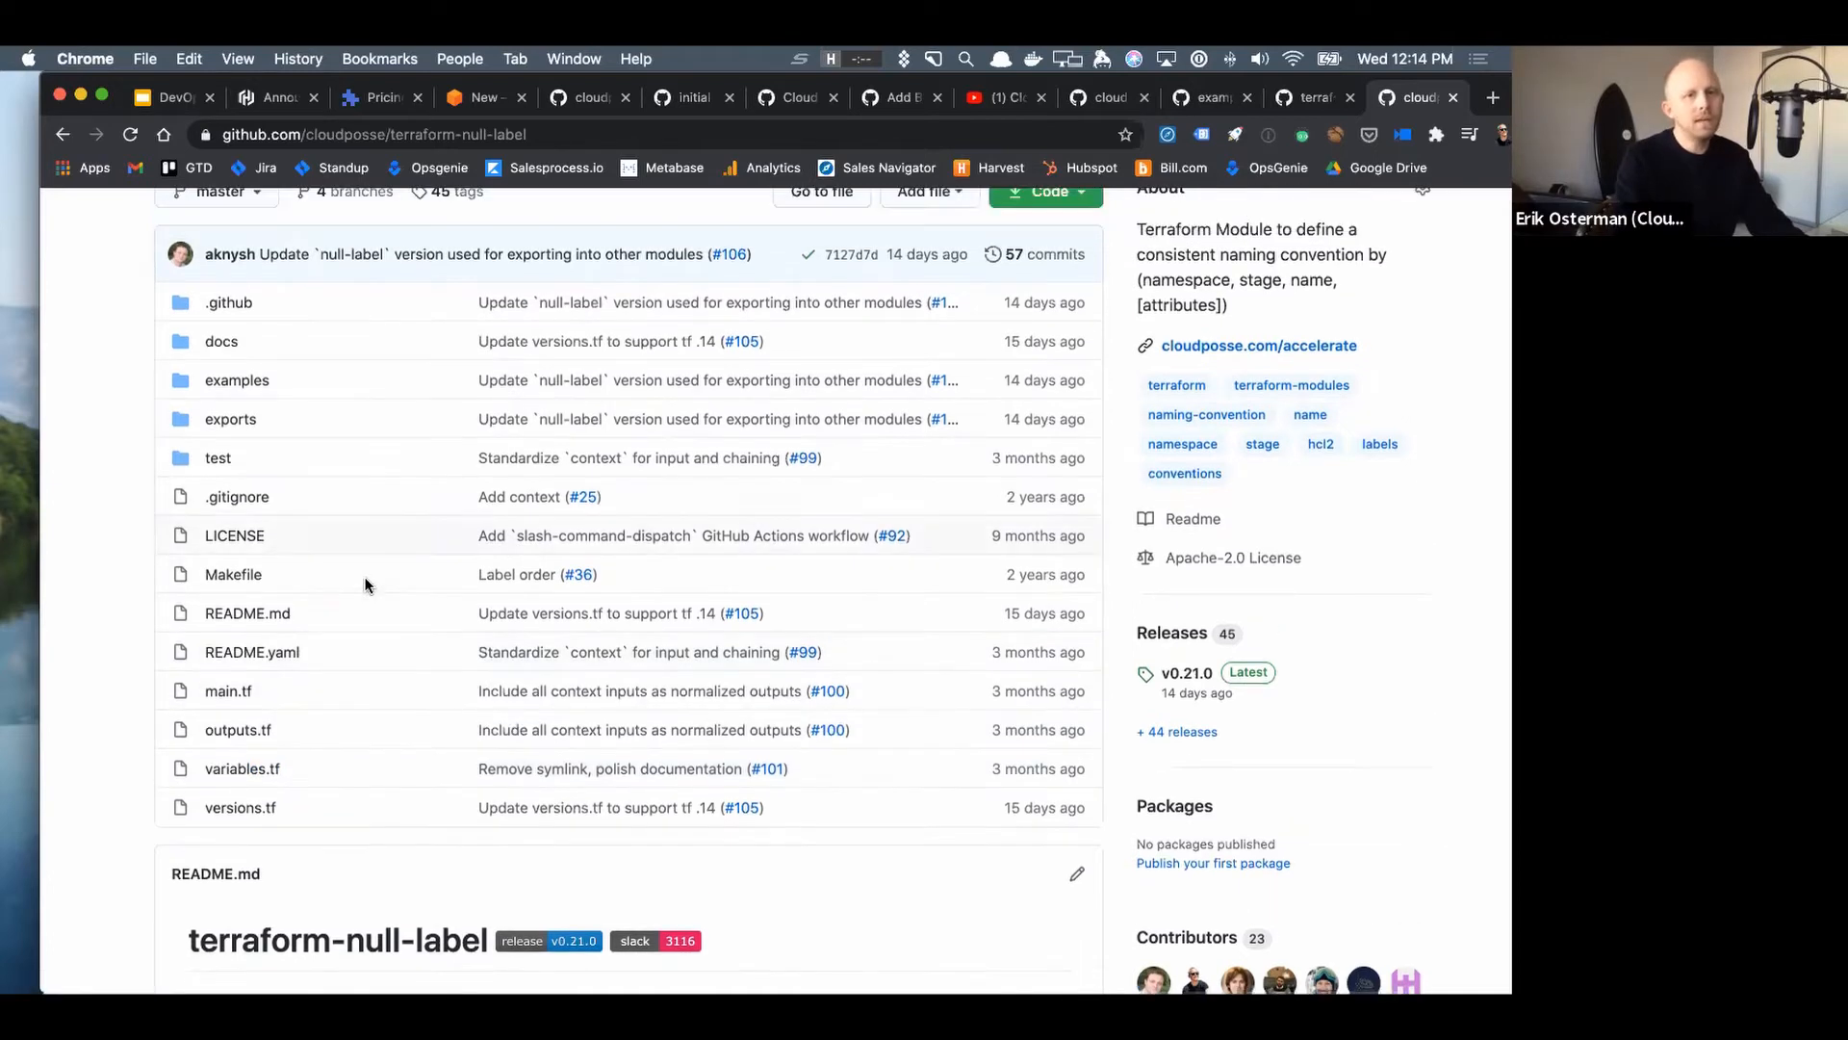
- View exports/context.tf in terraform-null-label down to its module "this" block
left_click(231, 420)
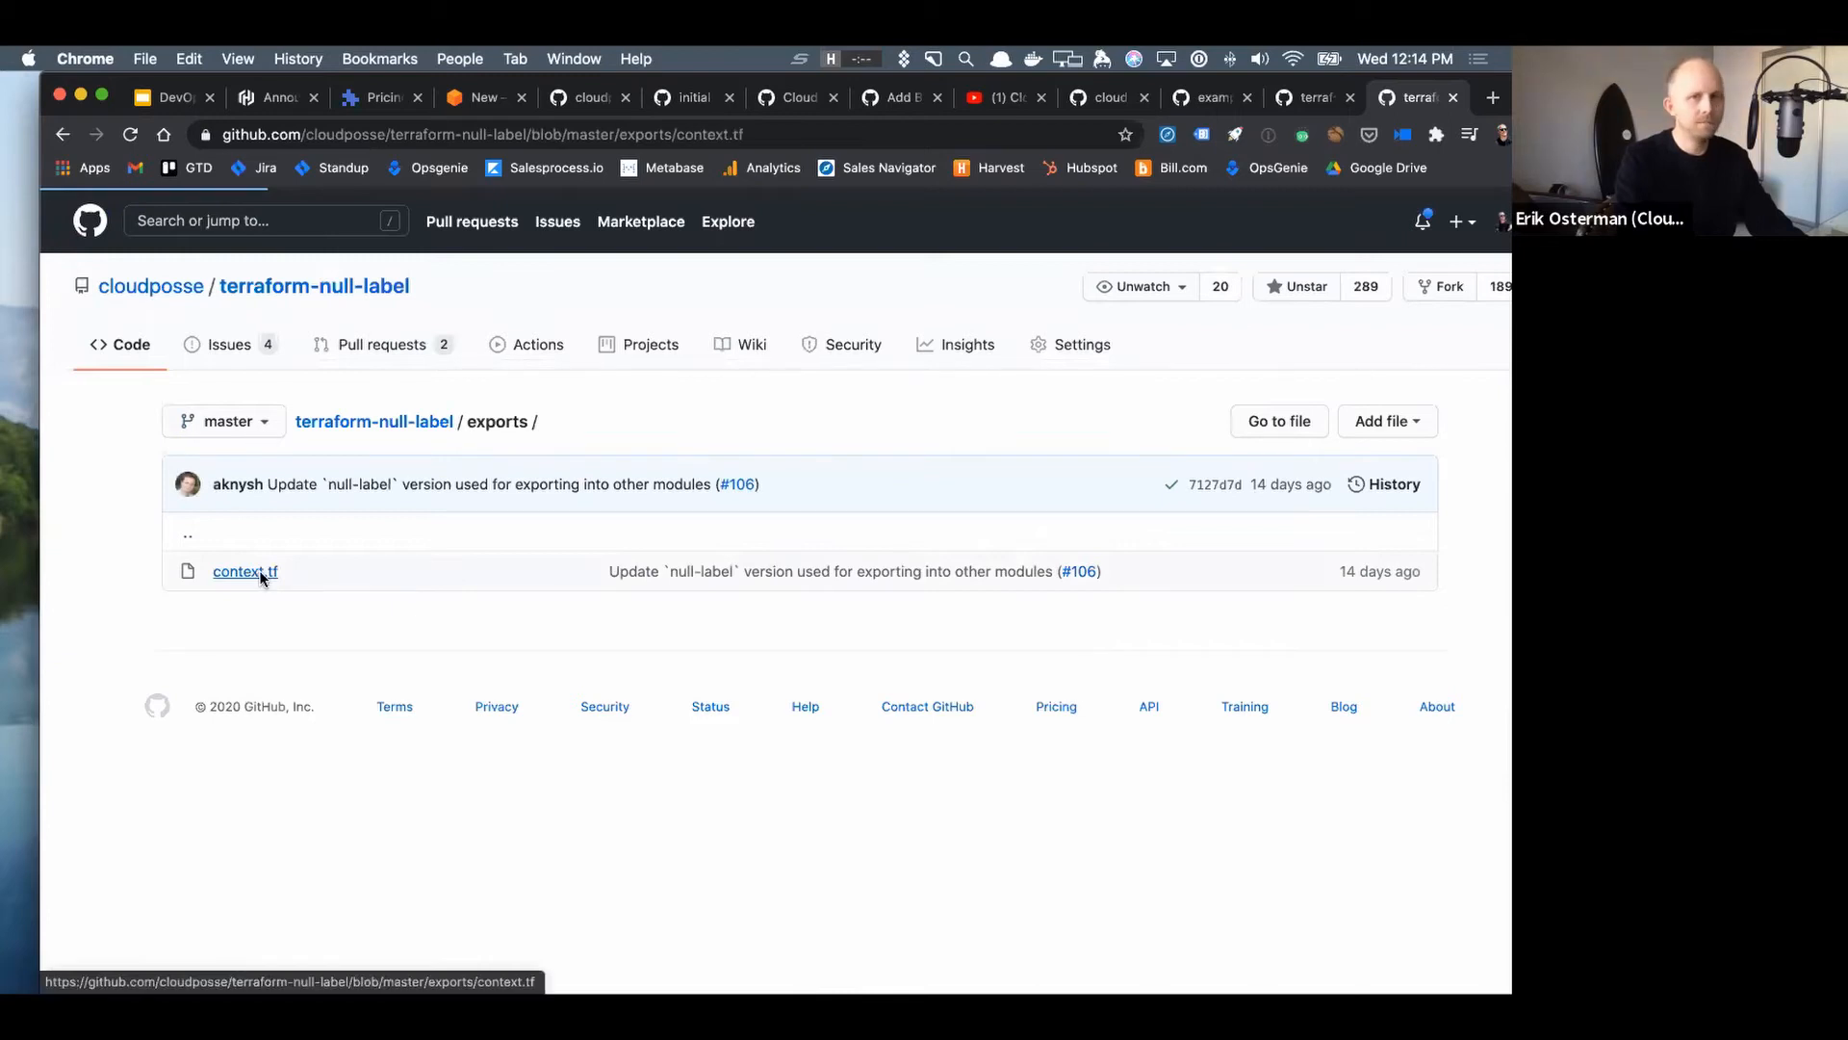
left_click(239, 570)
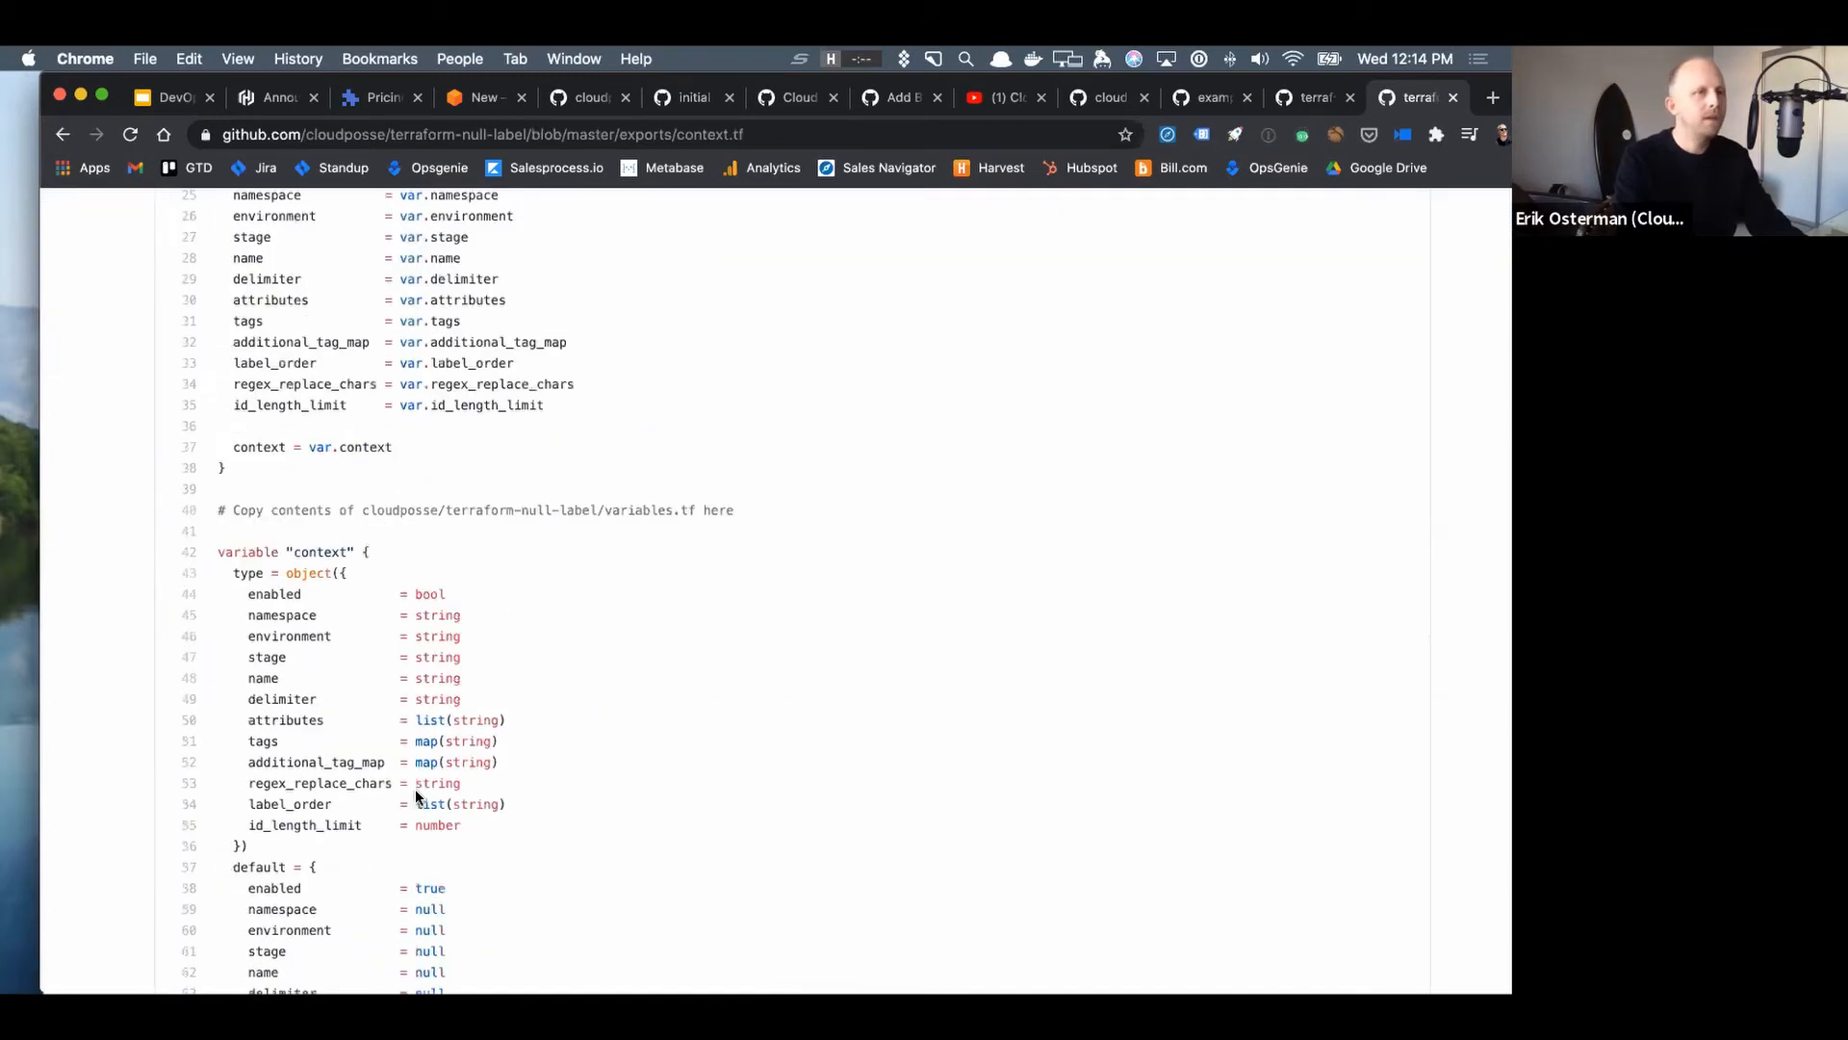
scroll("down", 3)
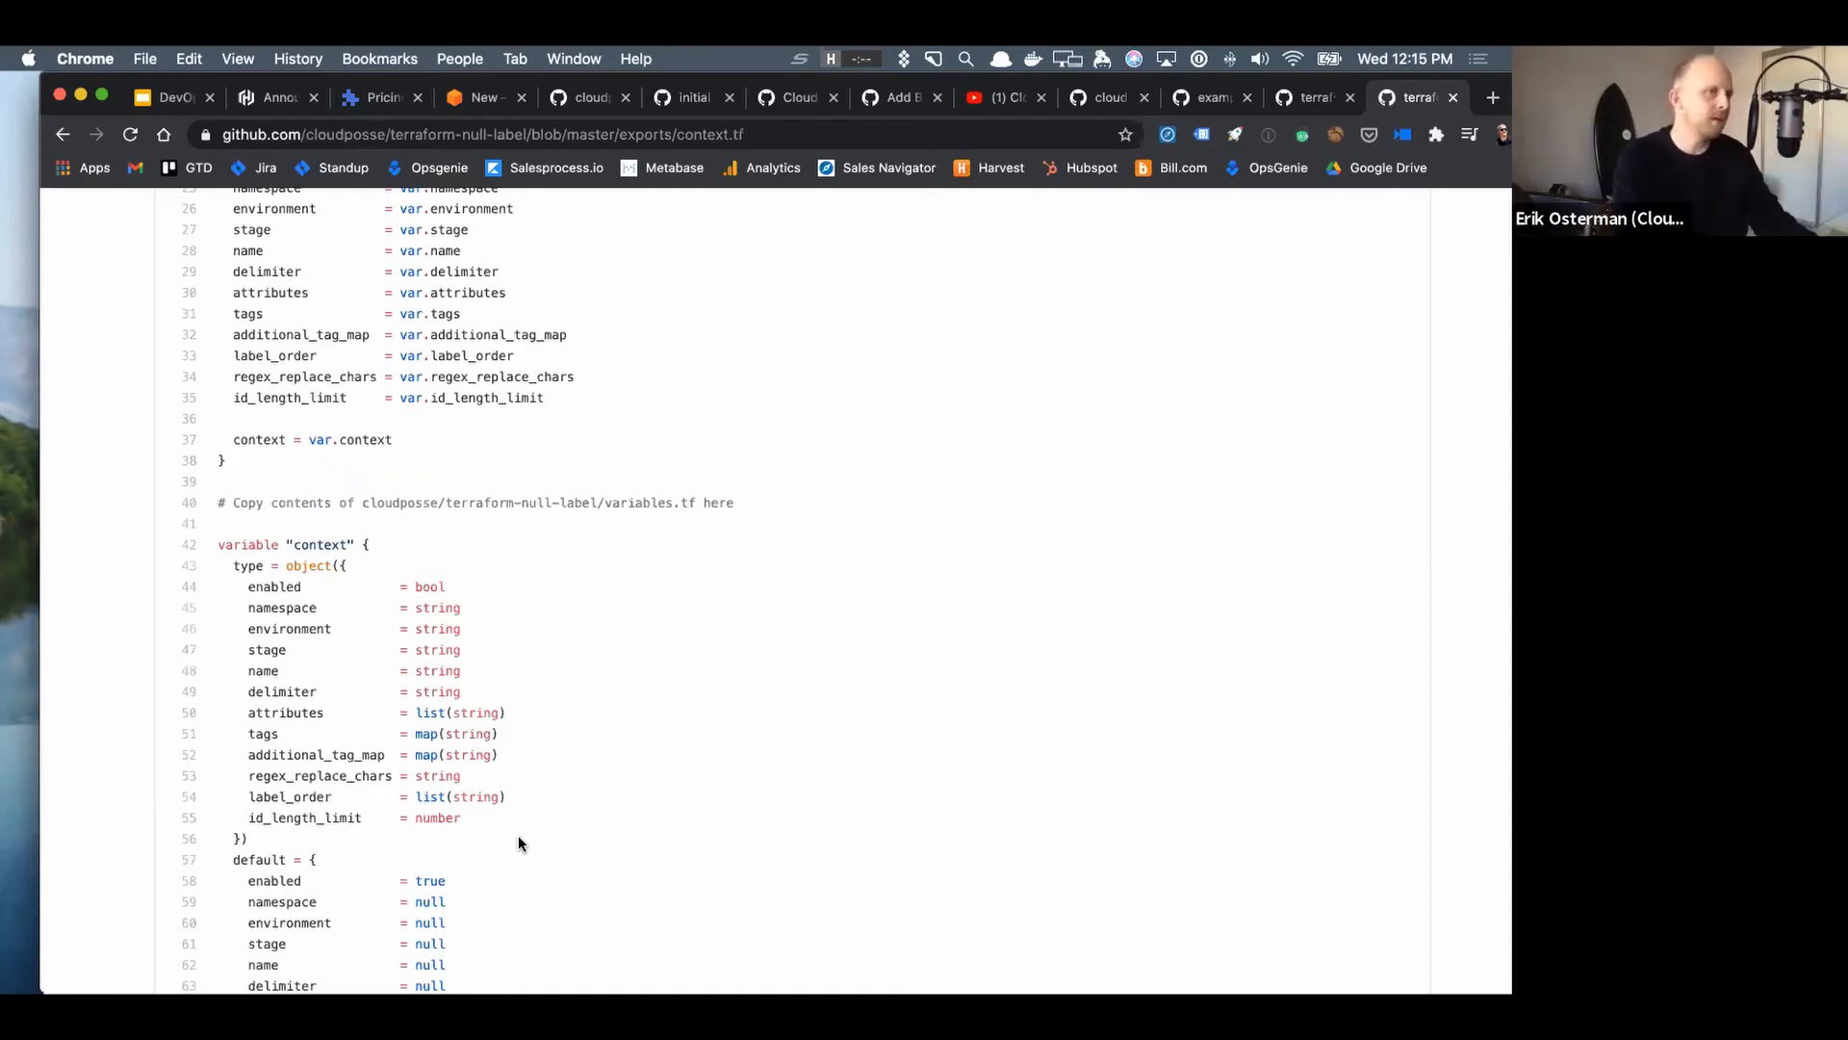
mouse_move(552, 814)
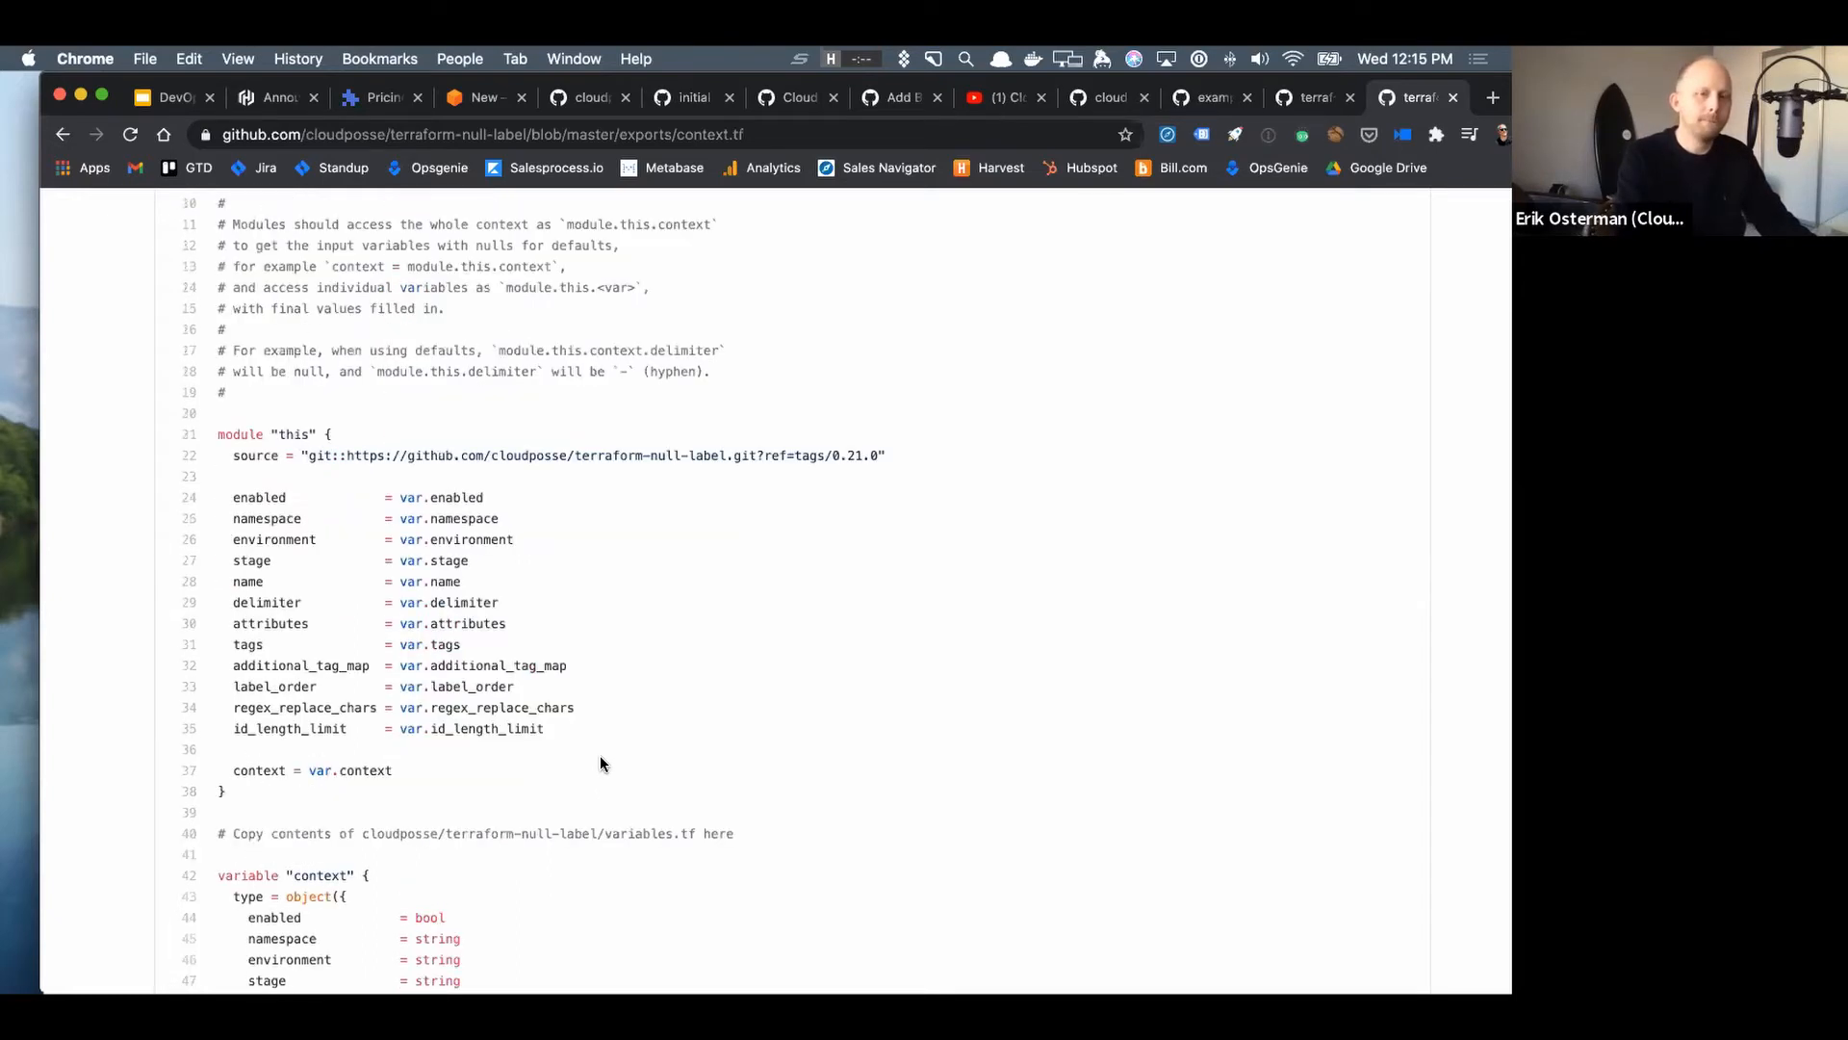
mouse_move(215, 443)
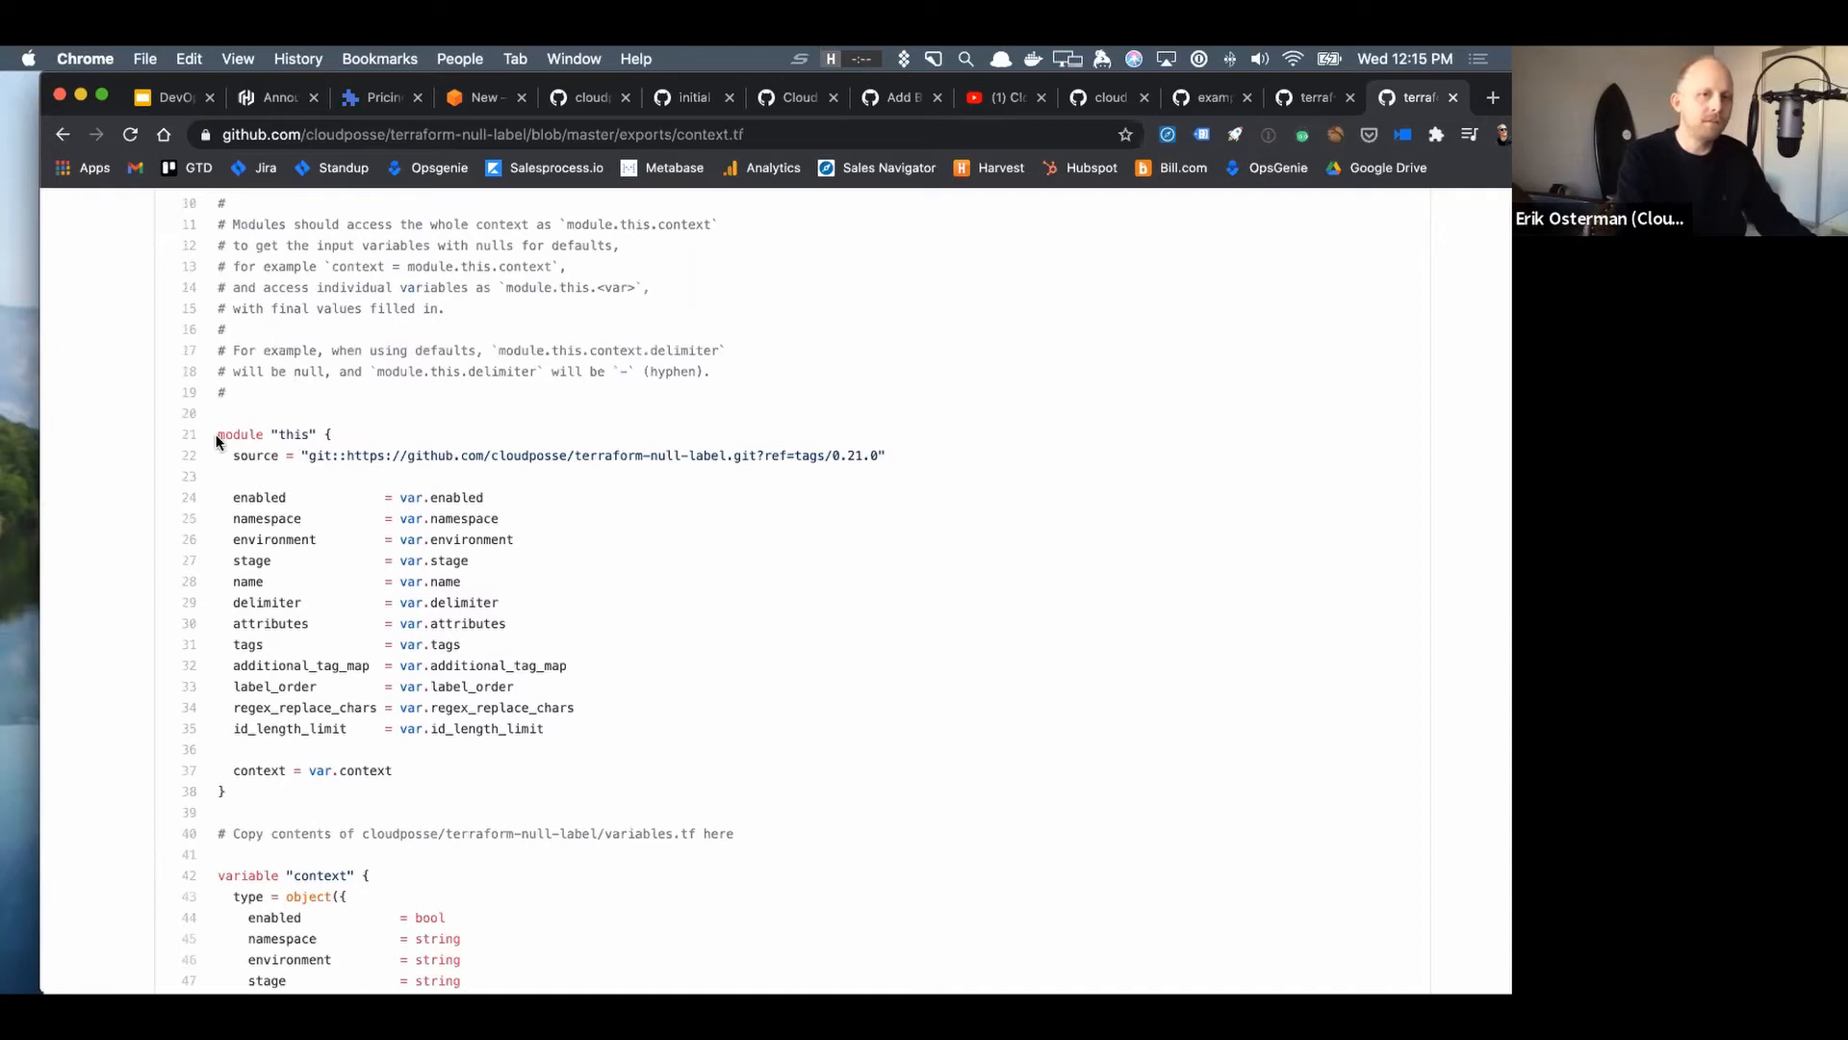
left_click_drag(217, 433, 244, 793)
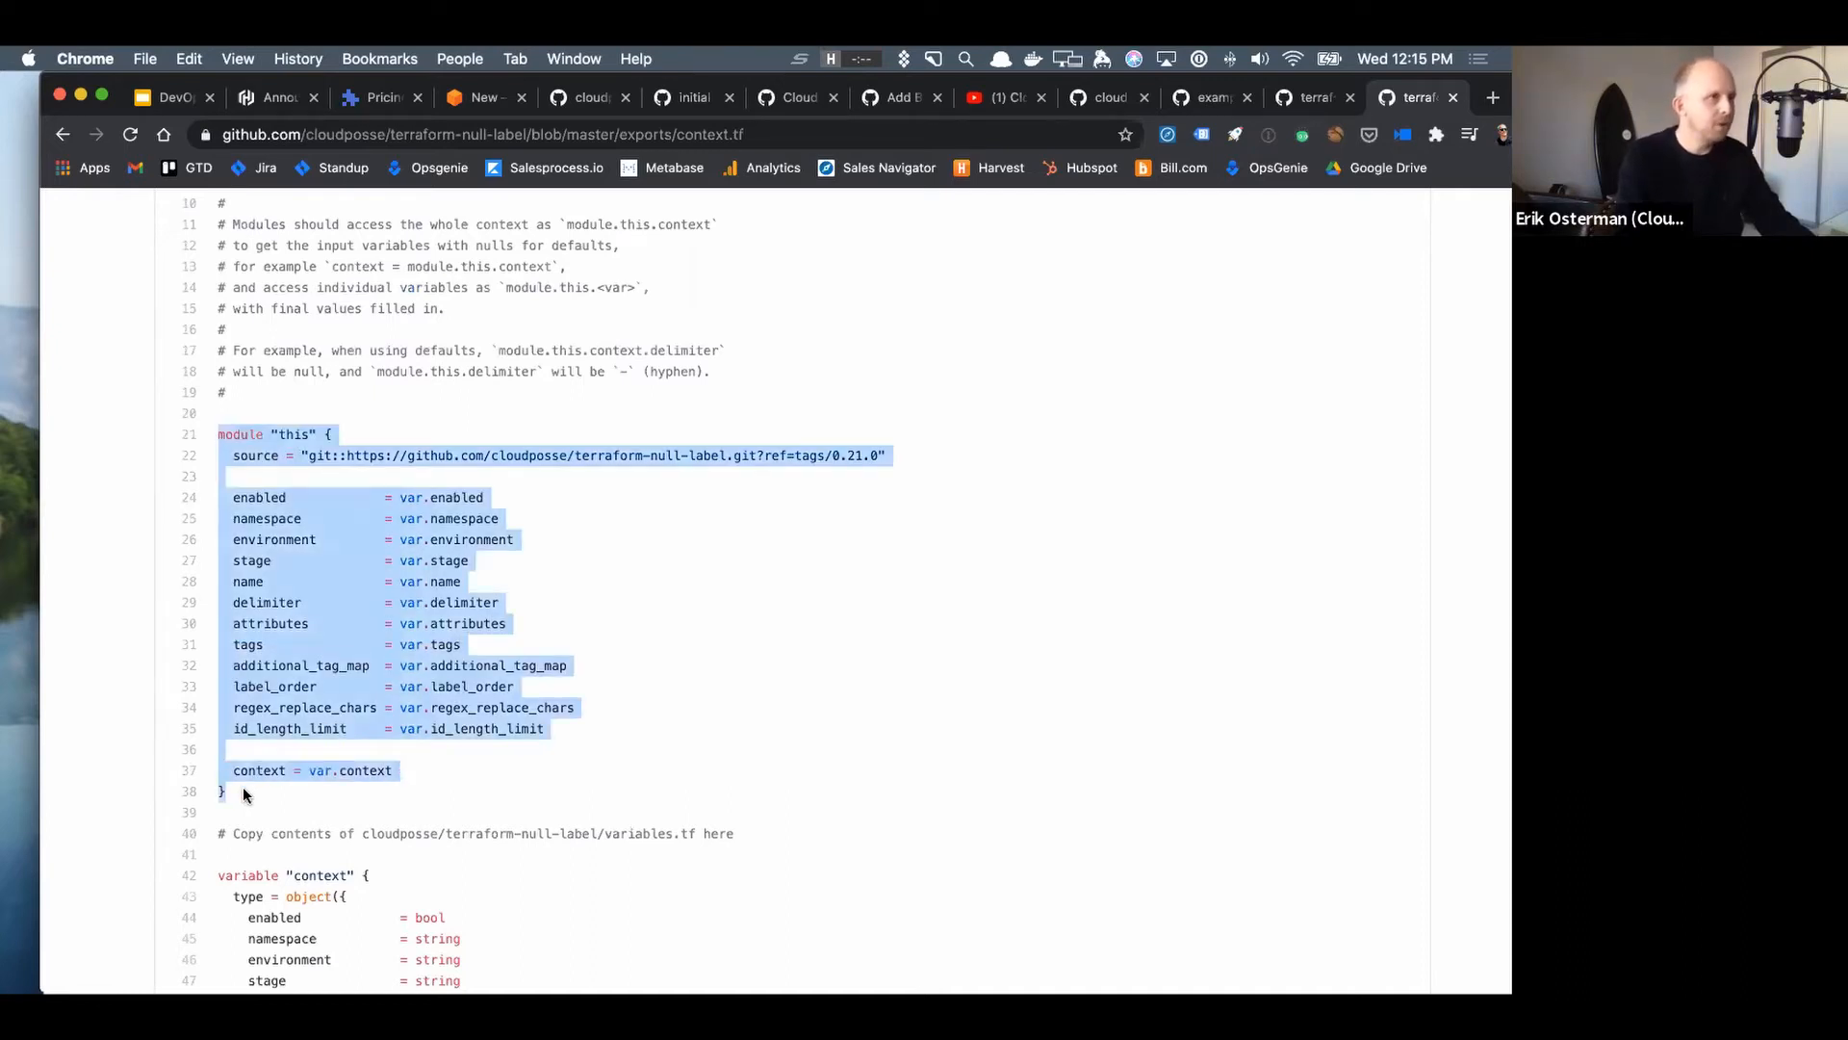
left_click(266, 603)
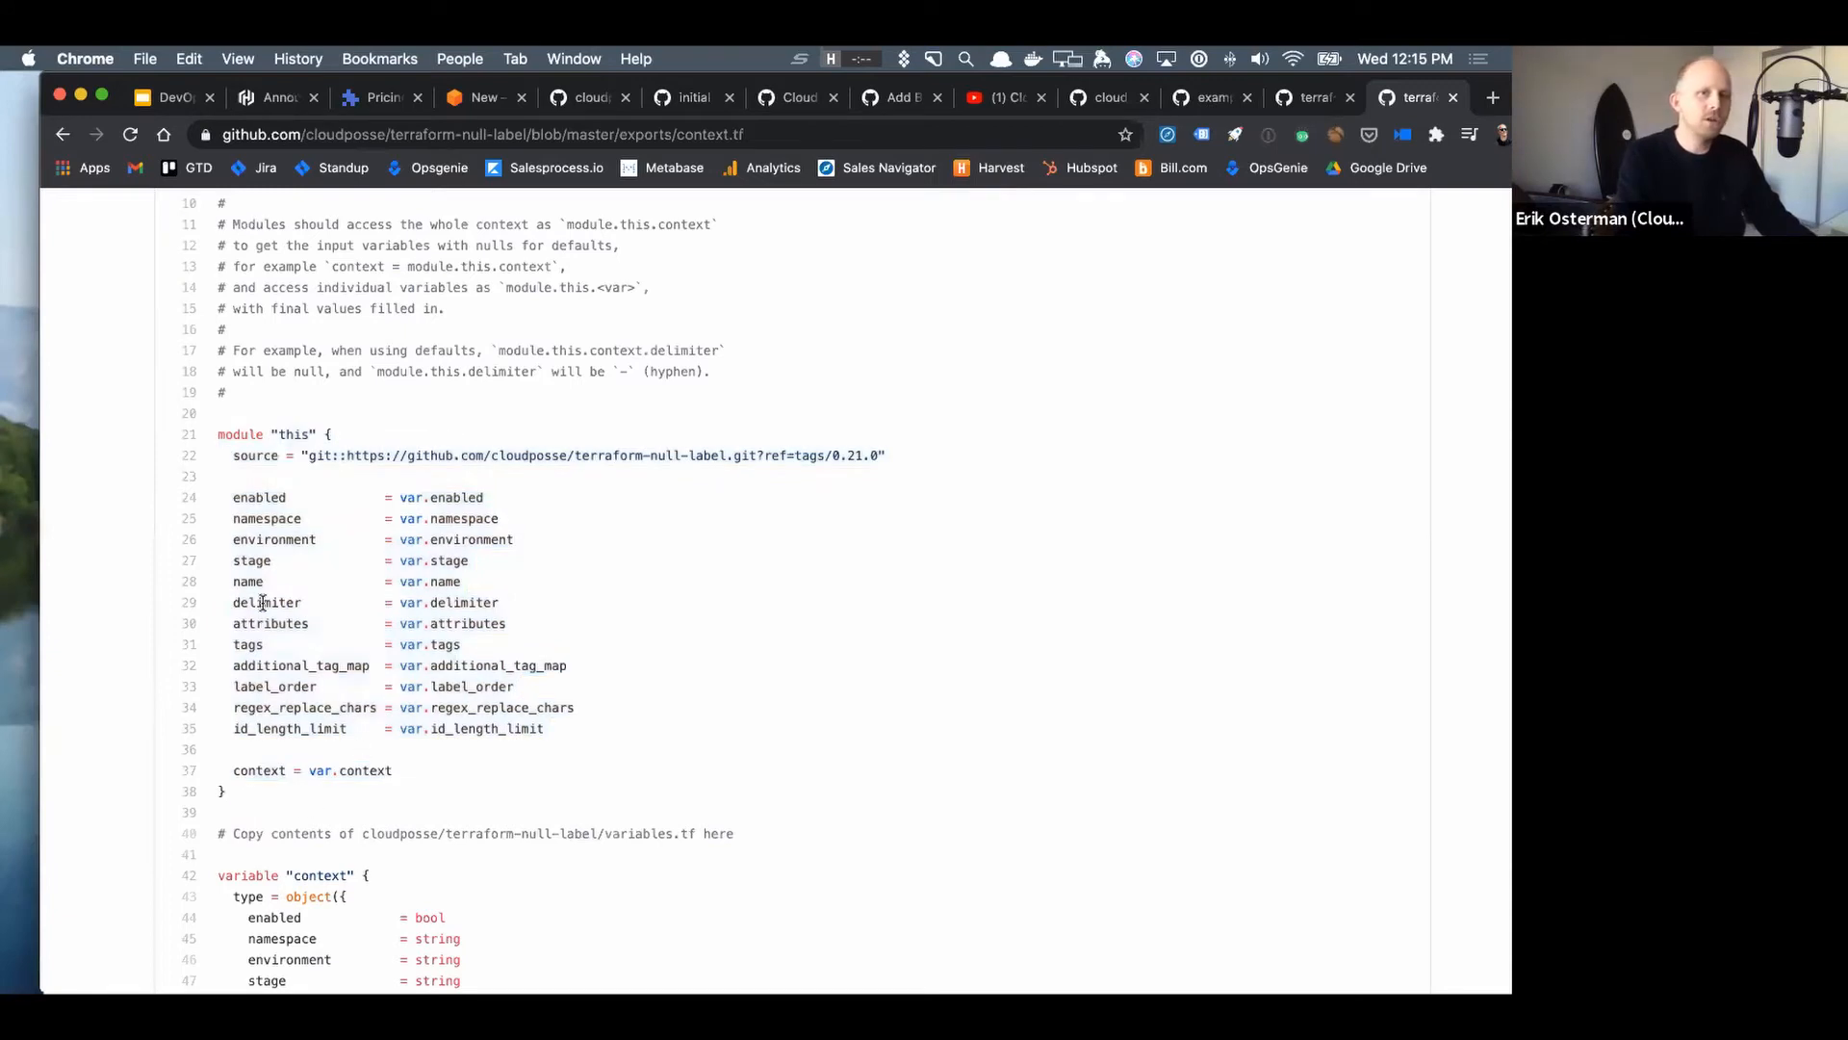
mouse_move(265, 519)
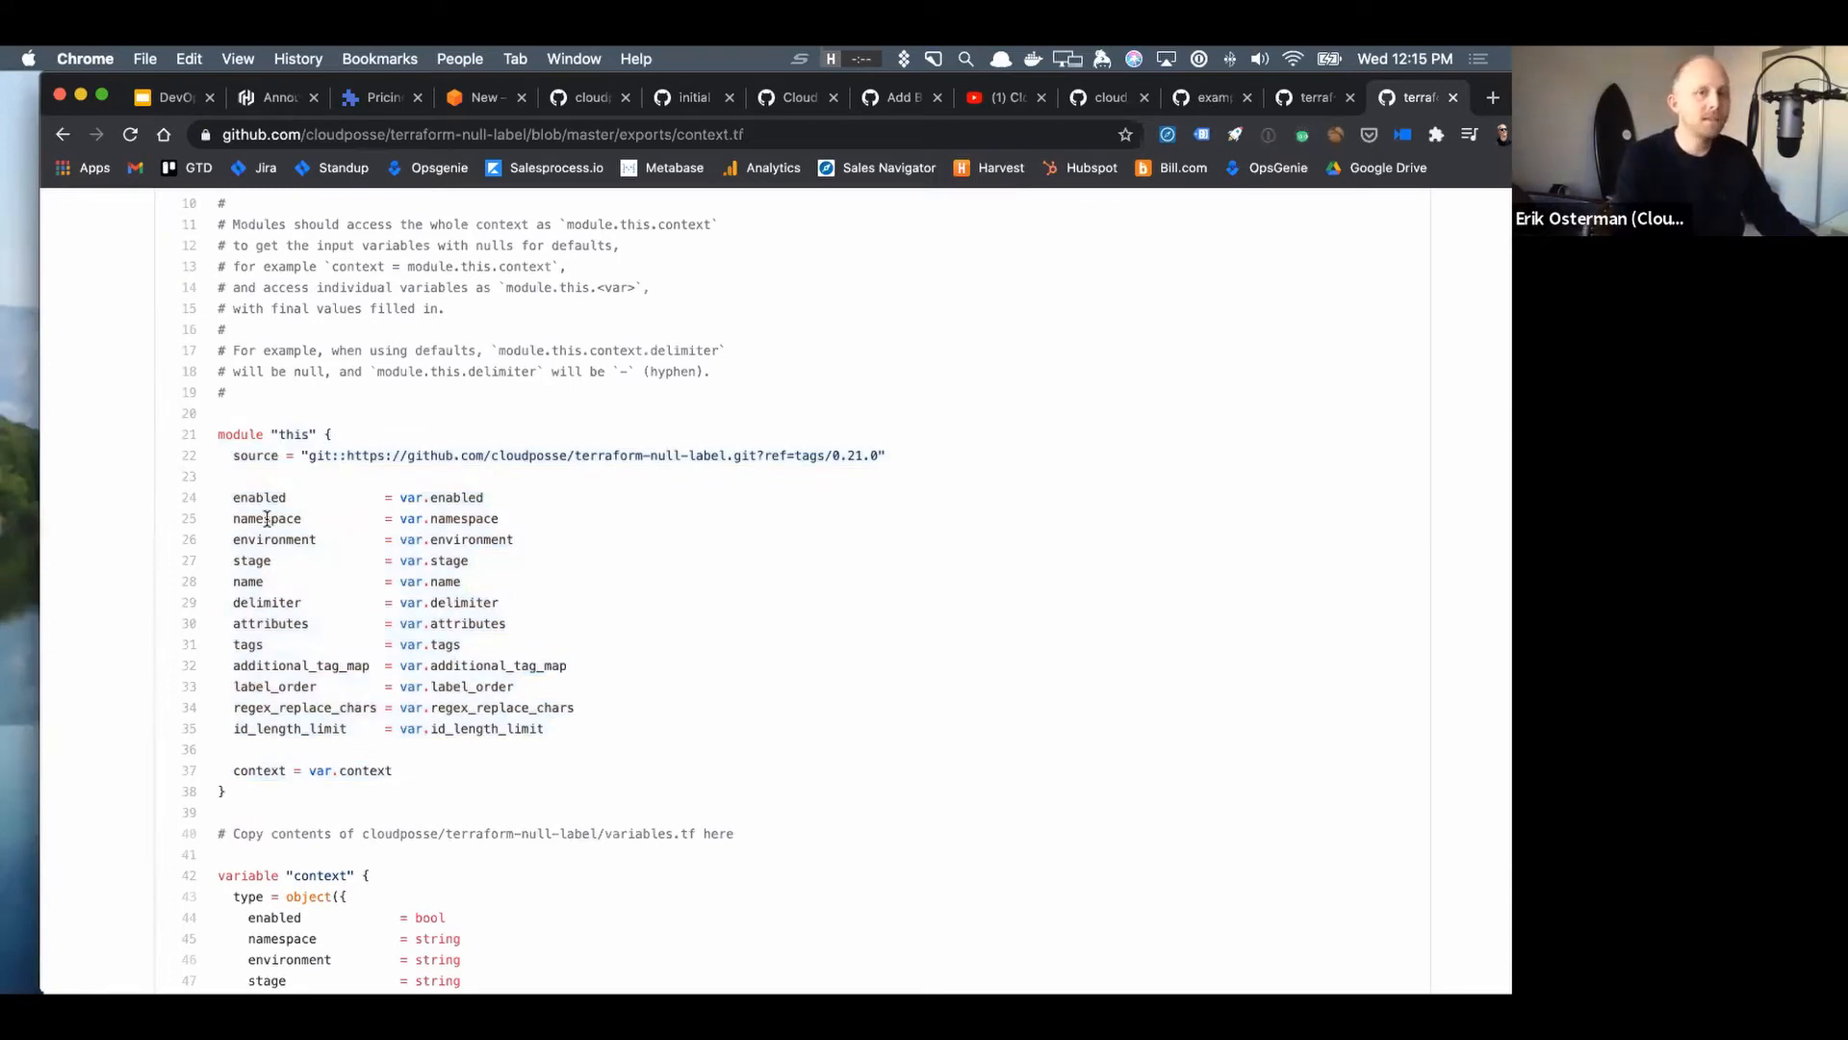
mouse_move(266, 539)
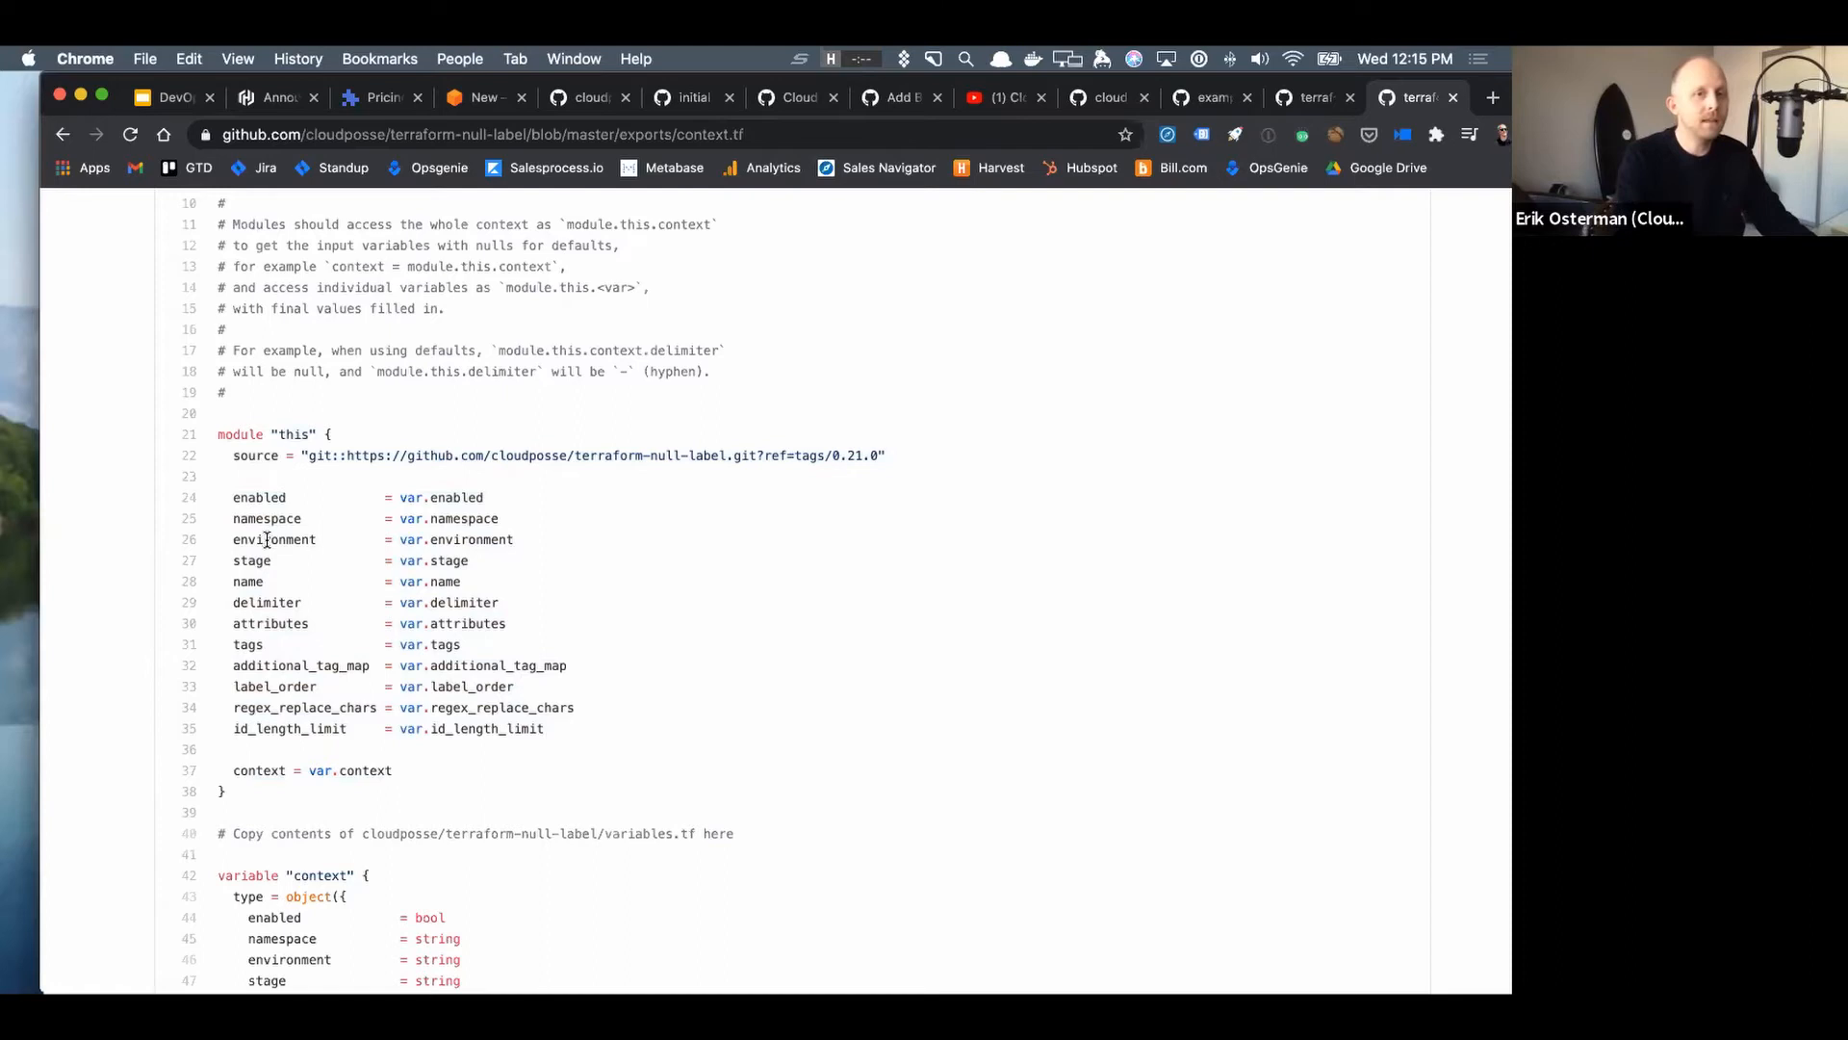
mouse_move(245, 675)
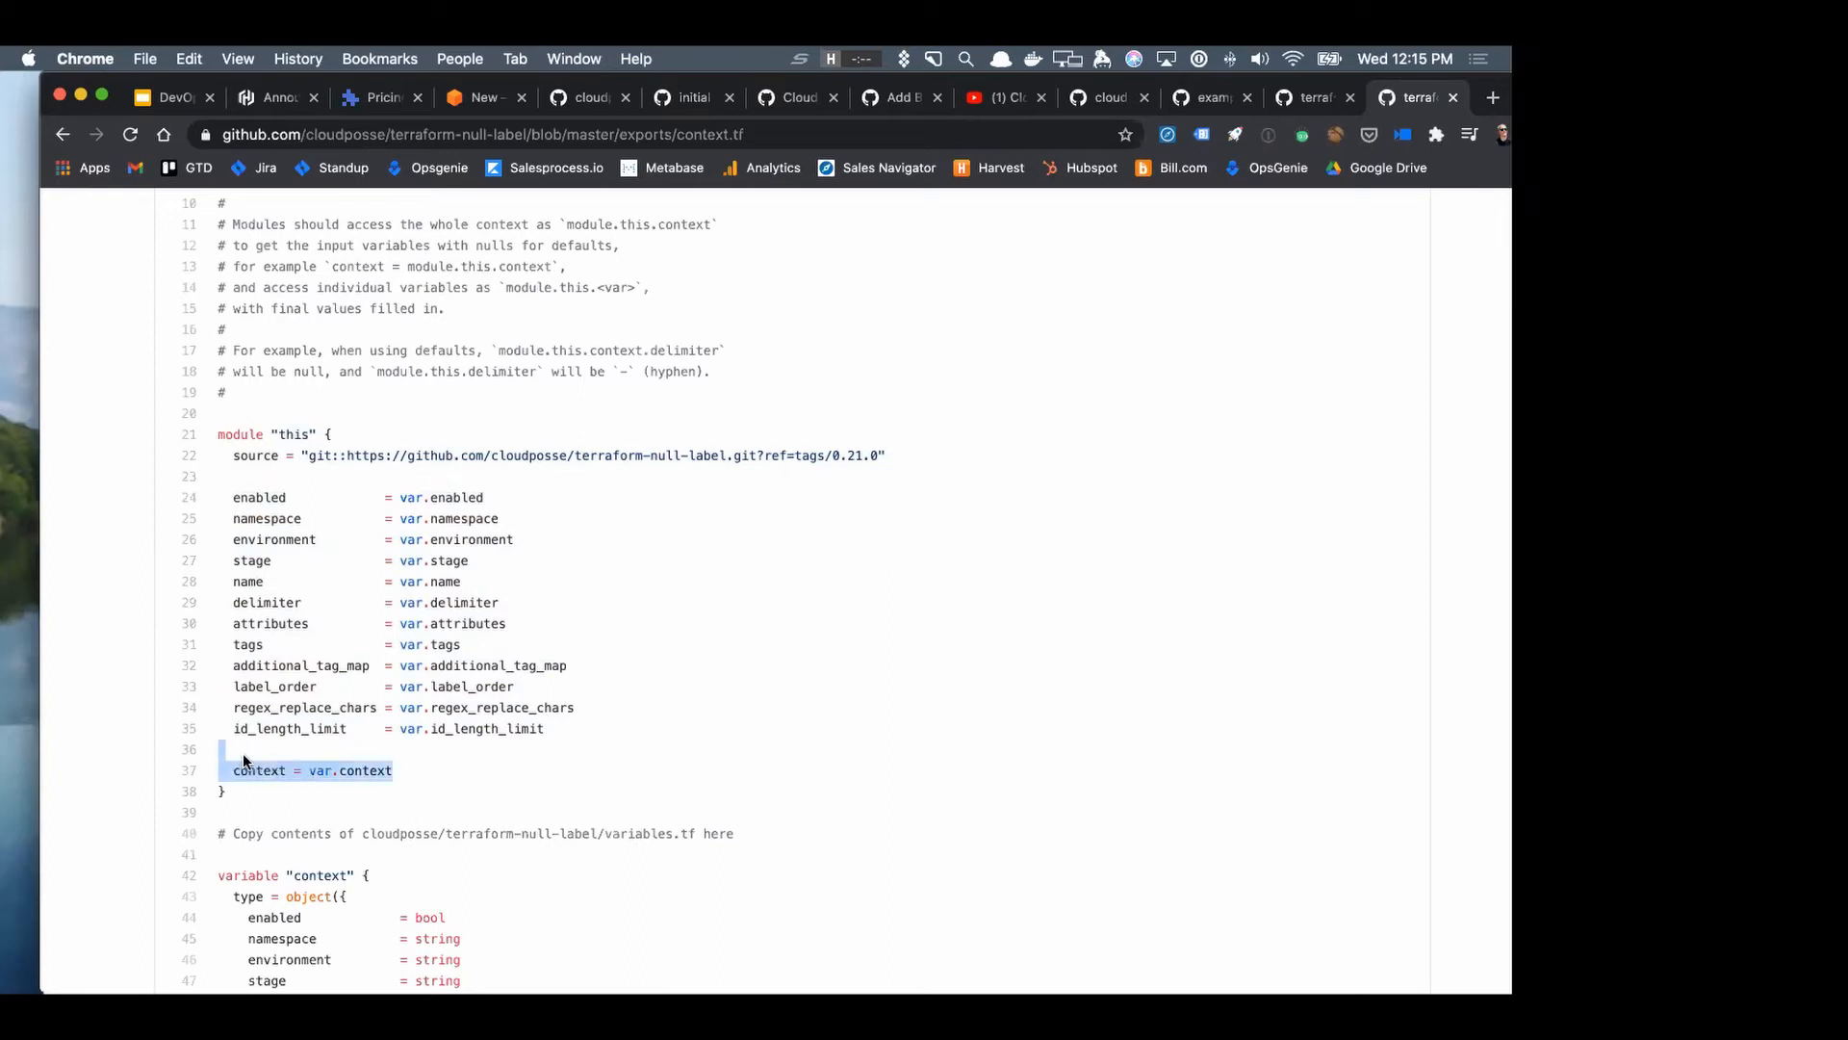
double_click(258, 497)
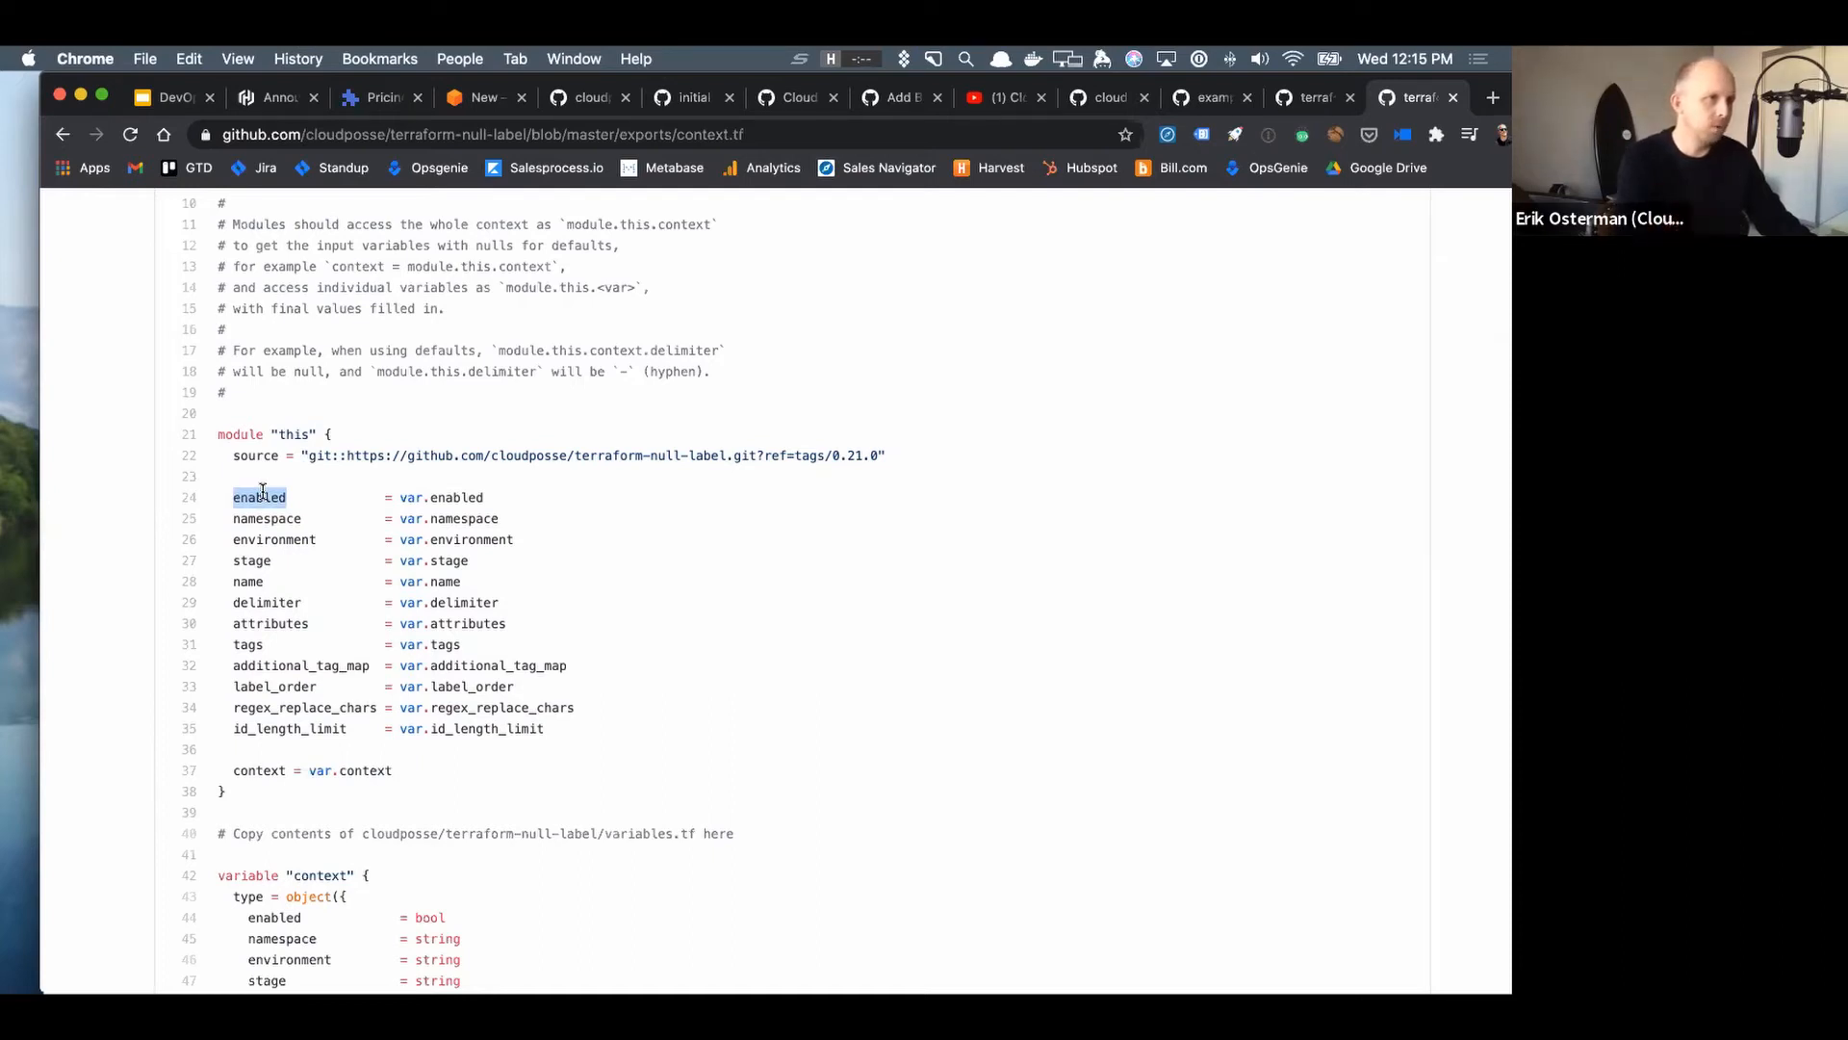
scroll("down", 3)
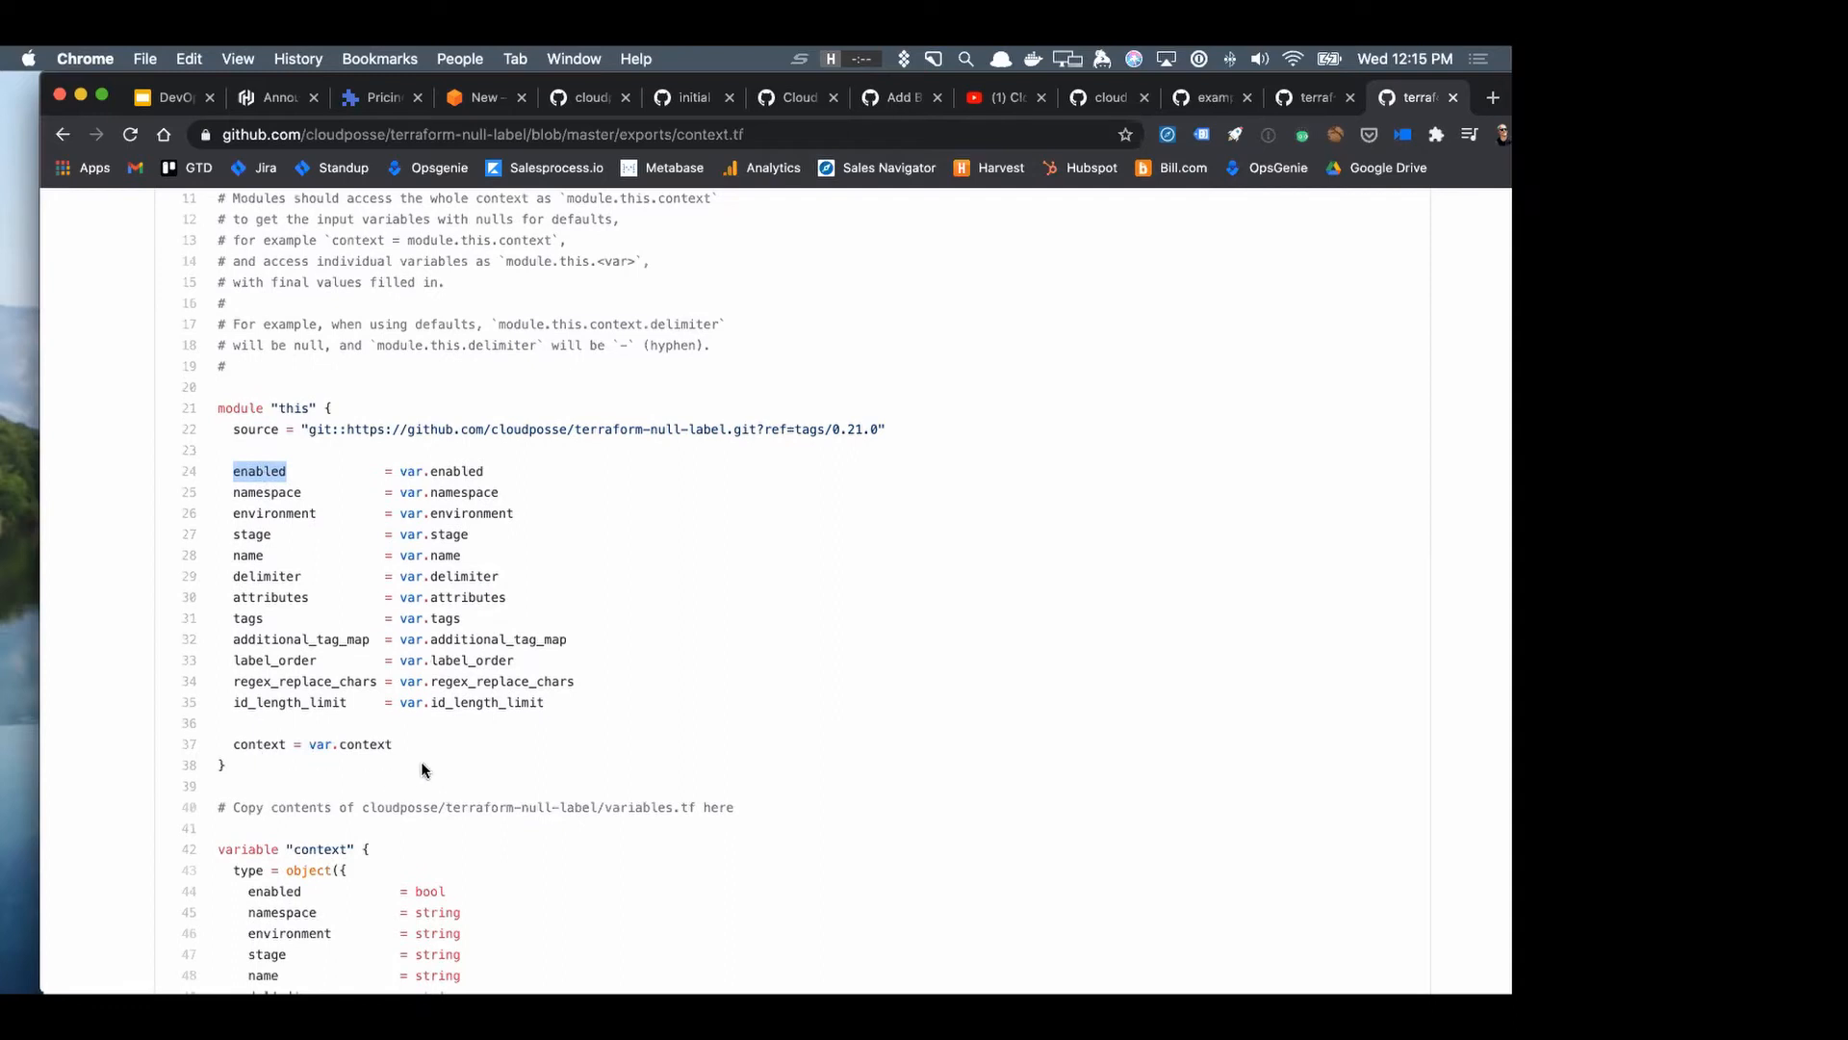
scroll("down", 3)
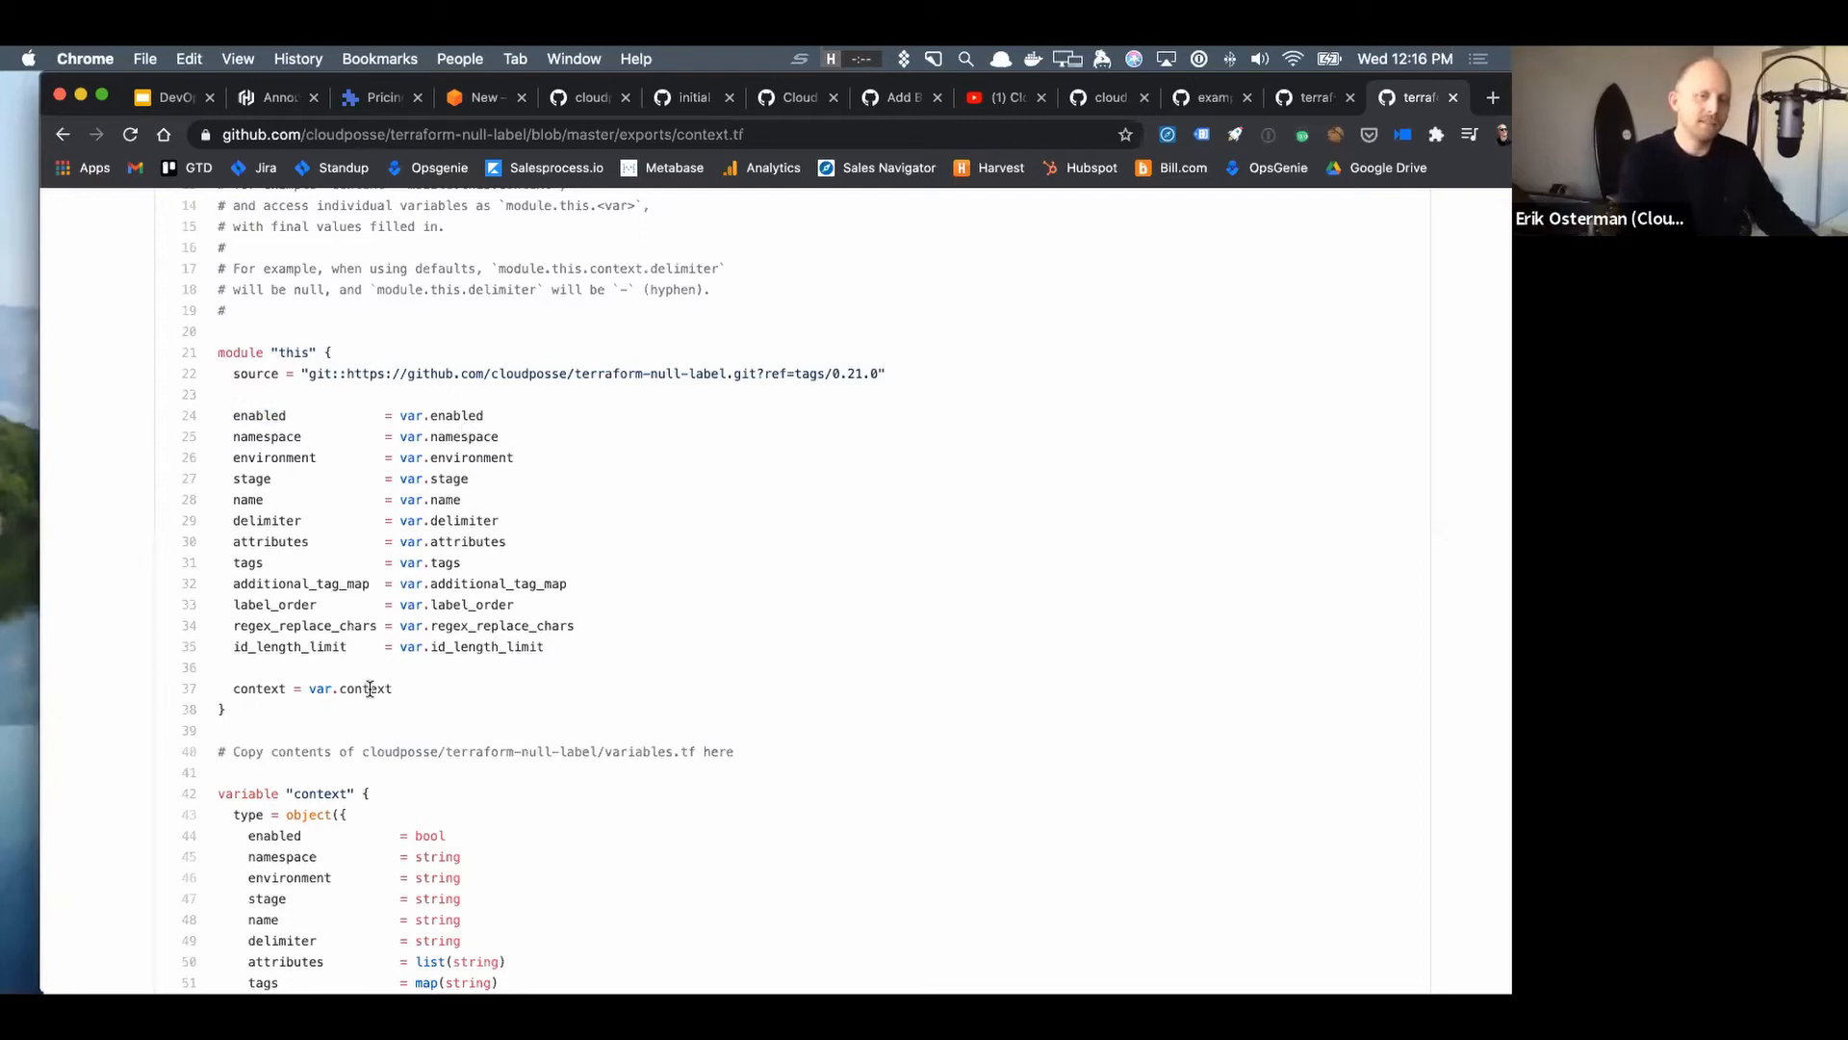
mouse_move(401, 695)
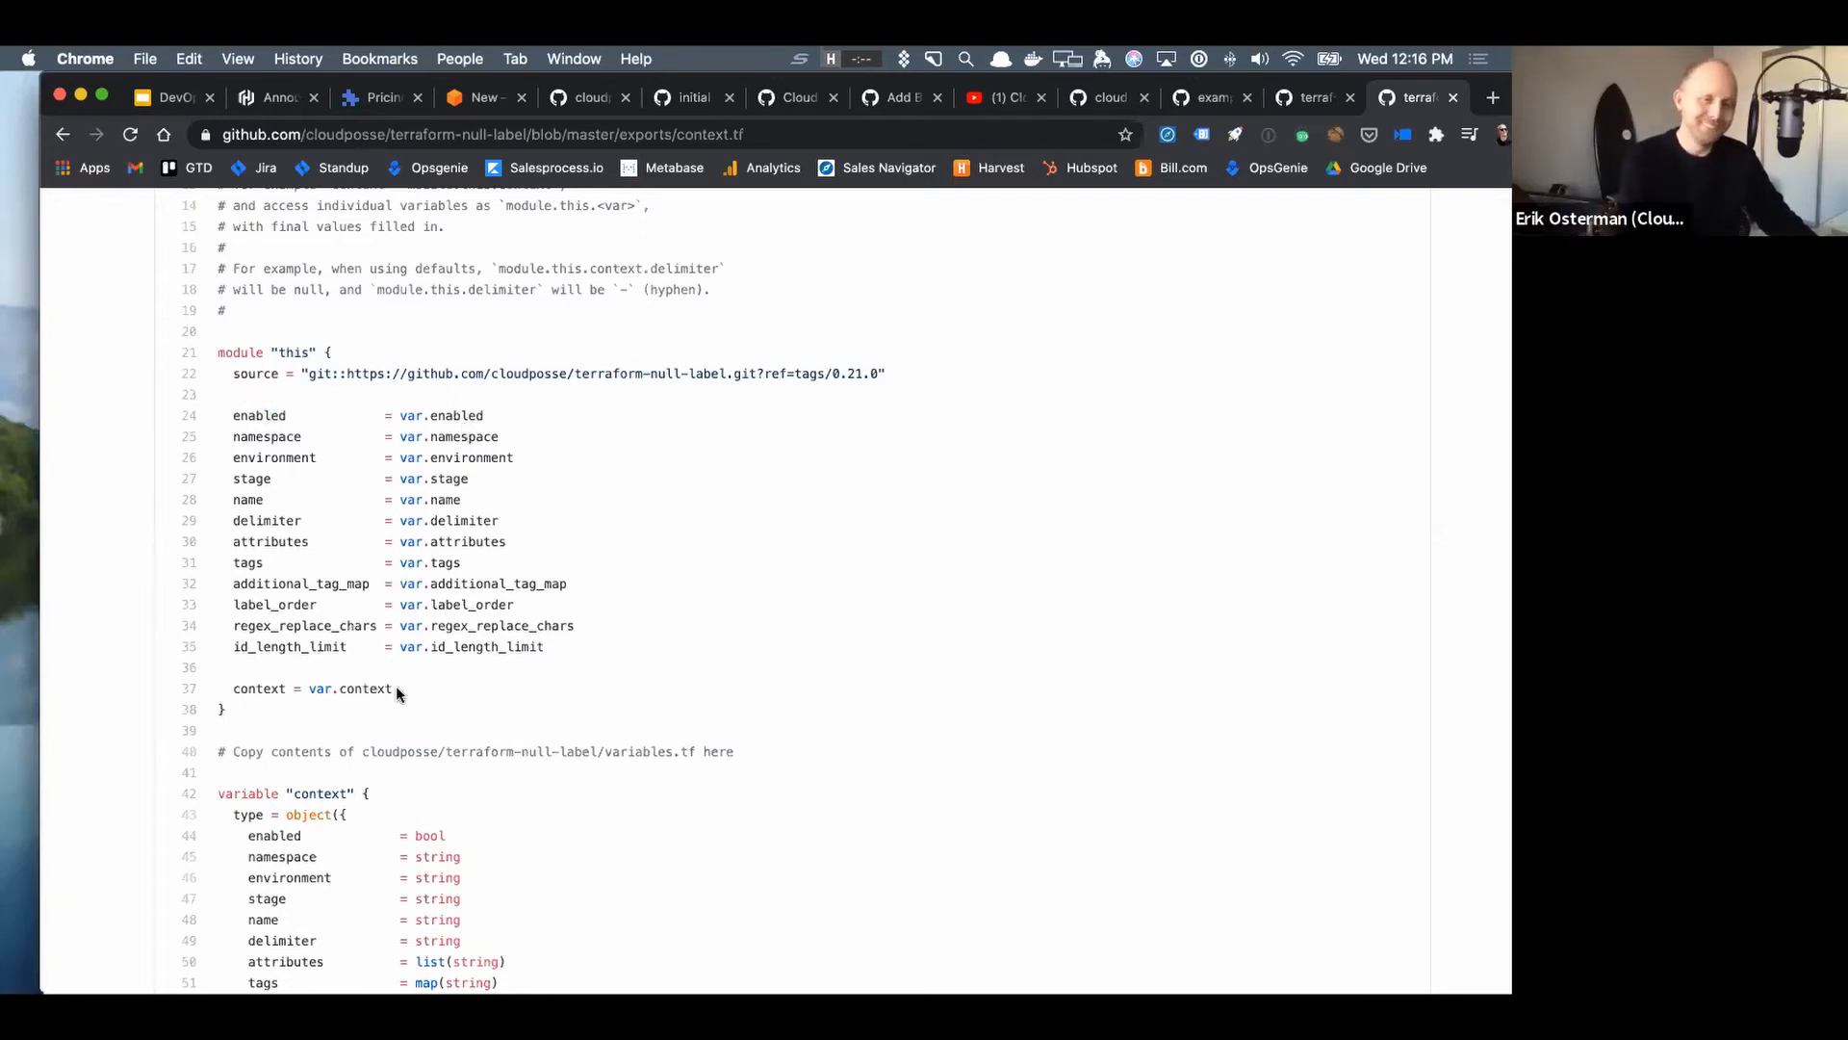
mouse_move(412, 704)
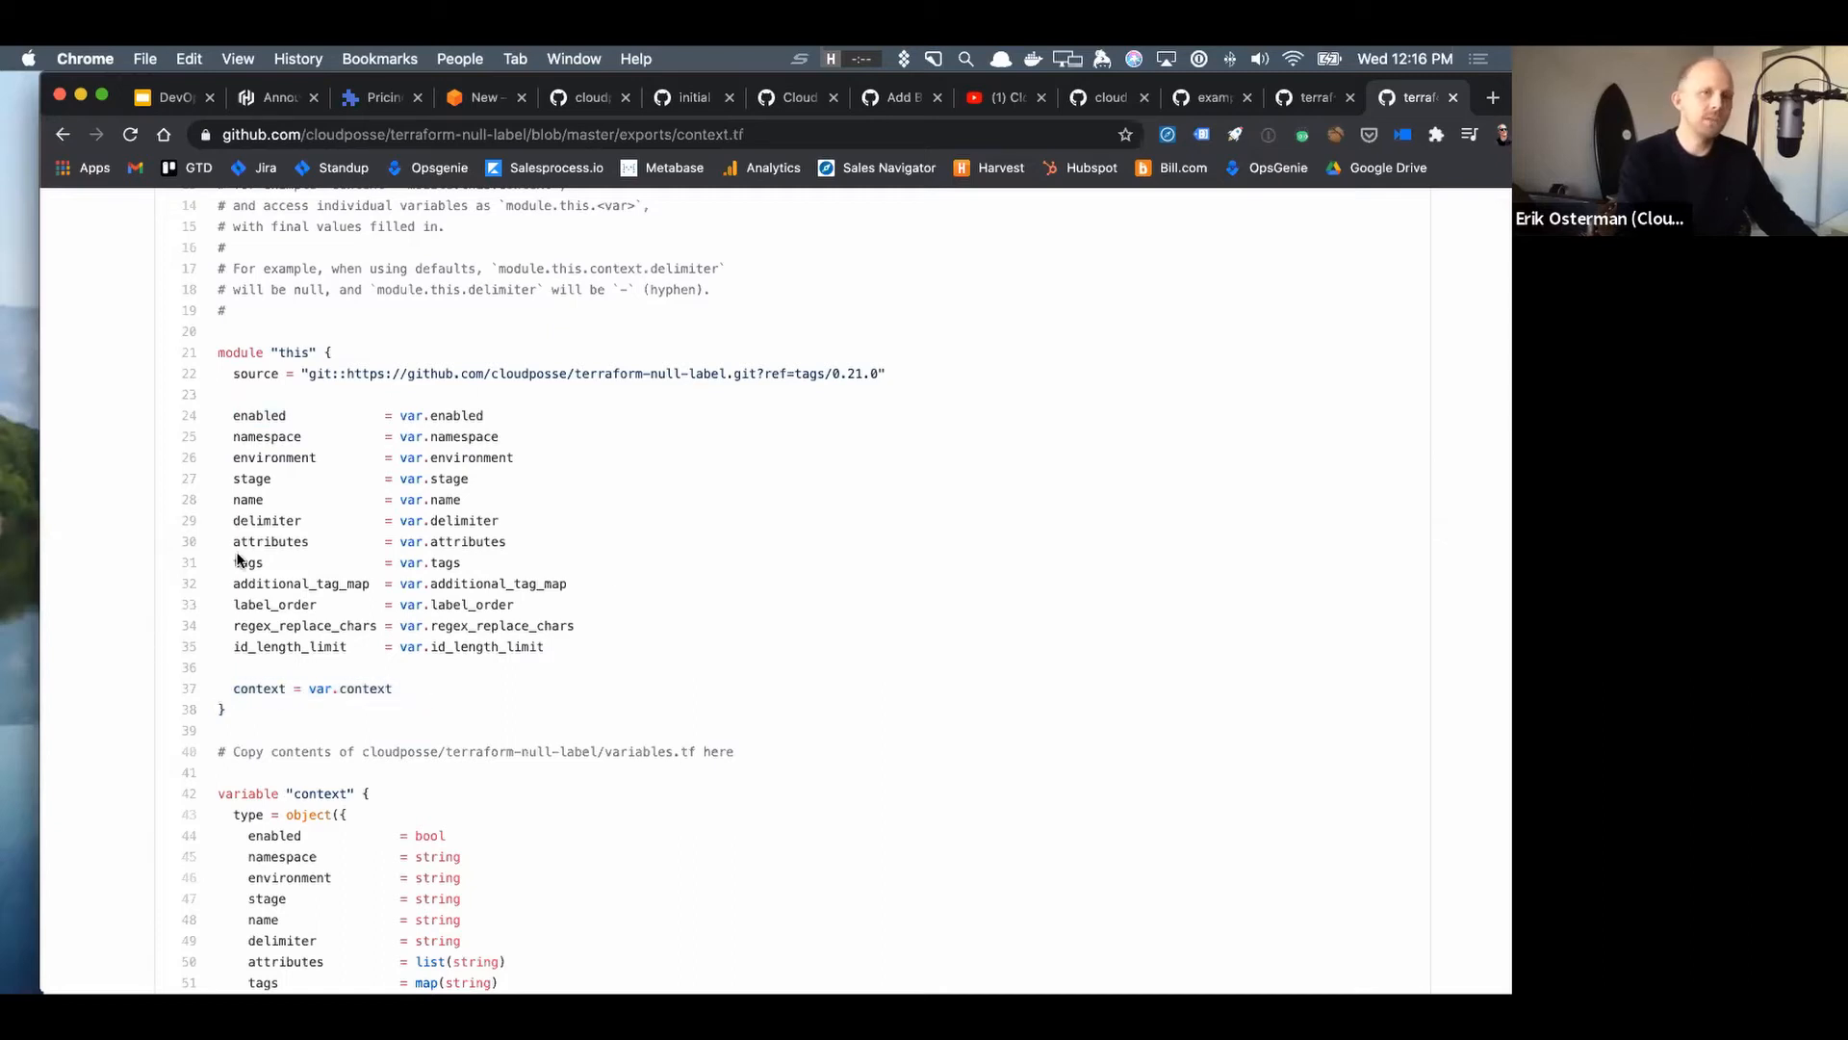
mouse_move(585, 672)
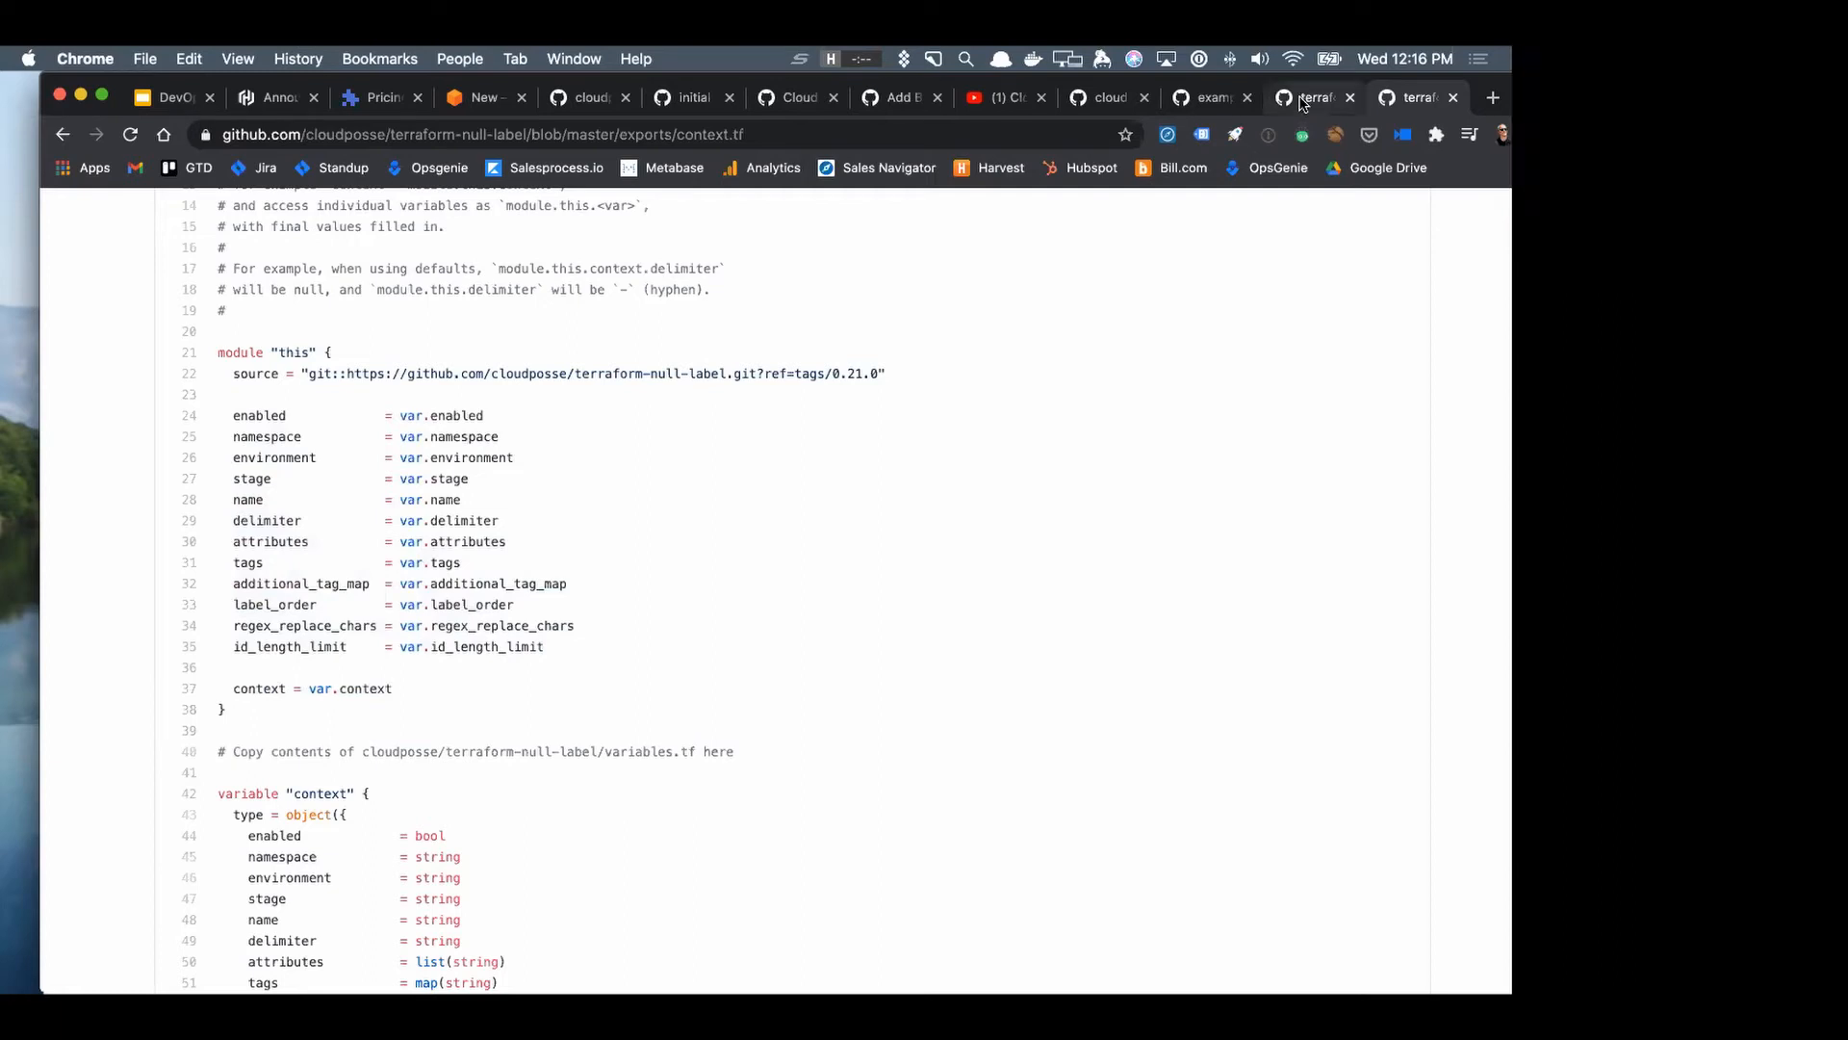
left_click(1313, 96)
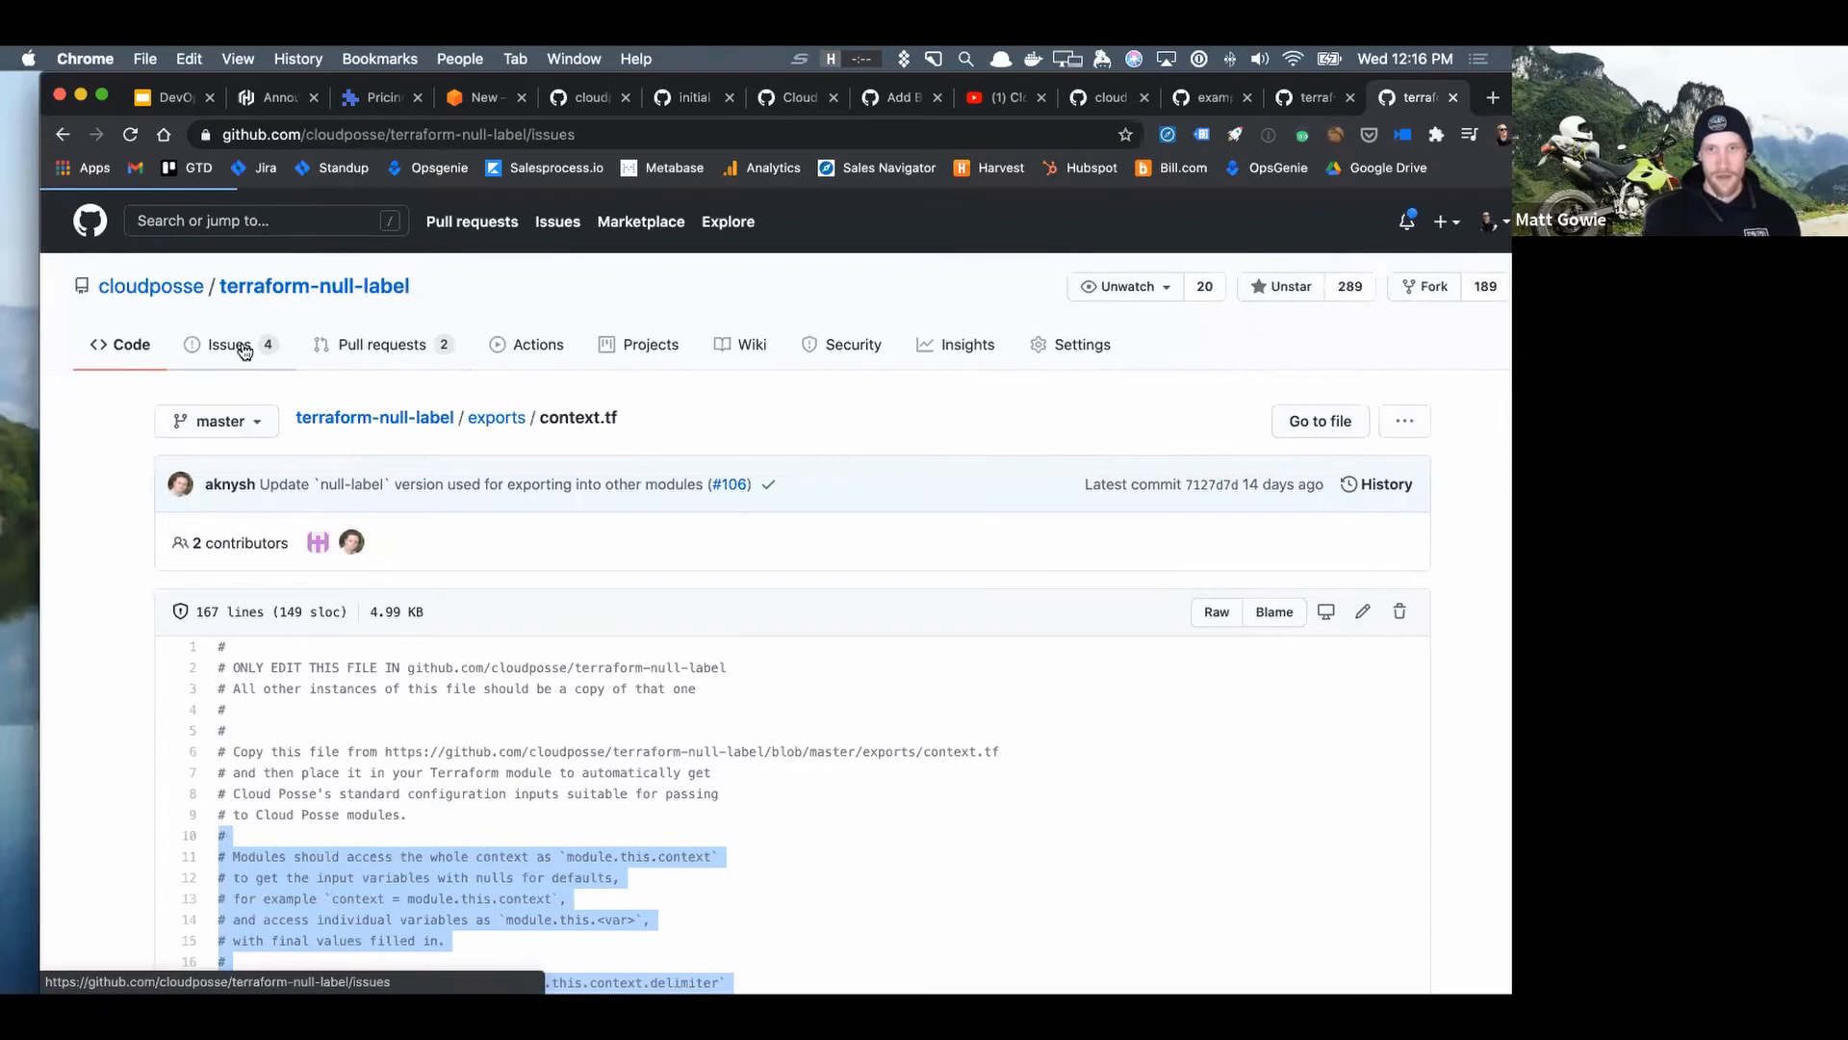
- Browse terraform-null-label's open issues and pull requests, then view pull request #107 on lowercased context tags
left_click(231, 345)
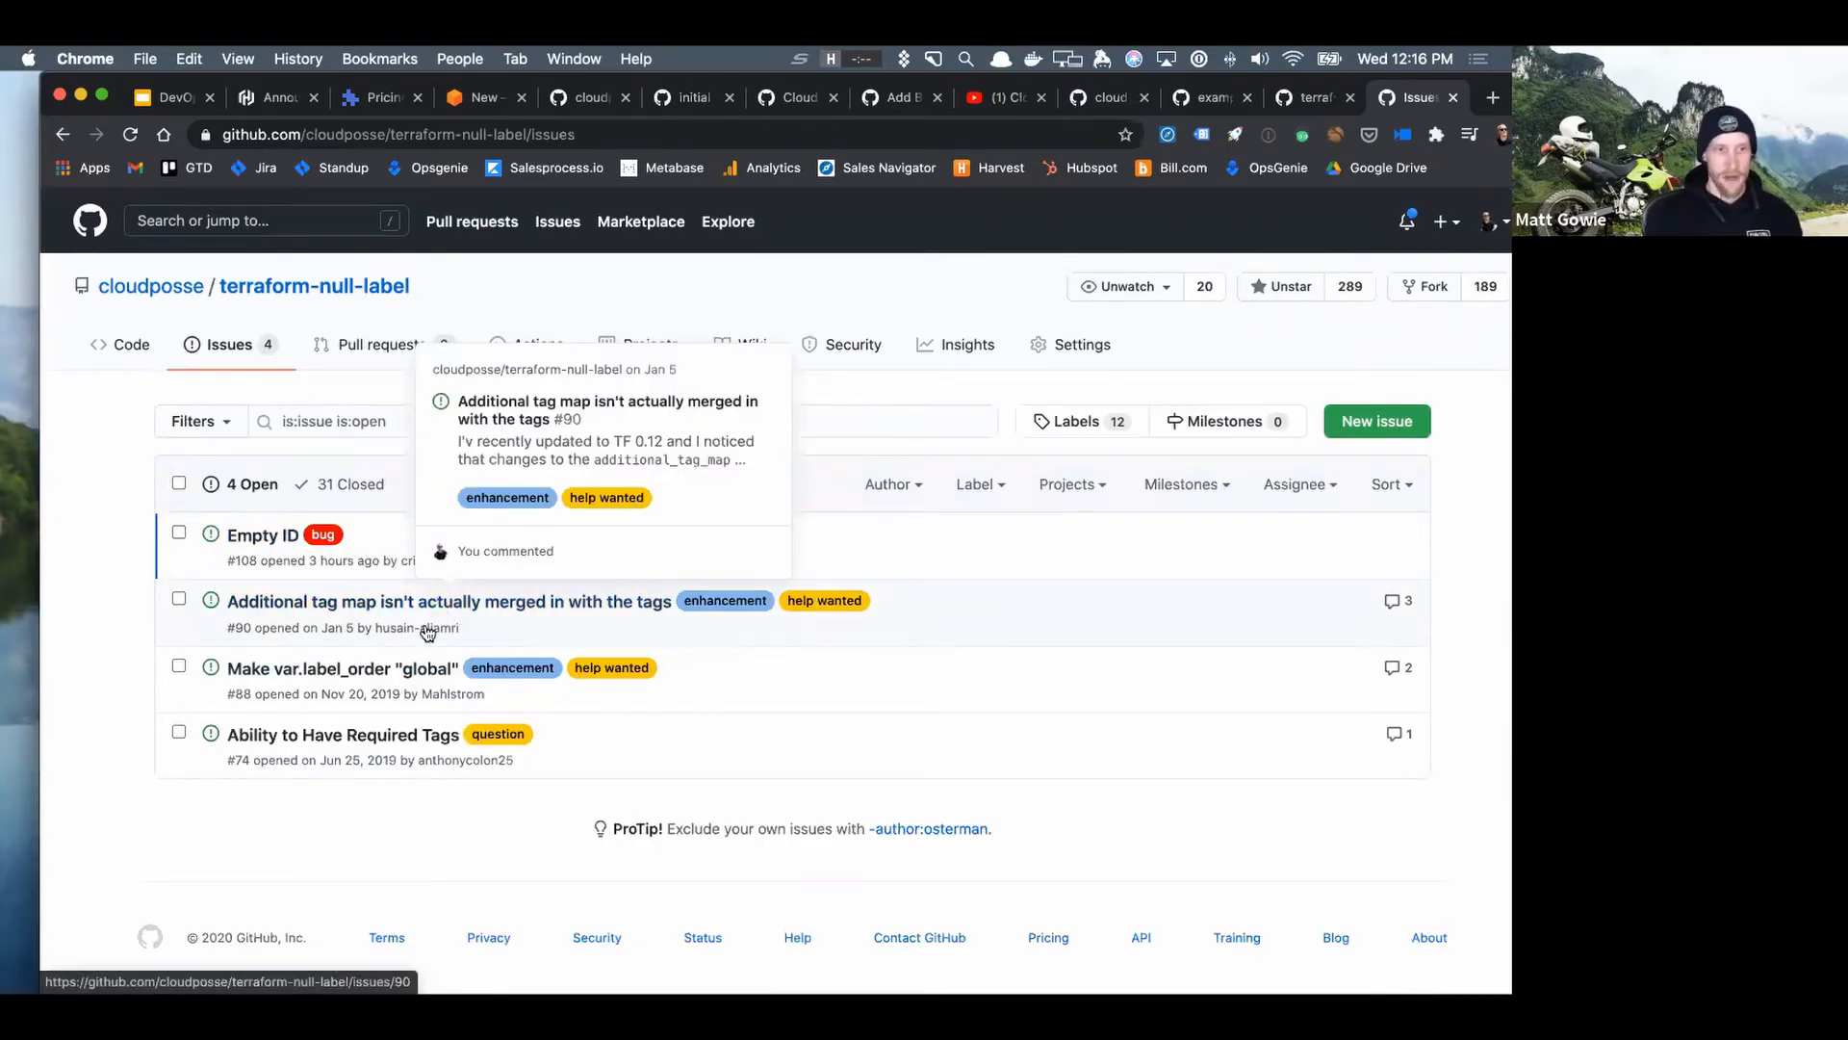
mouse_move(377, 728)
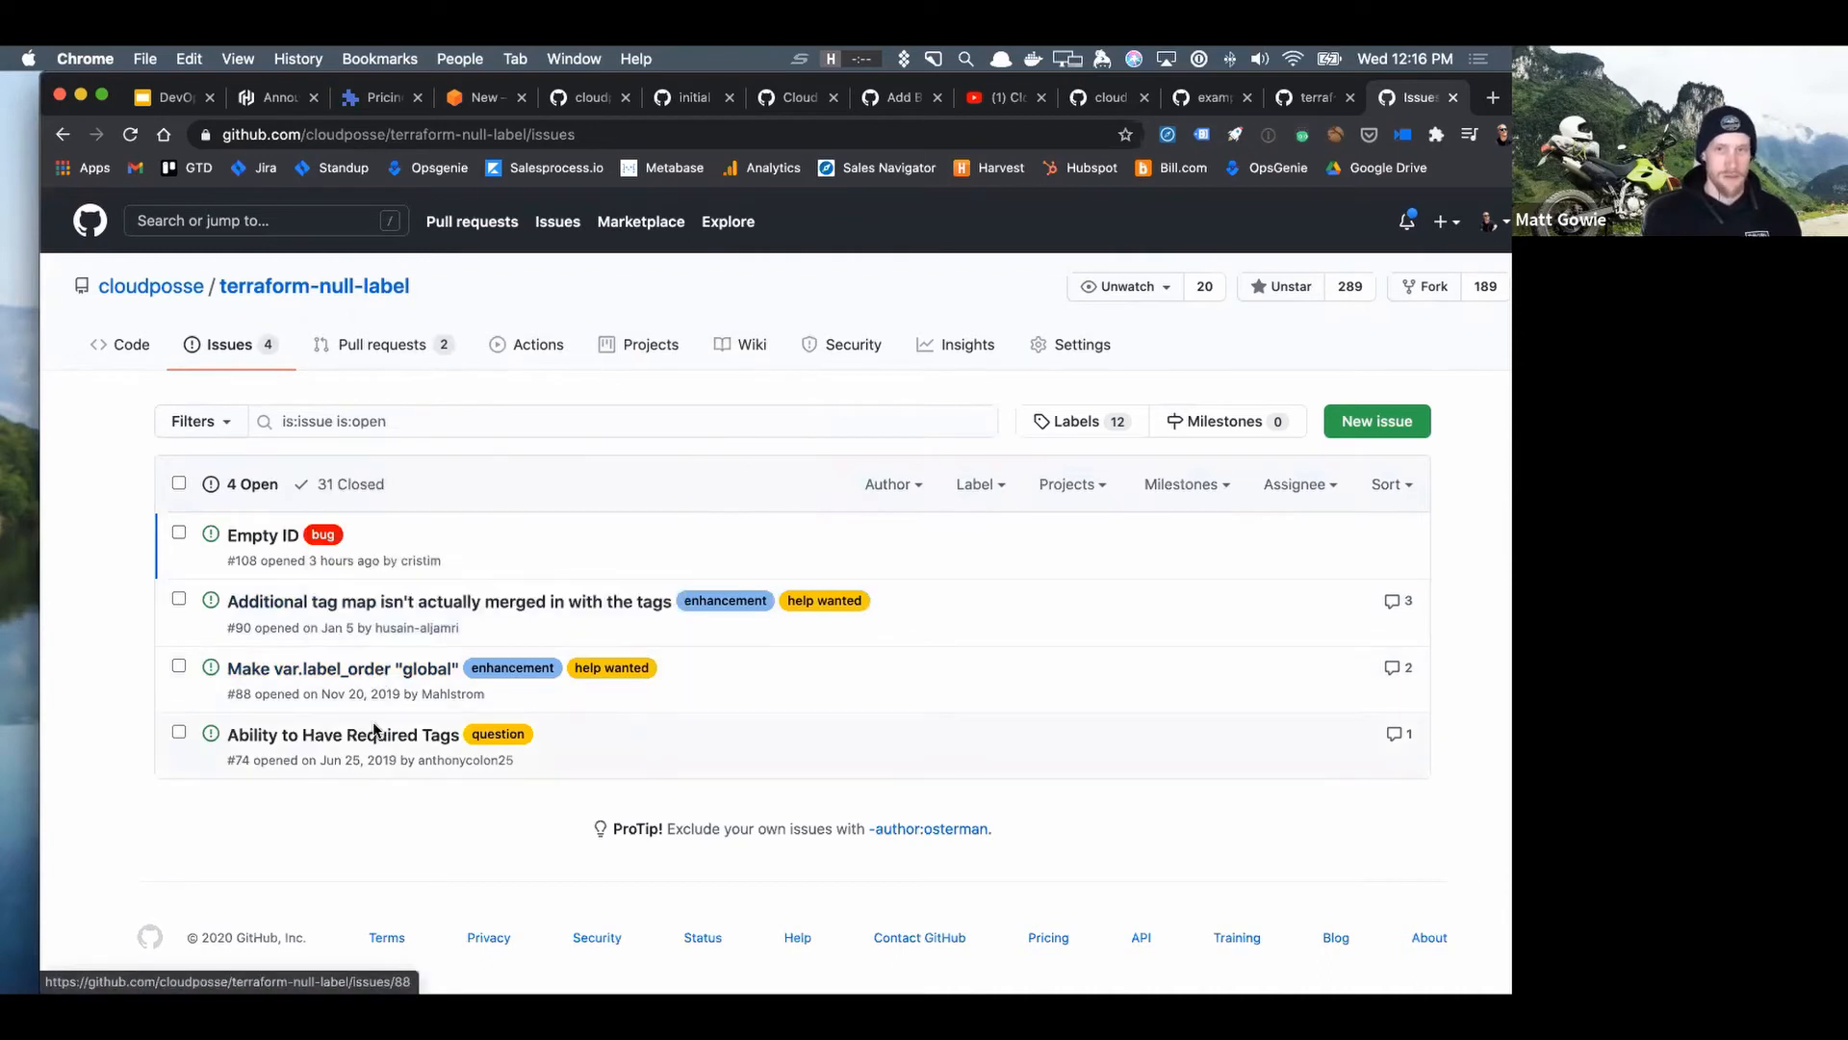
mouse_move(372, 791)
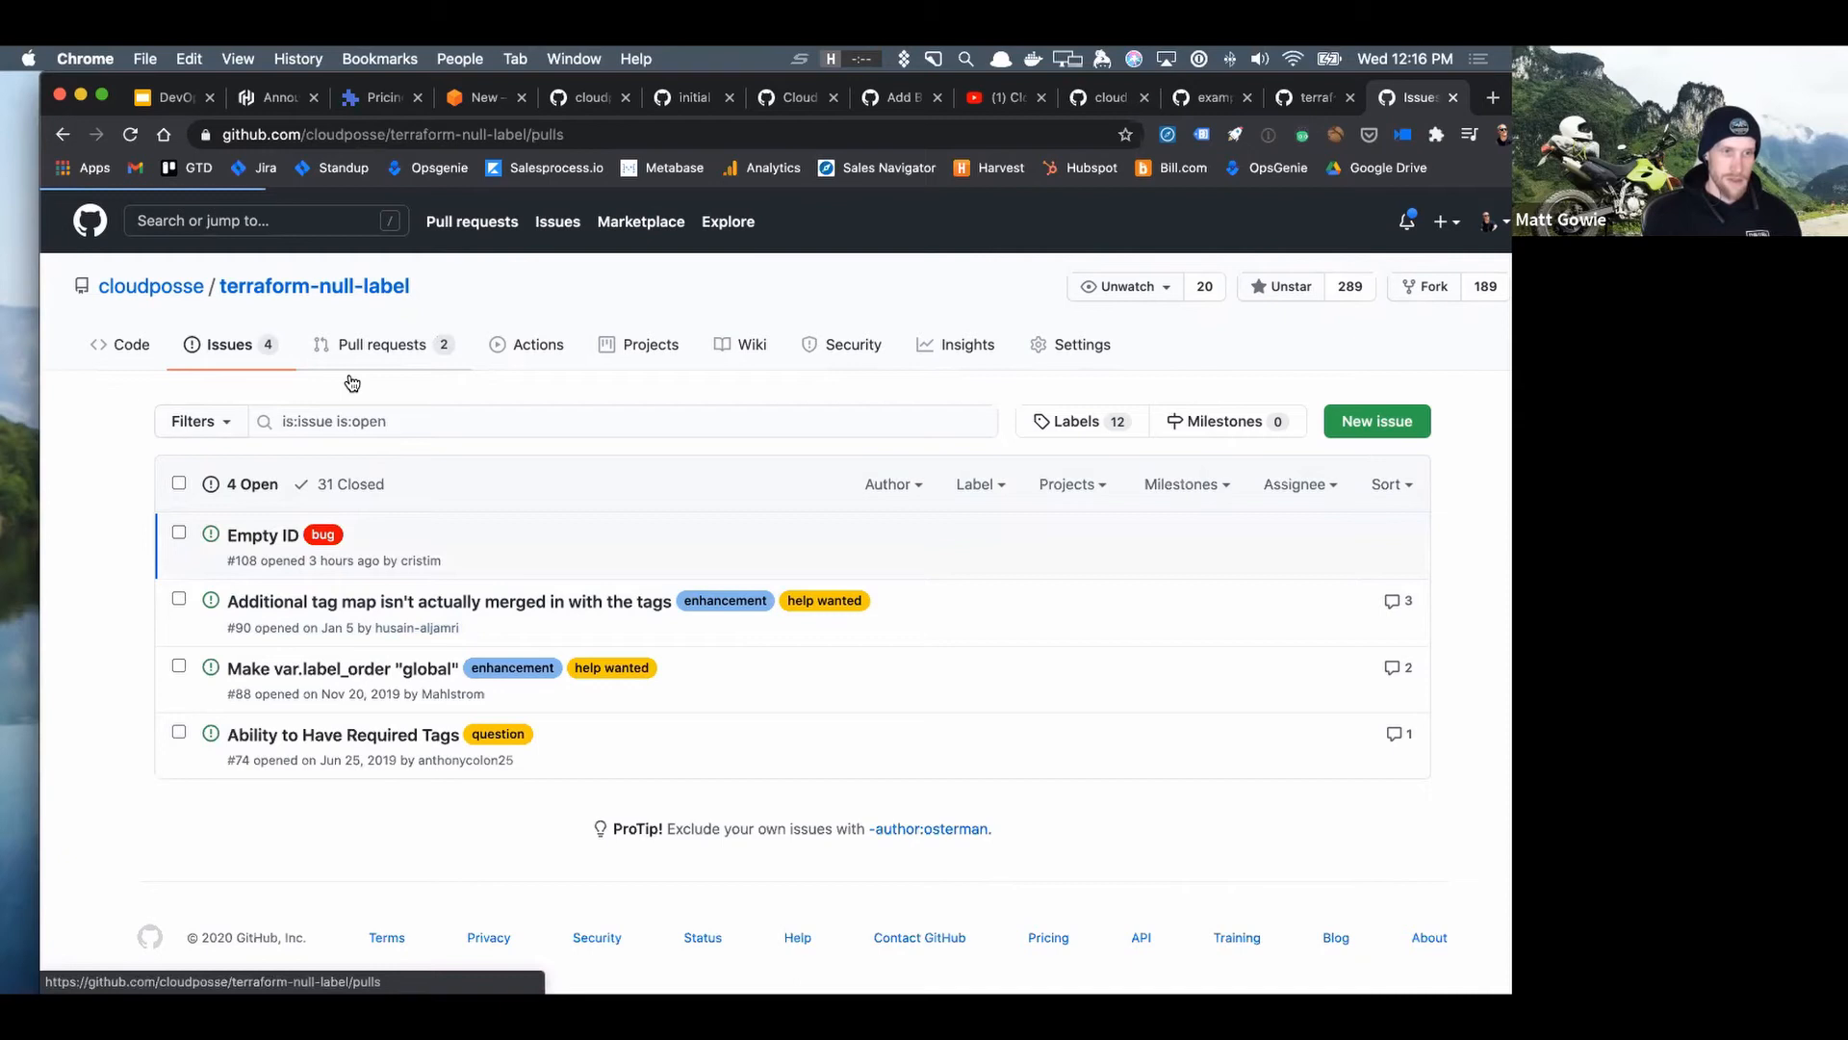
left_click(381, 345)
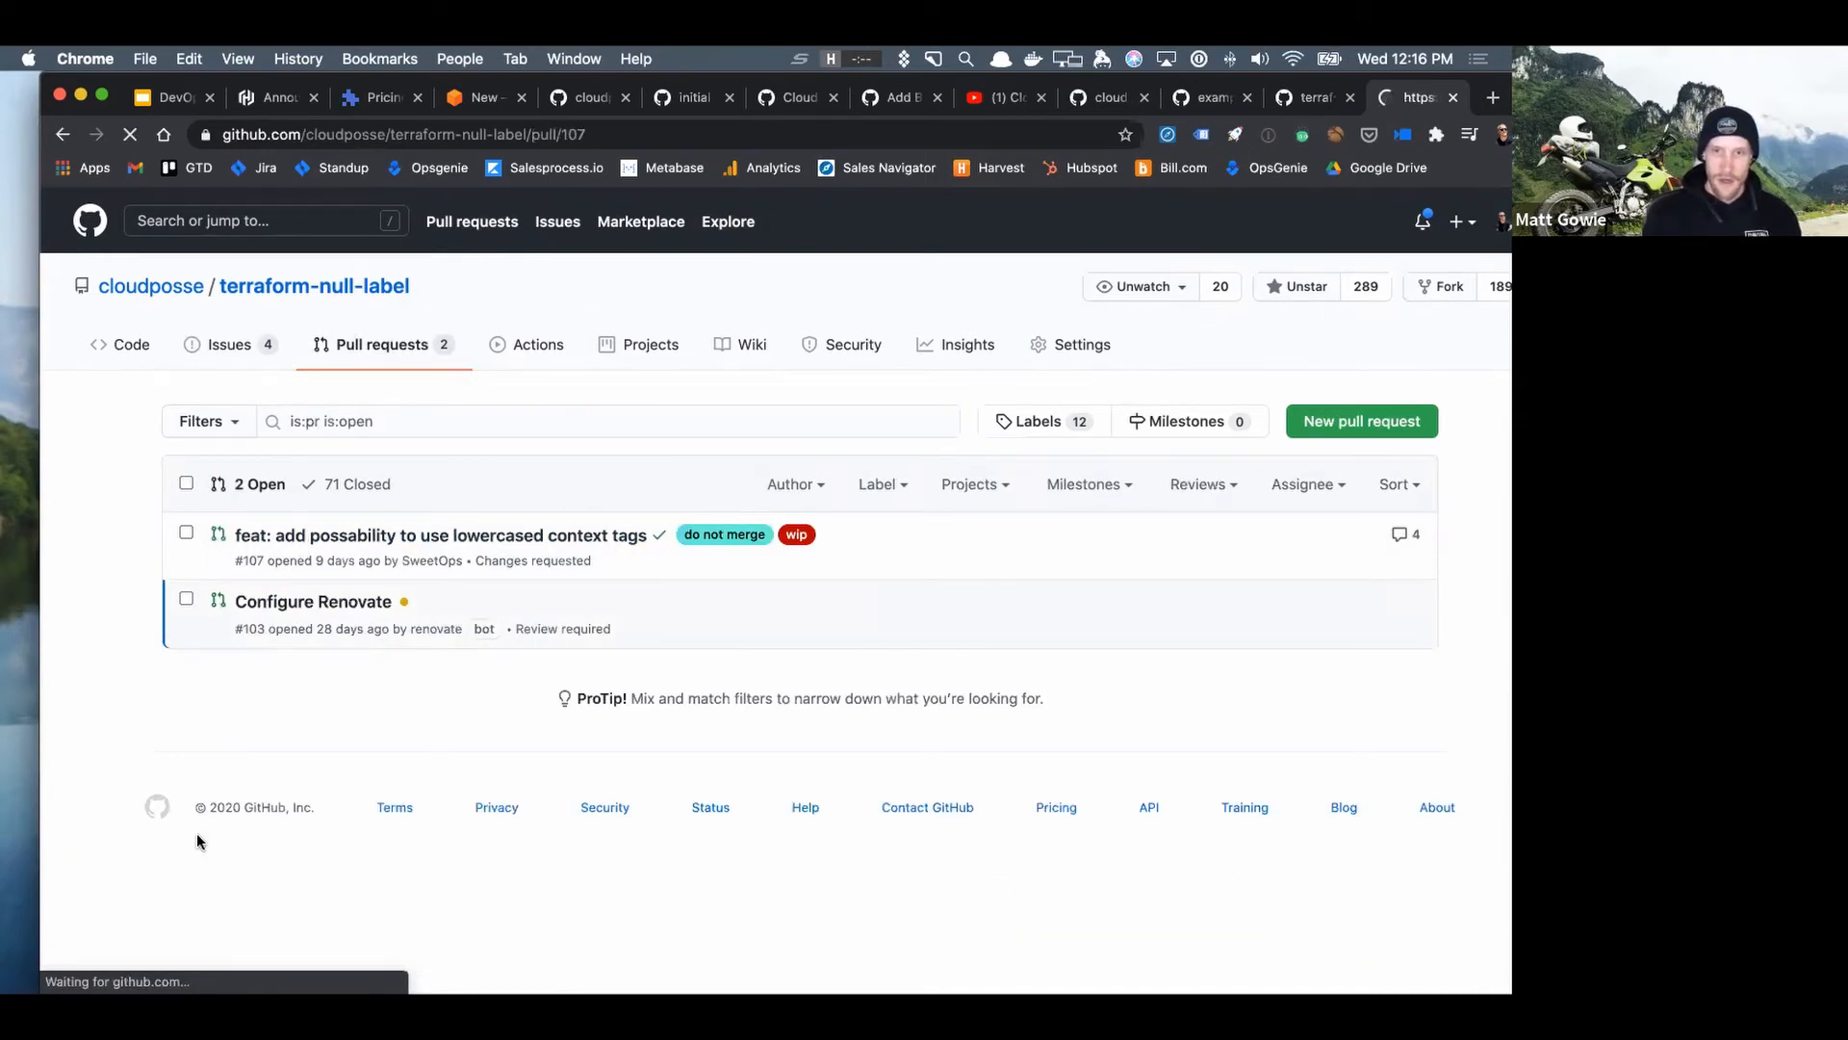
left_click(433, 535)
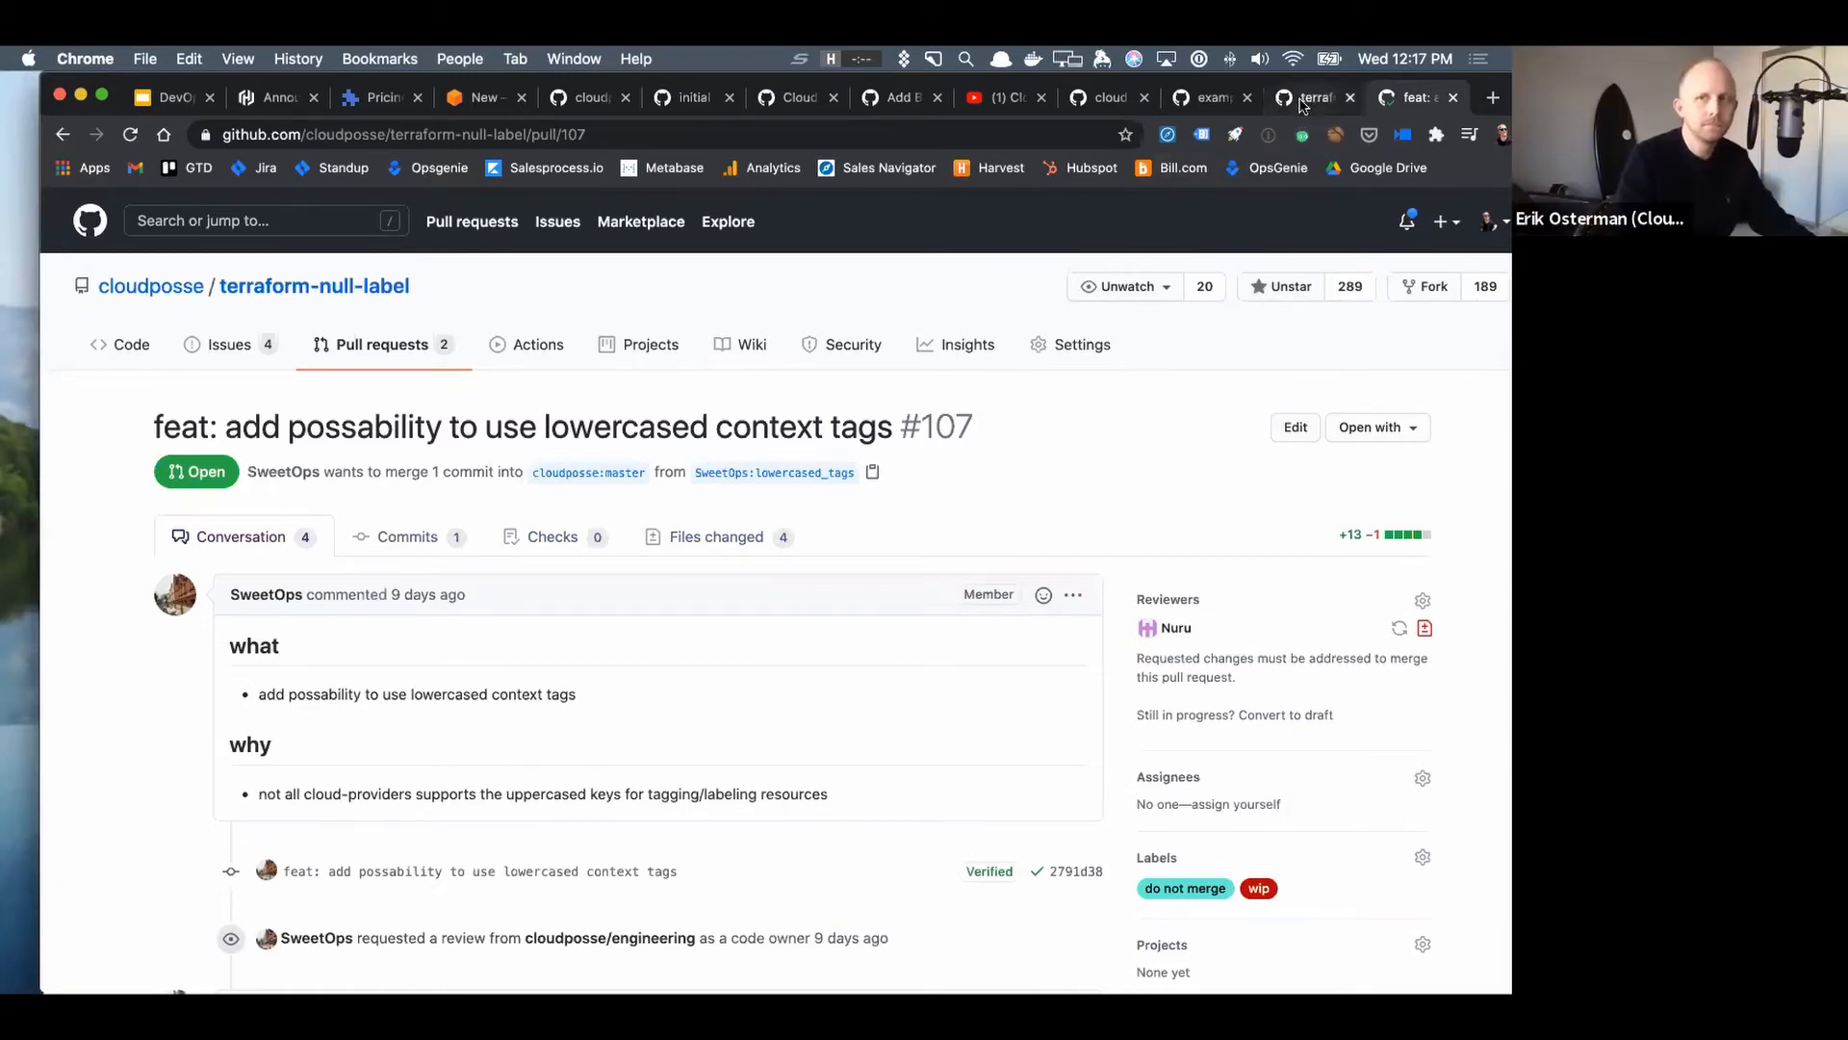
- Revisit dynamic-subnets public.tf, highlighting the null-label source address and the tags merge expression
left_click(1312, 96)
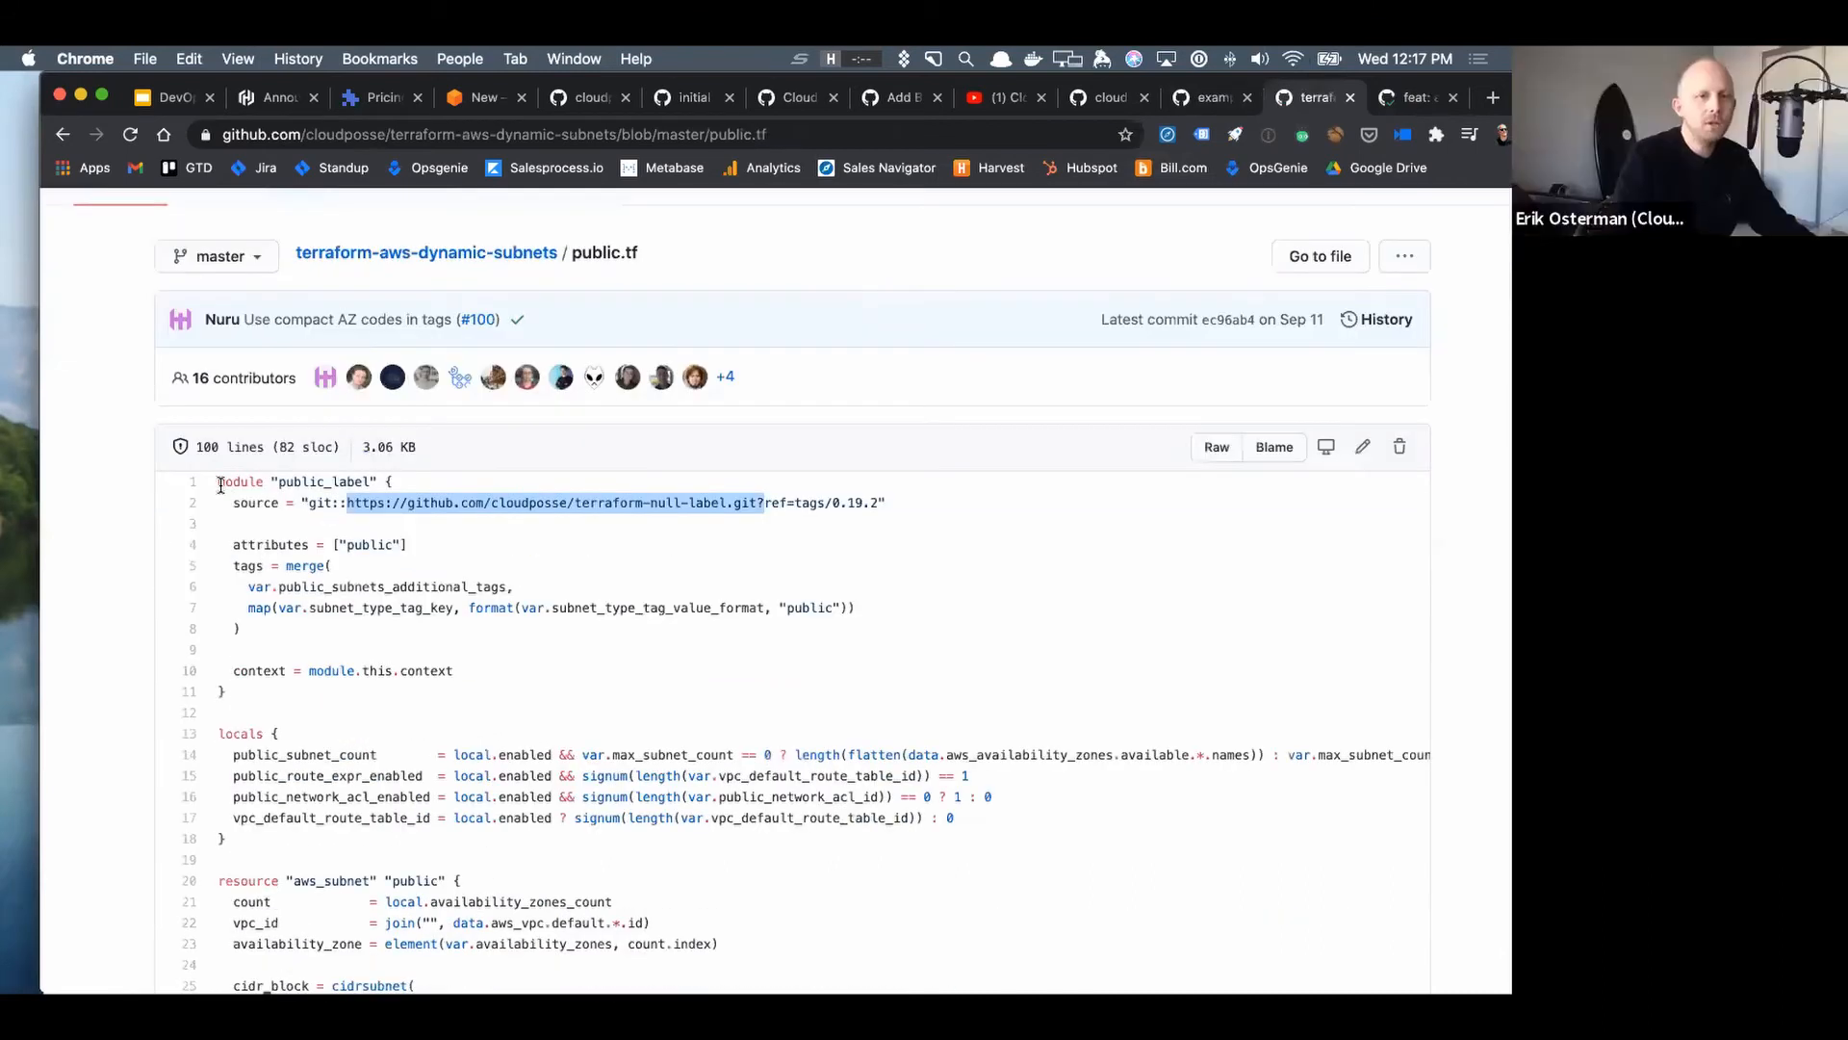
left_click_drag(218, 481, 271, 691)
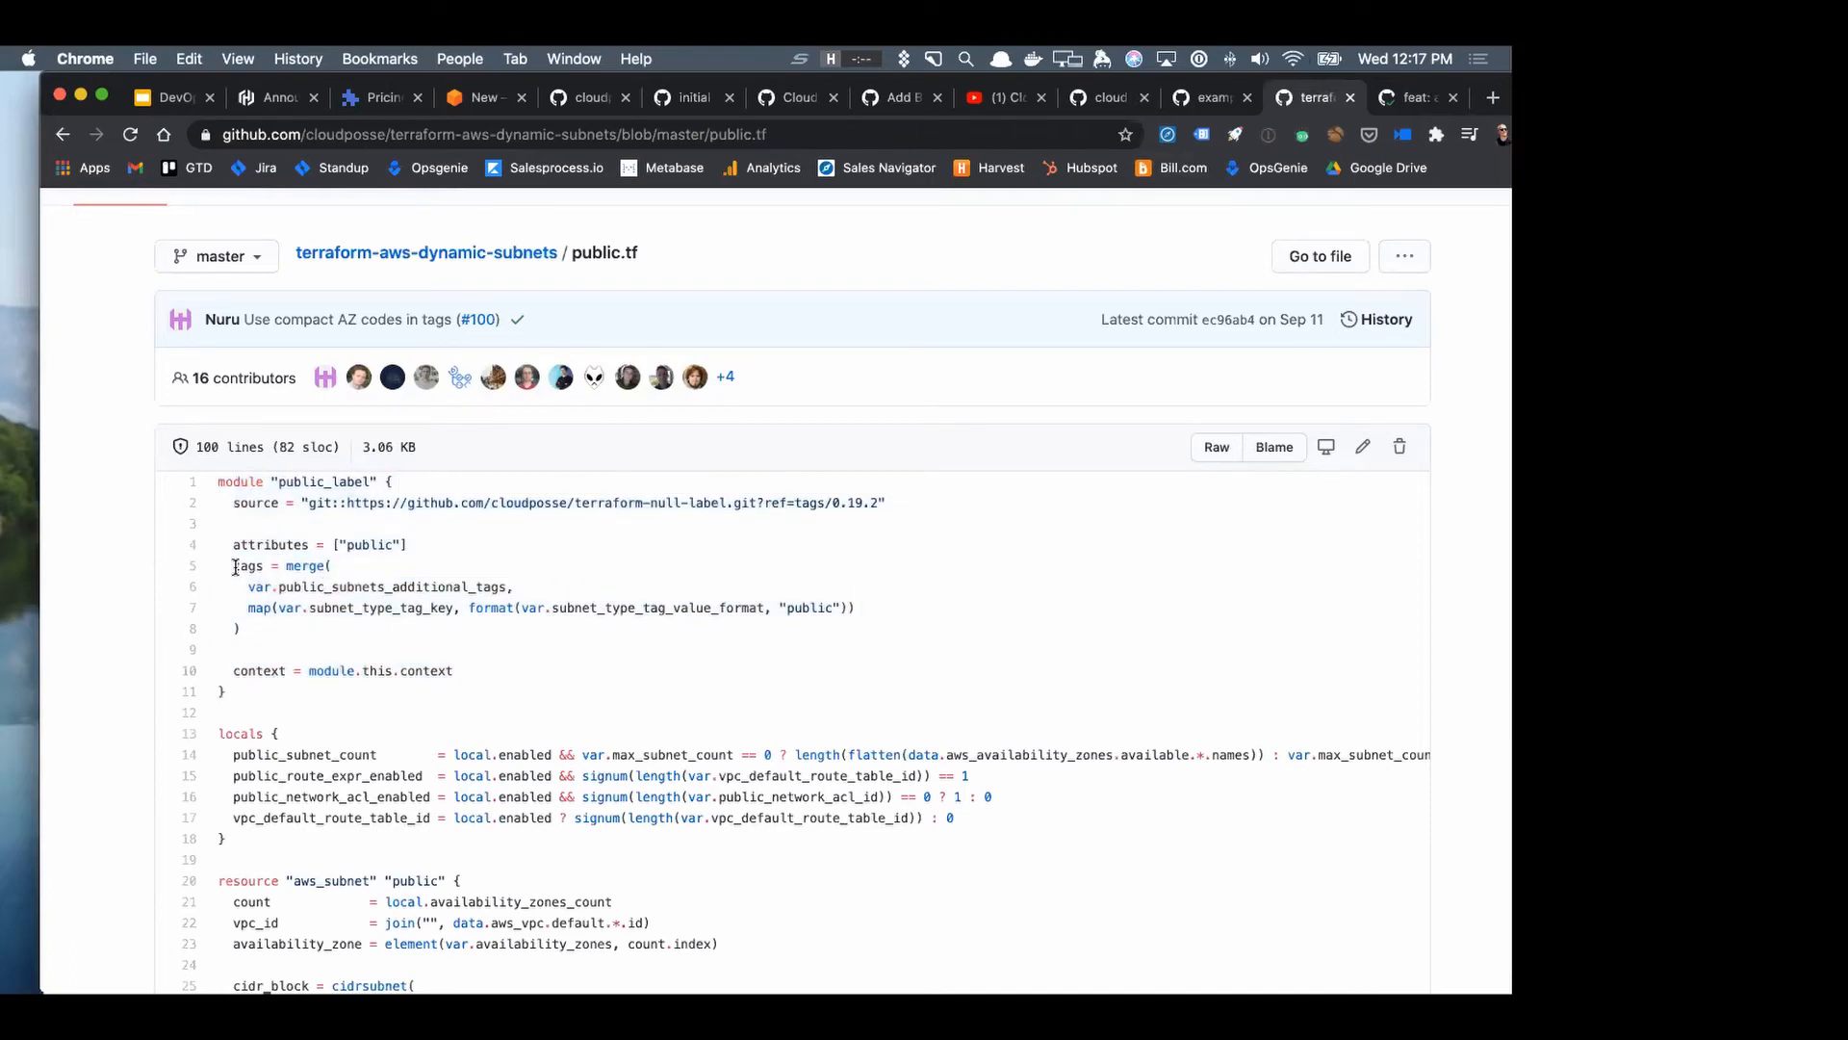
left_click_drag(233, 564, 239, 627)
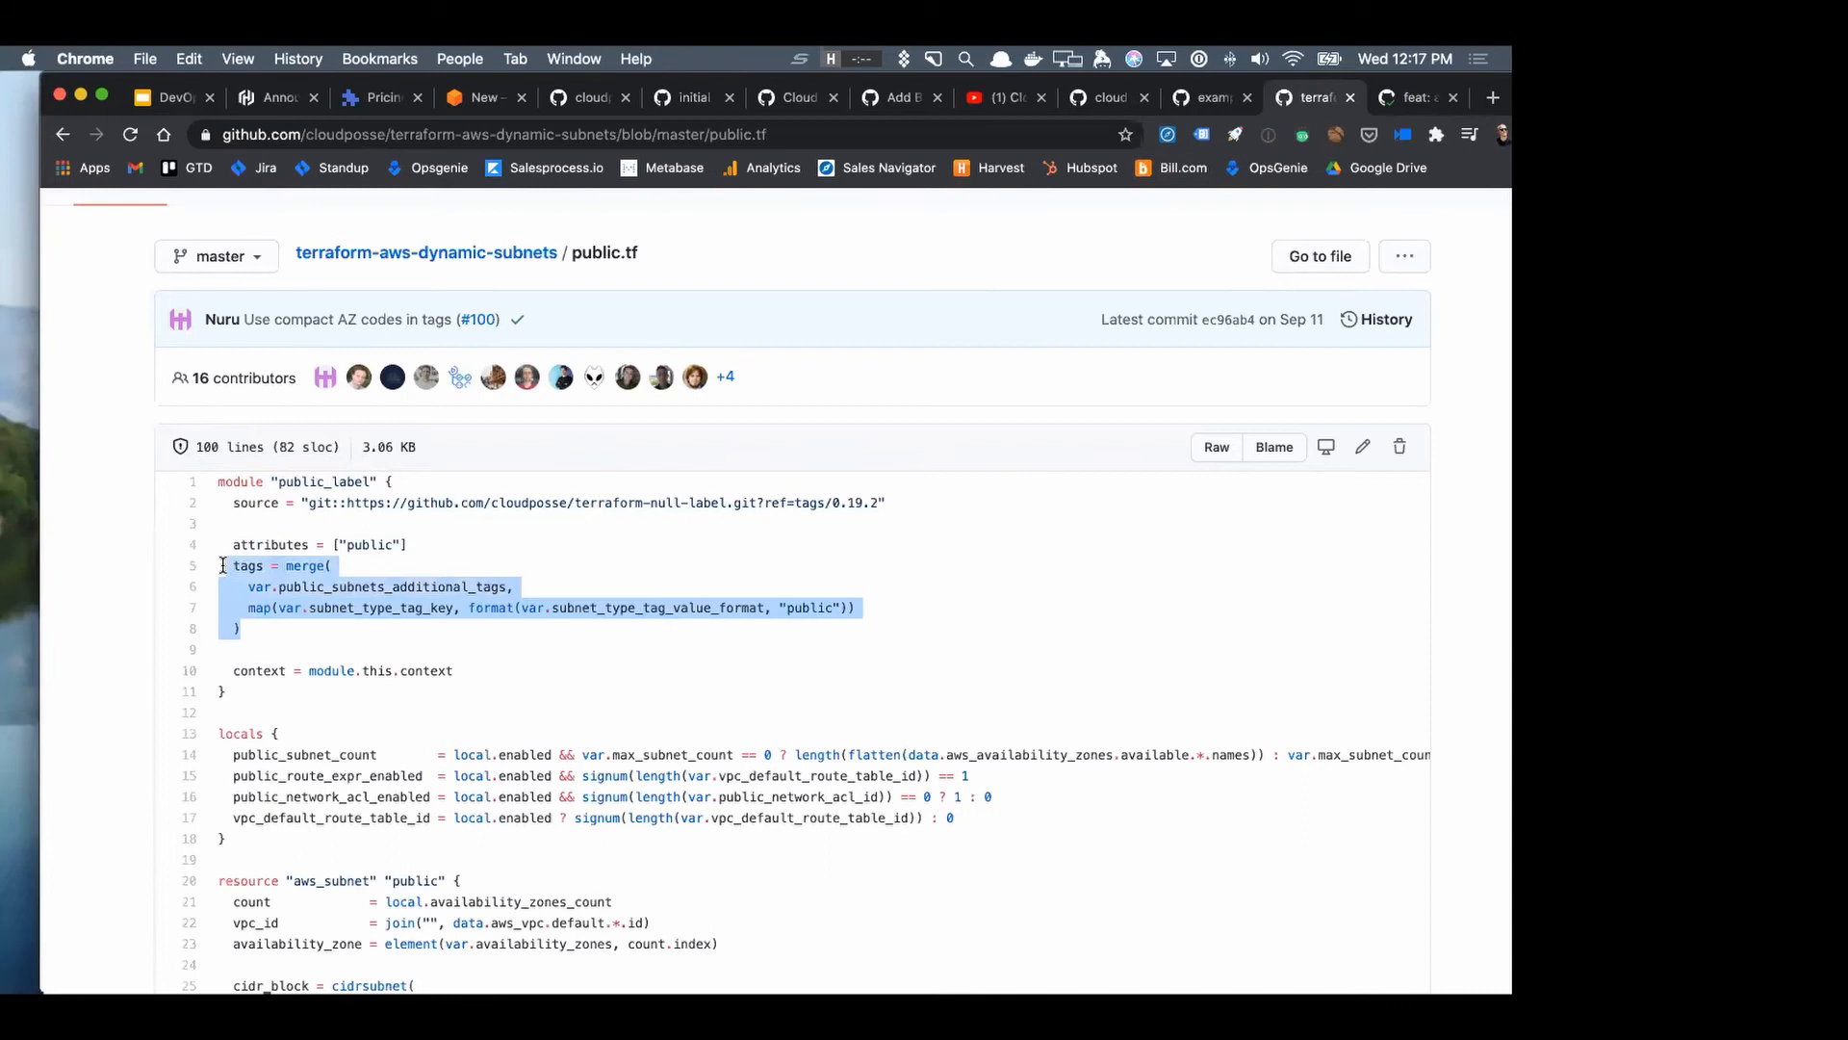
left_click(243, 544)
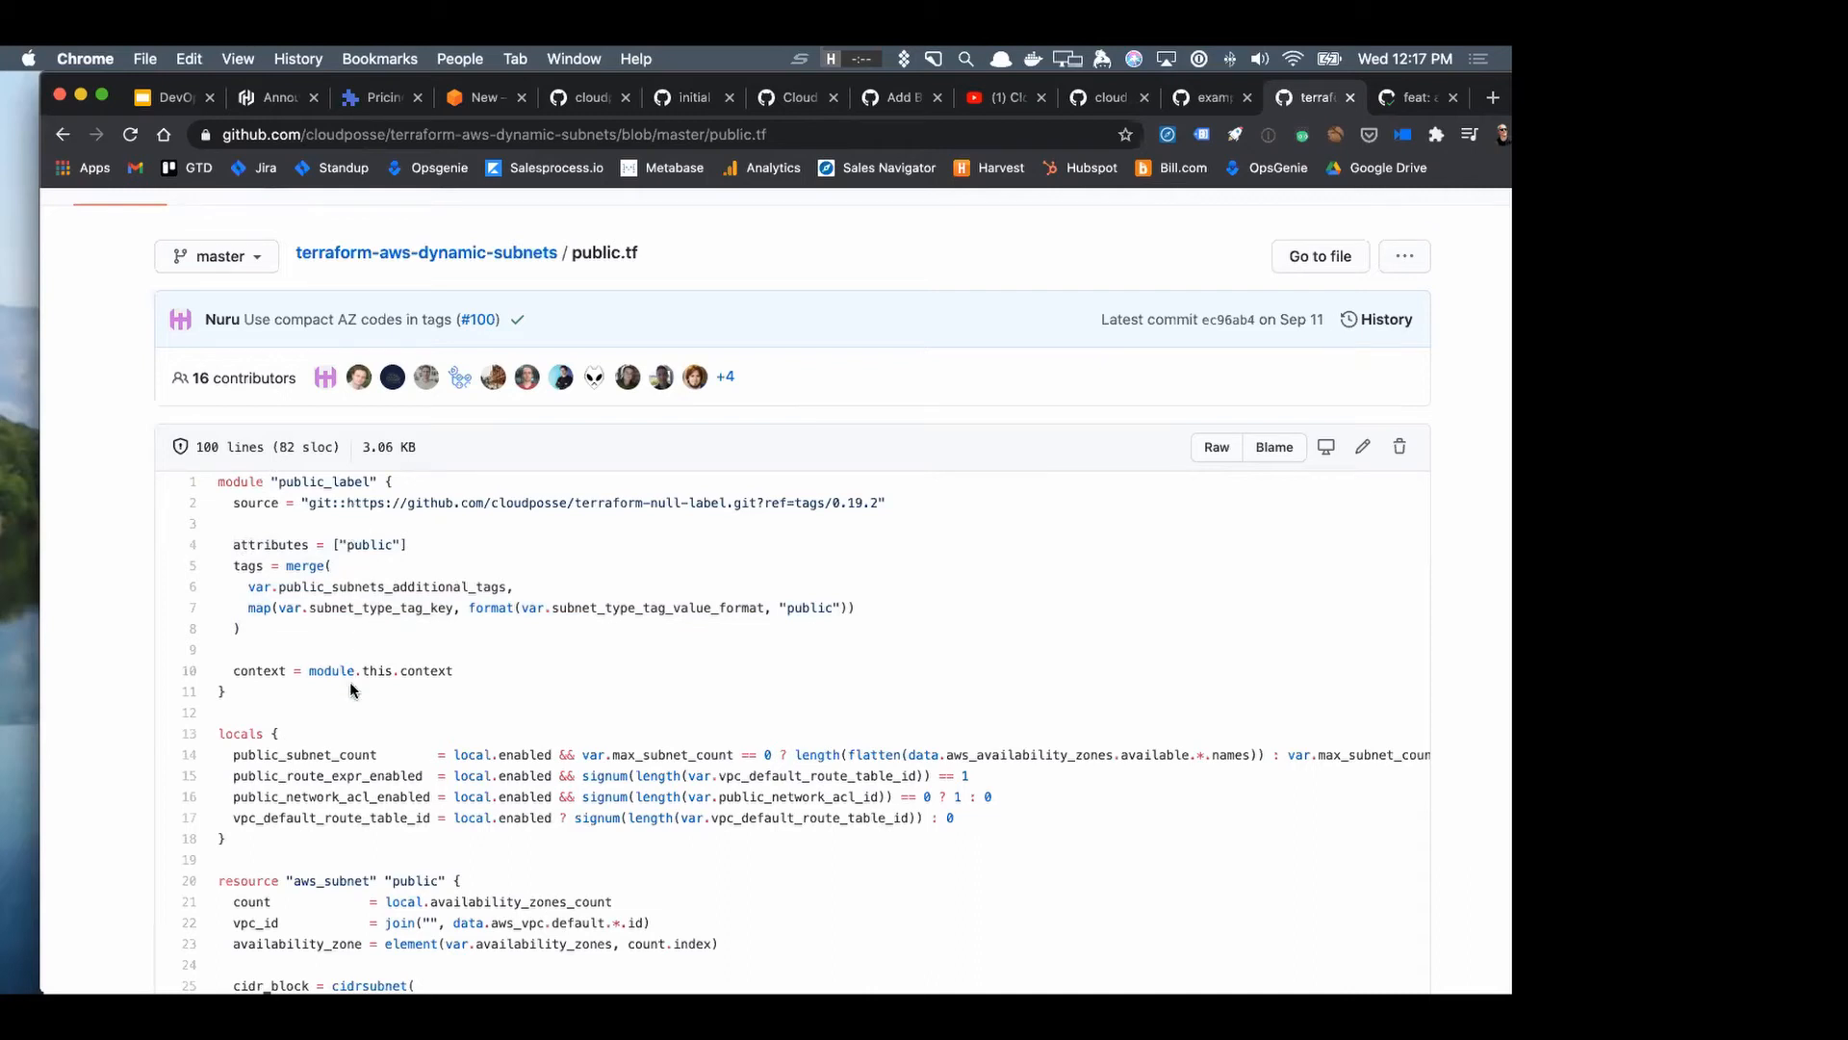
- Return to the terraform-aws-dynamic-subnets file list and view private.tf with its private_label module
left_click(425, 252)
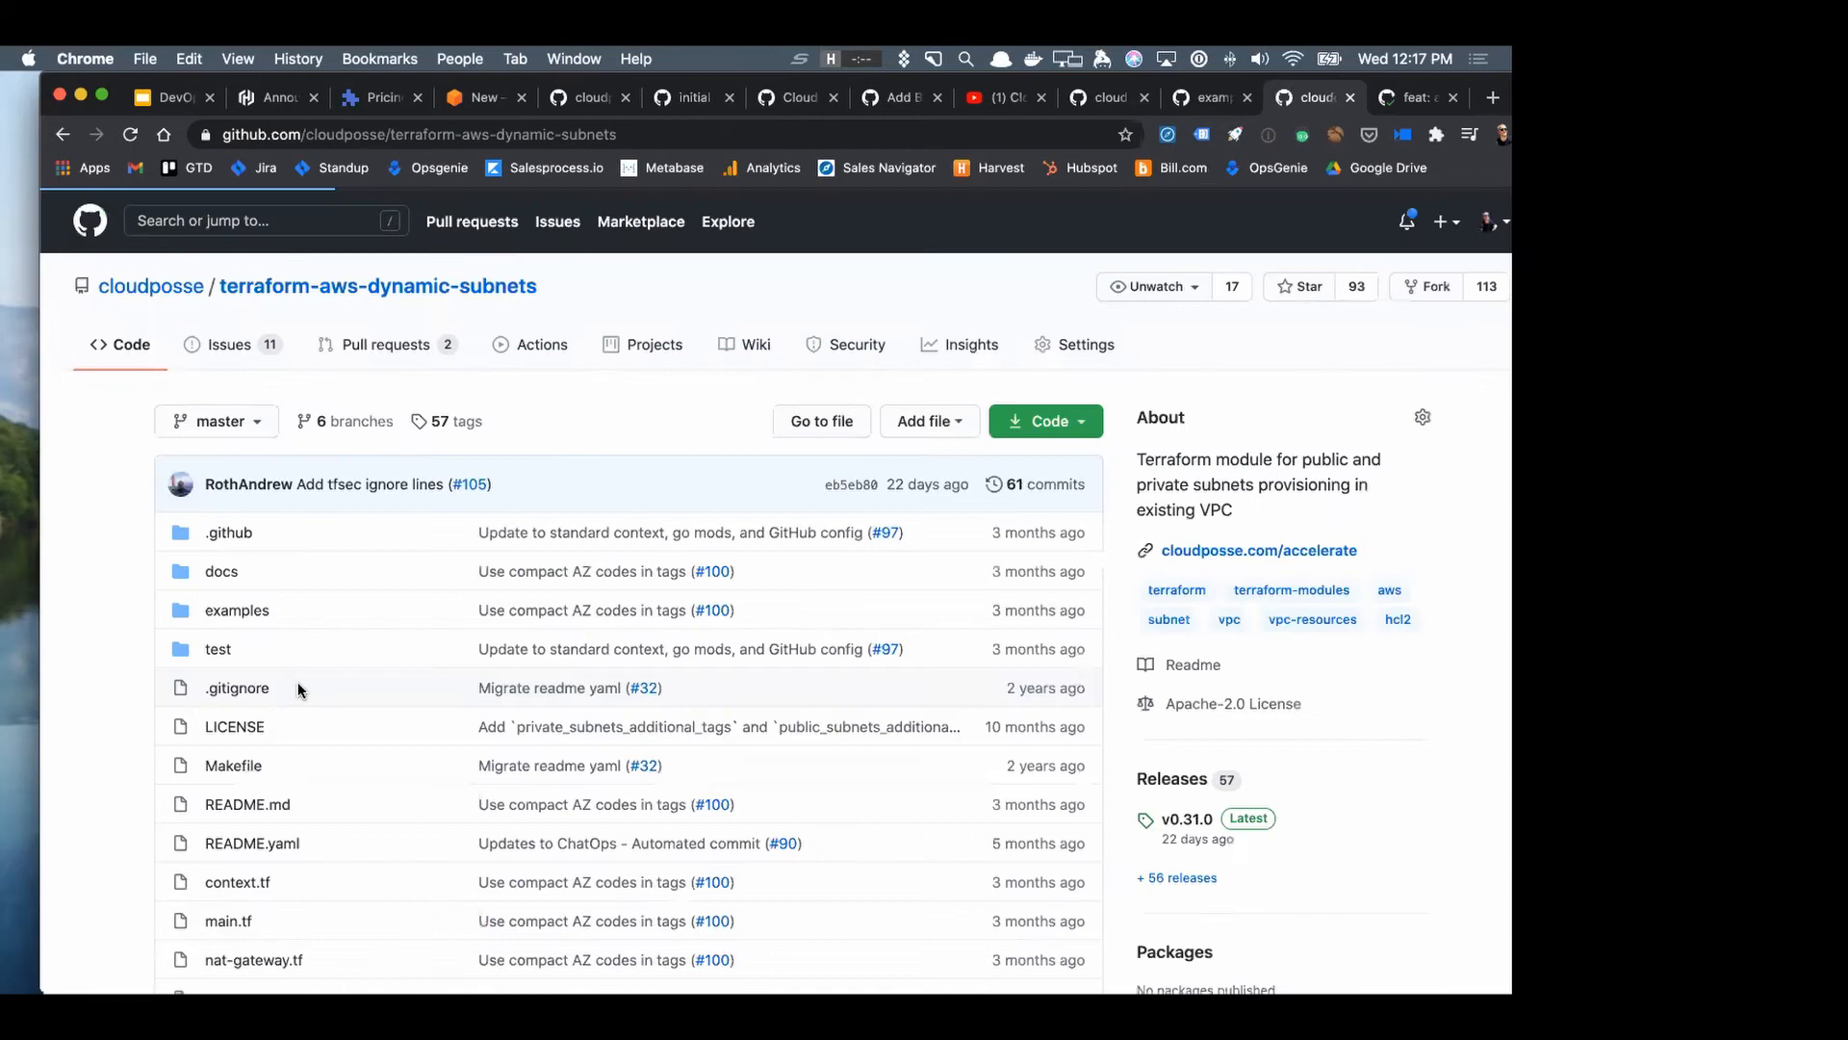
scroll("down", 3)
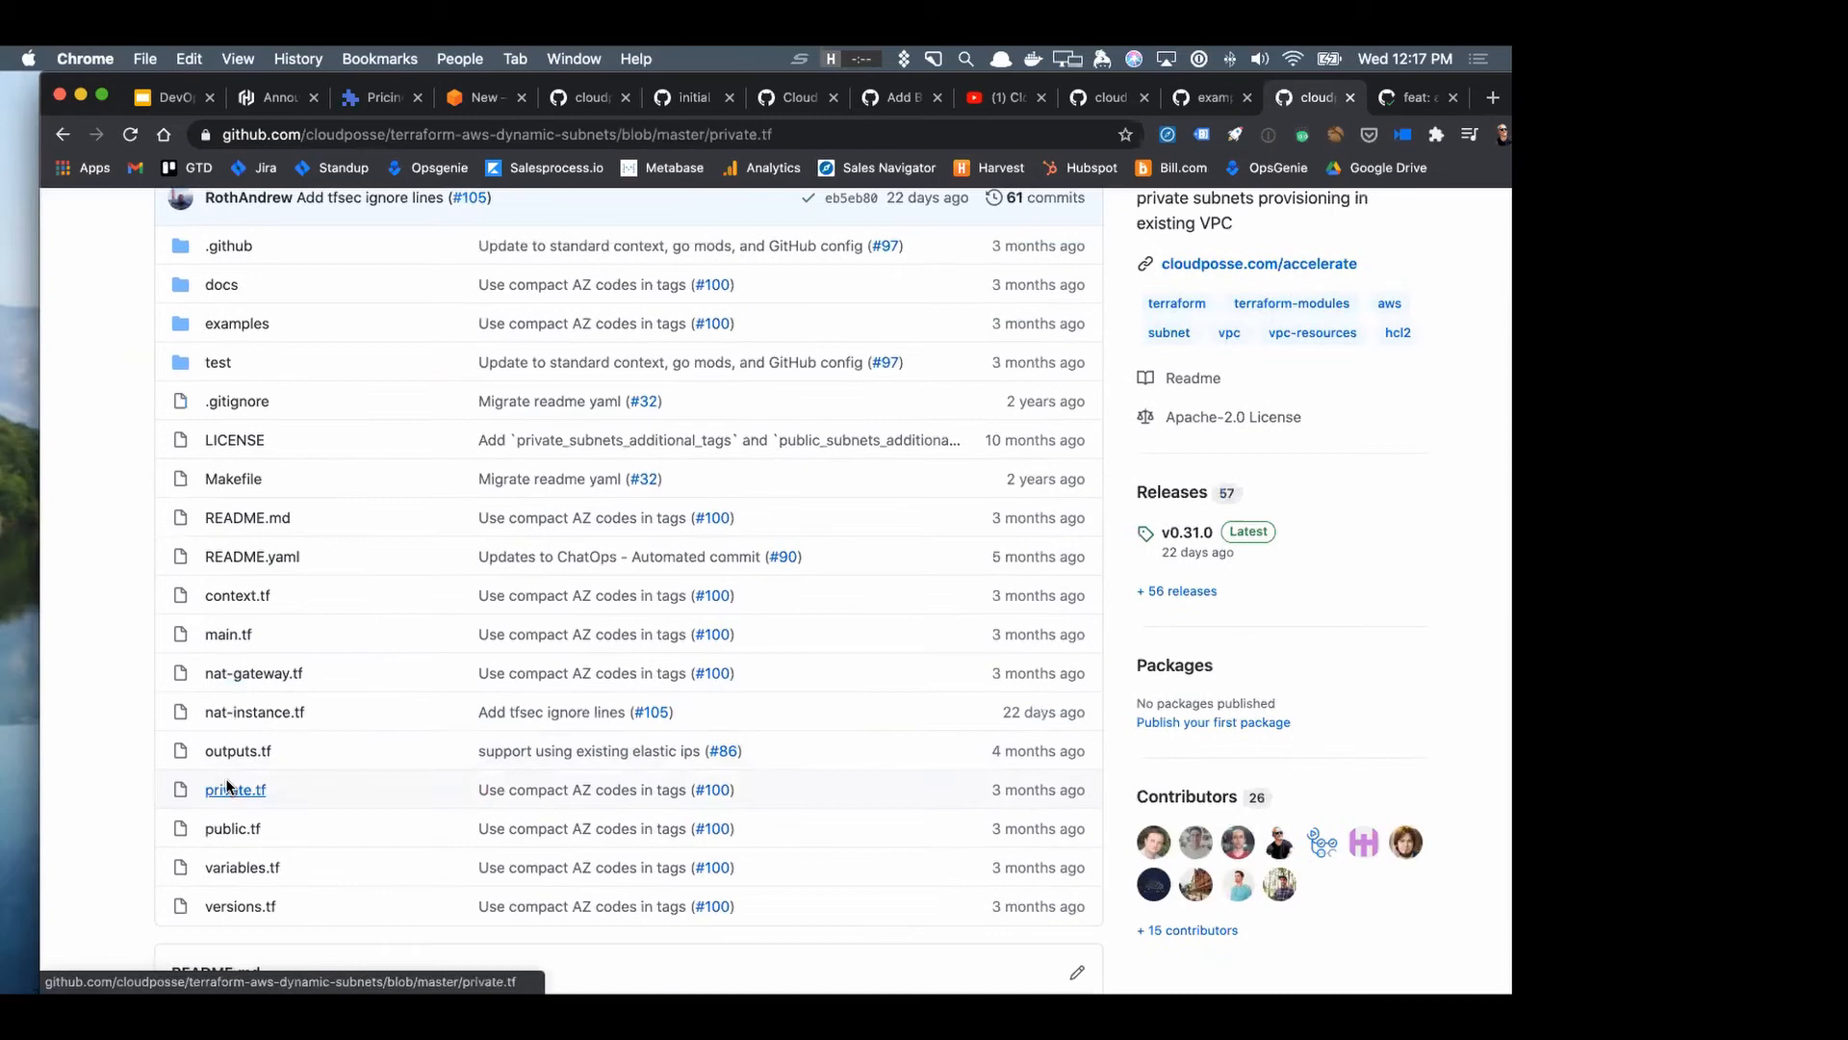
left_click(234, 789)
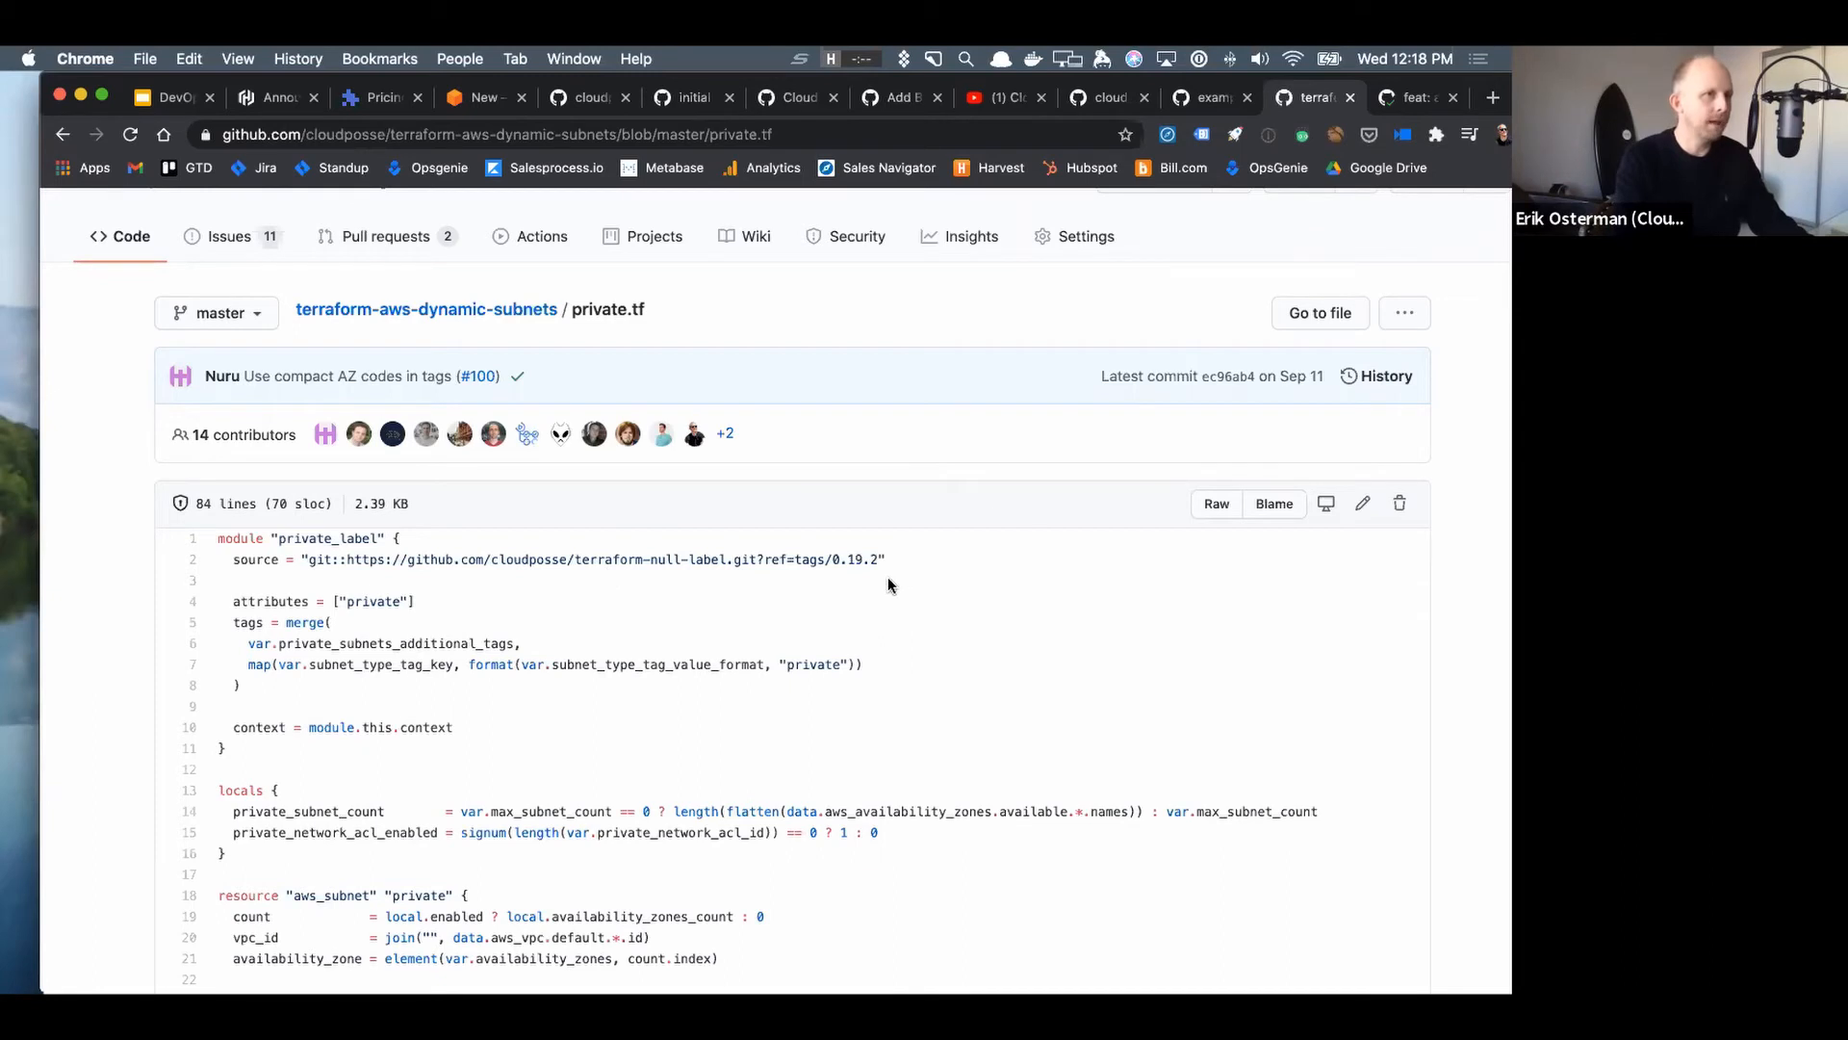
mouse_move(1067, 400)
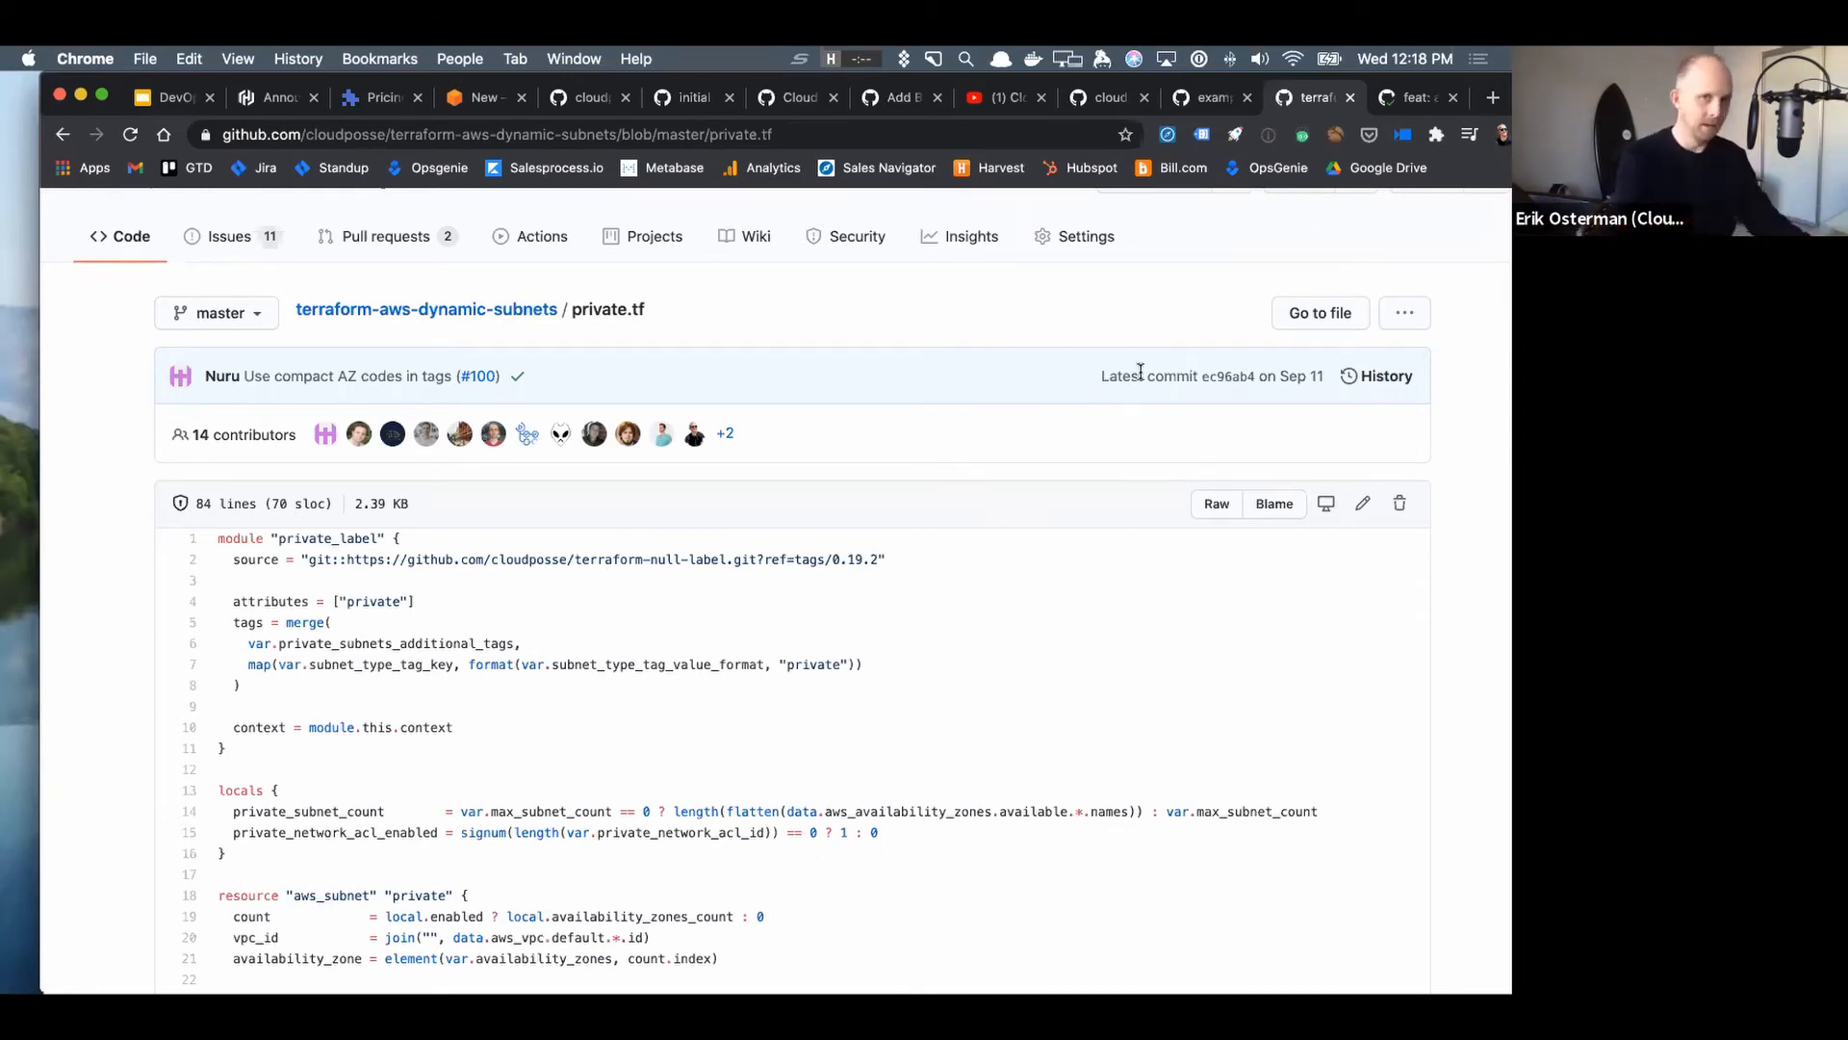
mouse_move(1030, 310)
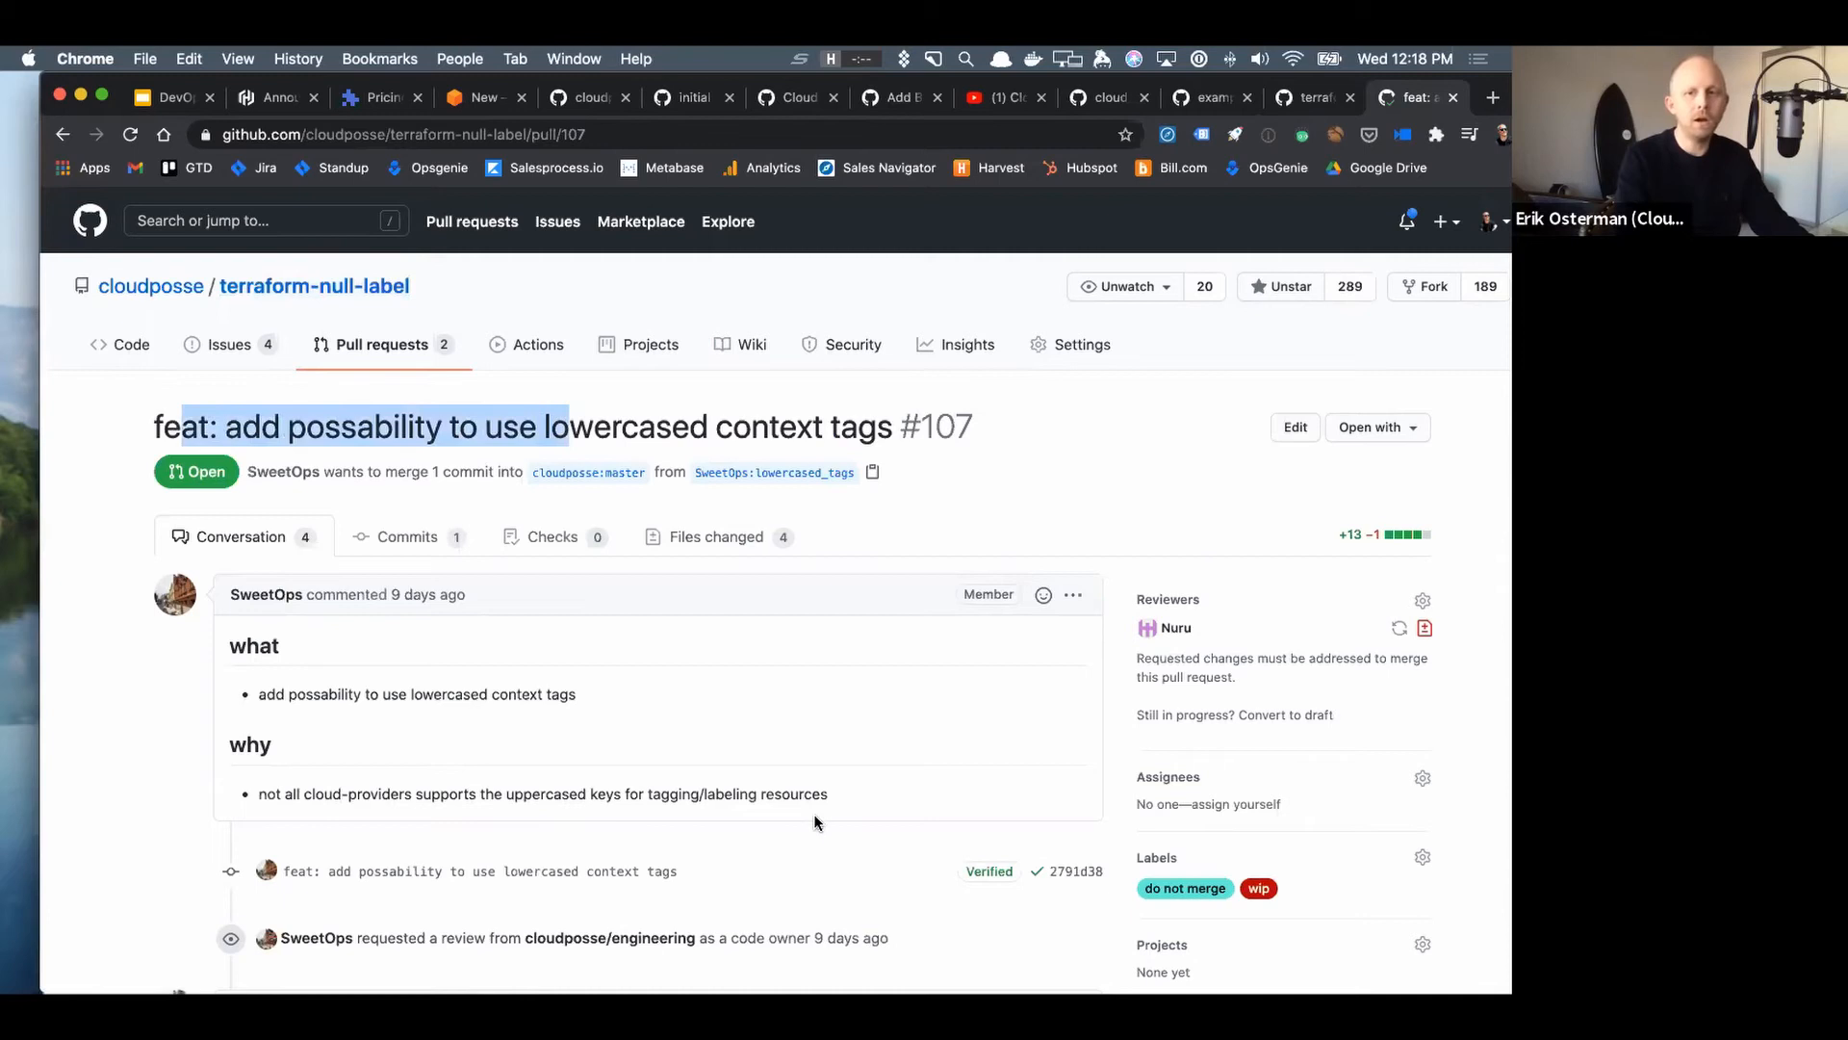
- Read through pull request #107's review comments, then switch to the geodesic repository tab
scroll("down", 3)
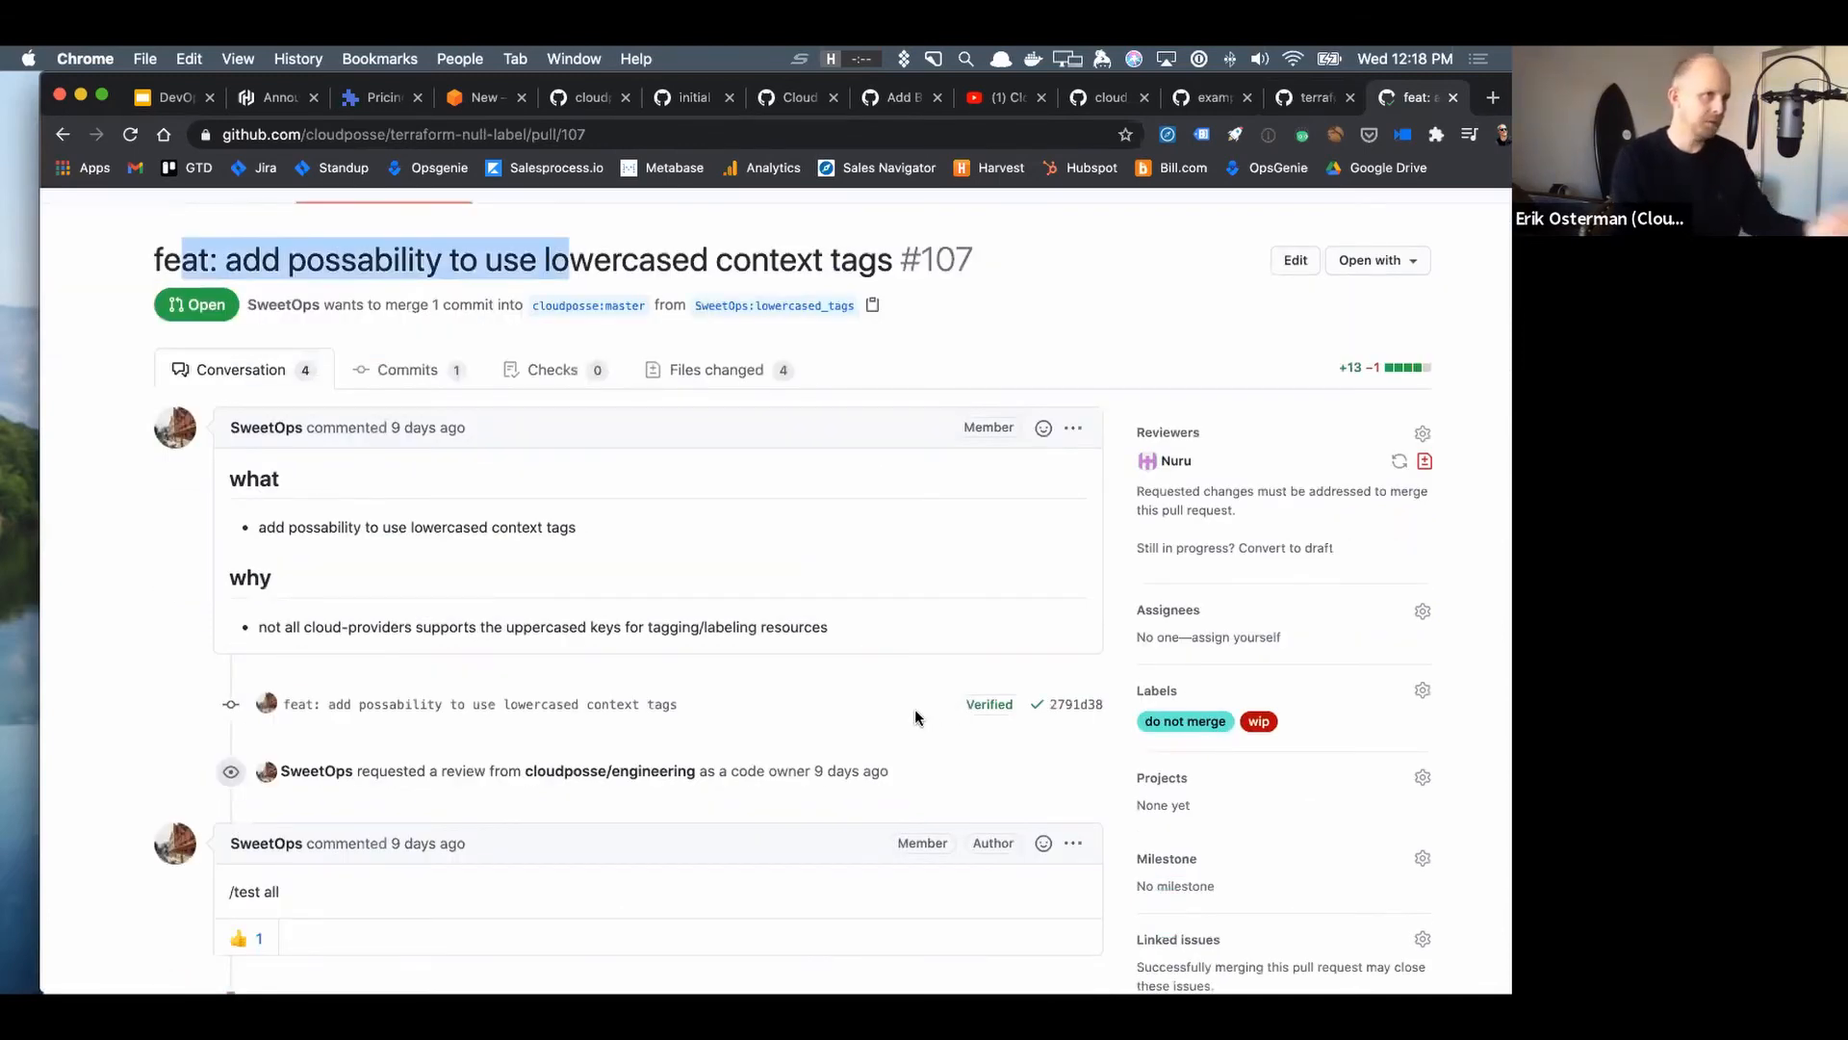
scroll("down", 3)
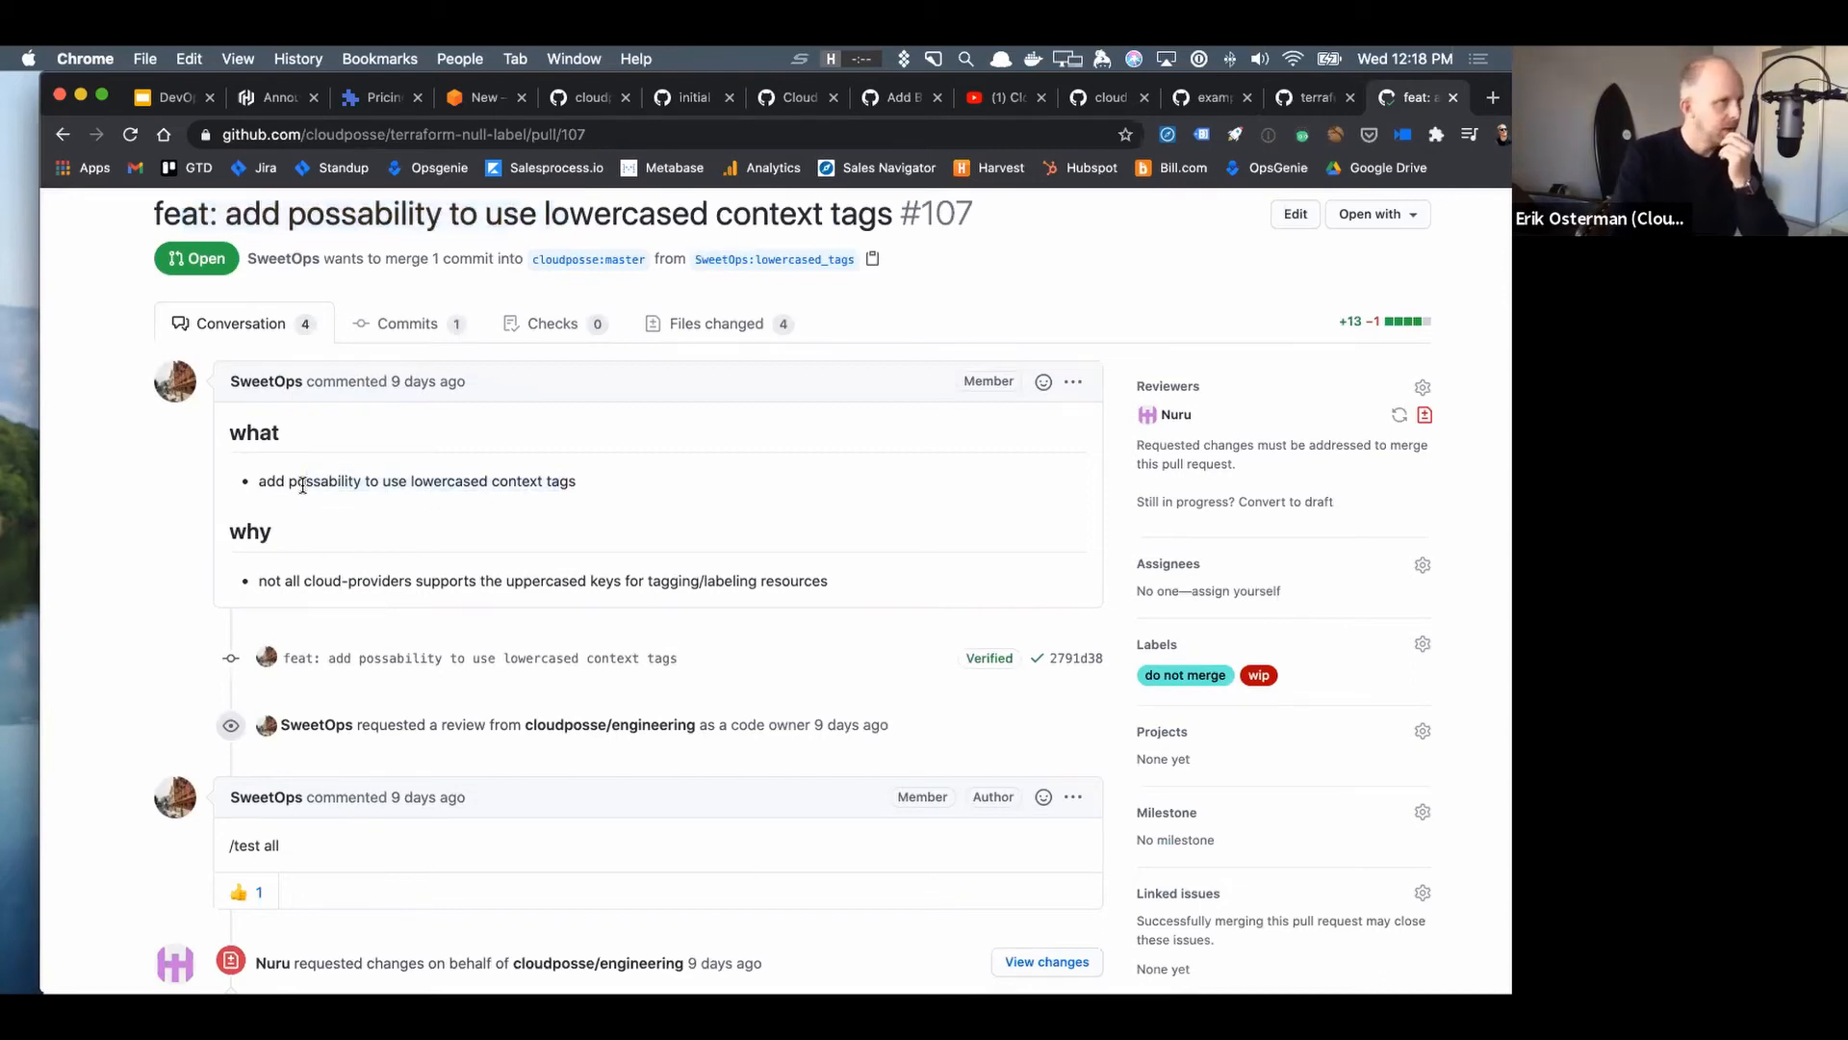
mouse_move(445, 564)
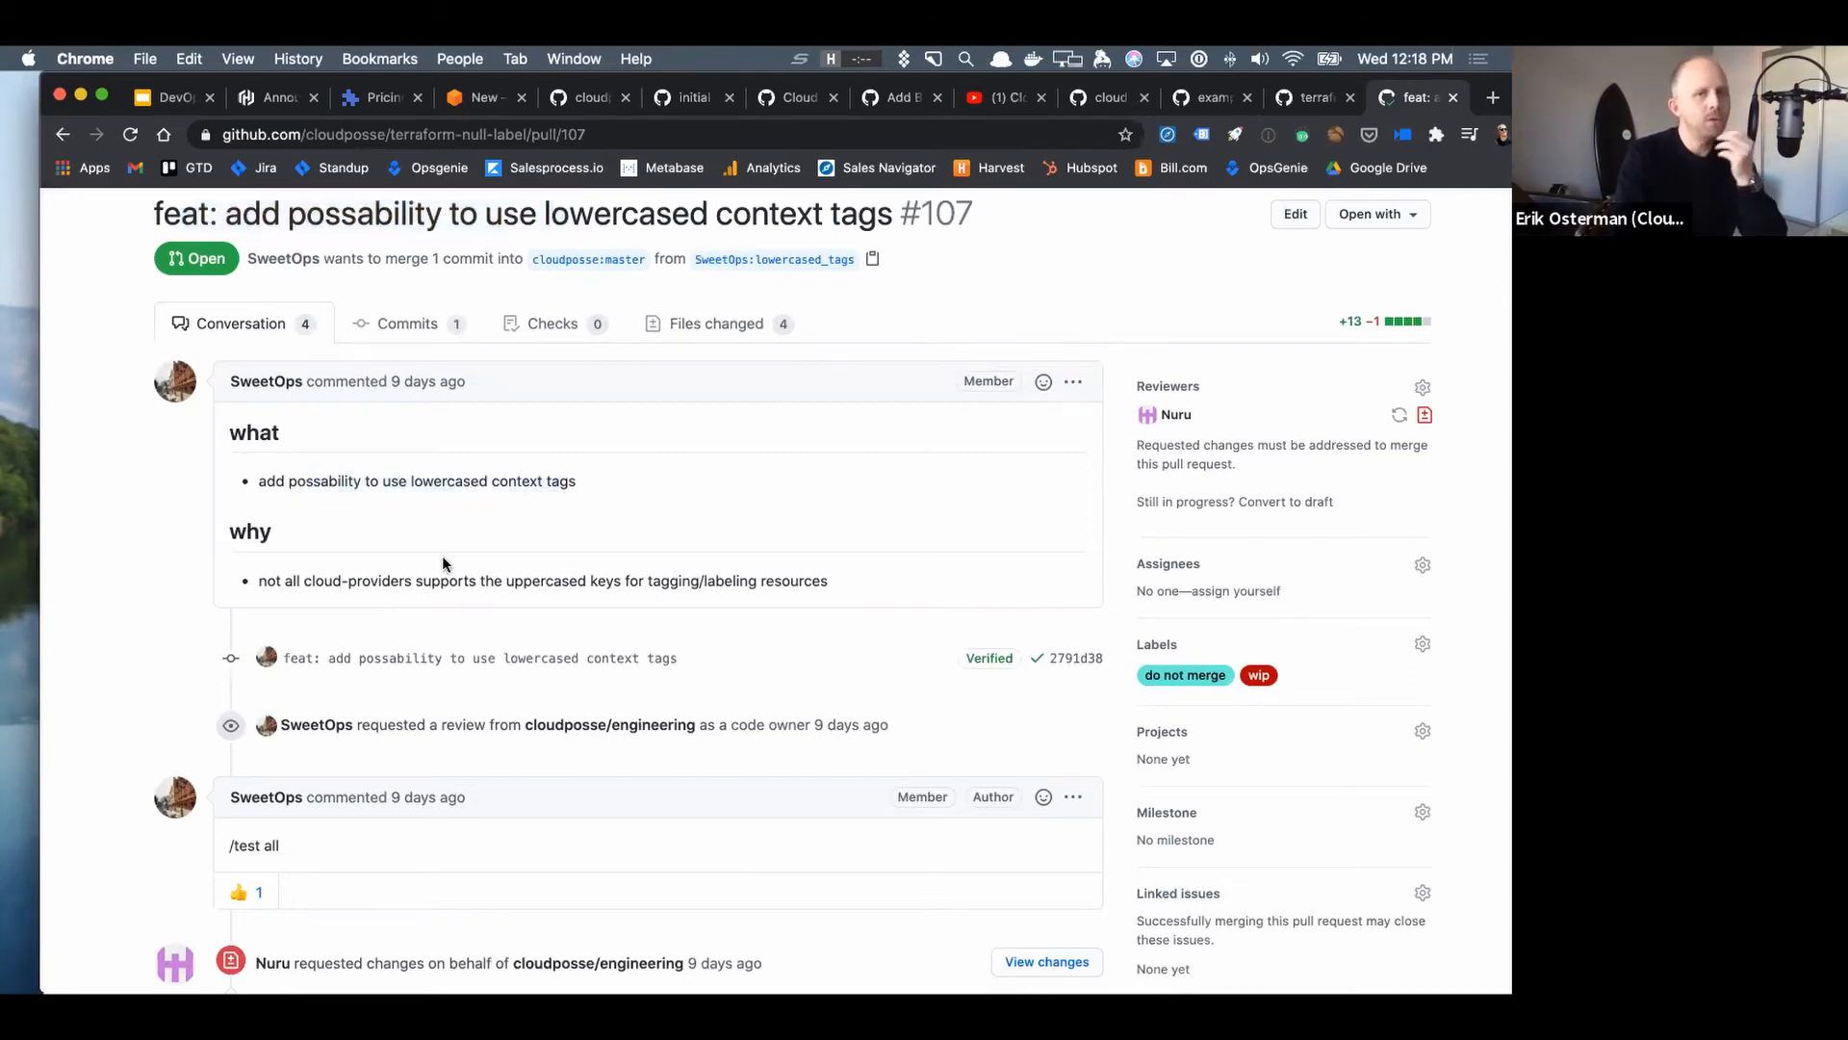
scroll("down", 3)
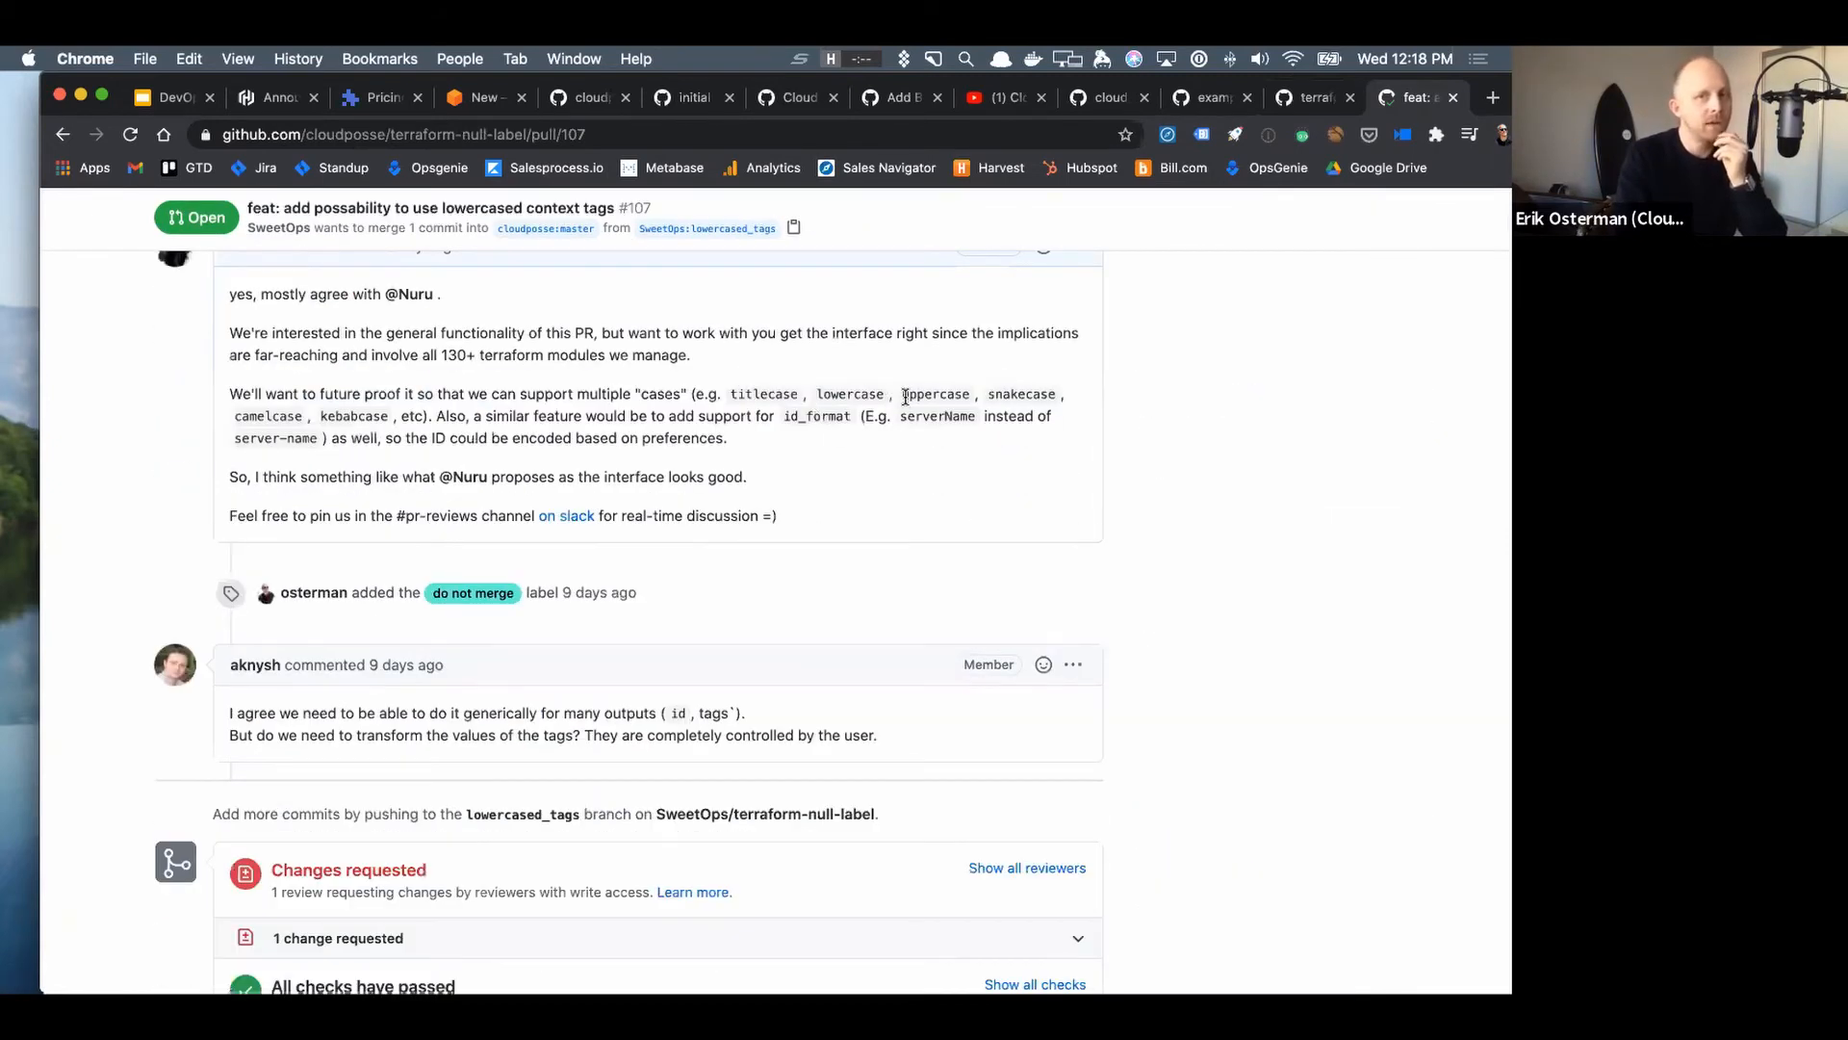
mouse_move(1011, 393)
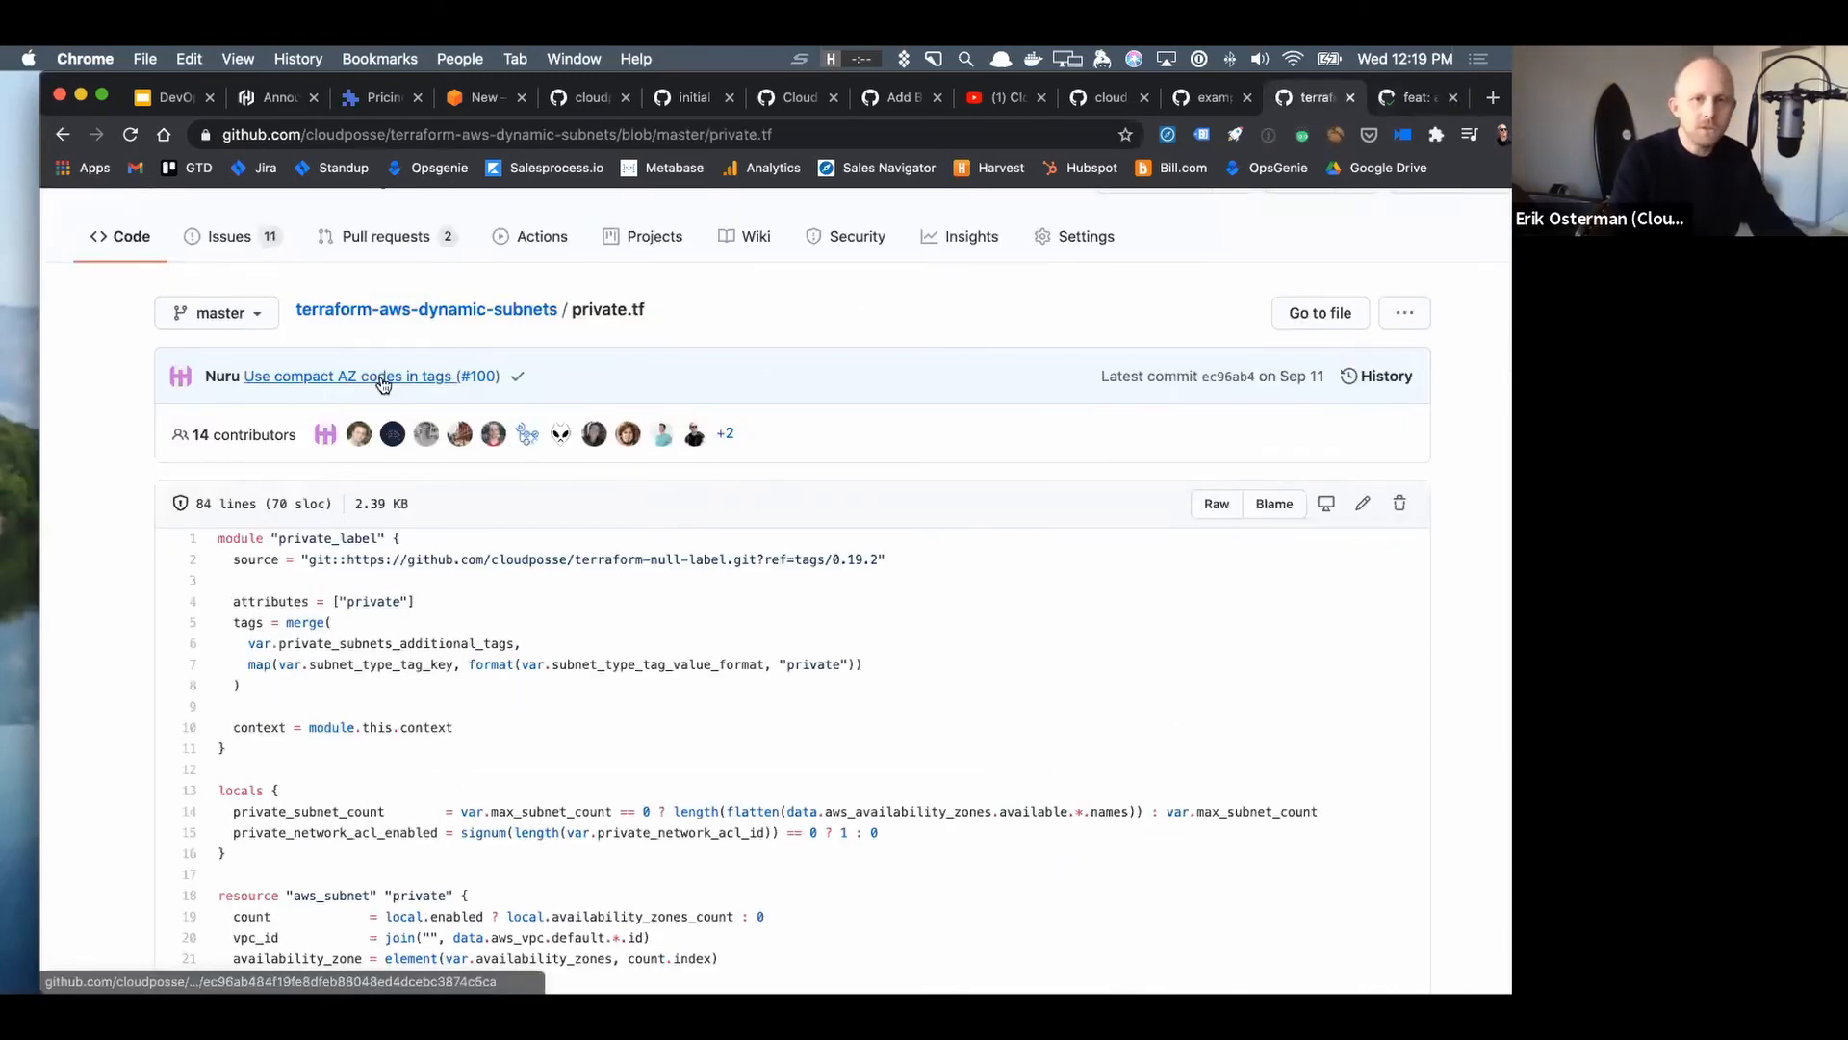
left_click(1101, 96)
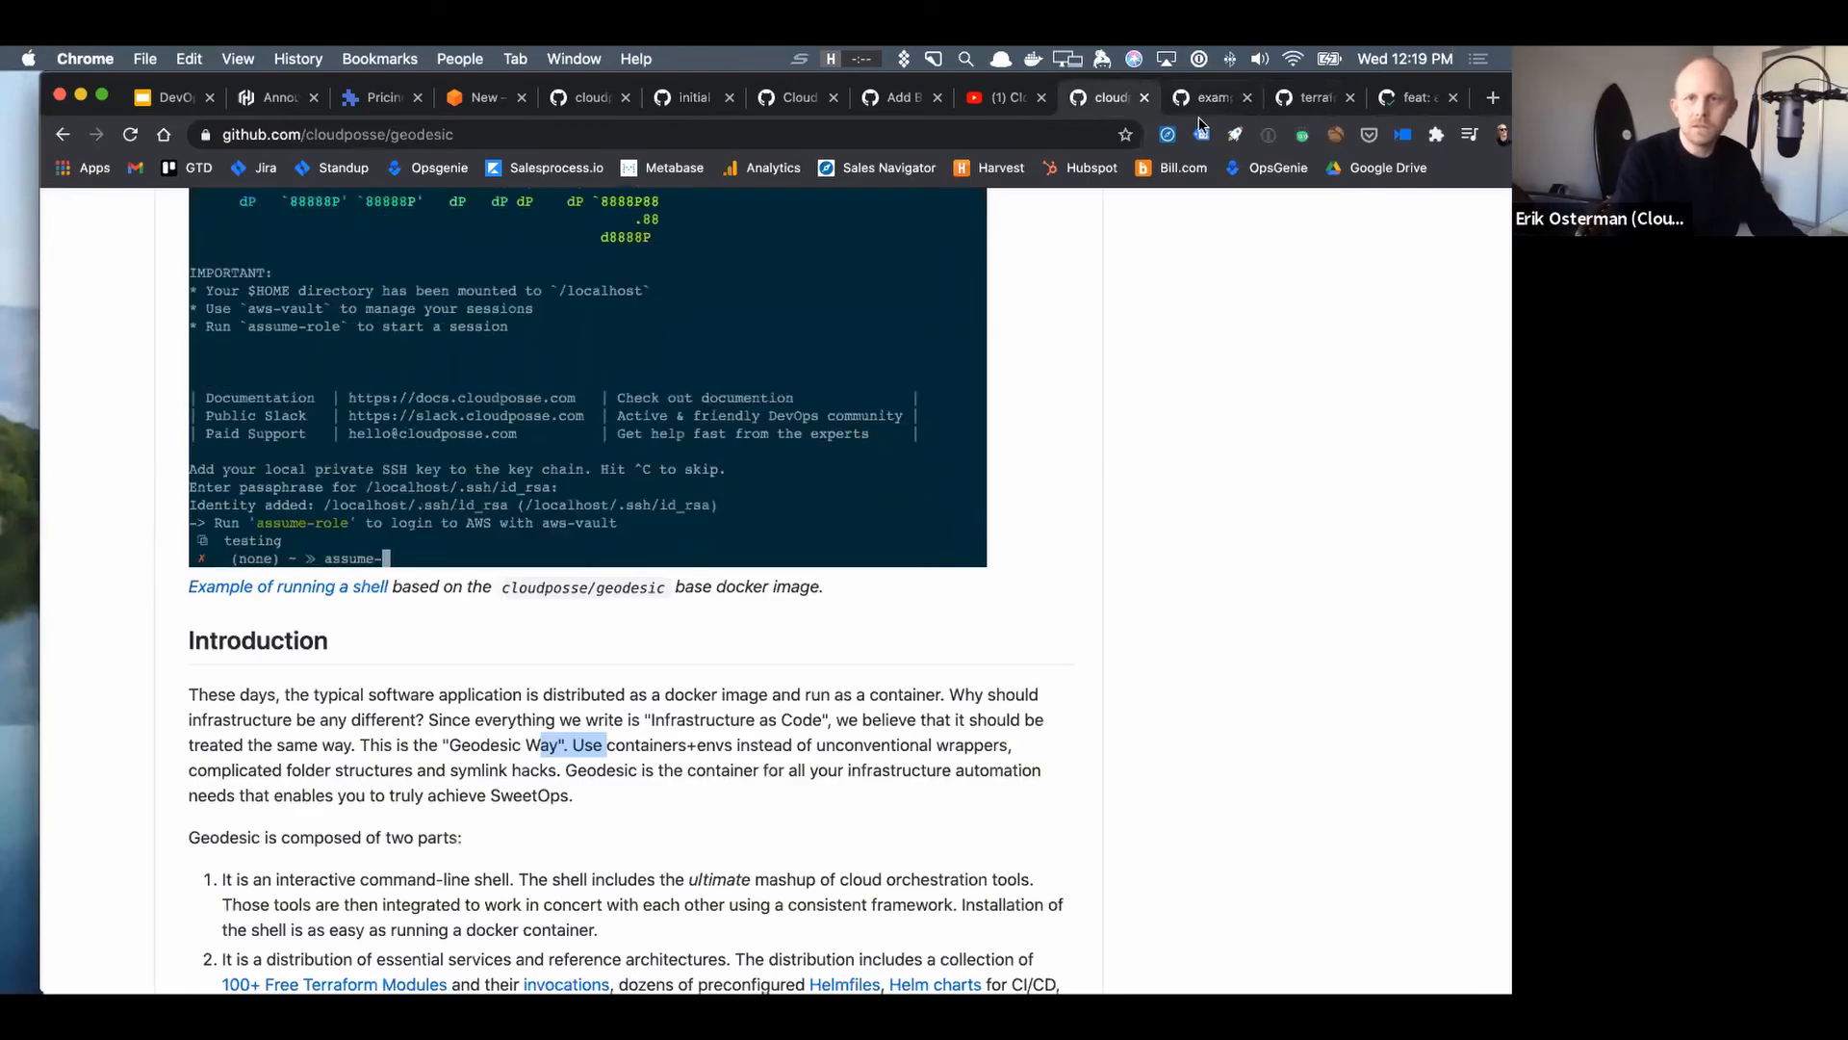
- Pass through the example-app tab to the terraform-null-label README usage example
left_click(1209, 96)
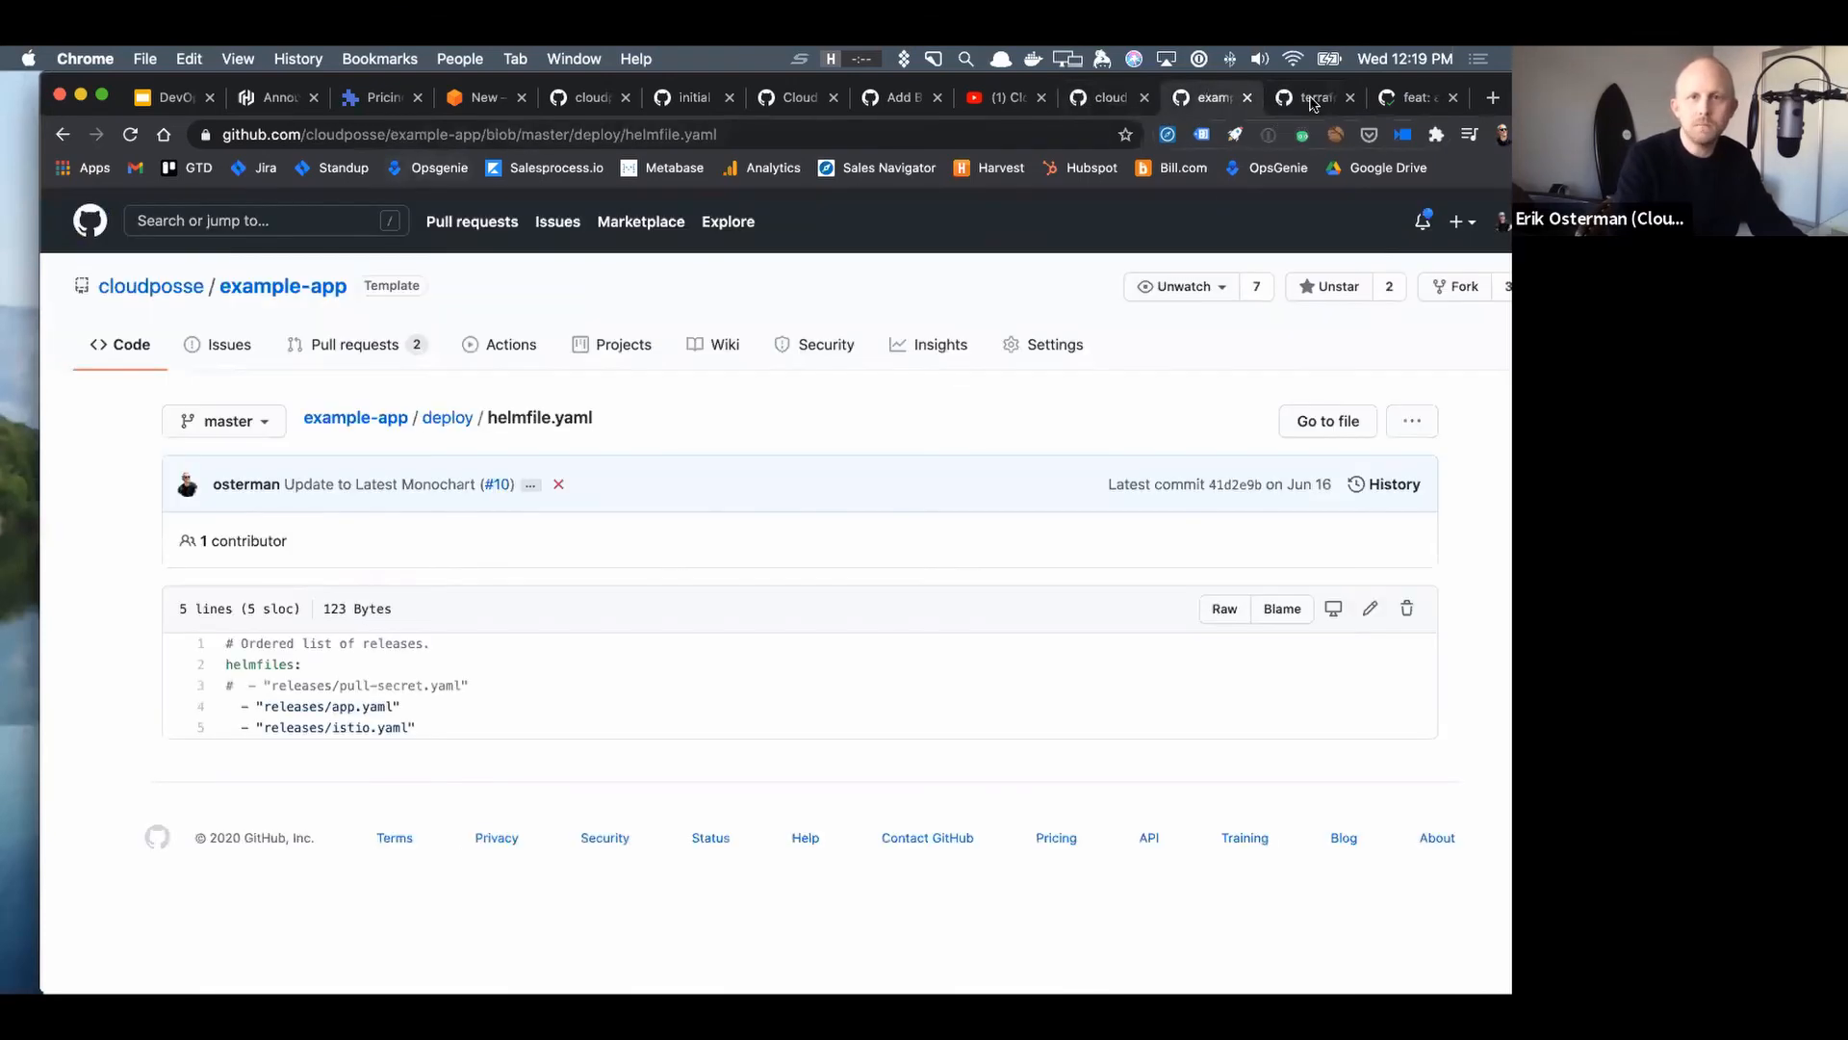
left_click(1417, 96)
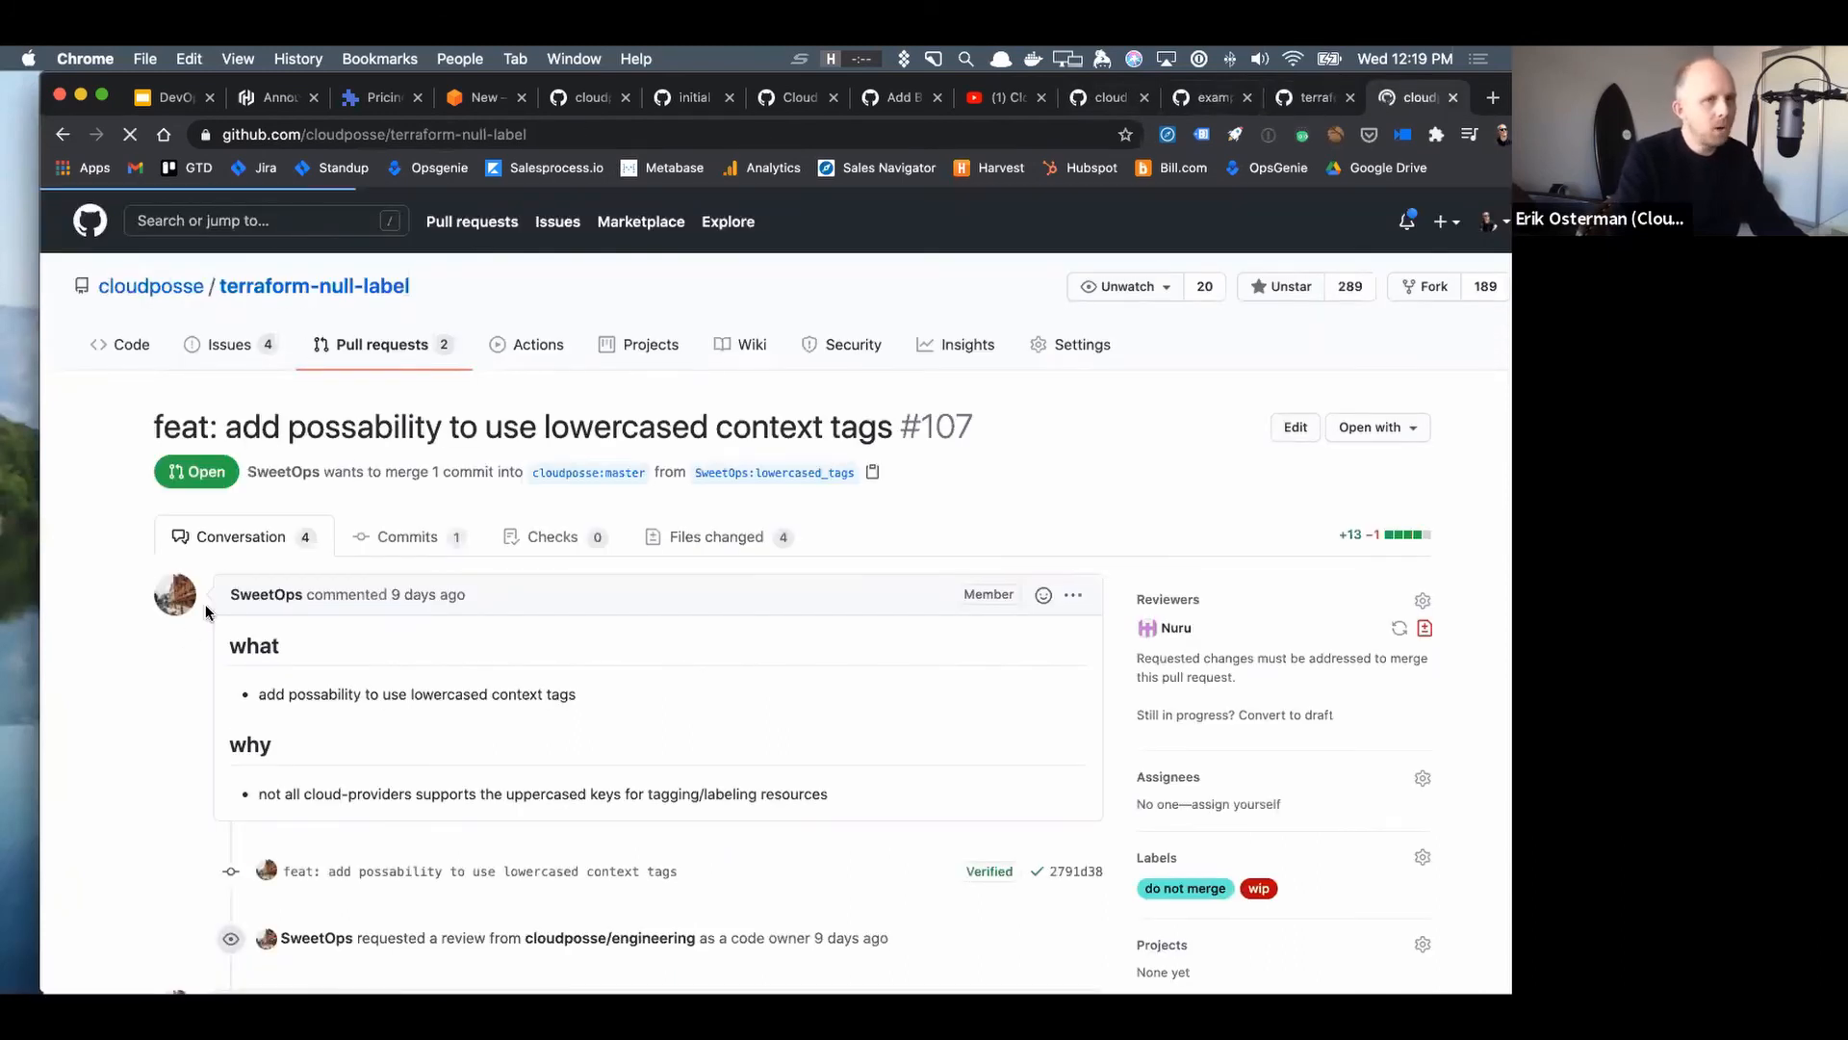
scroll("down", 3)
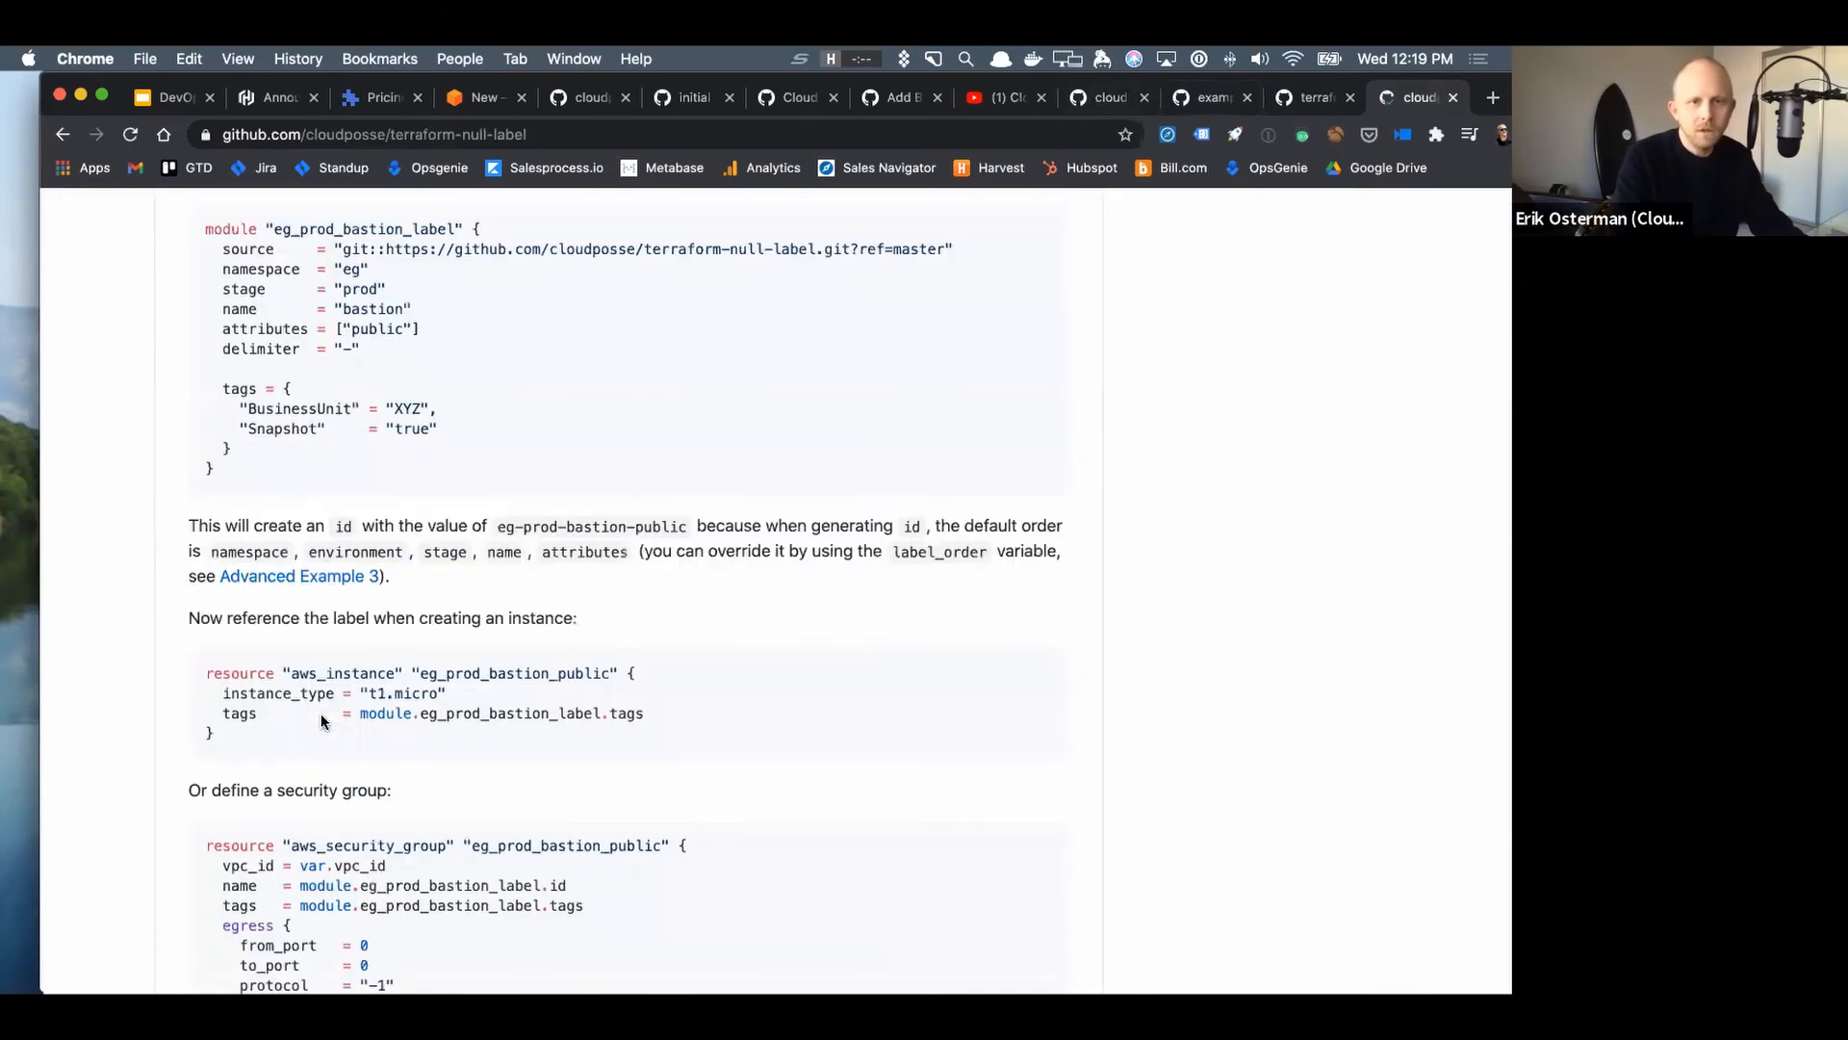
- Read down the terraform-null-label README usage examples to the context row of the Inputs table
scroll("down", 3)
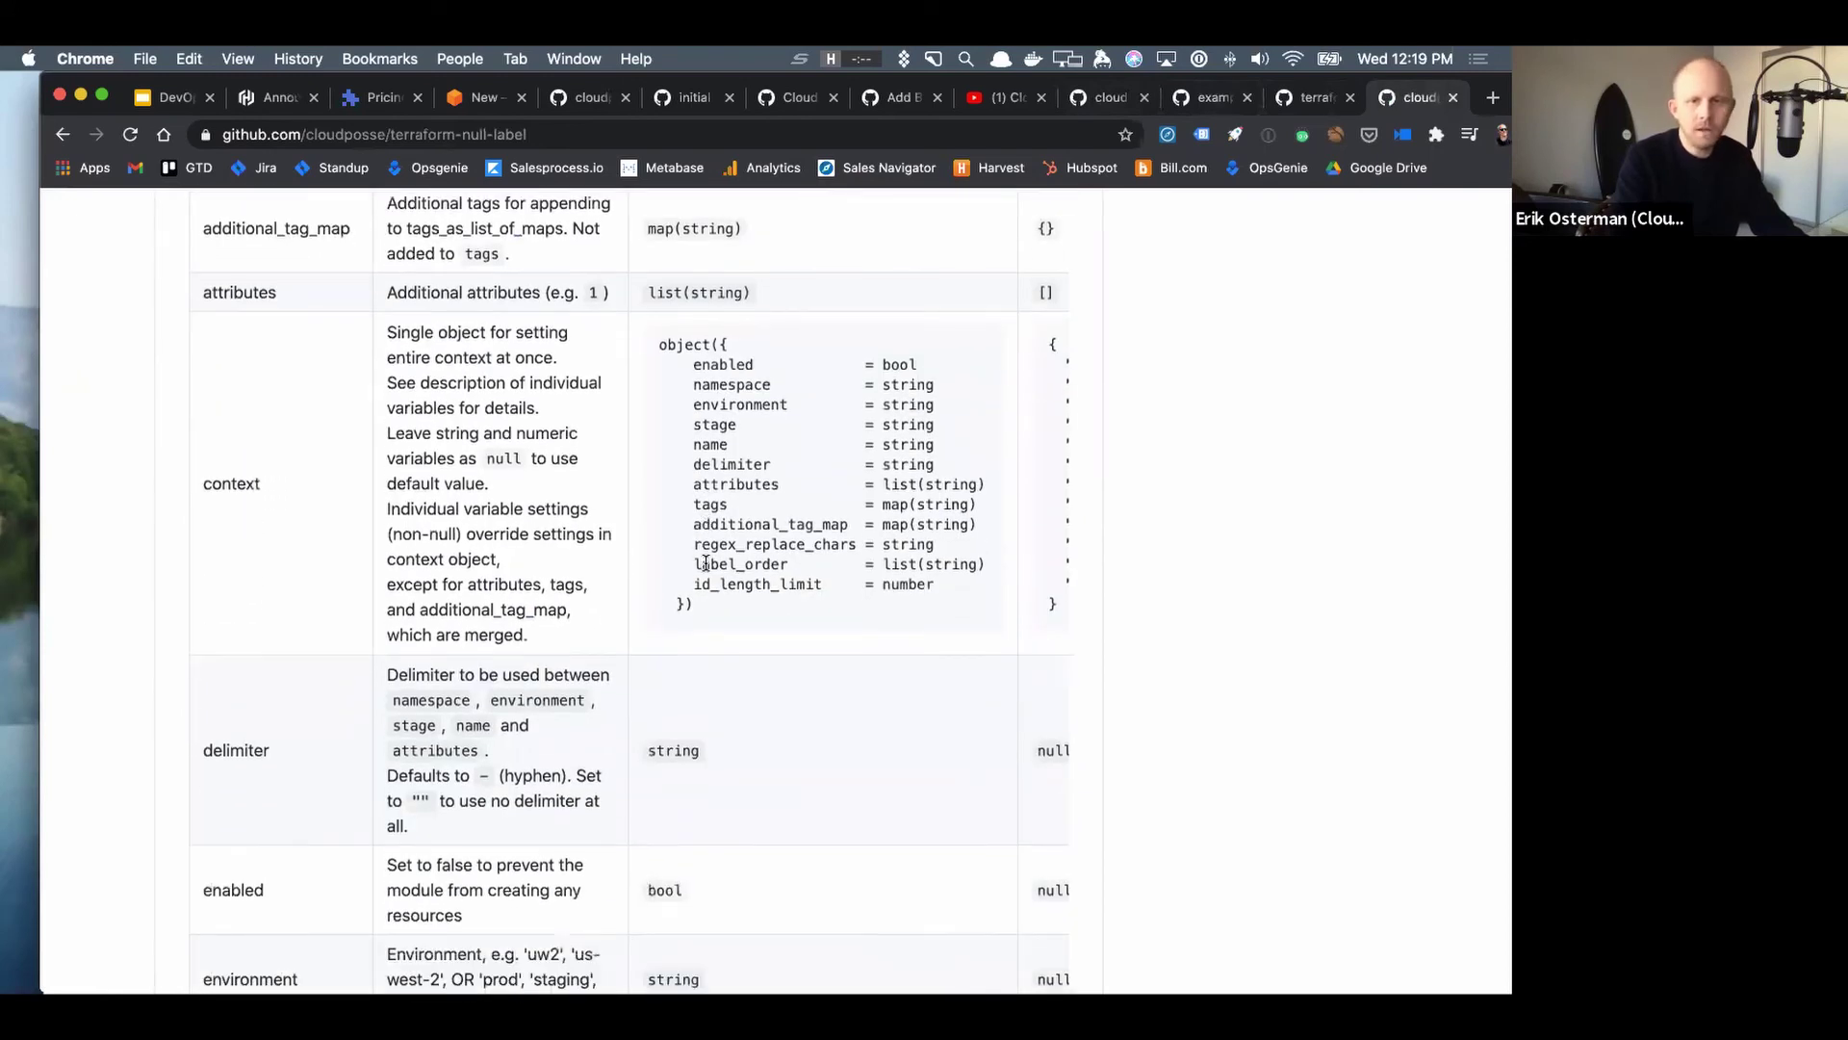
scroll("down", 3)
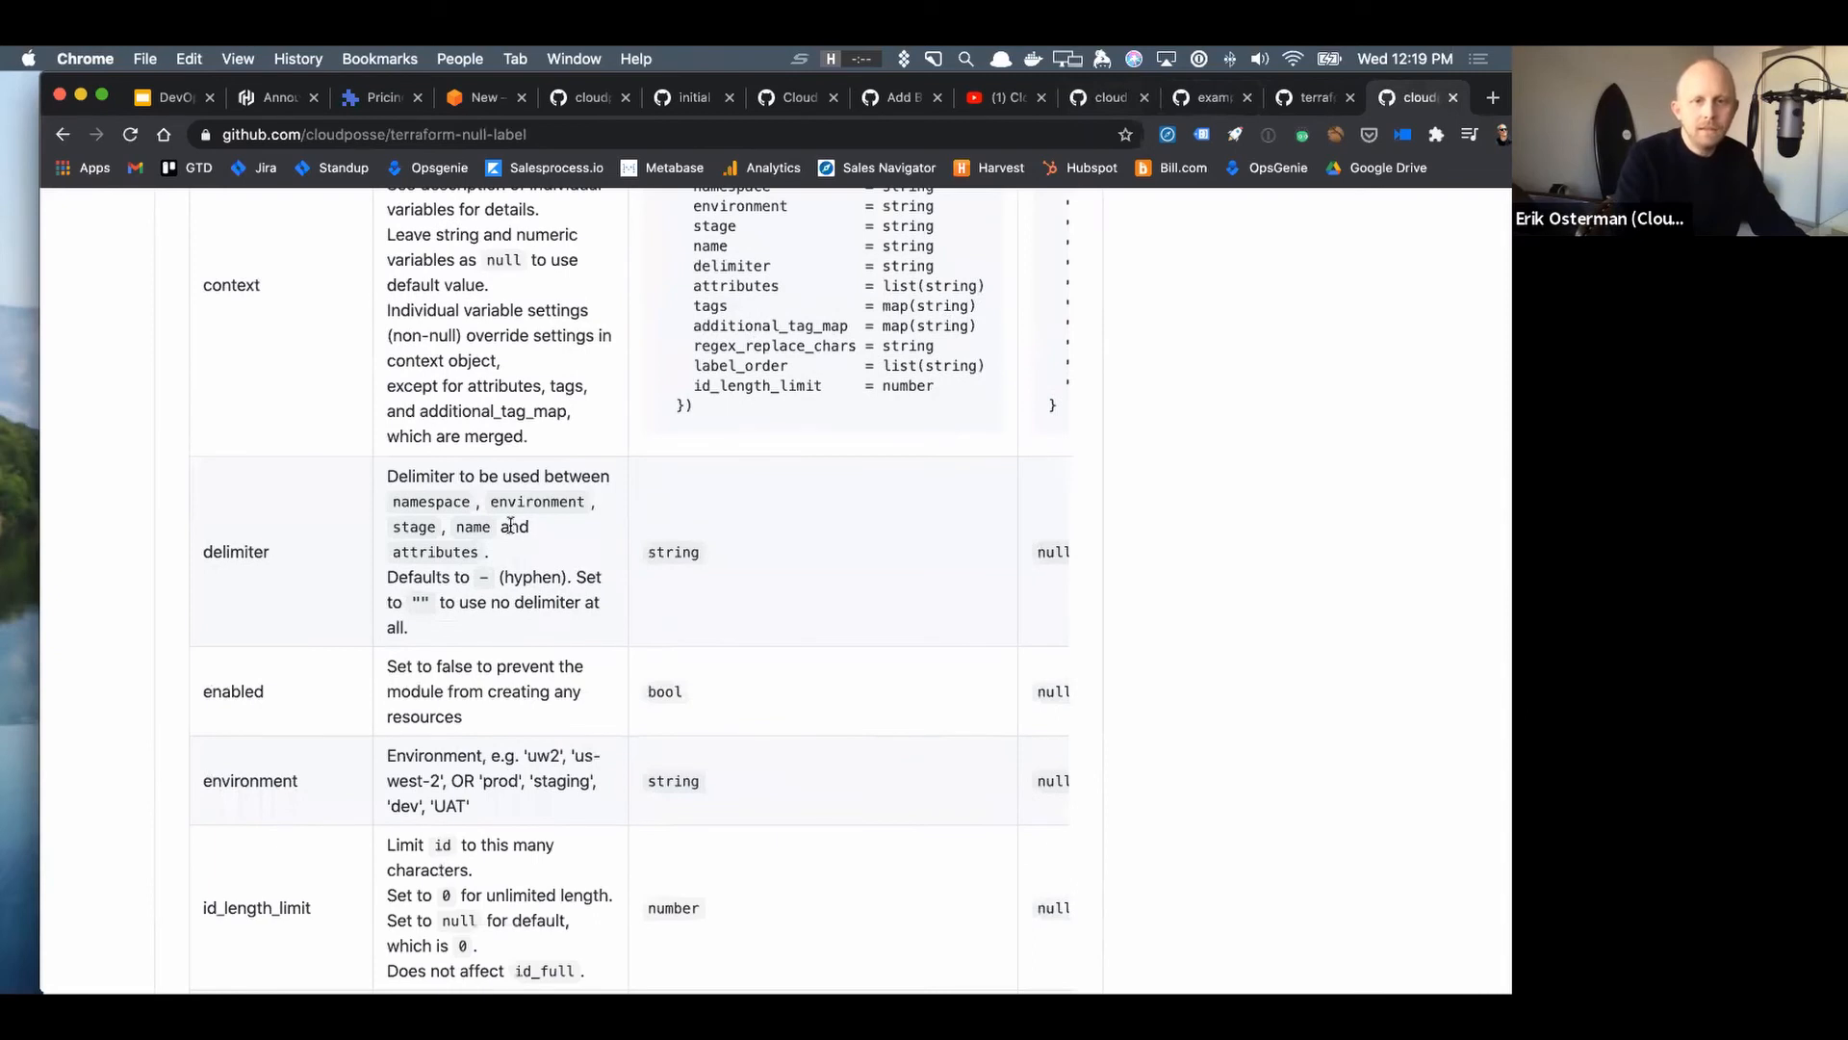
scroll("down", 3)
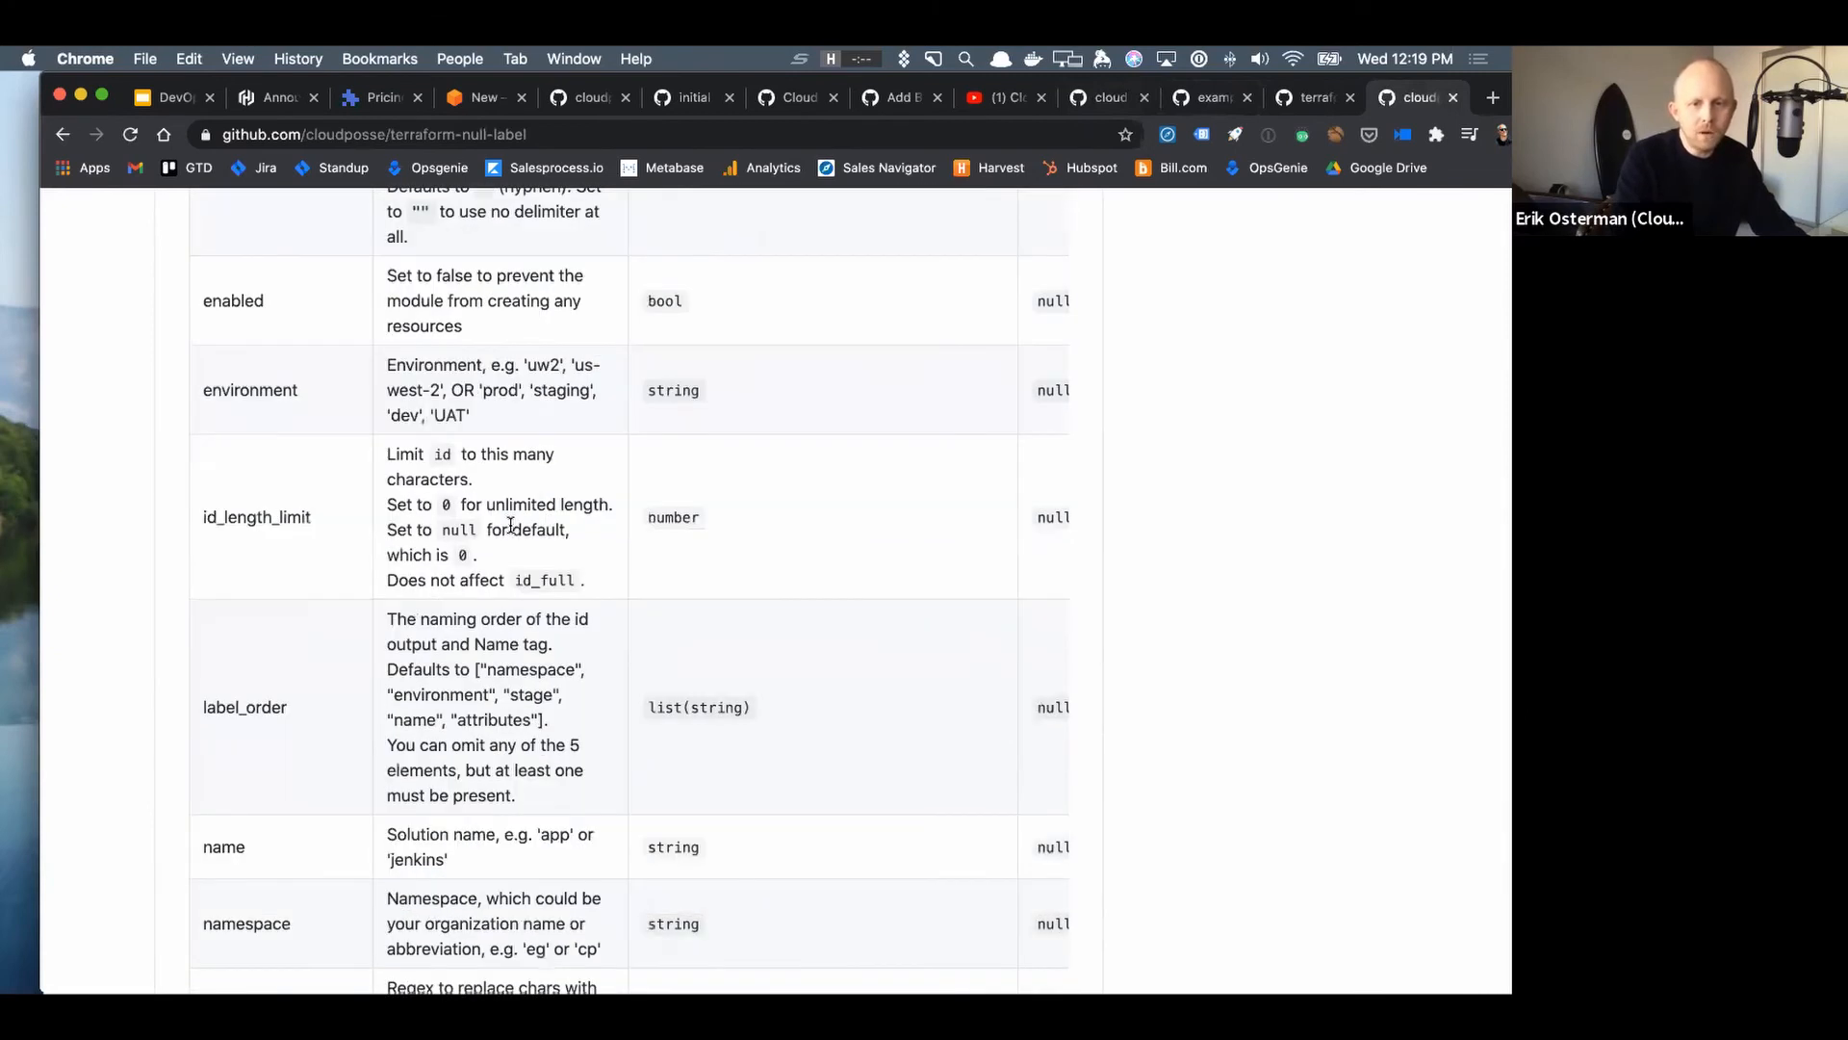
scroll("down", 3)
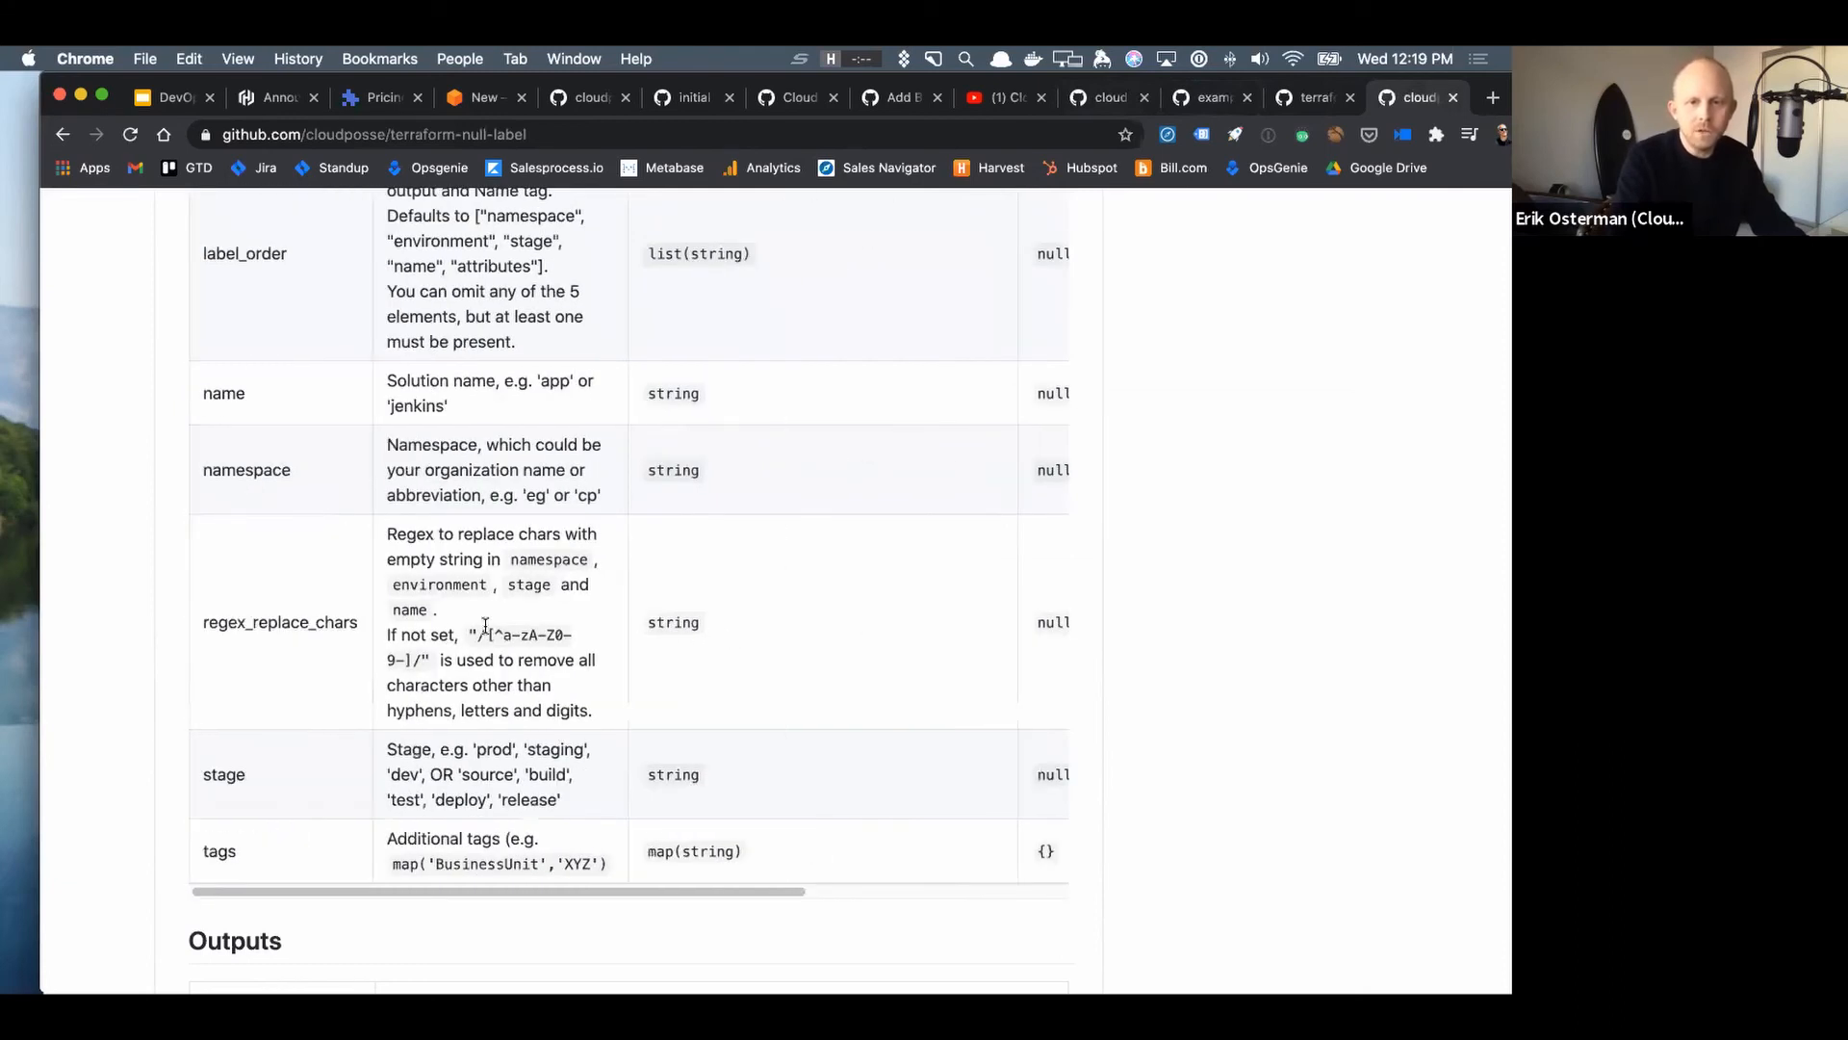
left_click_drag(467, 634, 423, 660)
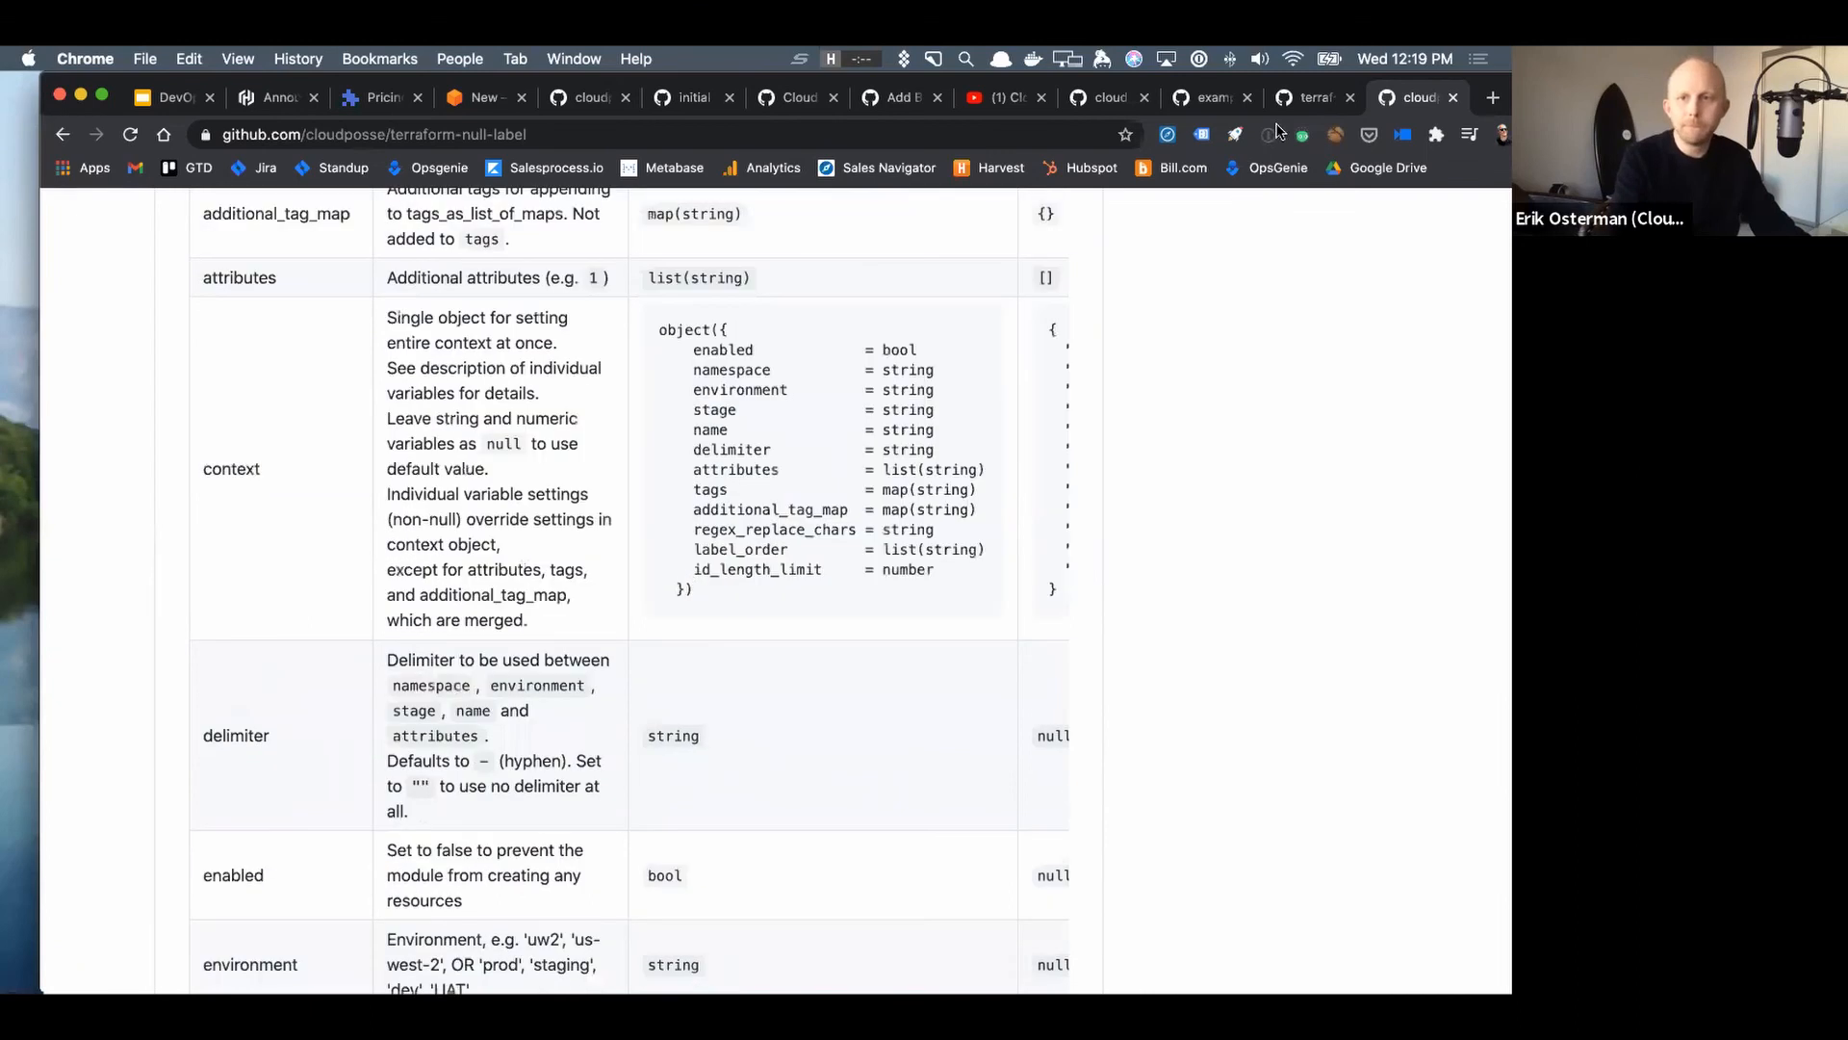
- Return to the terraform-aws-dynamic-subnets file list and view its context.tf file
left_click(1306, 97)
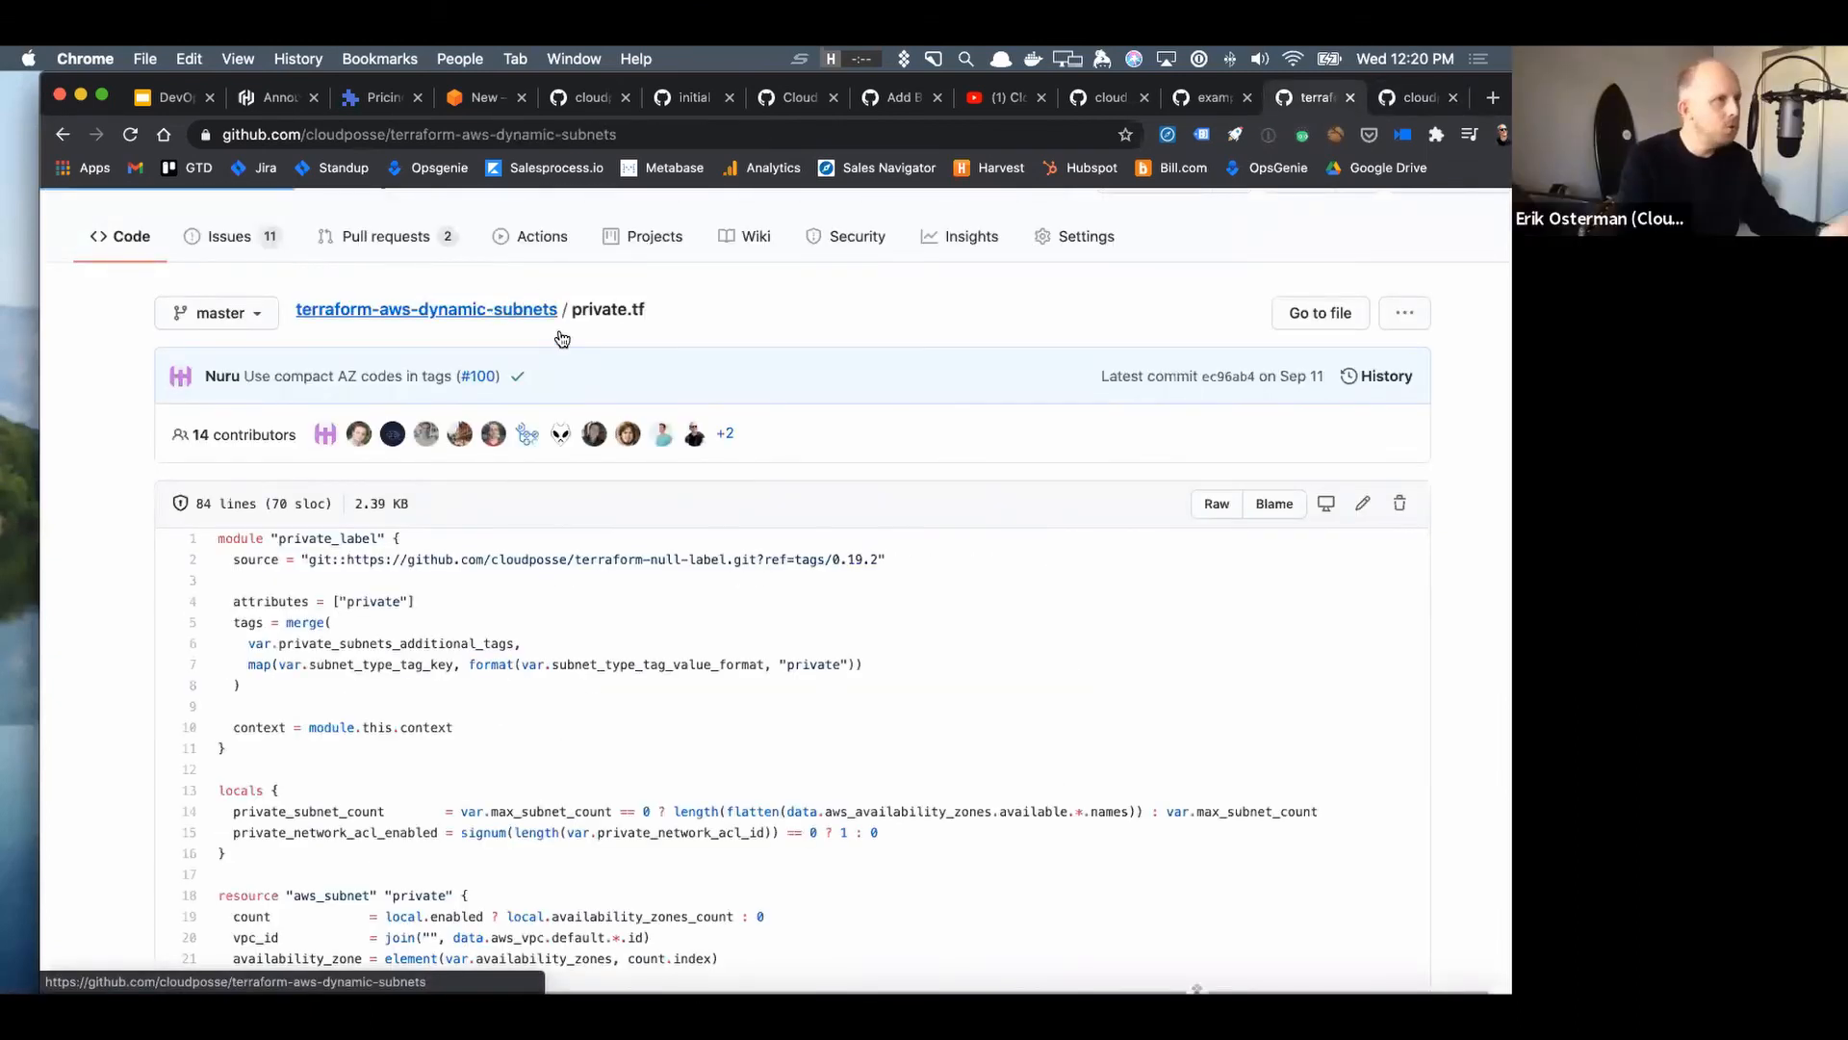
left_click(426, 308)
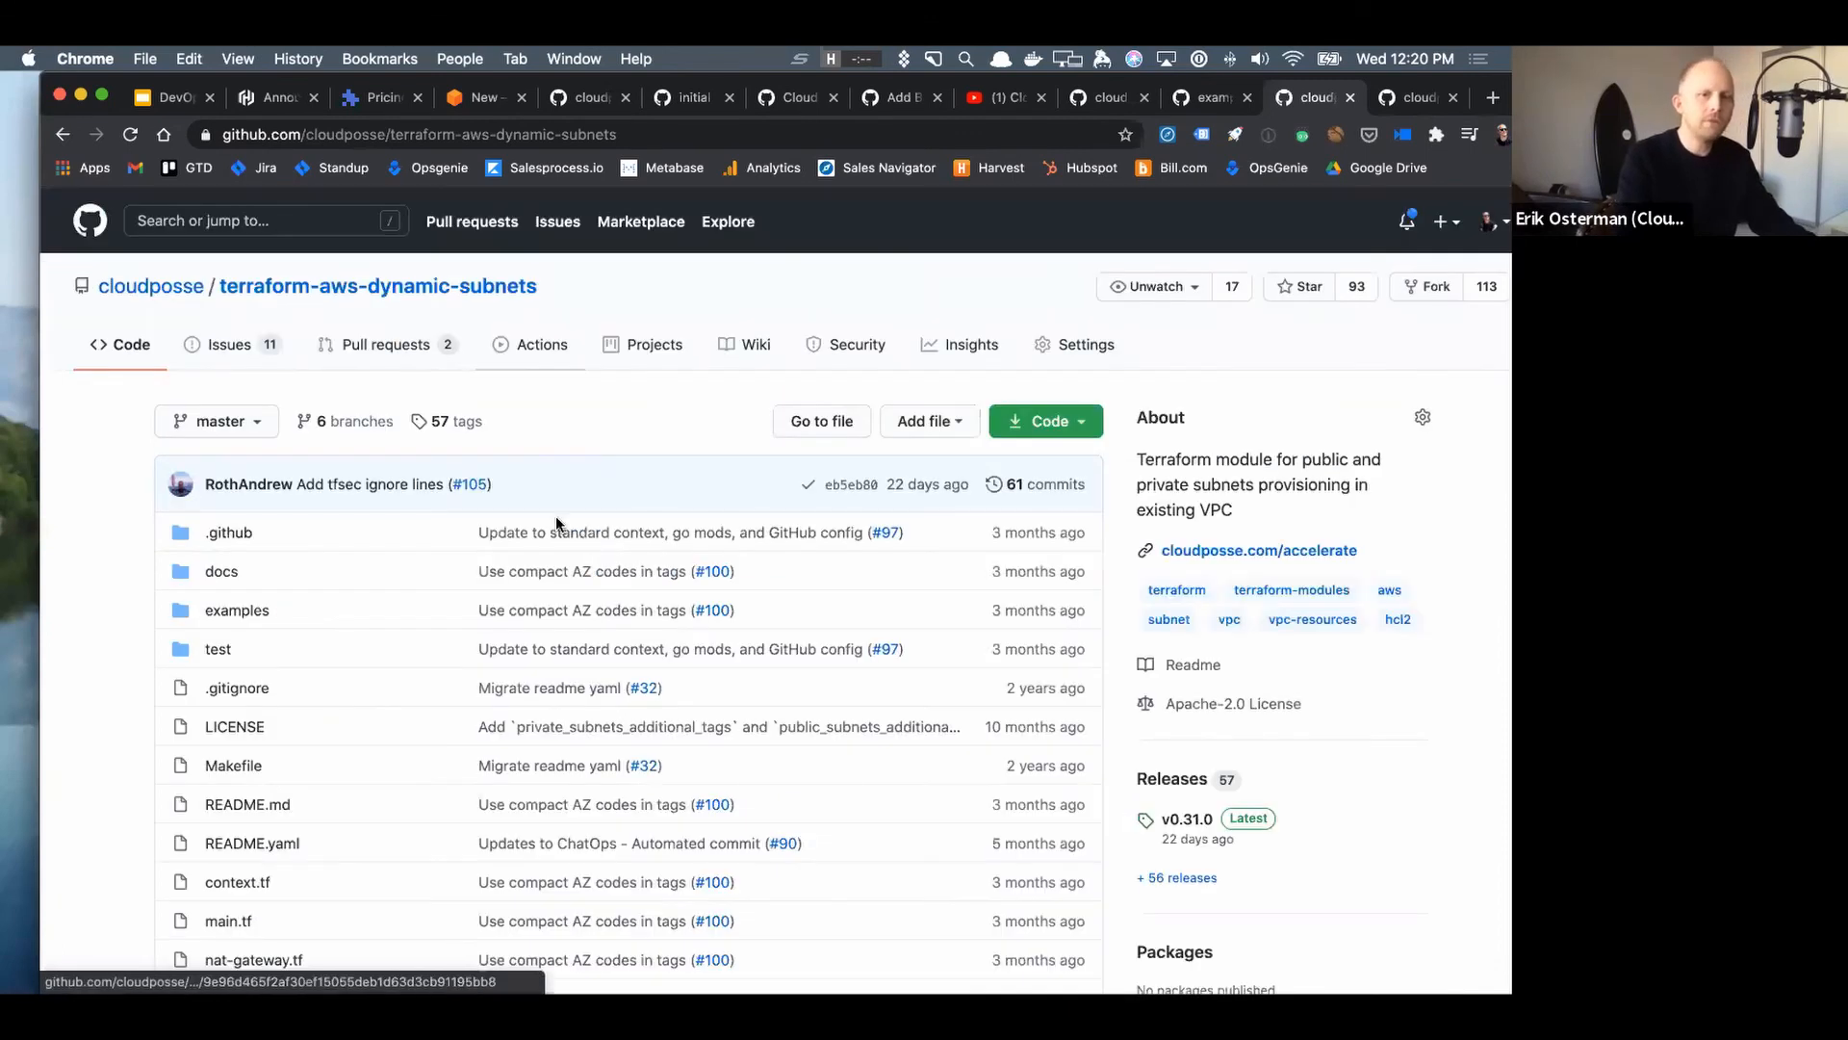
scroll("down", 3)
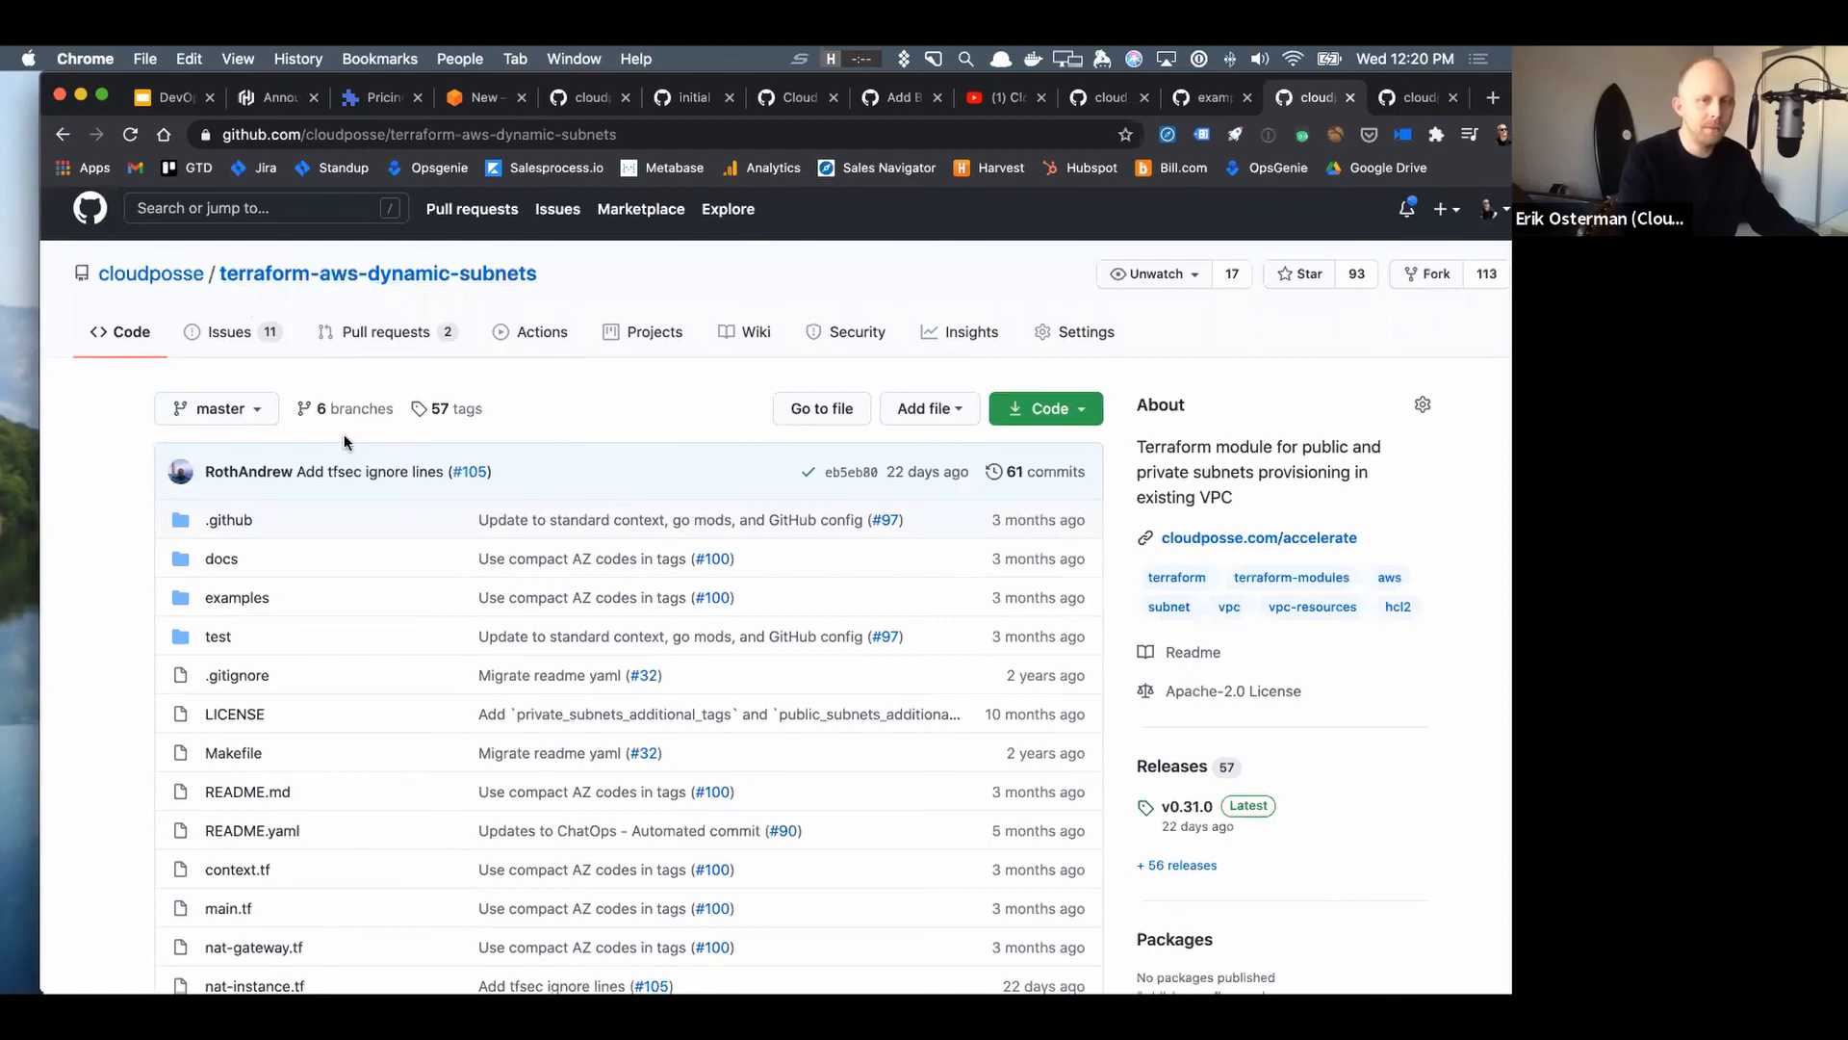
scroll("down", 3)
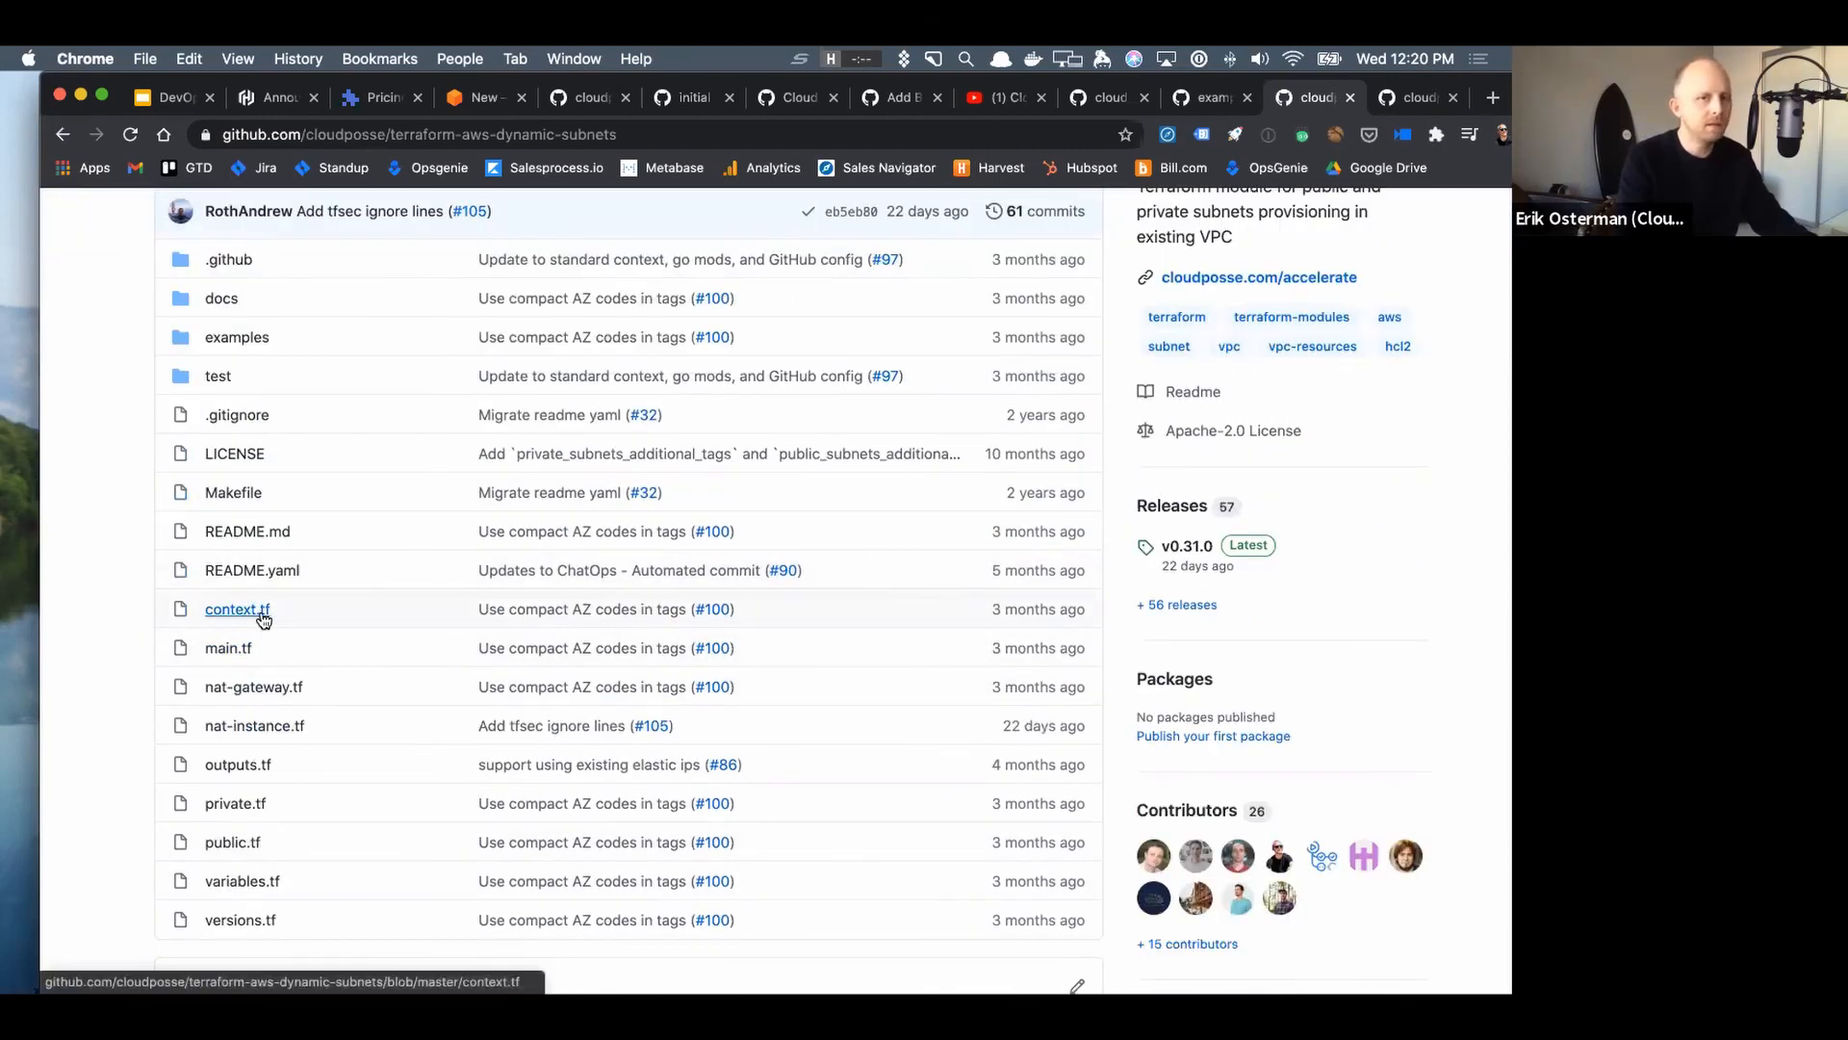
left_click(236, 608)
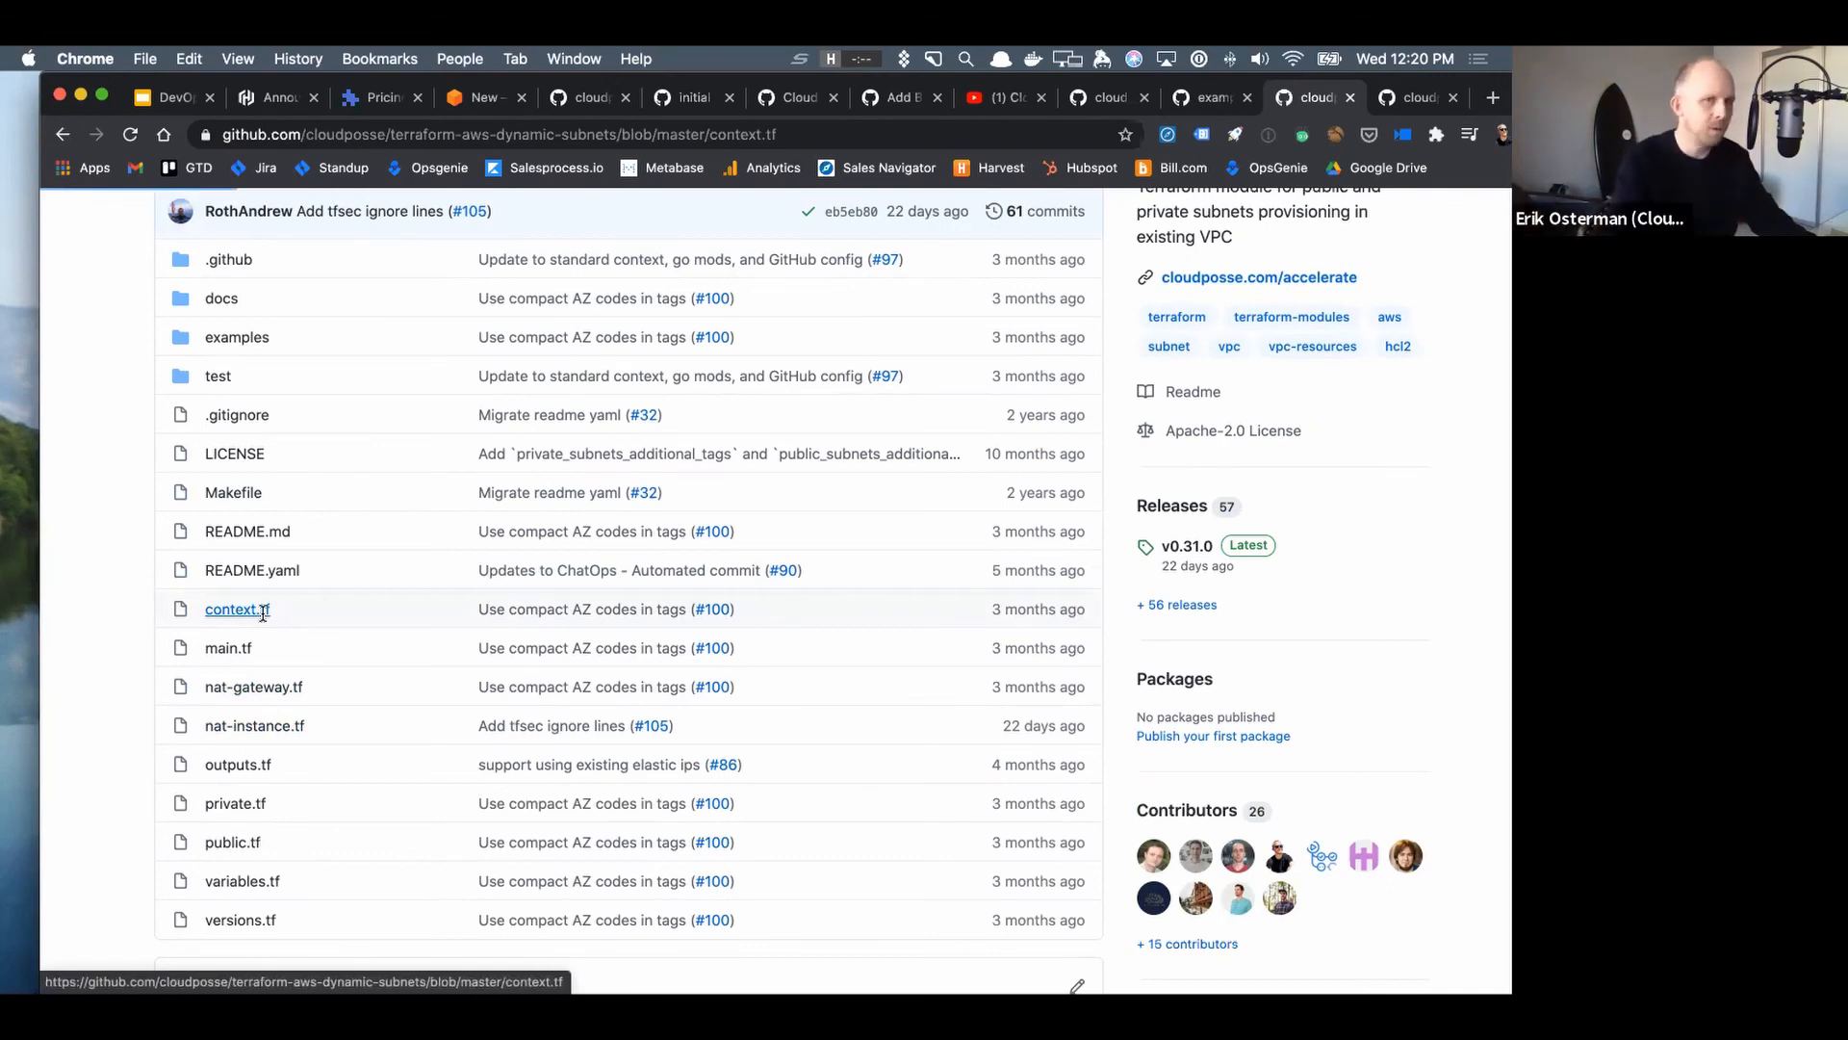
- Read the context.tf header comments and highlight line 21 where module "this" begins
left_click(227, 608)
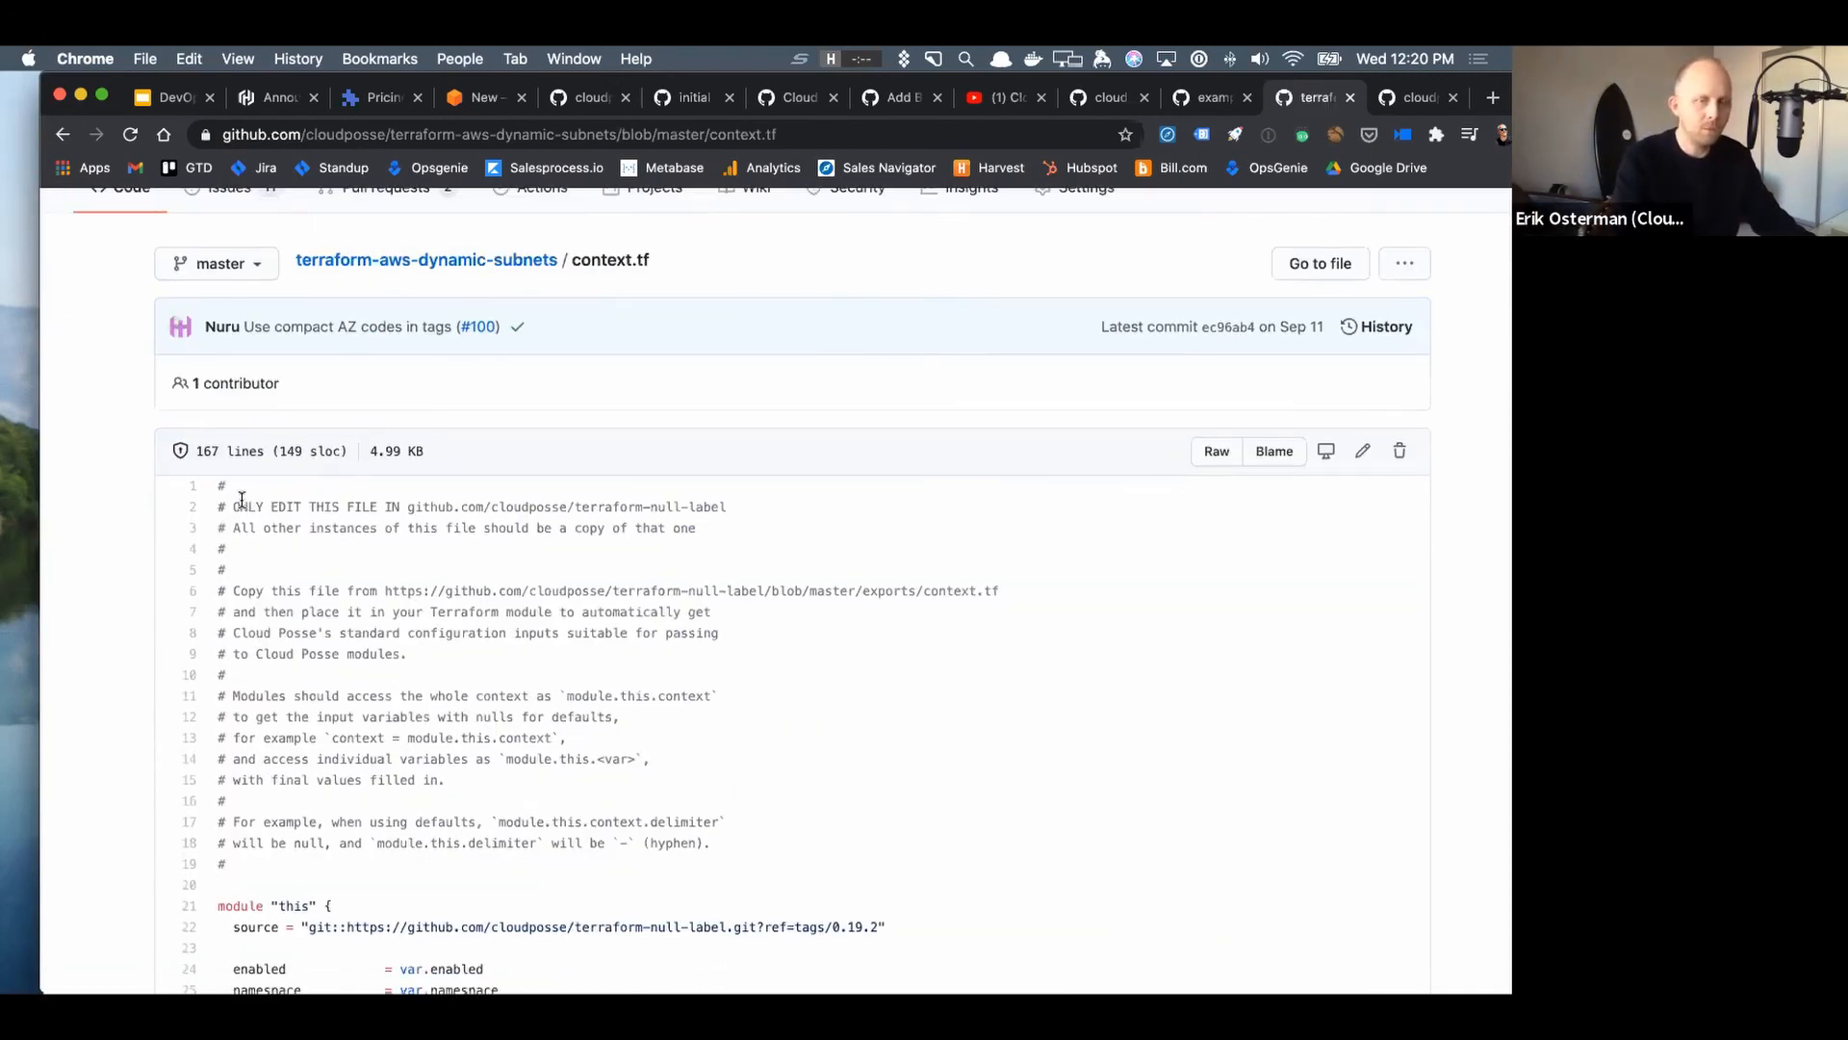
mouse_move(672, 544)
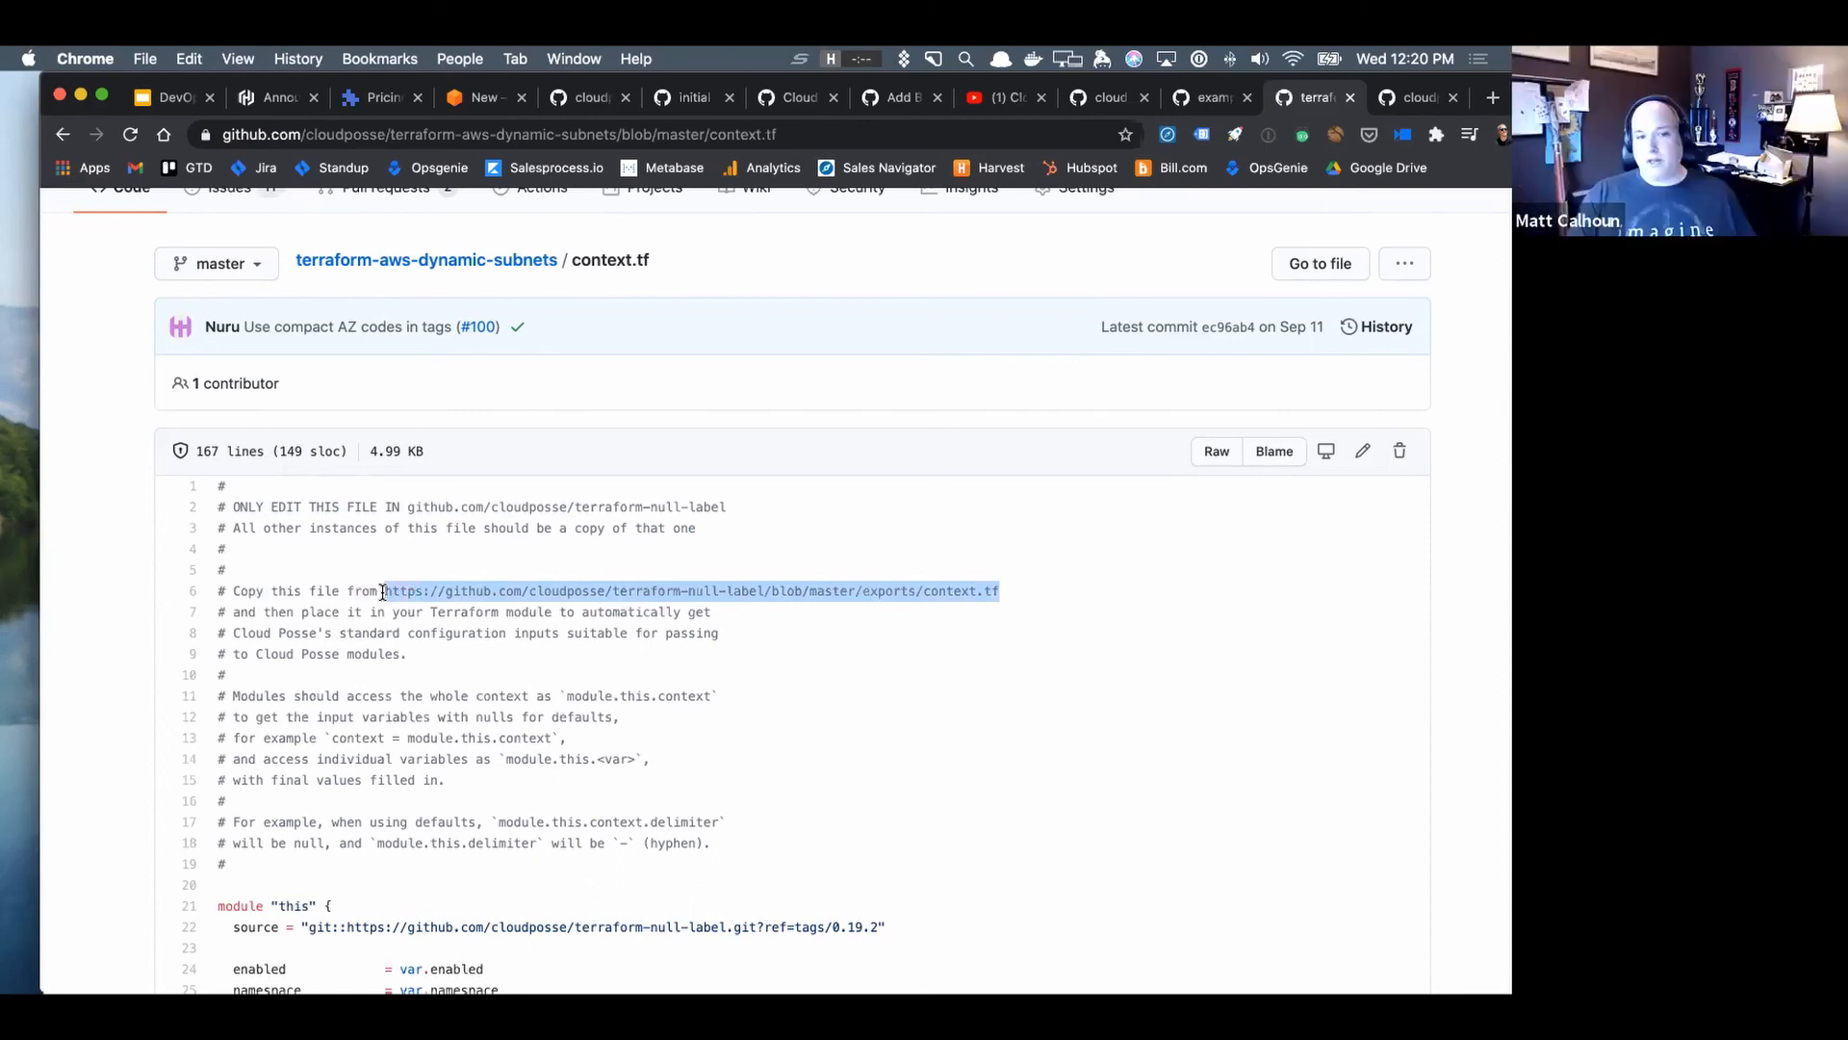
scroll("down", 3)
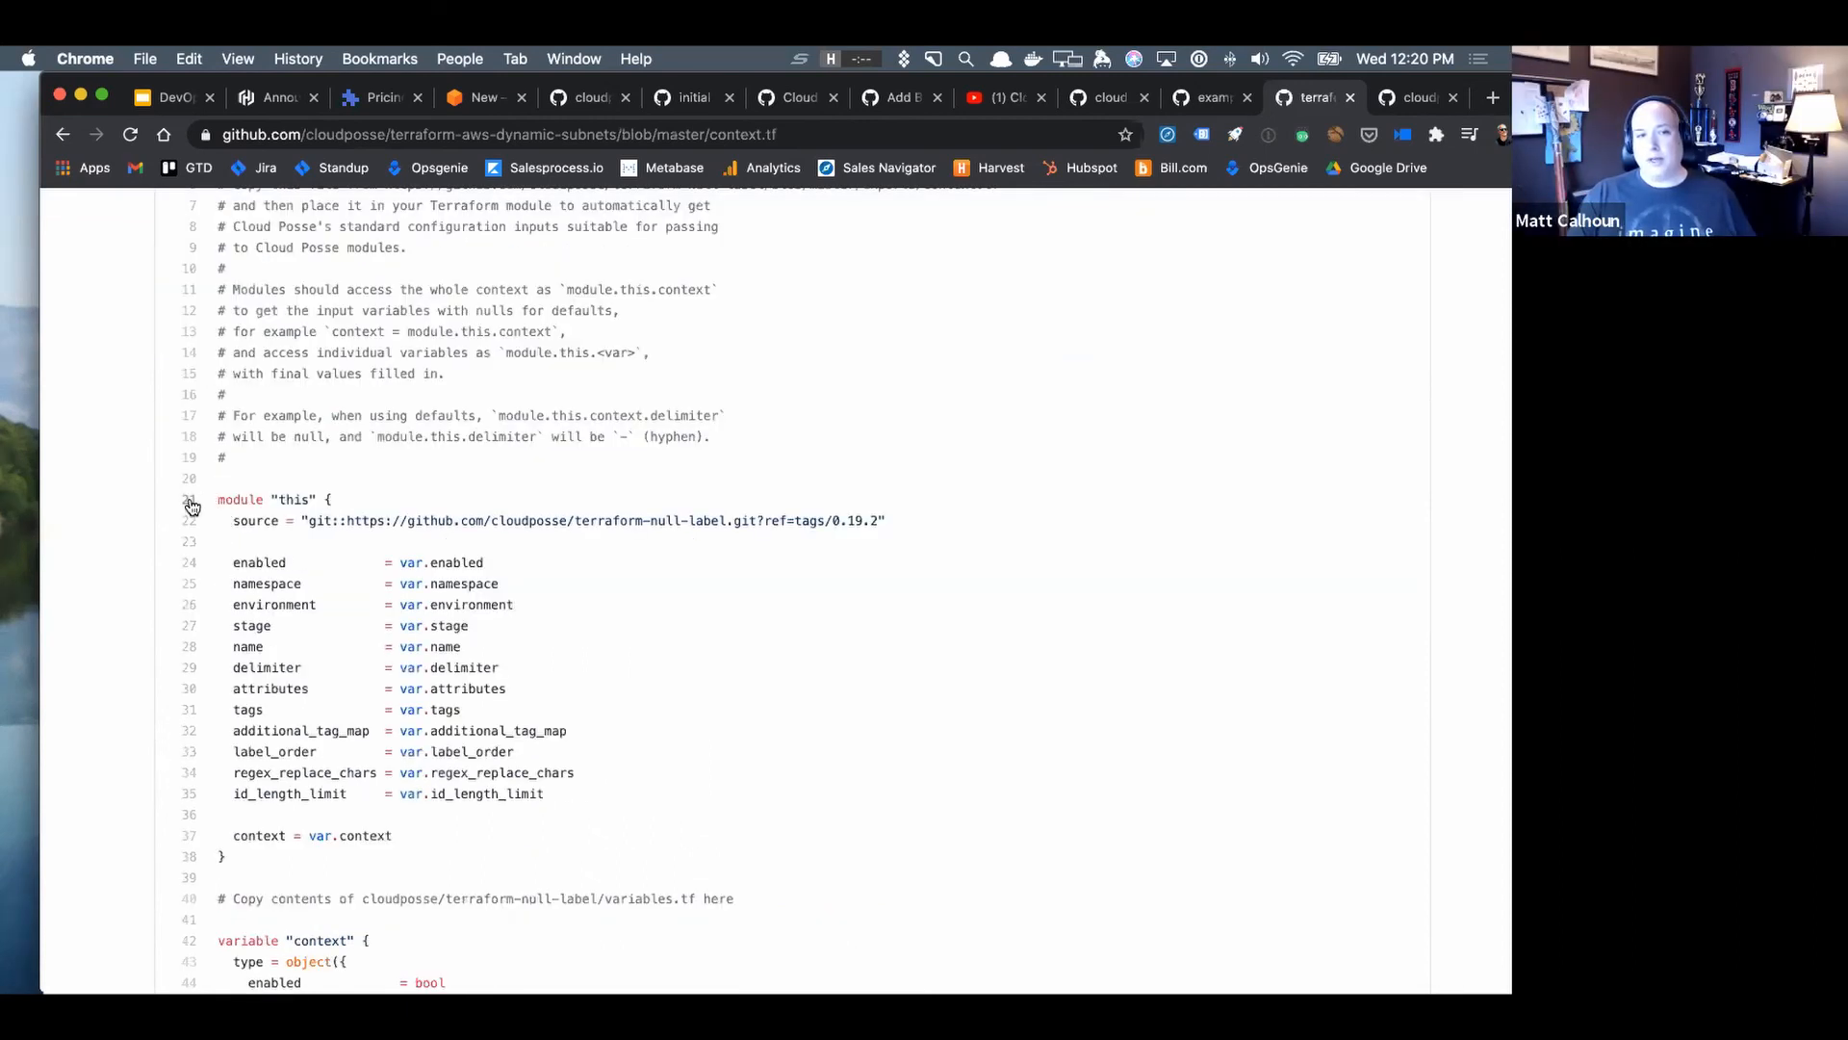
left_click(188, 498)
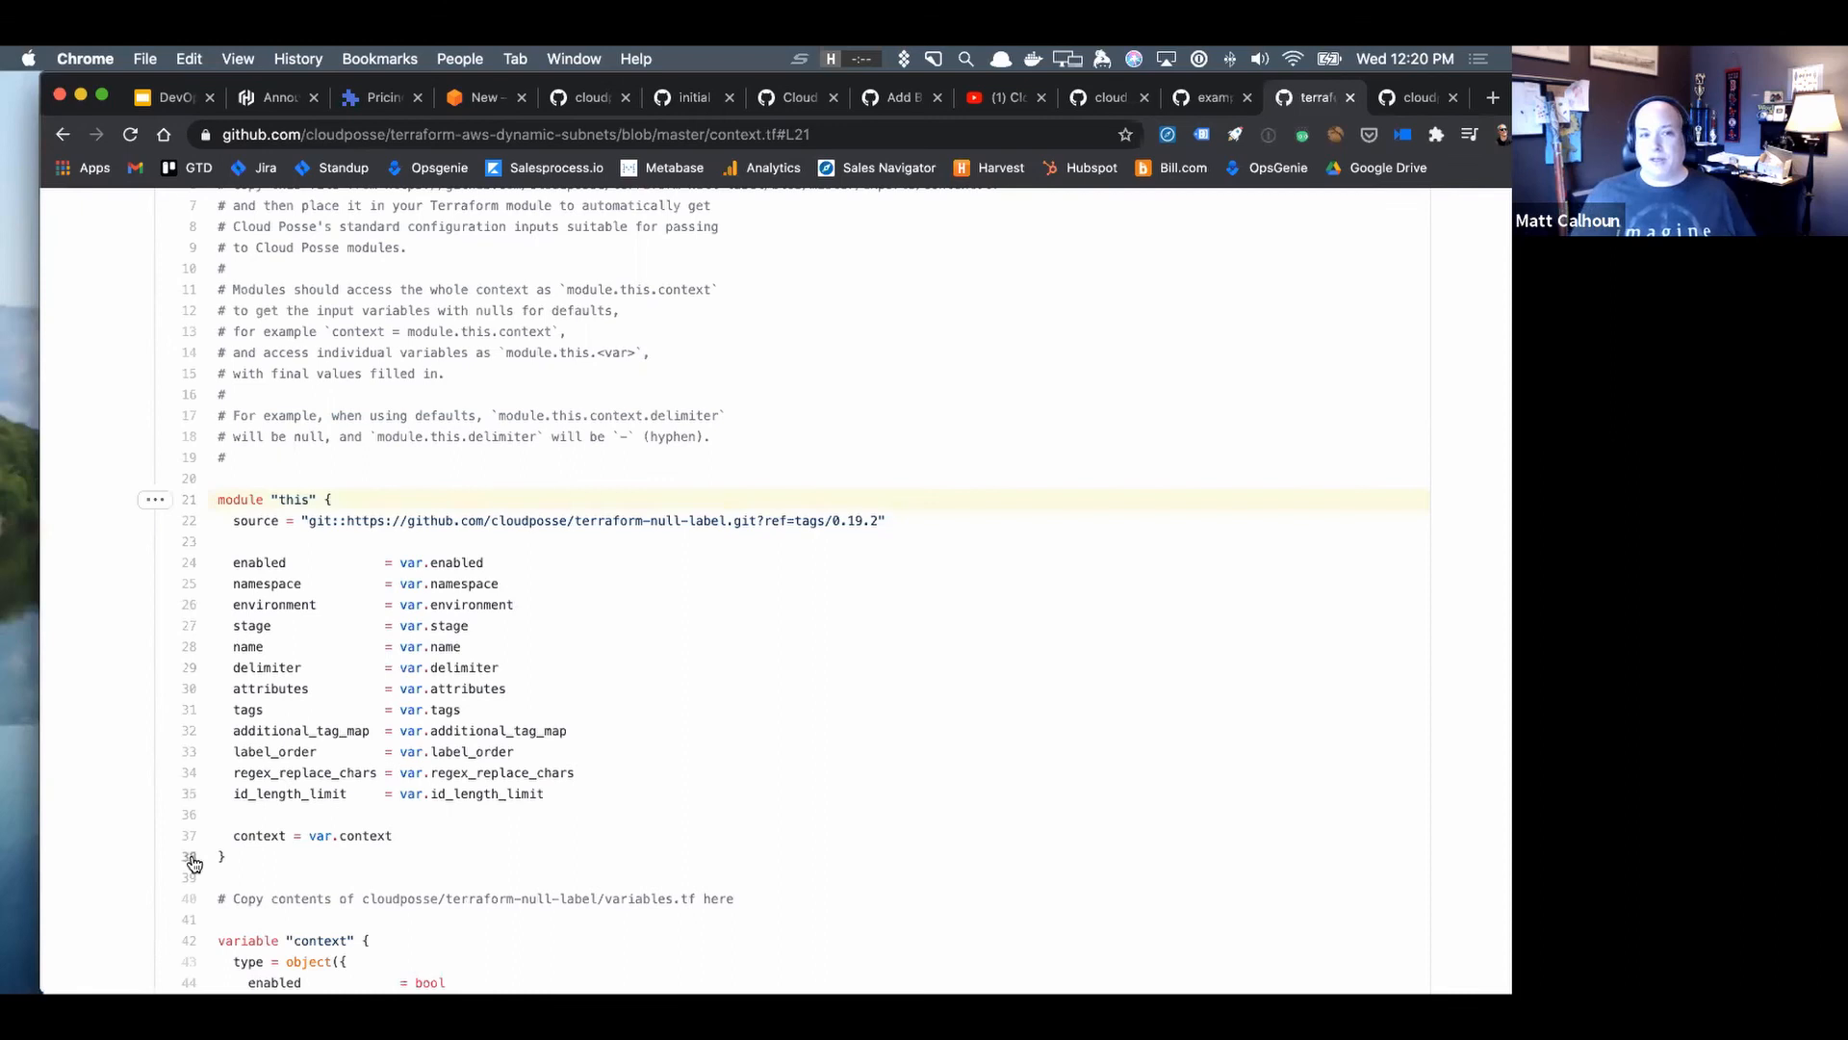